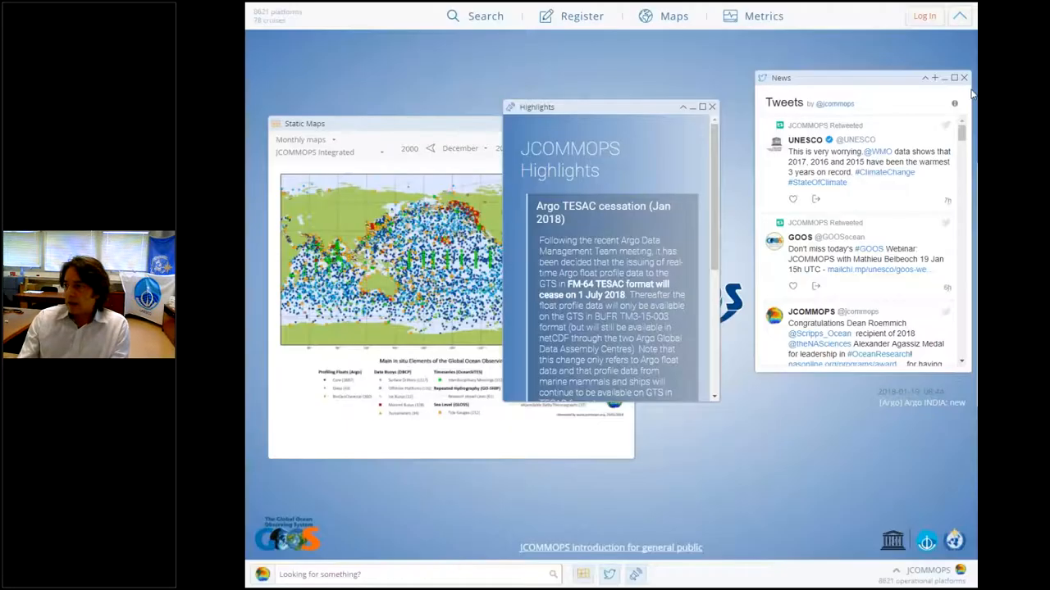
Close the News and Highlights windows, leaving only the notifications feed
left_click(963, 77)
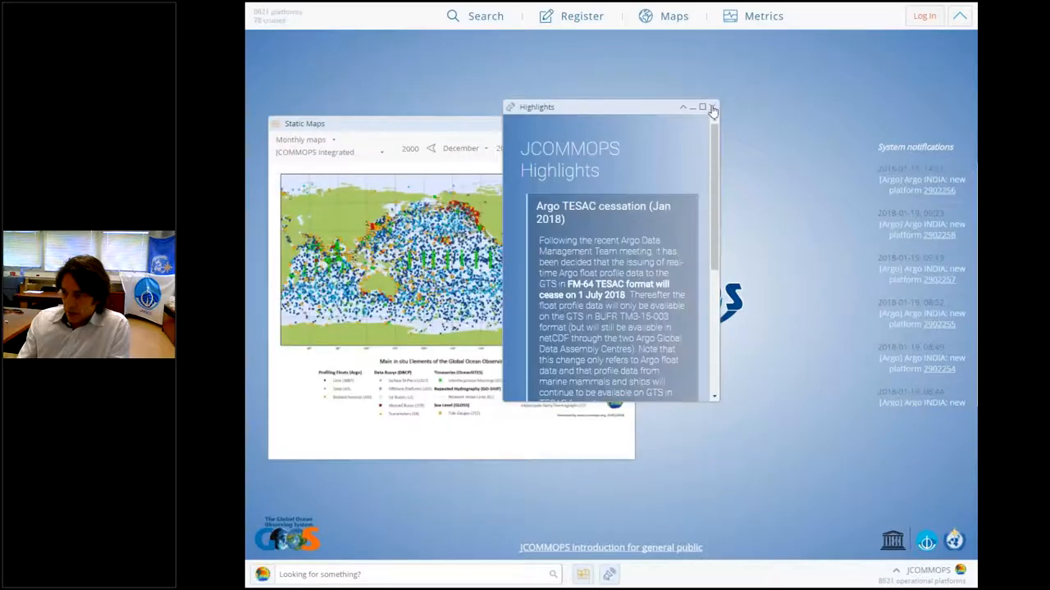
left_click(712, 107)
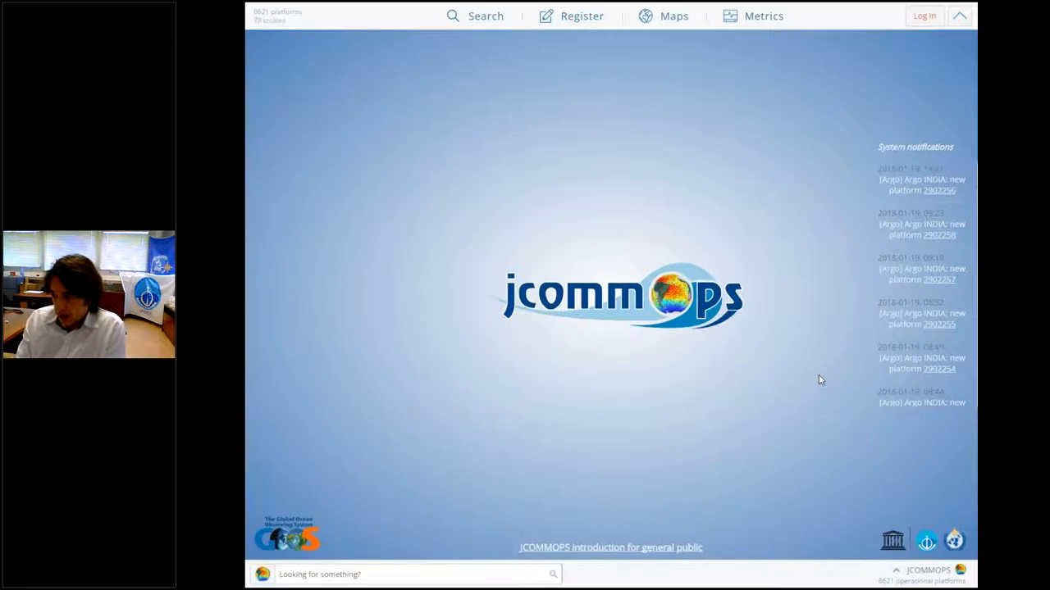
mouse_move(780, 36)
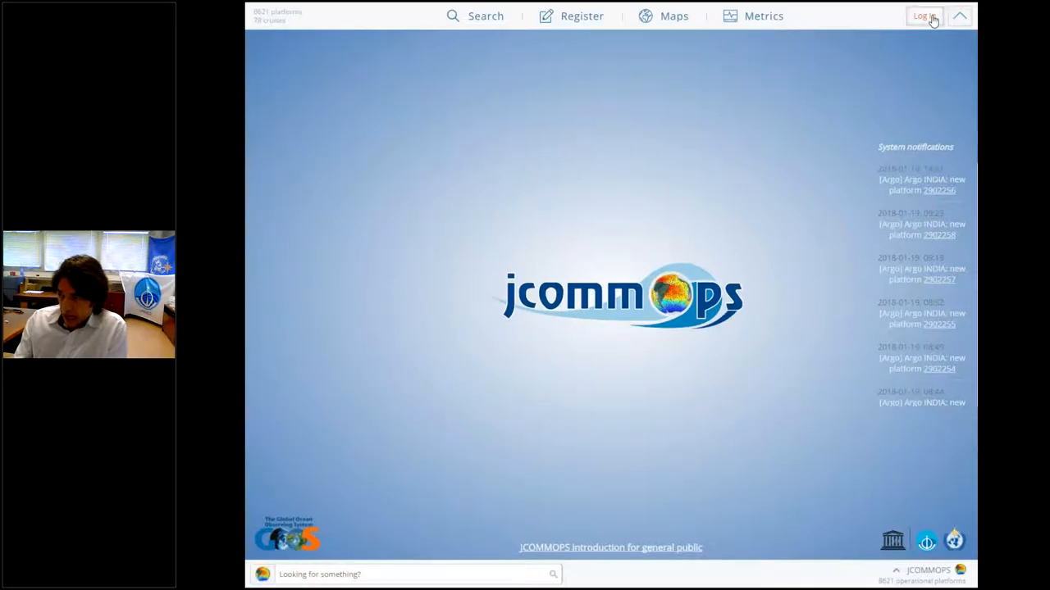
left_click(923, 15)
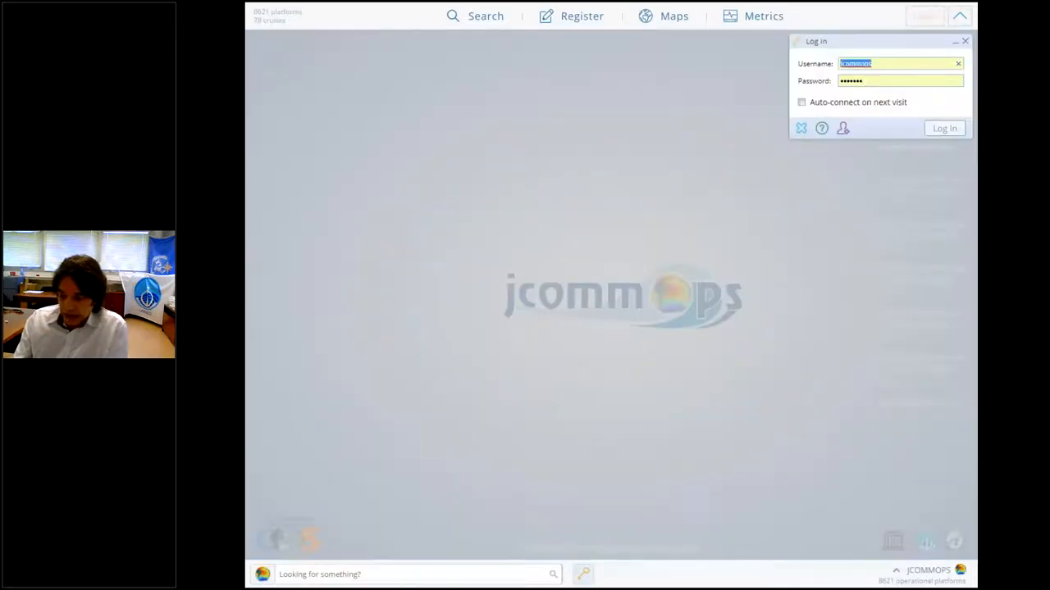
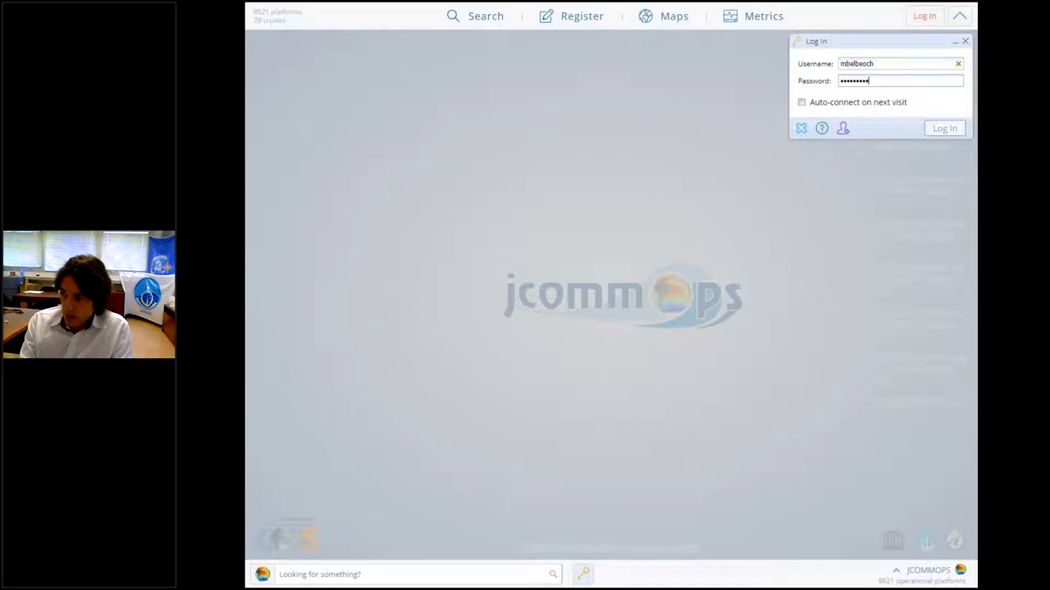
left_click(944, 128)
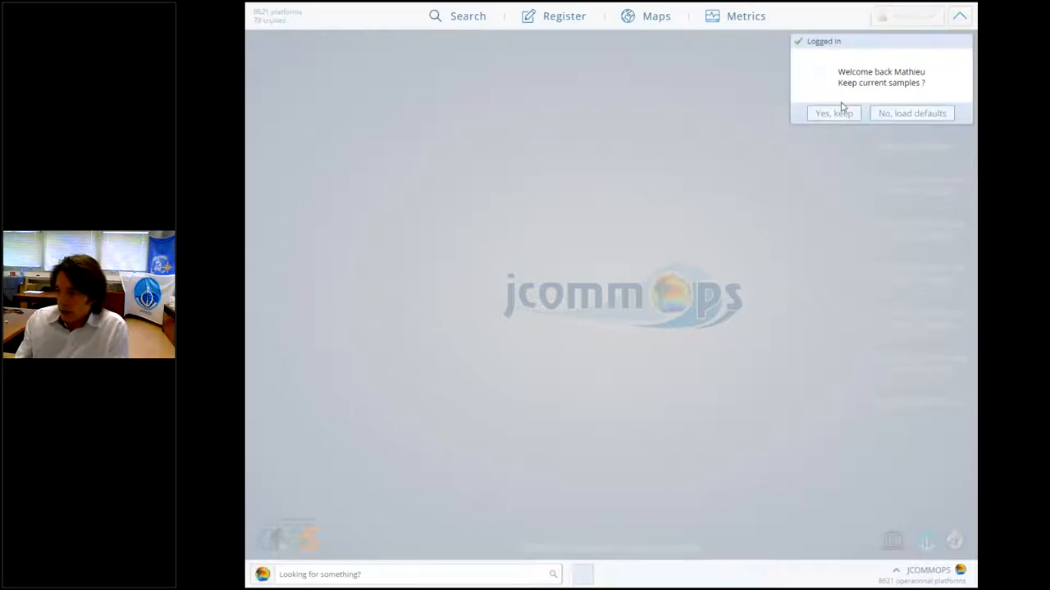
left_click(833, 113)
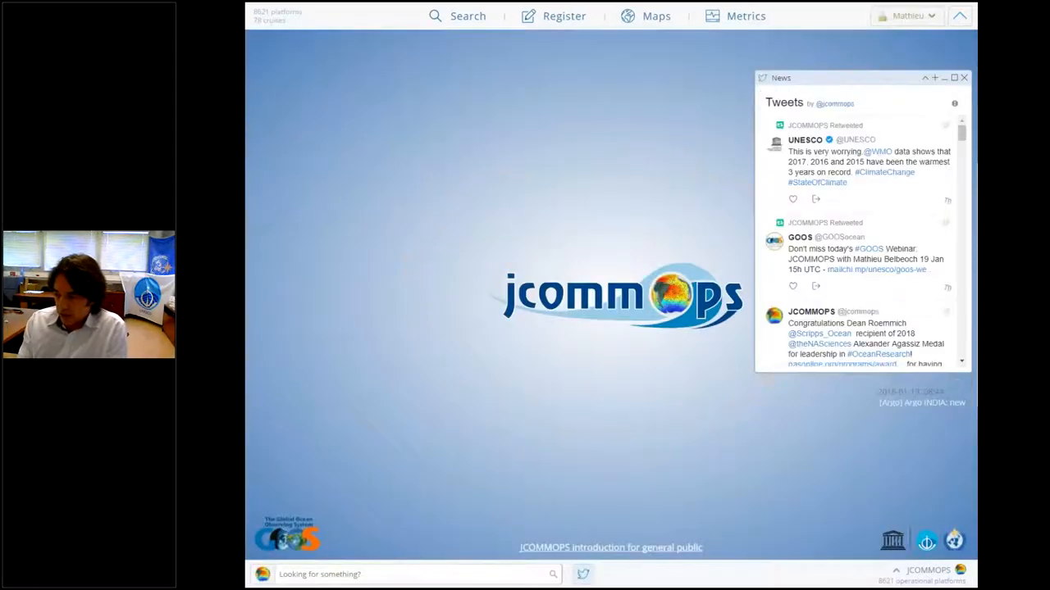
left_click(964, 77)
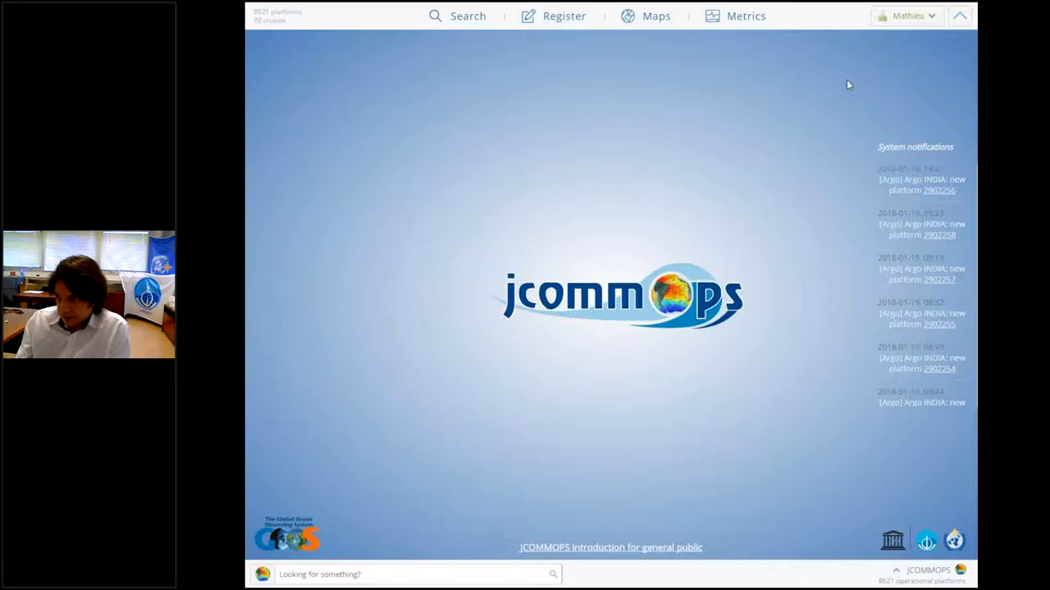
mouse_move(861, 82)
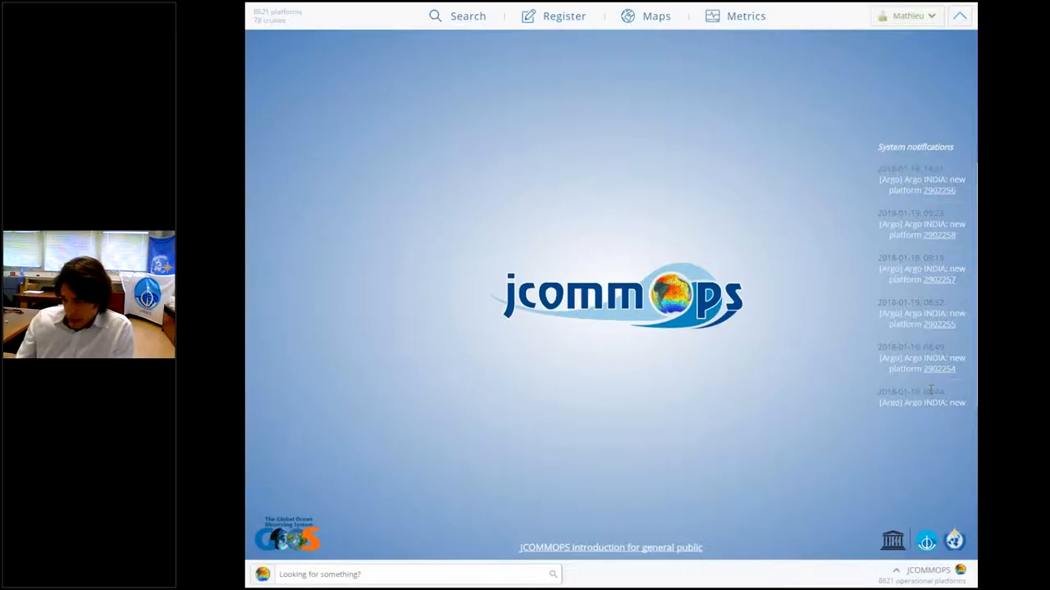
left_click(401, 574)
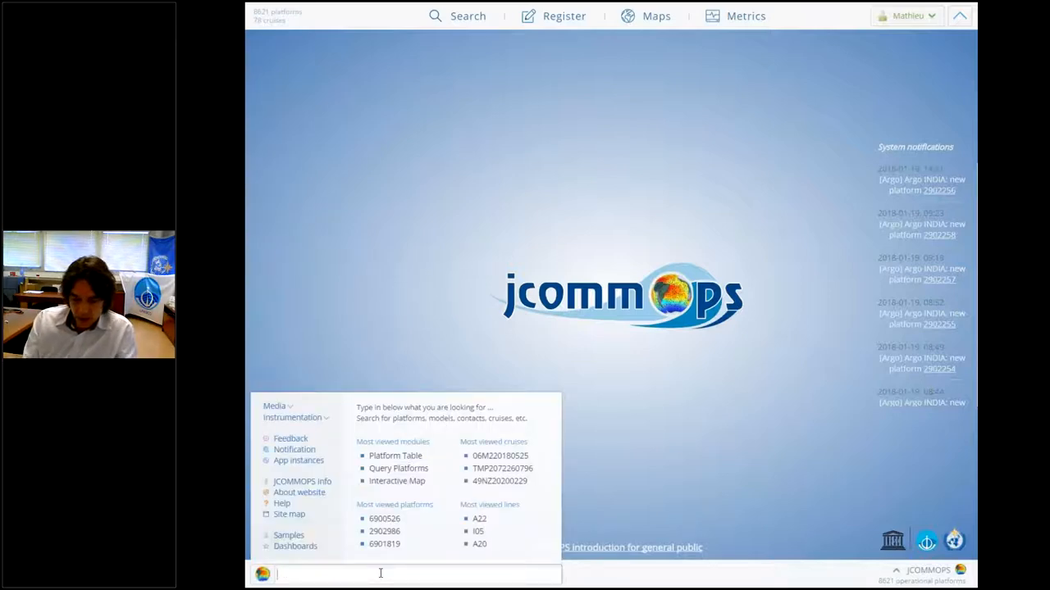
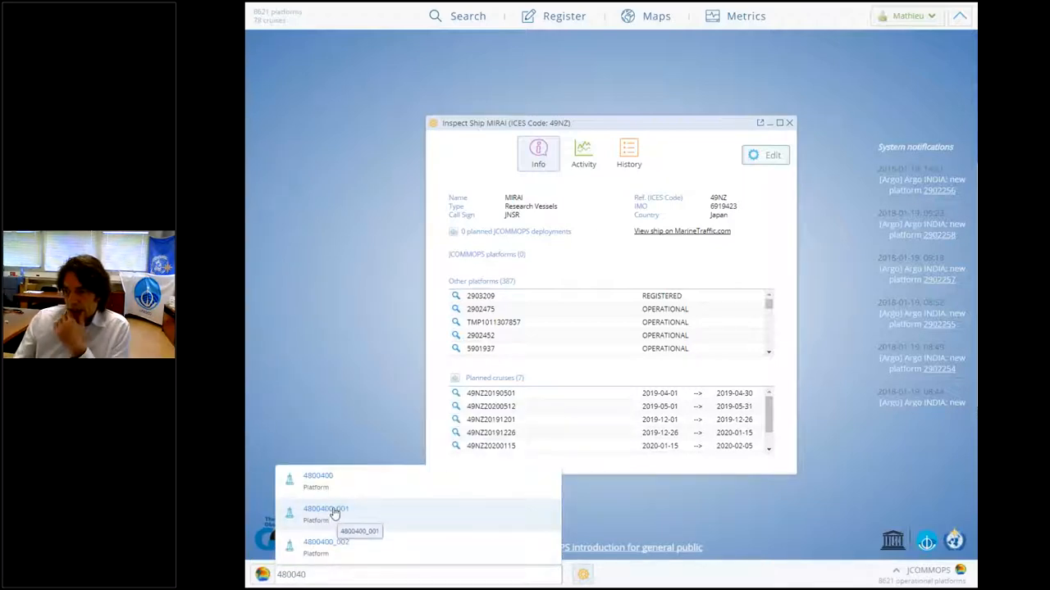
left_click(325, 508)
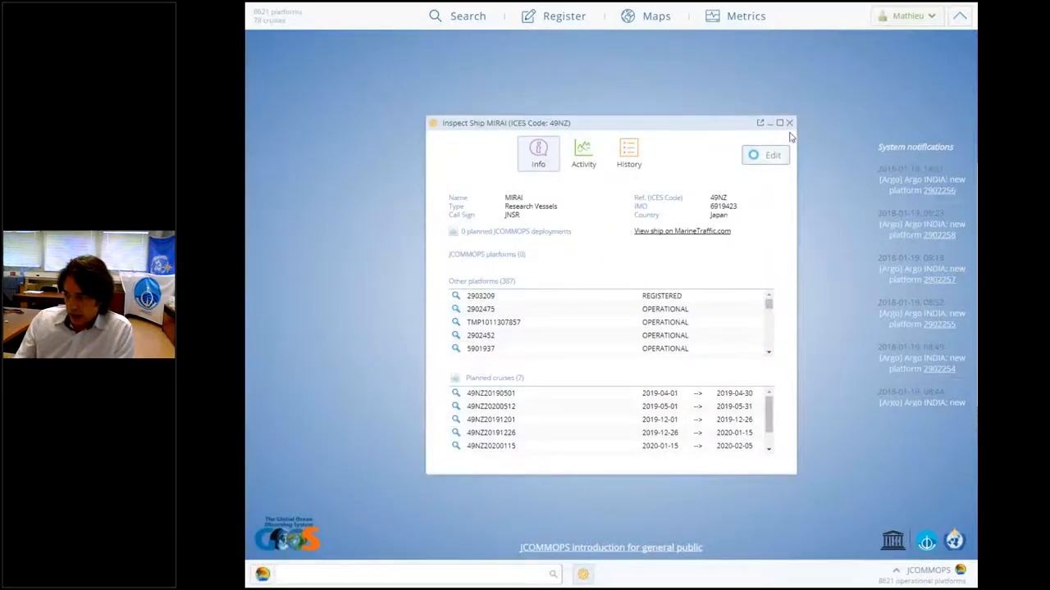
left_click(789, 123)
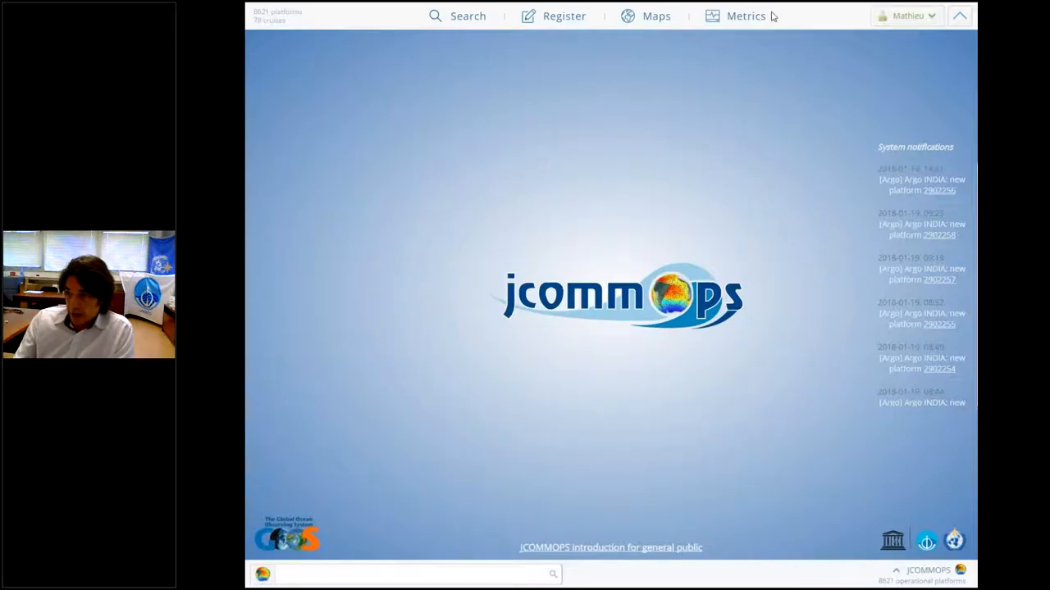
Open Query Platforms from the Search menu, listing 8621 operational platforms
left_click(467, 15)
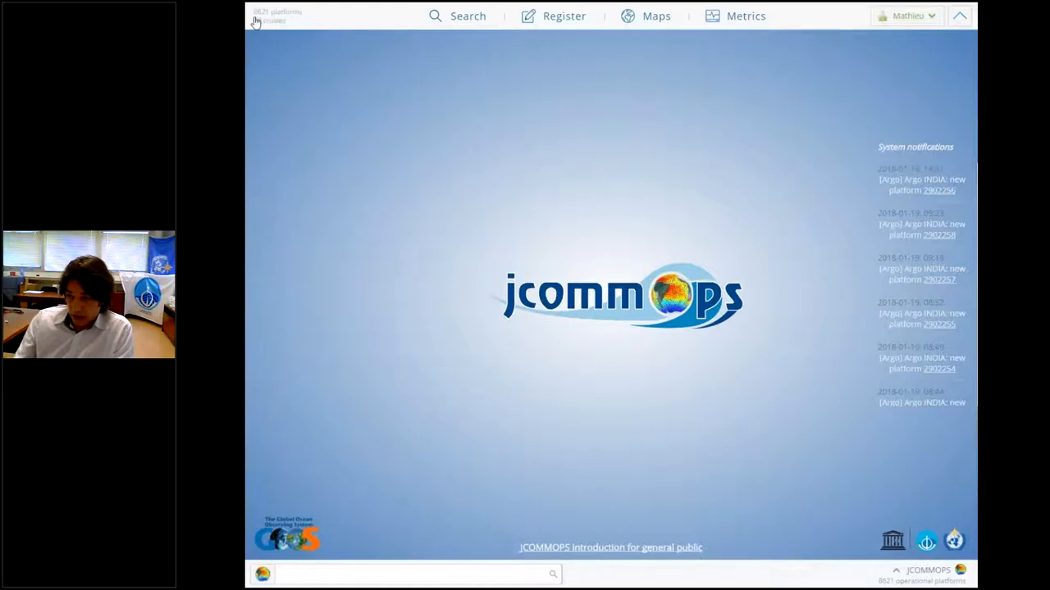
mouse_move(413, 32)
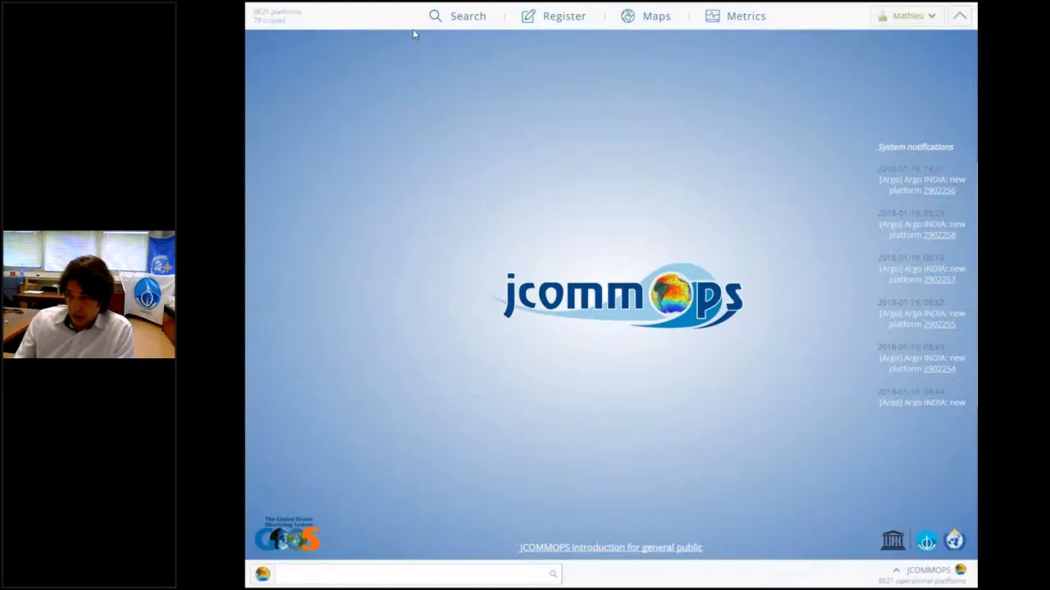
mouse_move(470, 118)
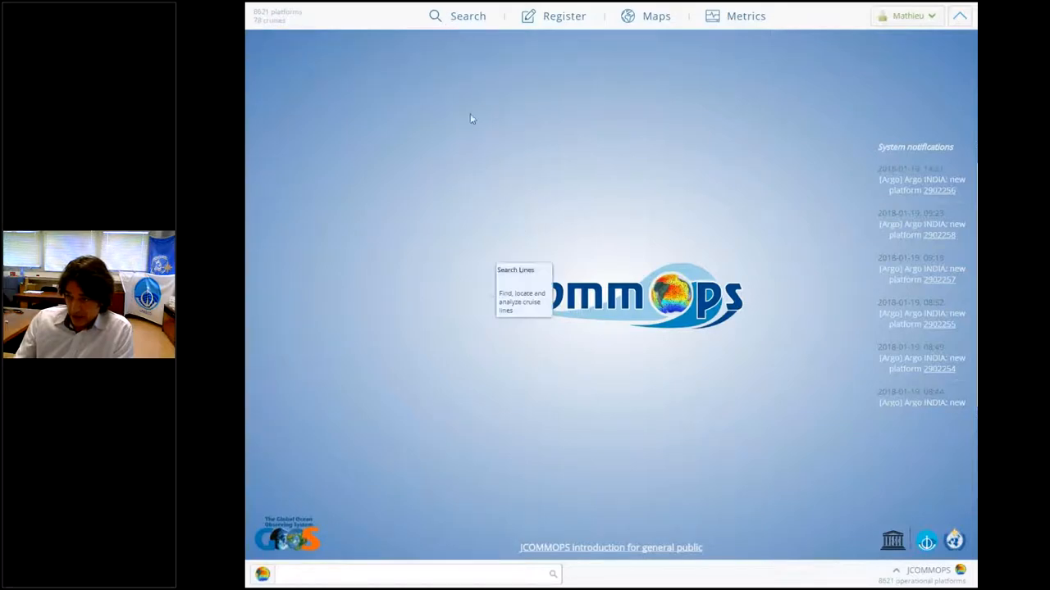
left_click(467, 16)
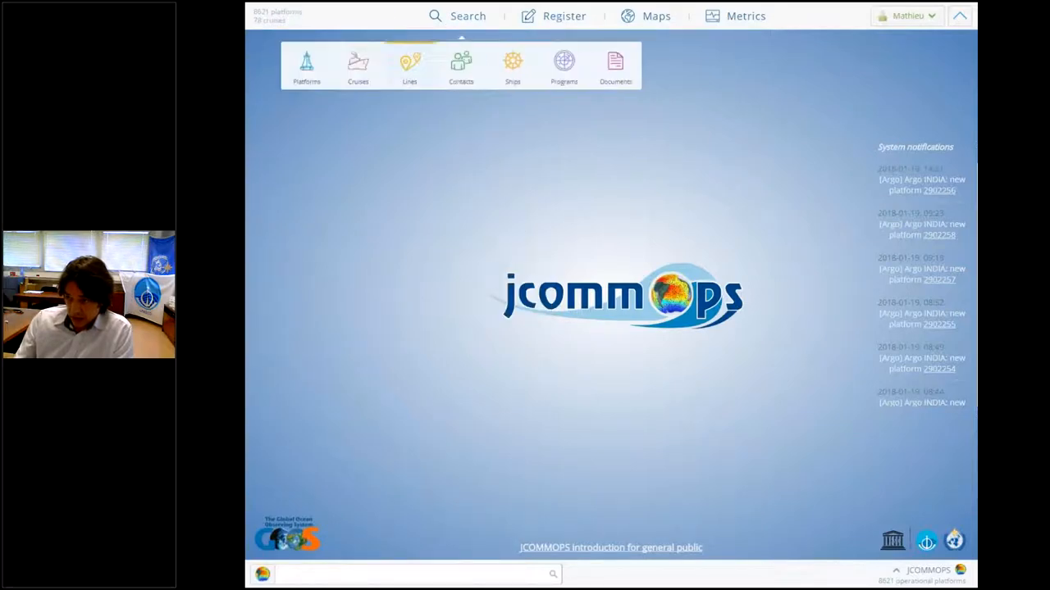
left_click(655, 15)
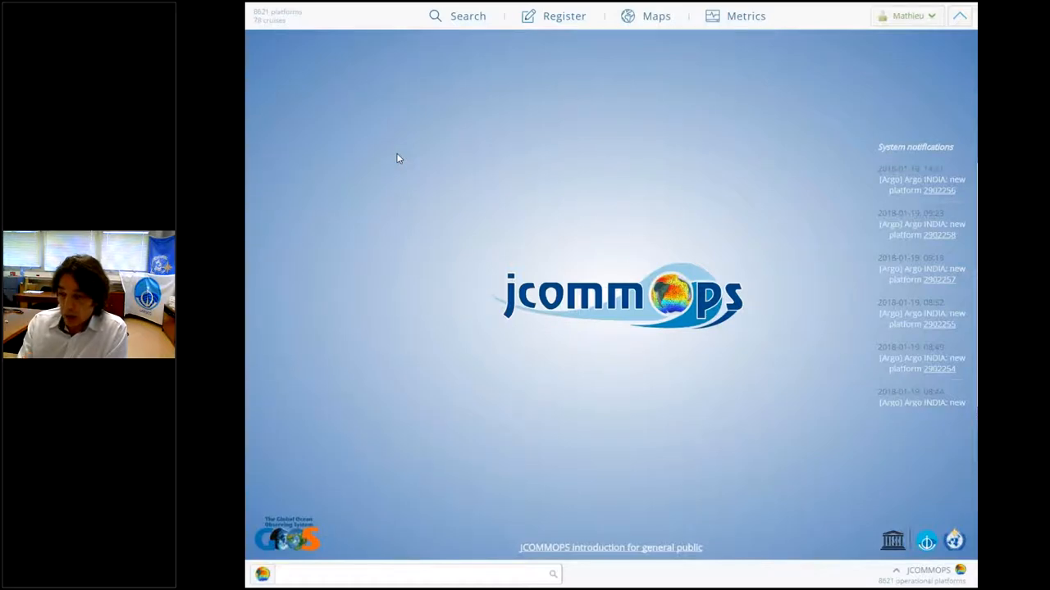
left_click(467, 16)
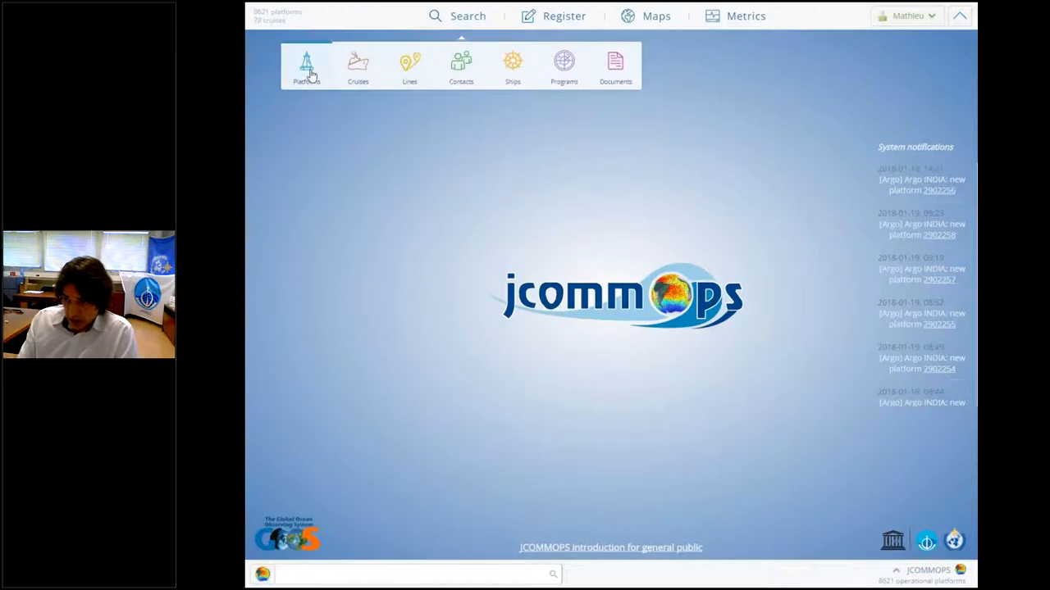
left_click(306, 66)
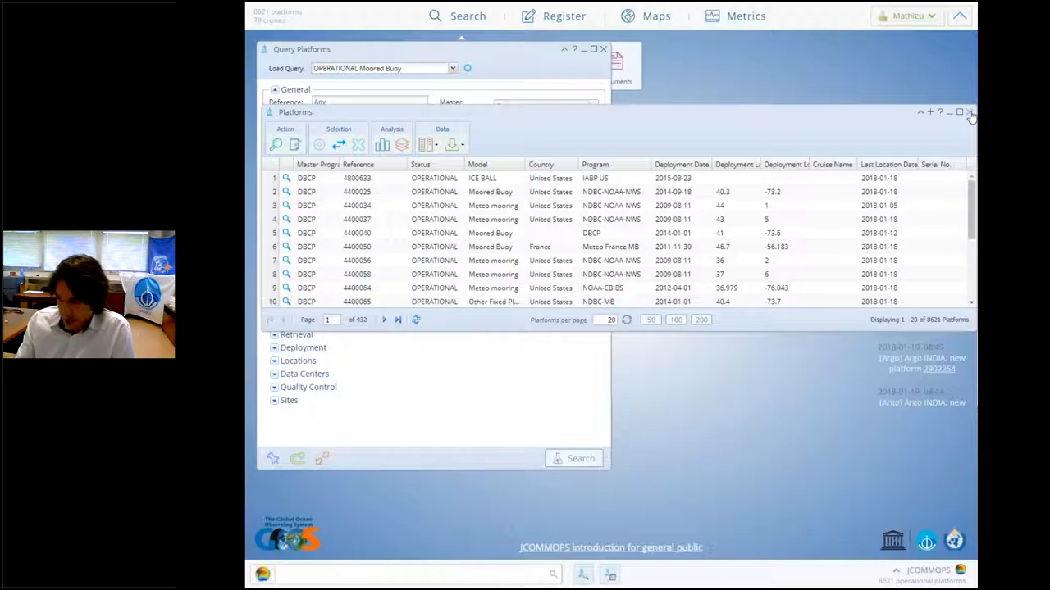
Close the Platforms table and start a new Query Floats search
left_click(970, 112)
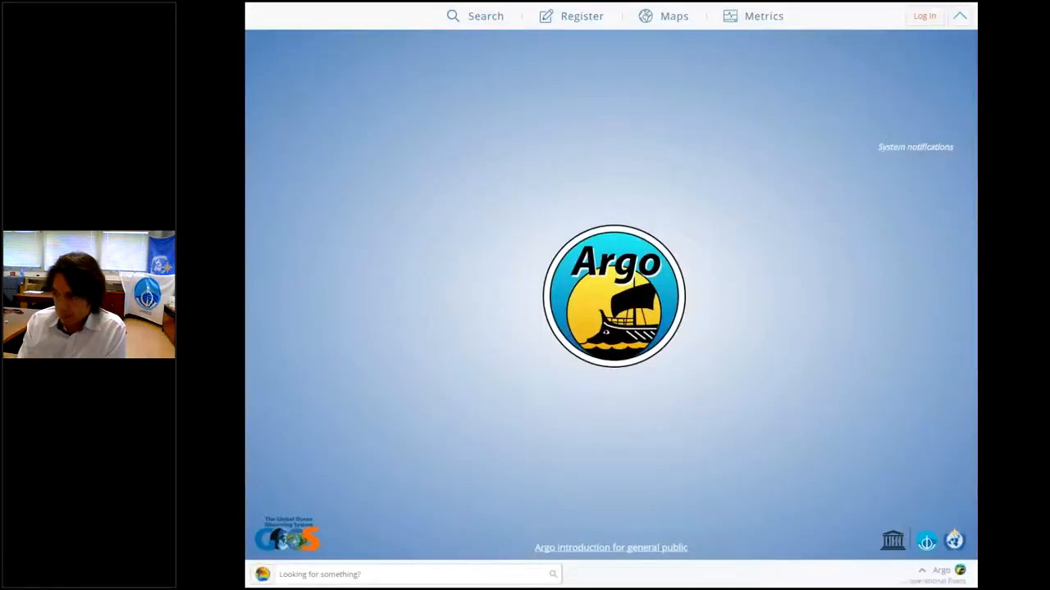
left_click(485, 16)
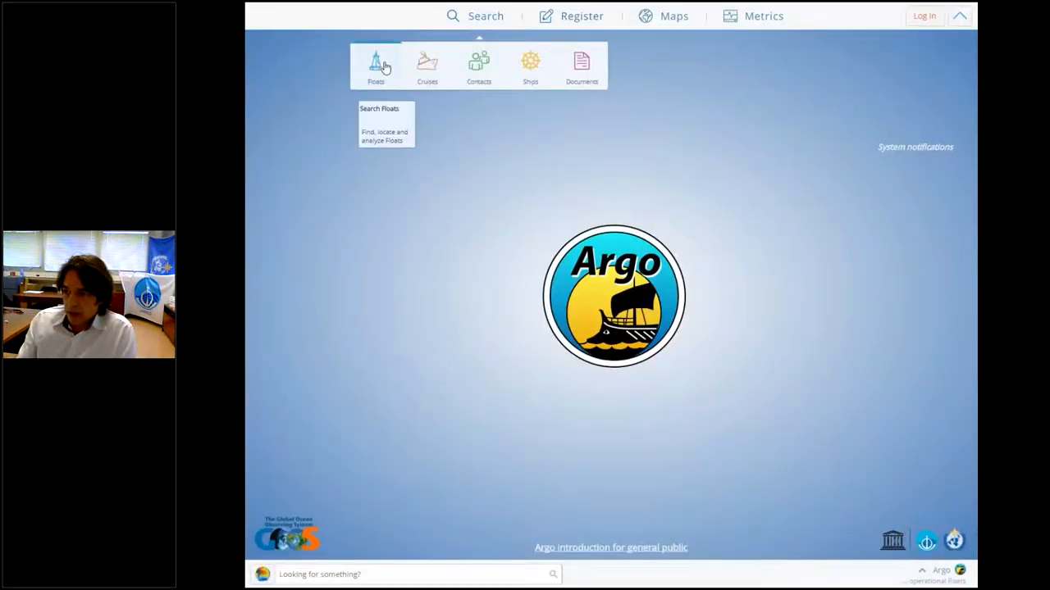
left_click(385, 125)
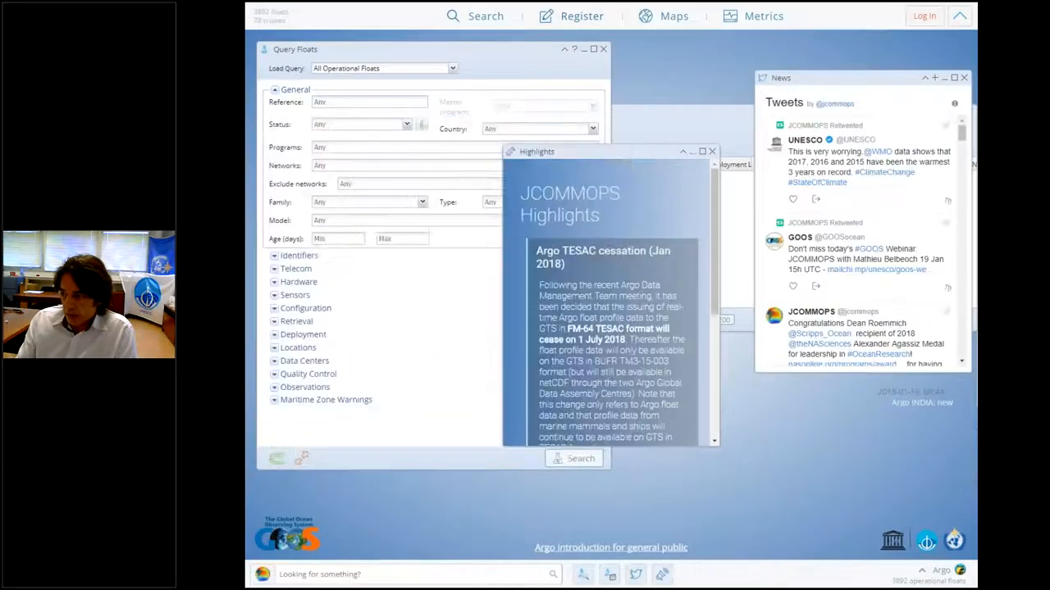
Dismiss Highlights and News, then set the deployment sea region to SOUTHERN OCEAN
left_click(712, 151)
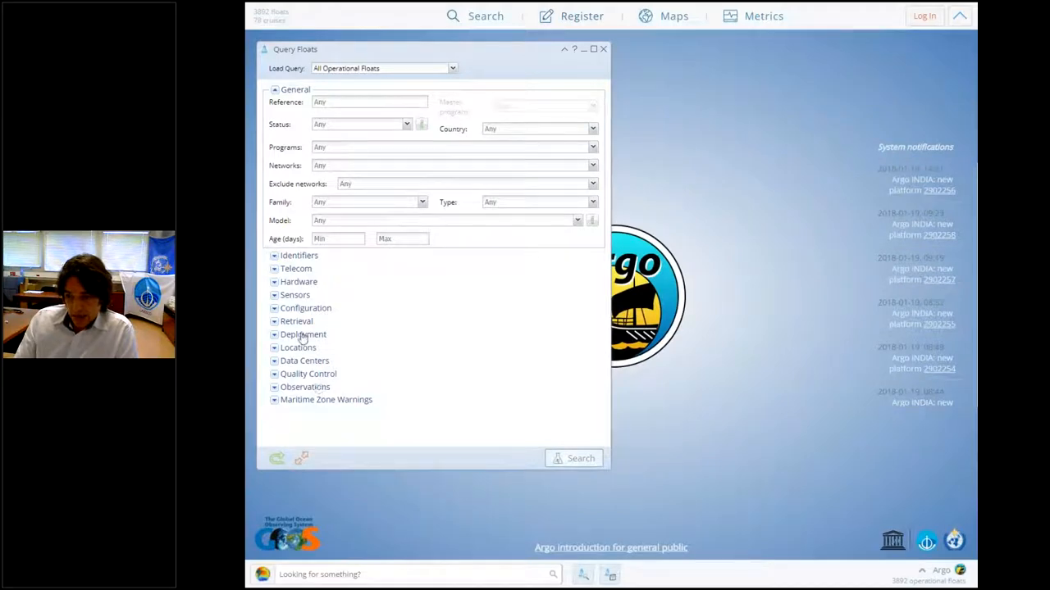
left_click(303, 334)
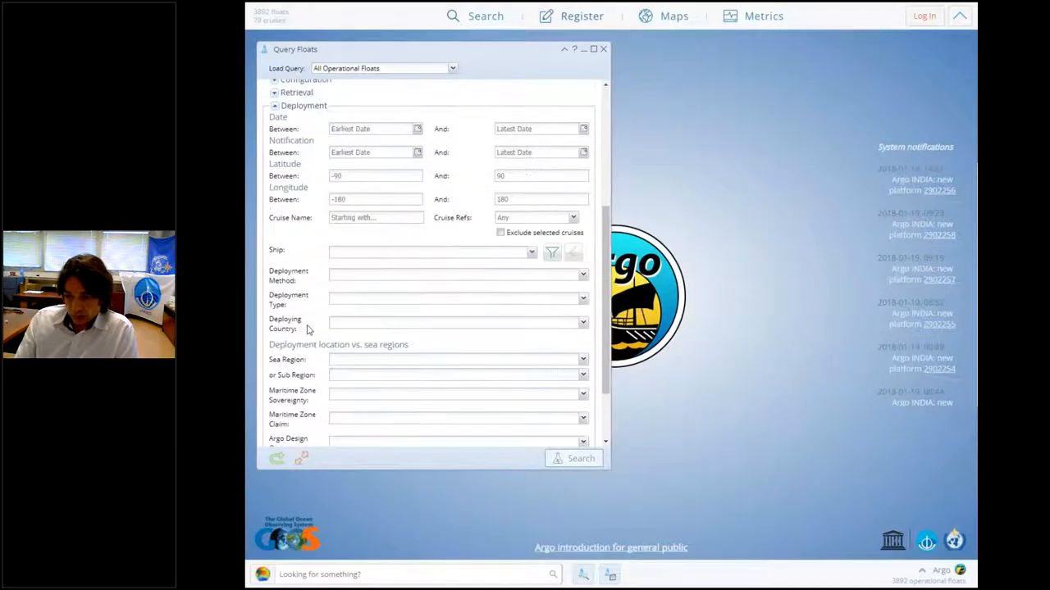
scroll("down", 3)
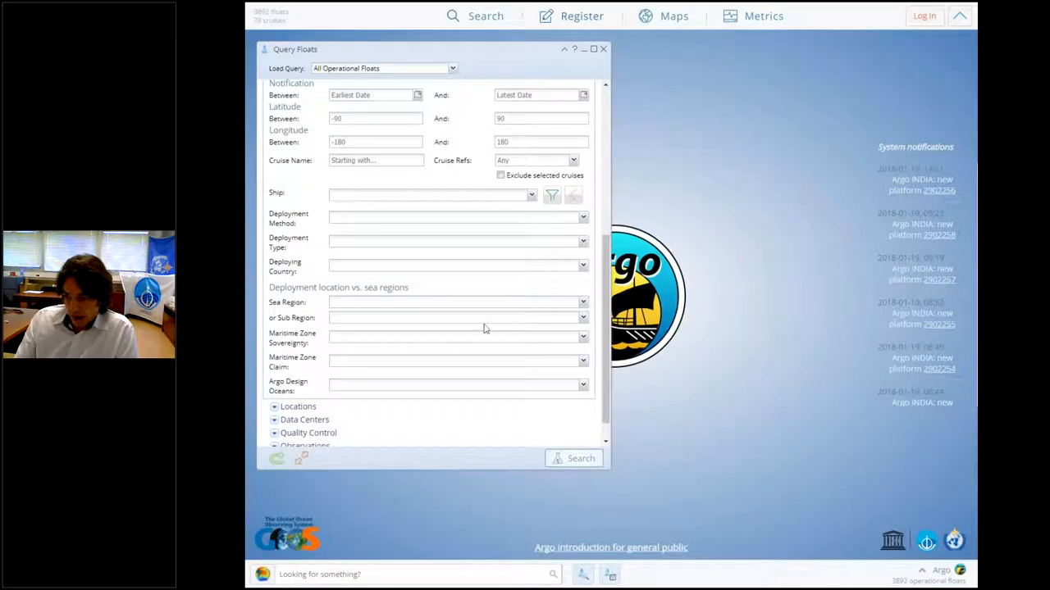
left_click(582, 301)
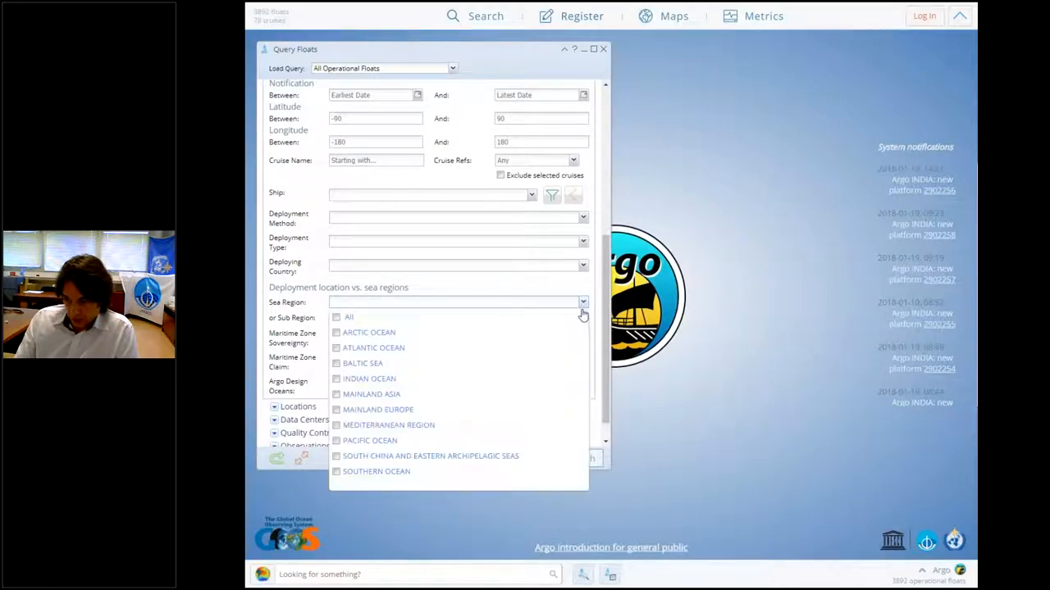
left_click(377, 470)
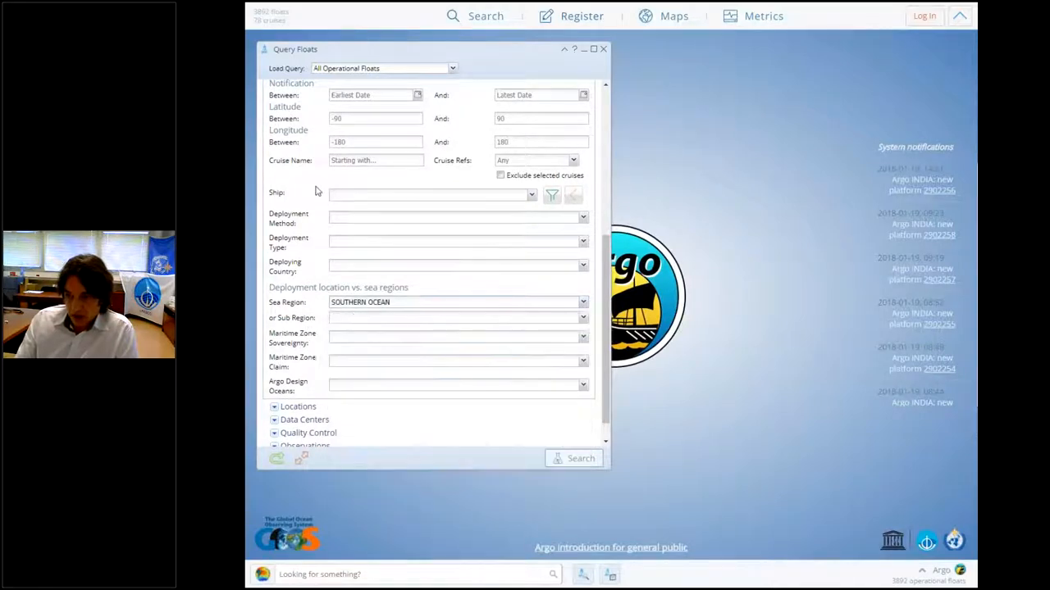
left_click(575, 458)
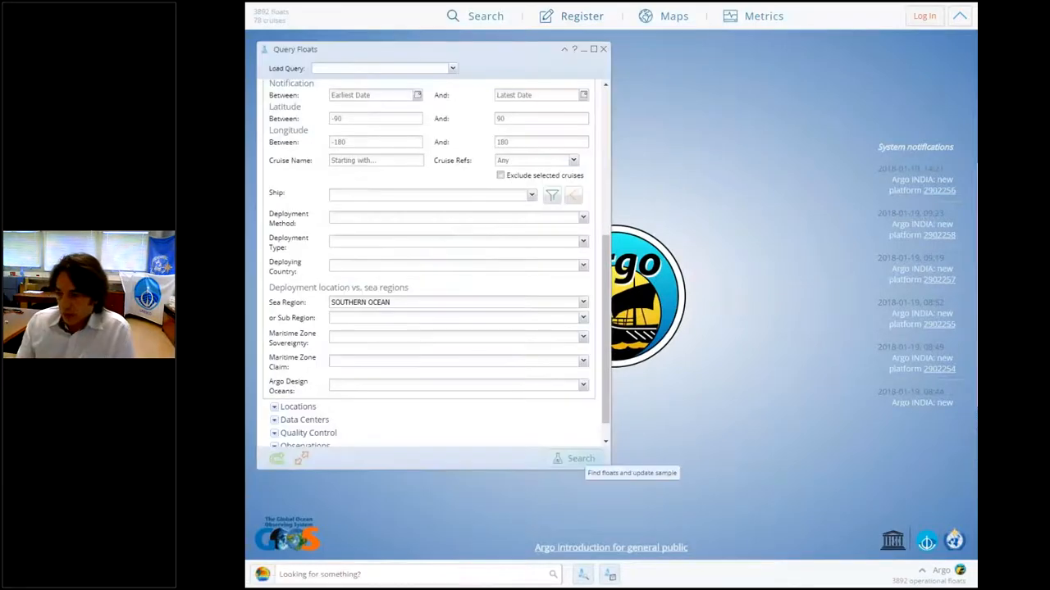
Run the Southern Ocean float query to get 595 floats
left_click(580, 458)
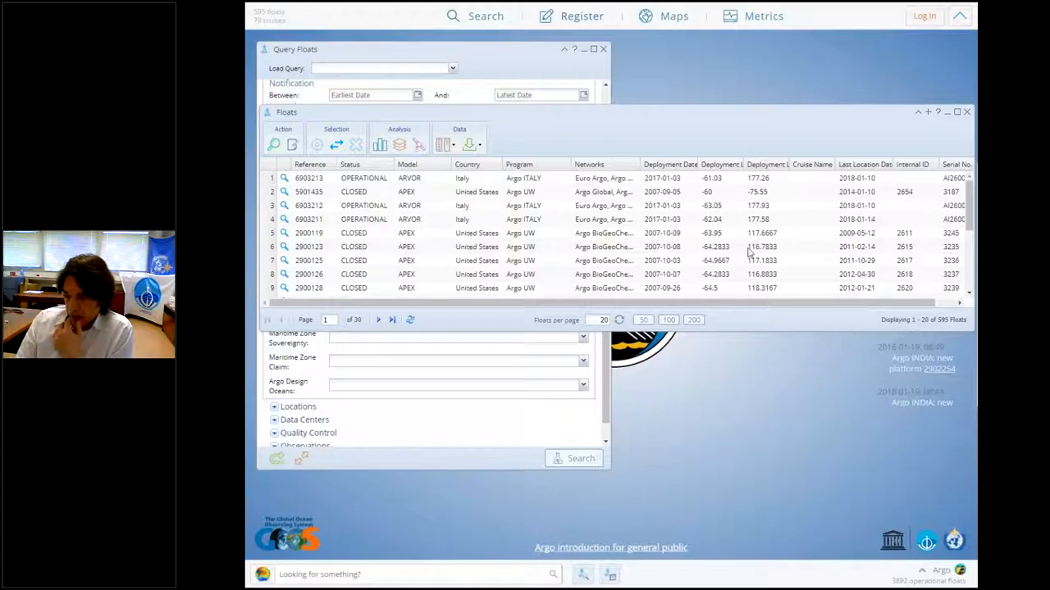
mouse_move(545, 172)
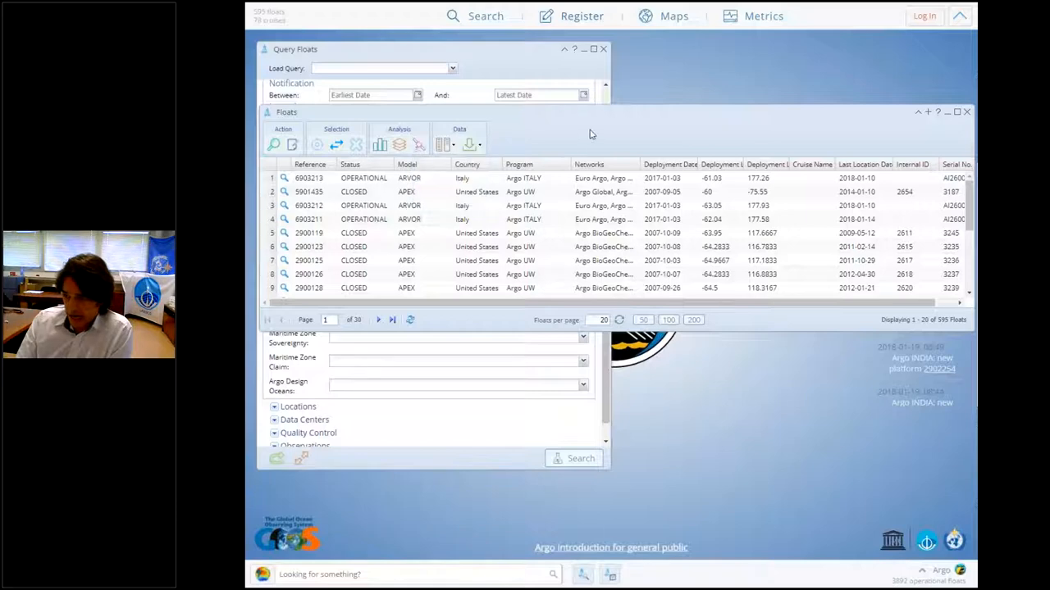
mouse_move(616, 126)
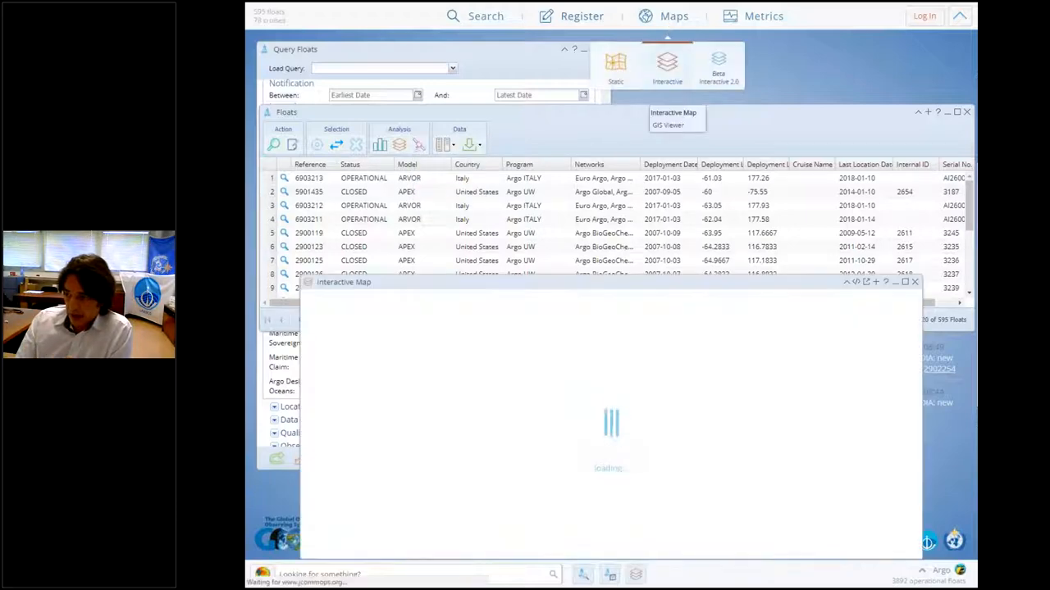
mouse_move(687, 262)
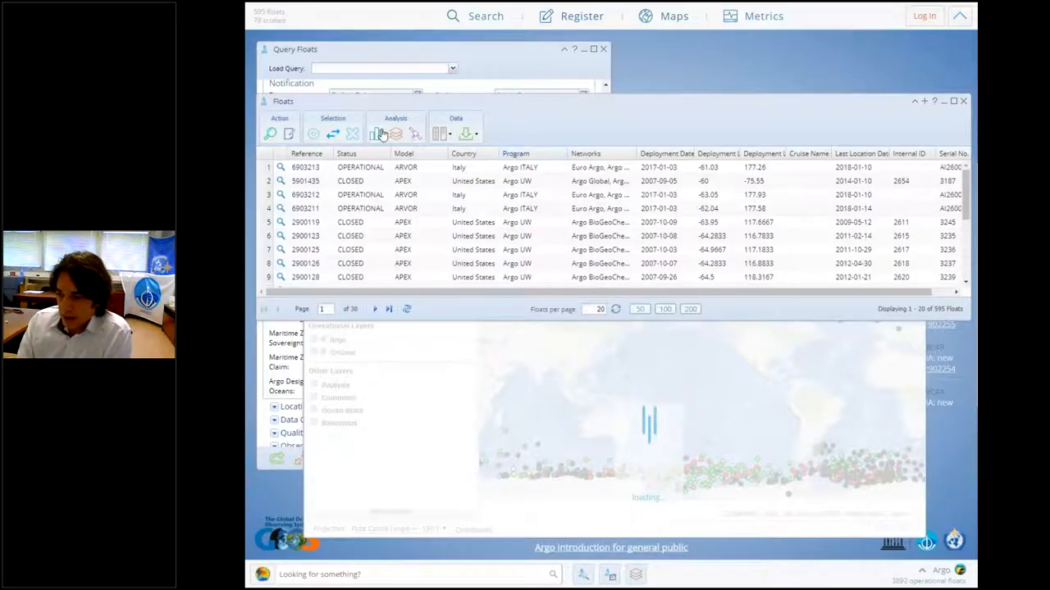
View the float sample's Summary statistics grouped by Ship, then close it
left_click(381, 133)
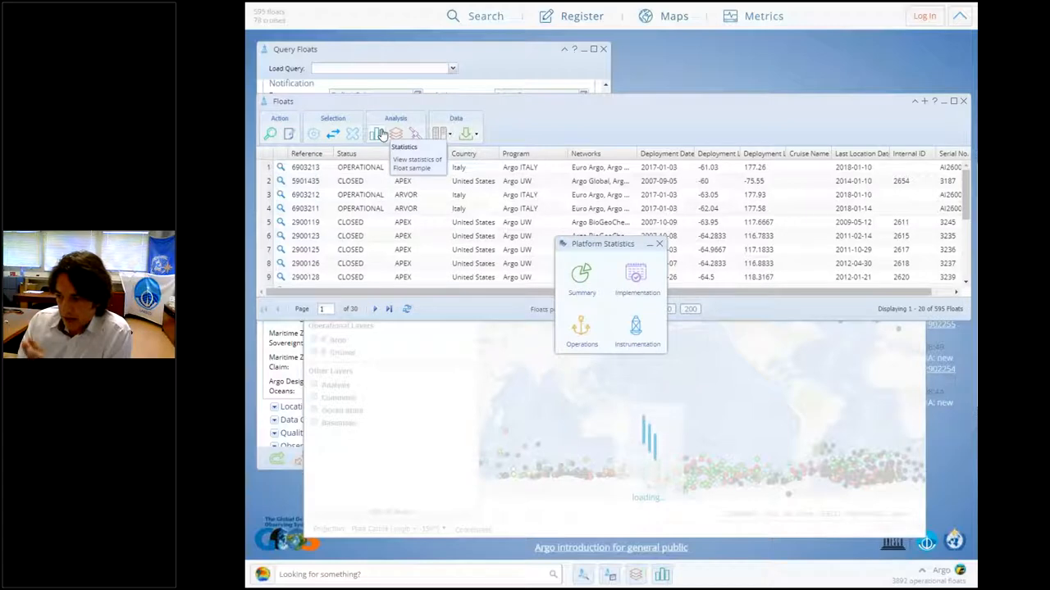
left_click(582, 279)
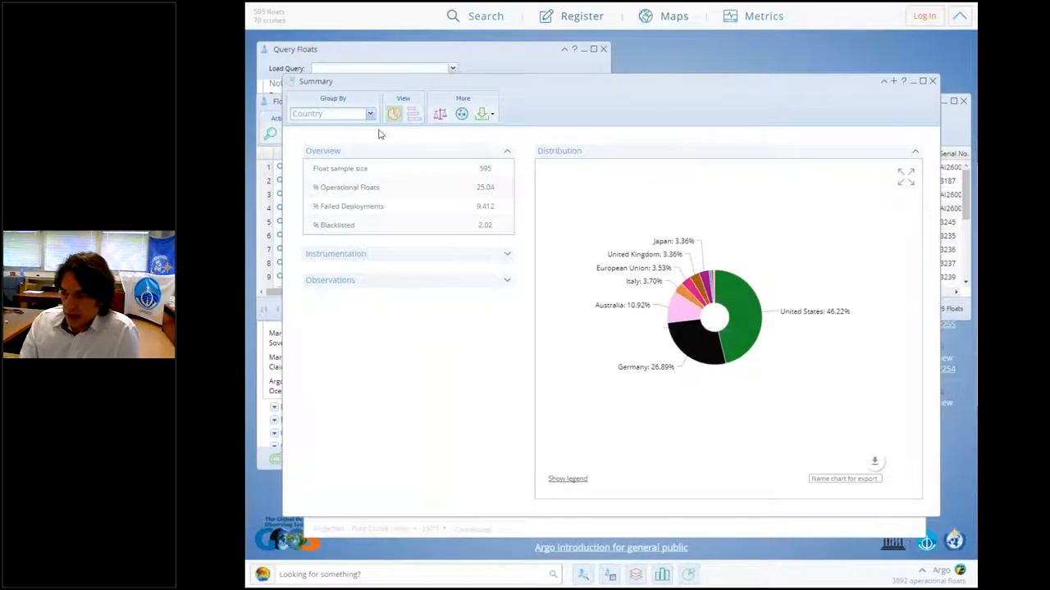
left_click(369, 113)
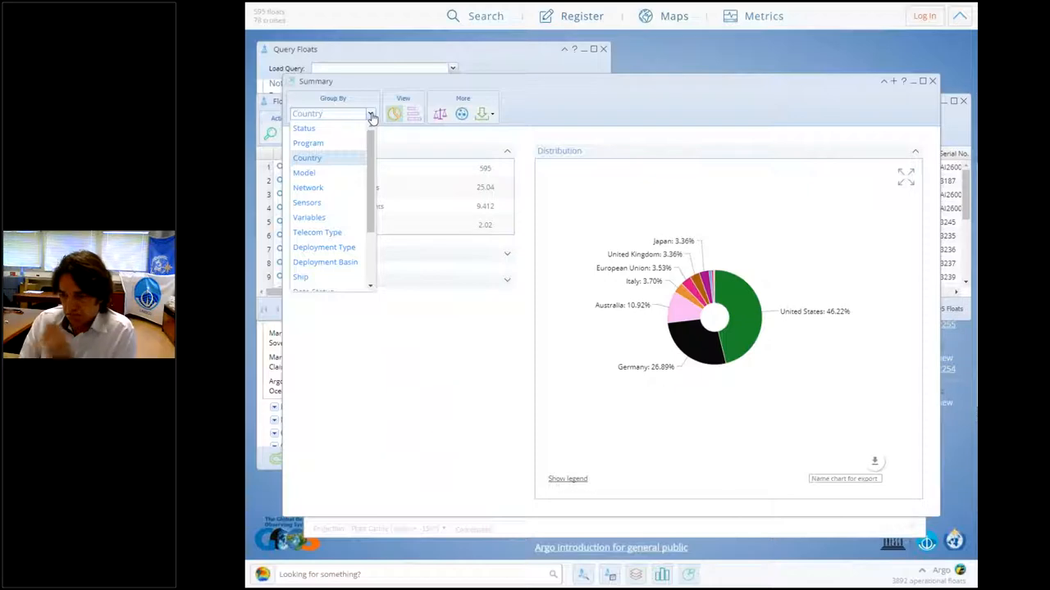
left_click(300, 276)
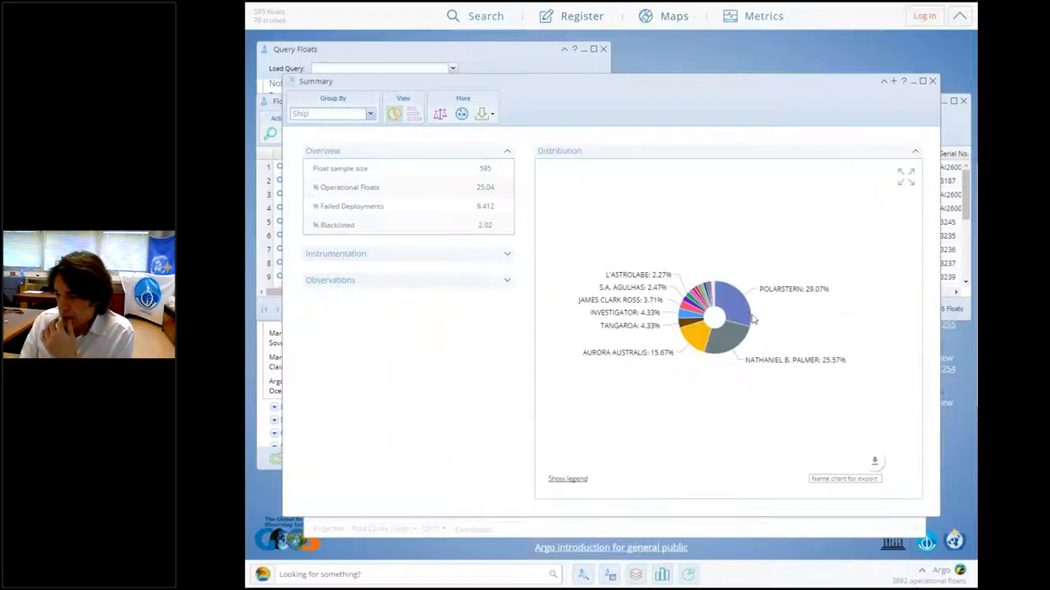
mouse_move(701, 345)
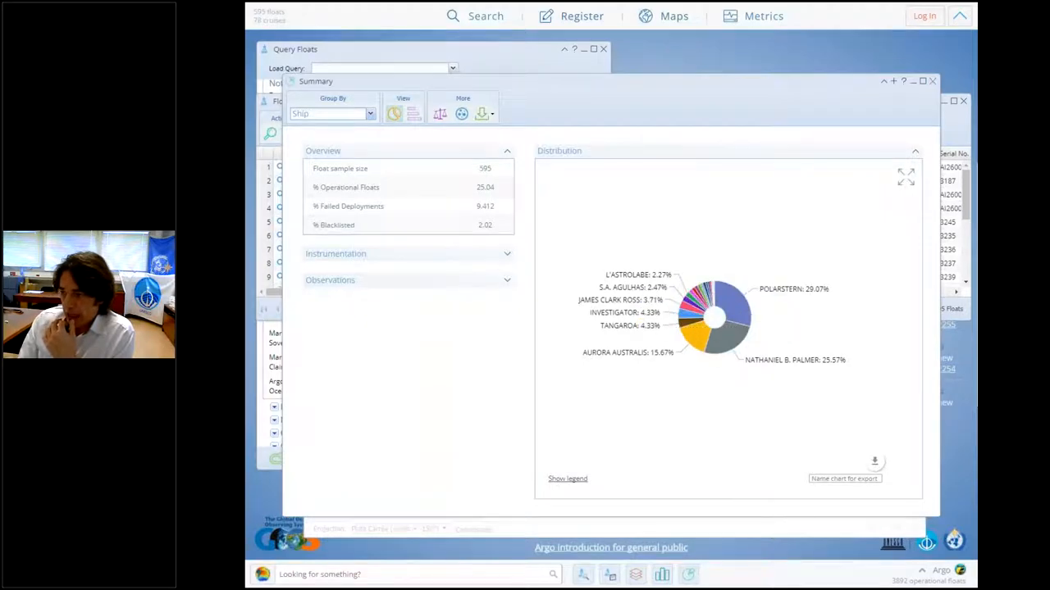
left_click(922, 88)
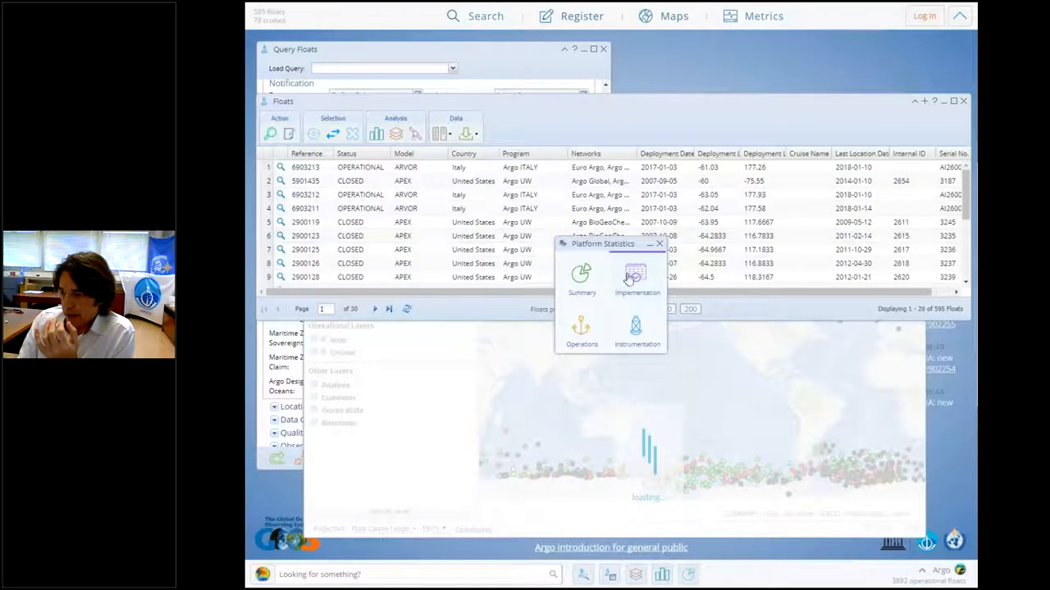
Open Implementation statistics grouped by Countries, collapsing Yearly deployments and Deployments timeline
left_click(637, 279)
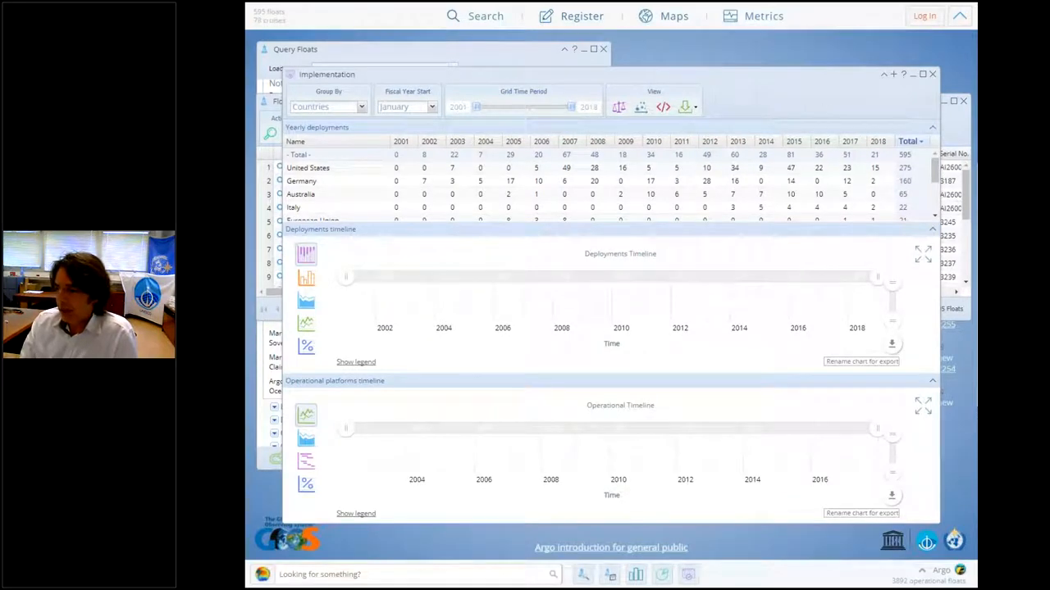
left_click(933, 127)
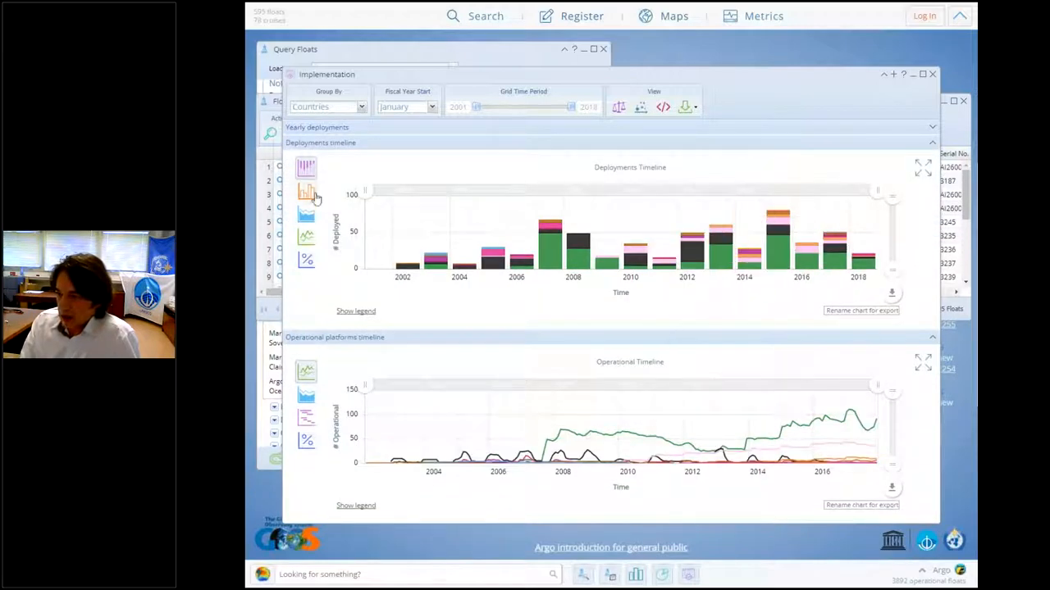
left_click(326, 107)
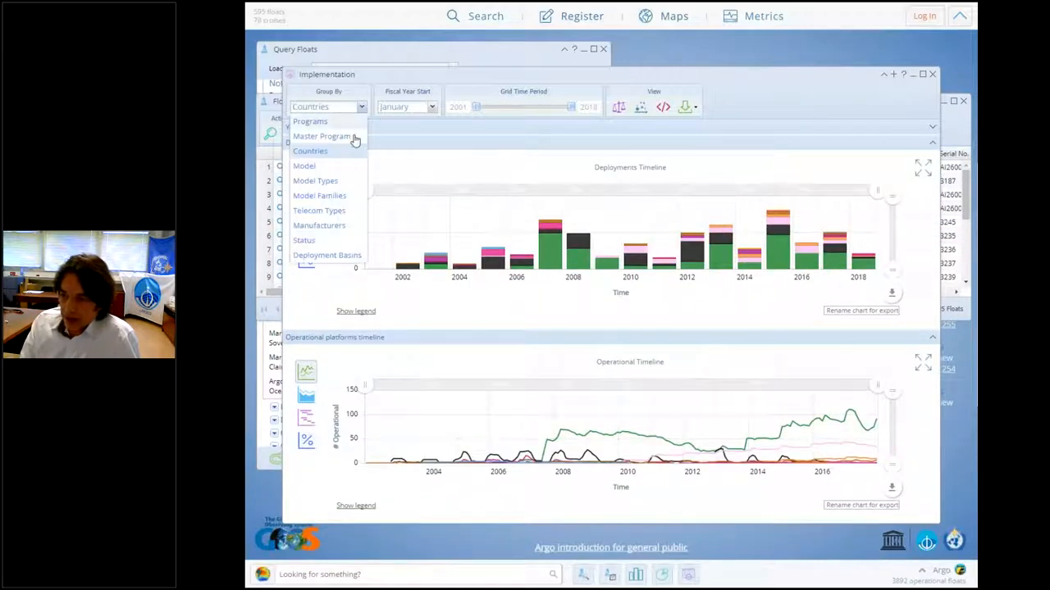
left_click(310, 151)
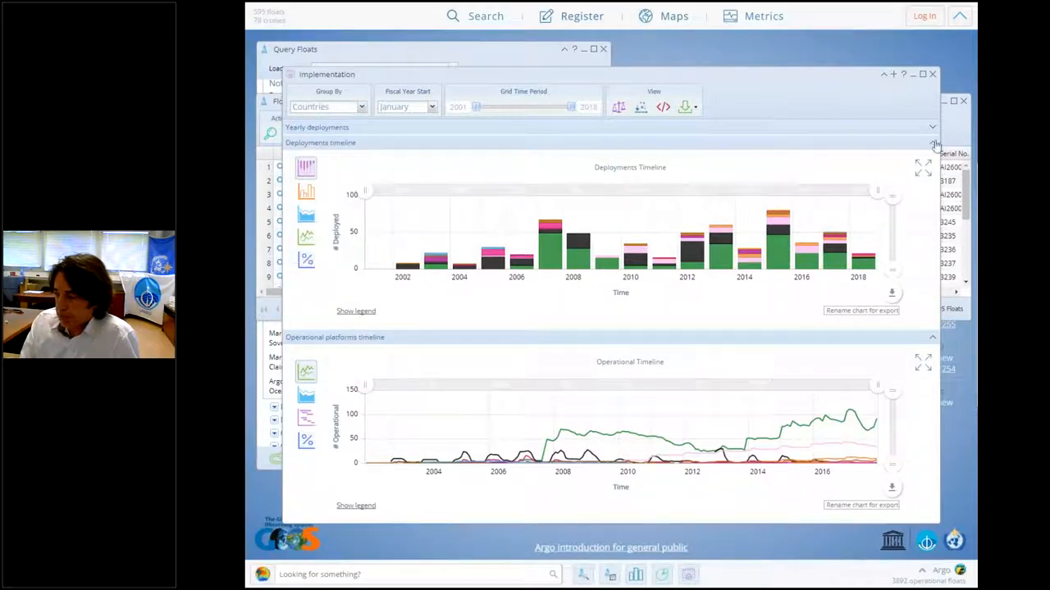
left_click(933, 127)
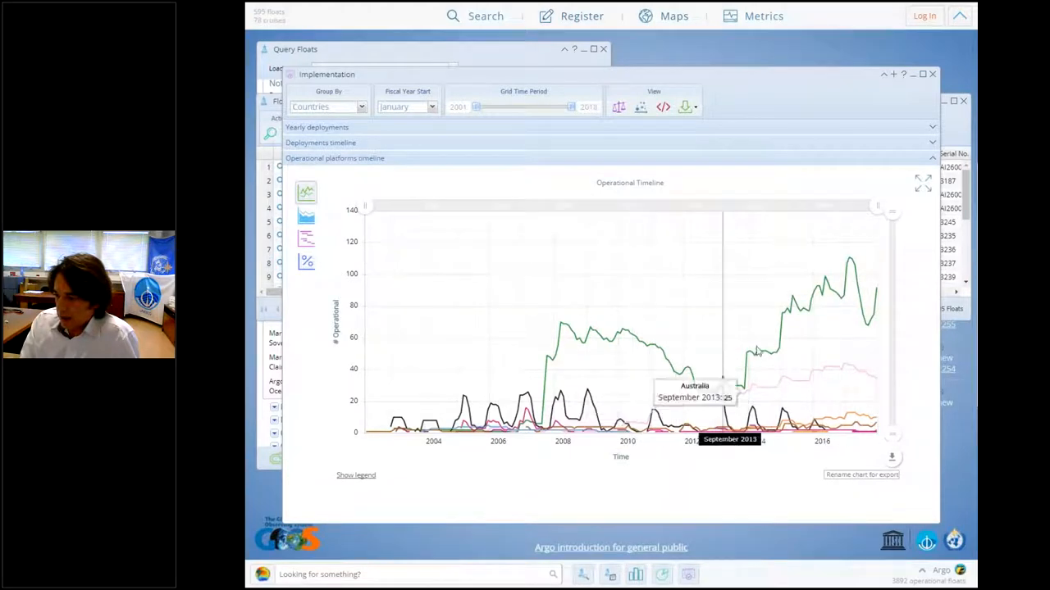
mouse_move(700, 426)
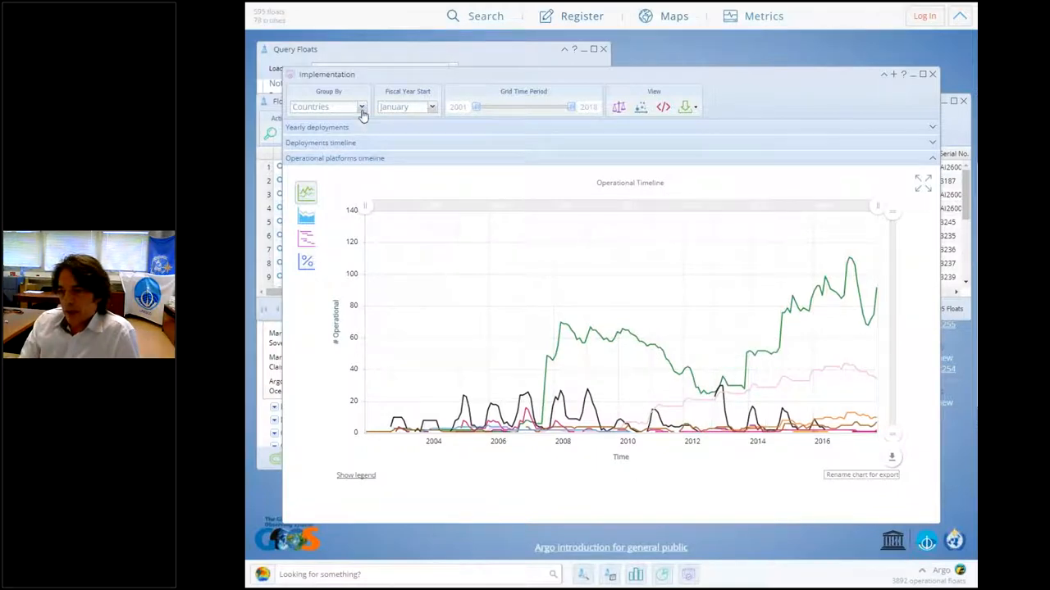
Set the Implementation charts' Group By to Master Program
left_click(361, 107)
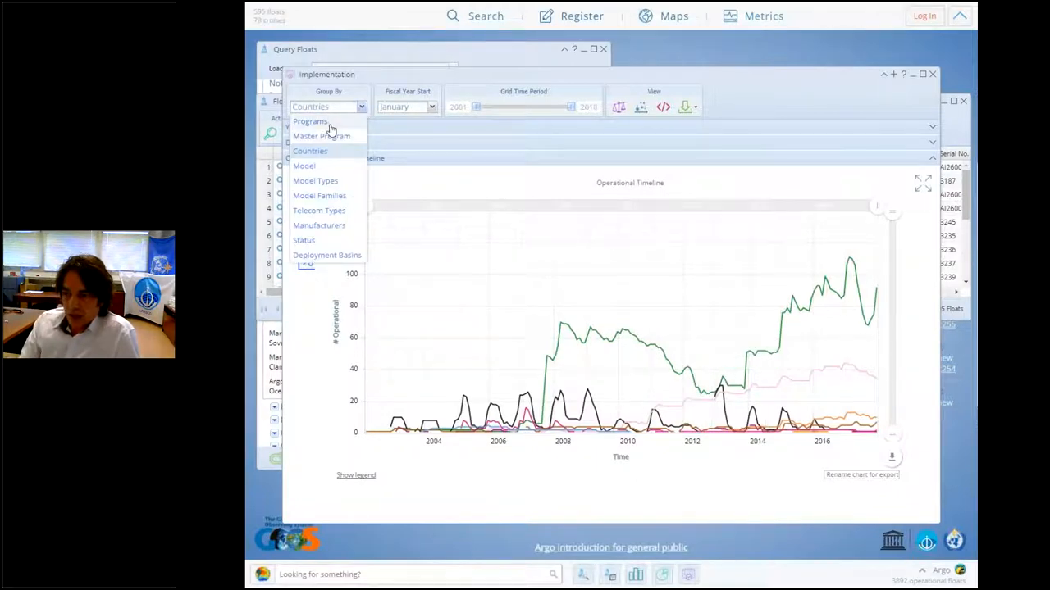
left_click(310, 121)
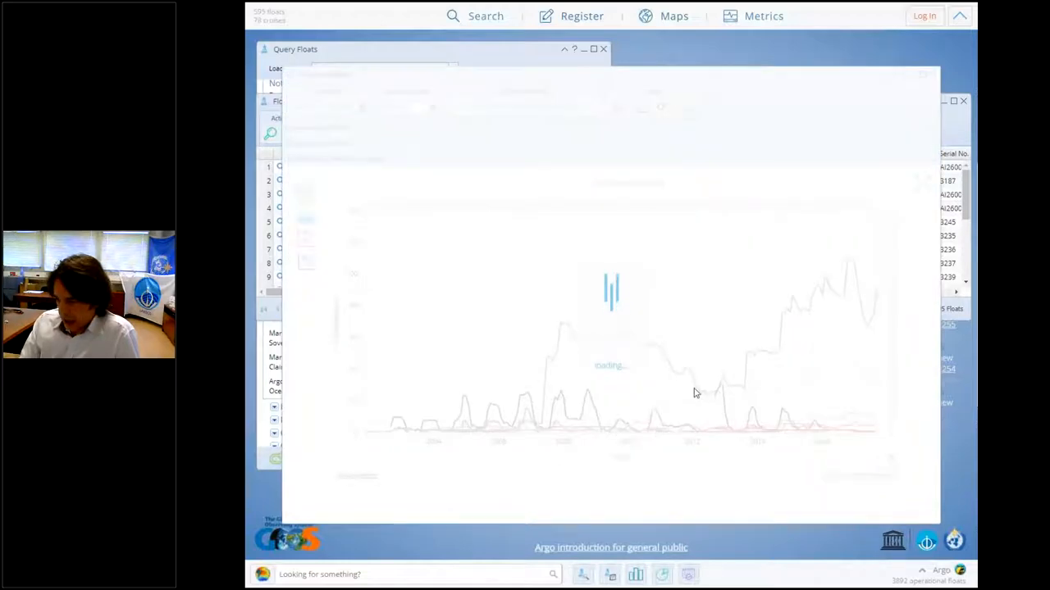
mouse_move(712, 474)
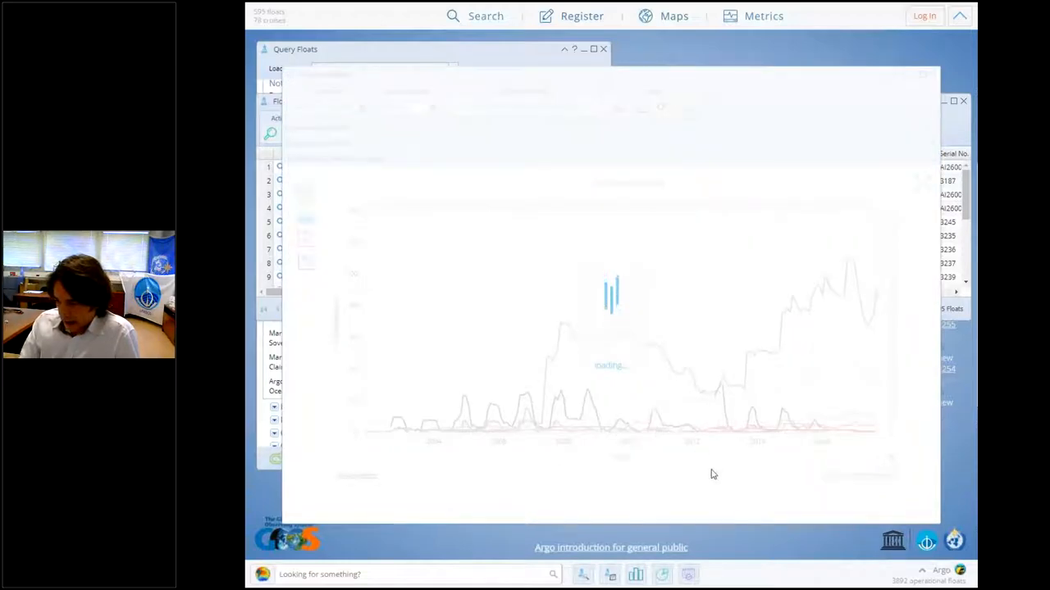
mouse_move(729, 427)
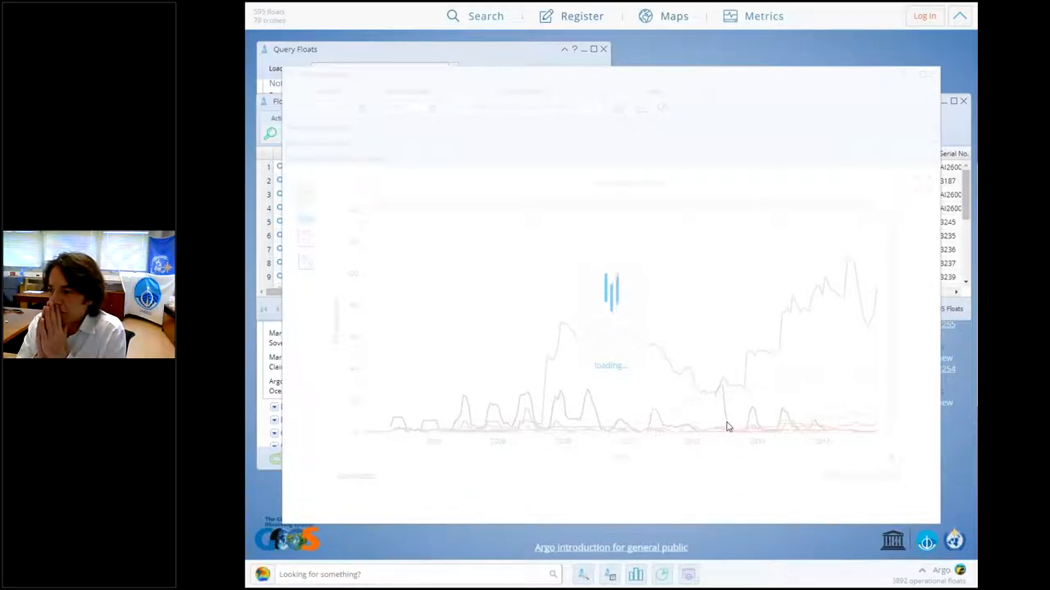
mouse_move(866, 113)
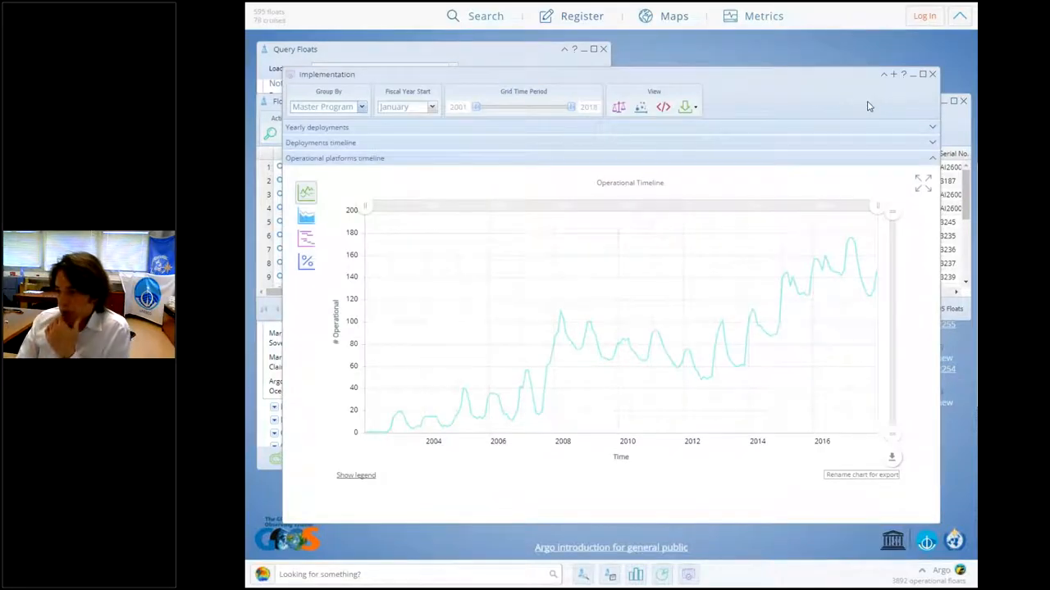
mouse_move(874, 109)
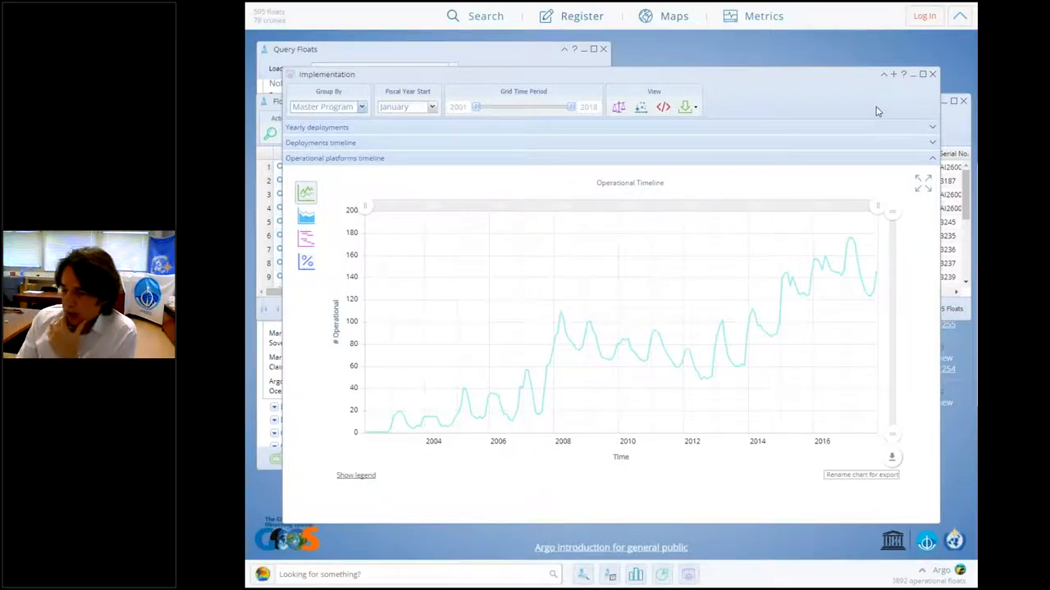
mouse_move(920, 141)
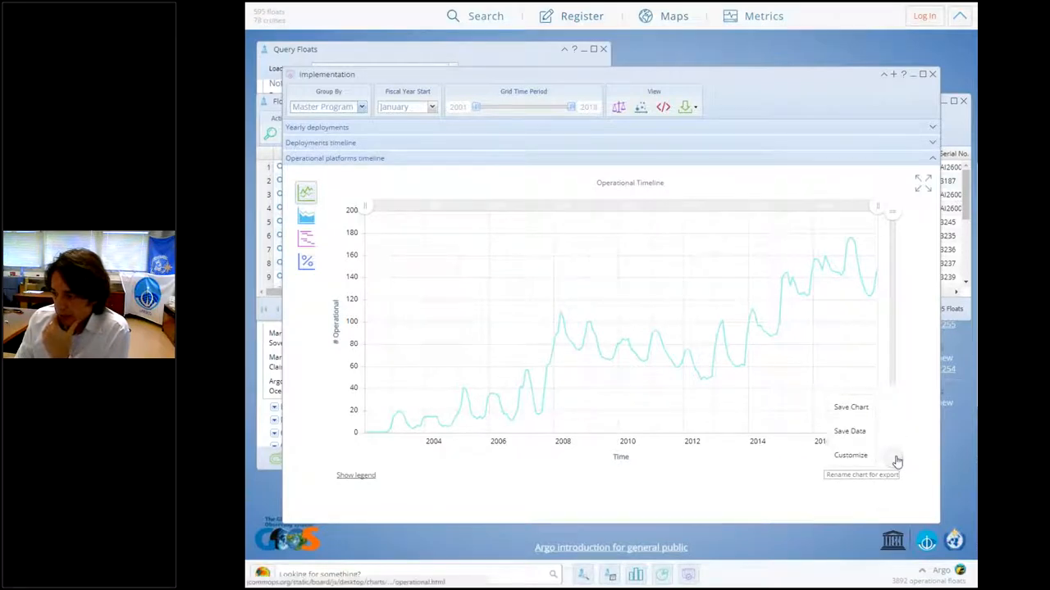
left_click(849, 431)
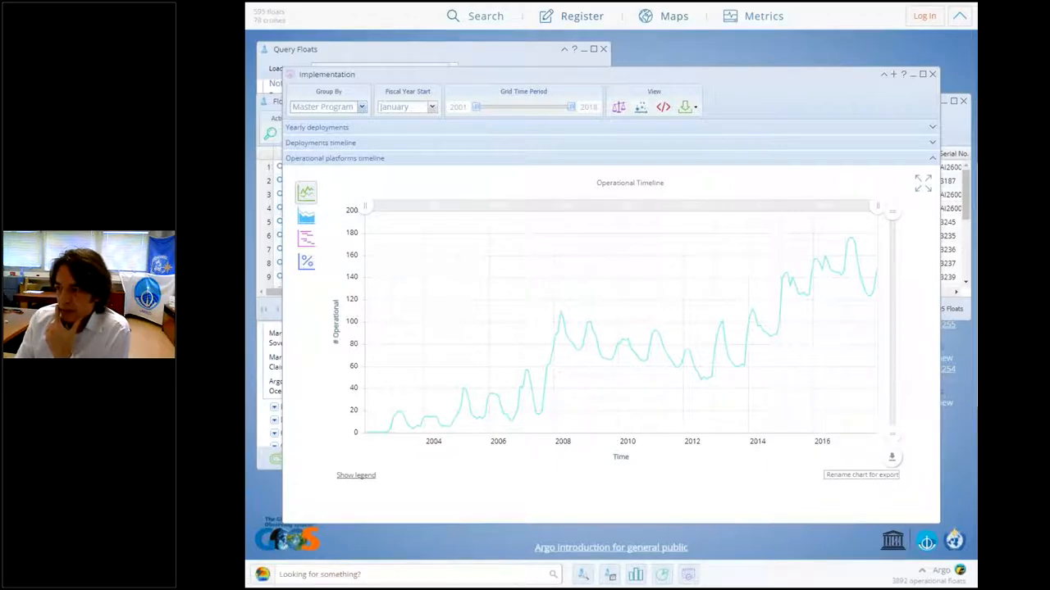
mouse_move(663, 107)
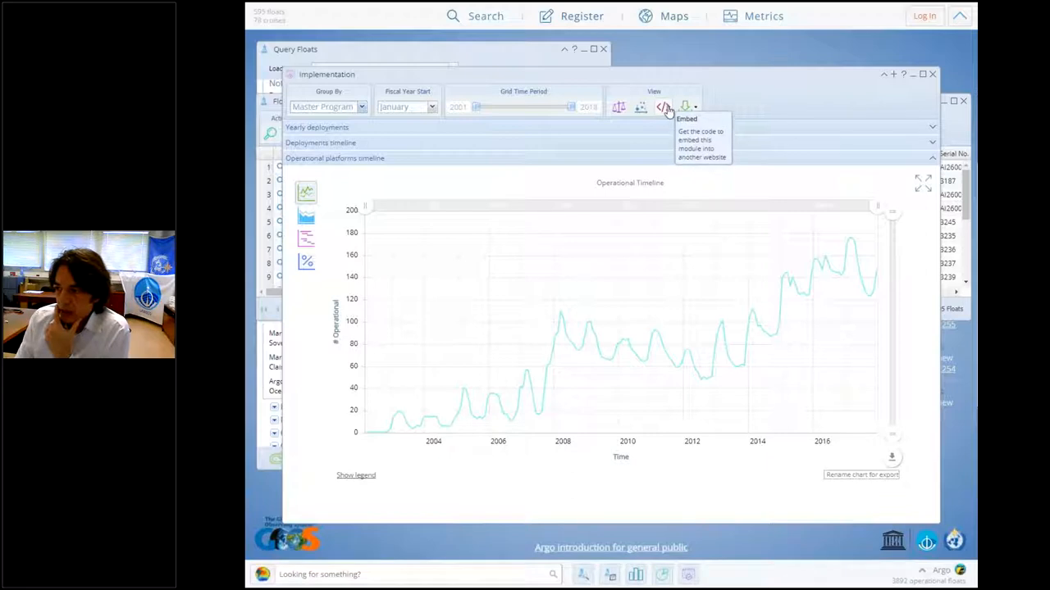
left_click(662, 106)
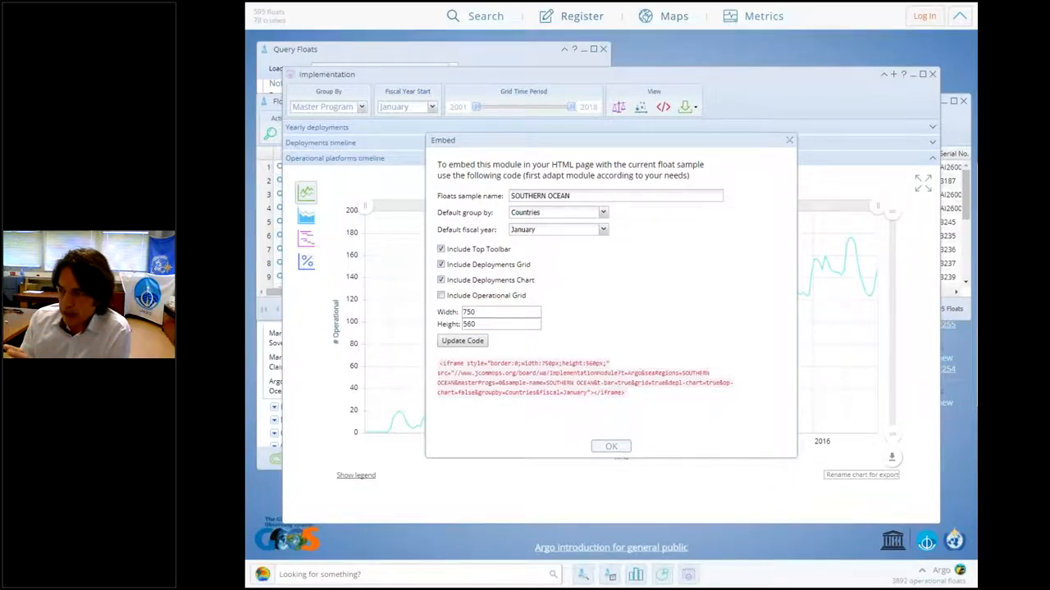
left_click(611, 446)
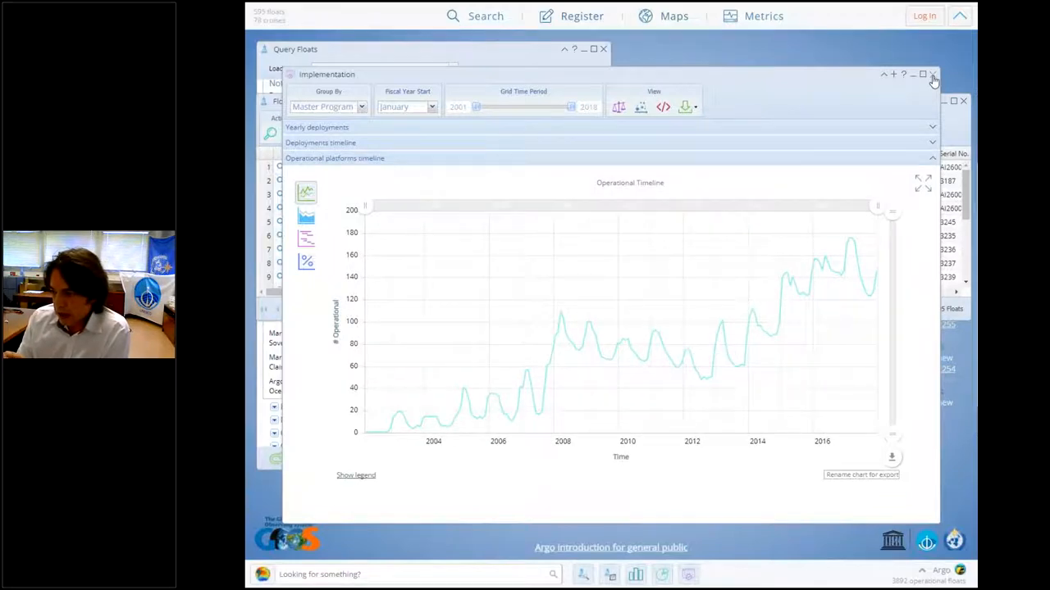
Close the Implementation window and open the Beta Interactive Map 2.0
left_click(933, 75)
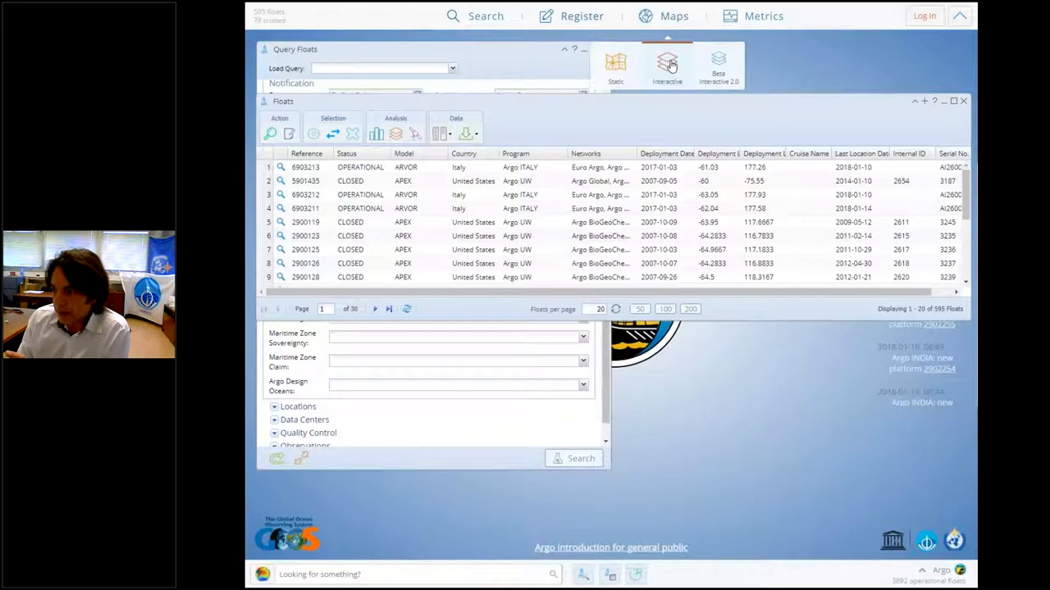
left_click(667, 66)
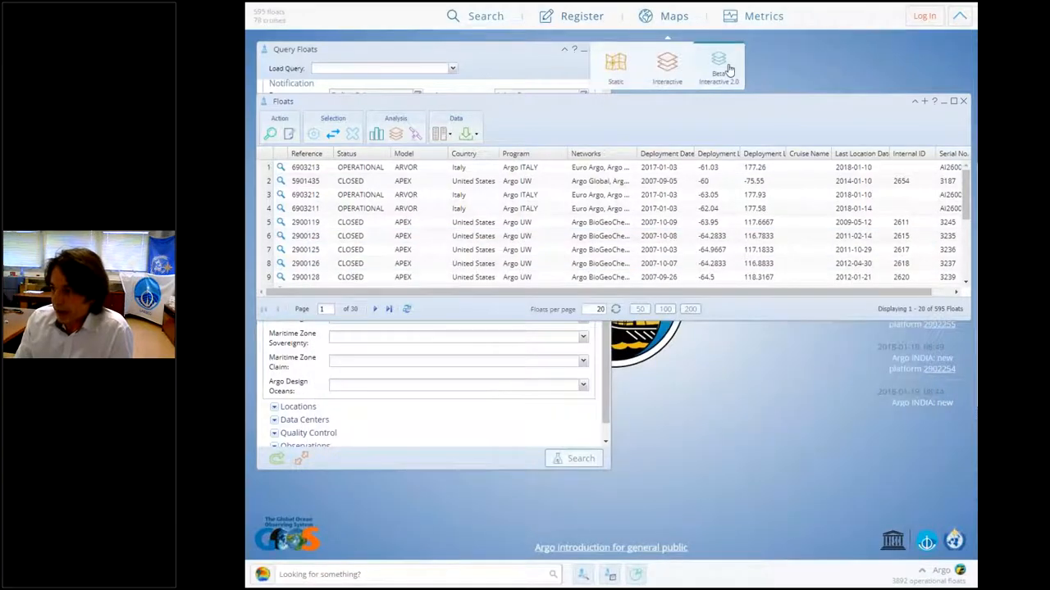
left_click(719, 66)
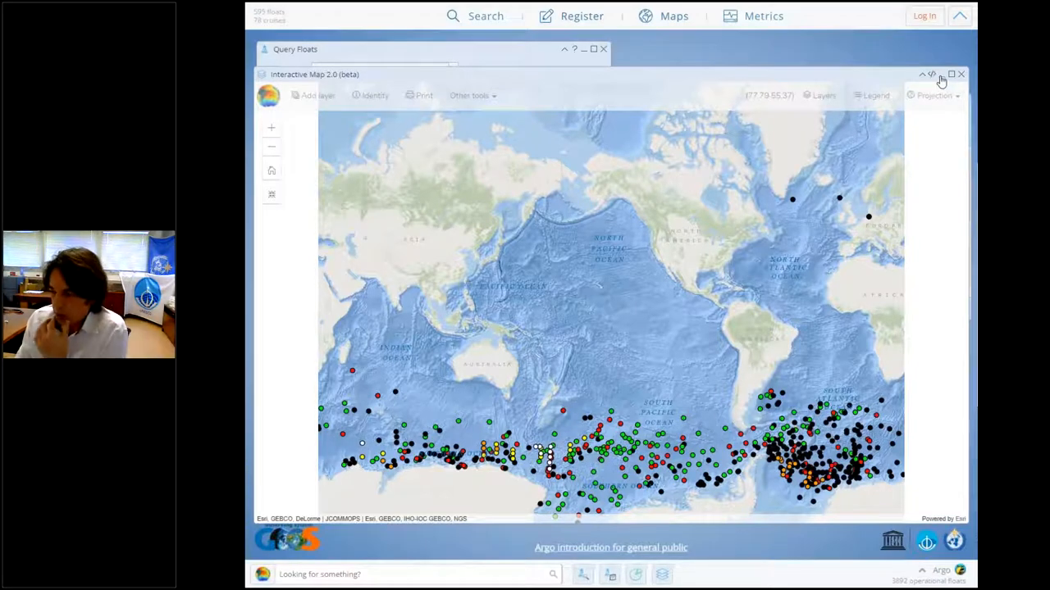
mouse_move(701, 88)
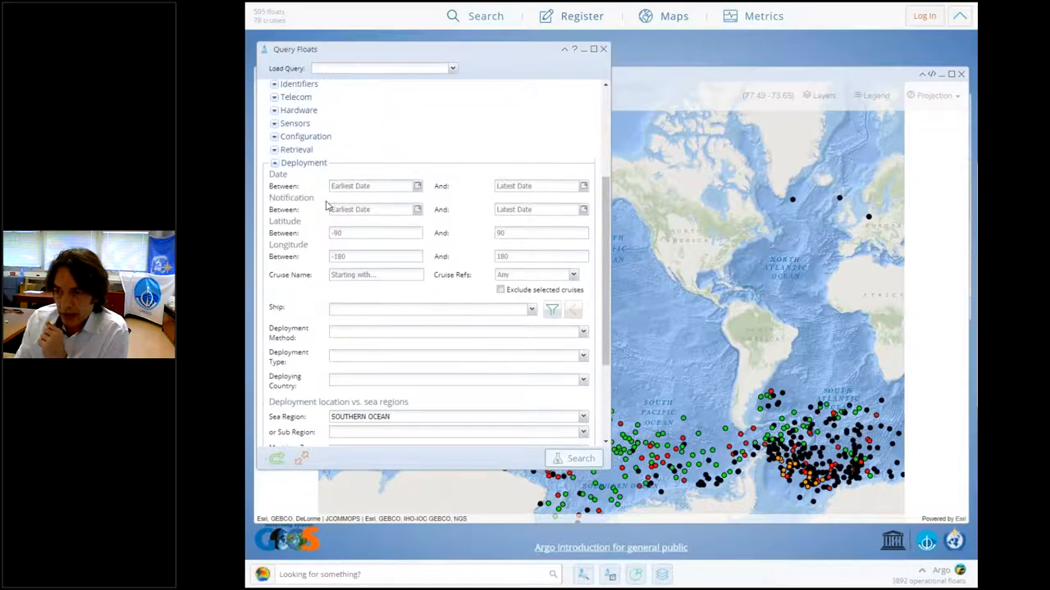
Search floats with a 2800-day minimum age and open a South Atlantic float's details
left_click(294, 89)
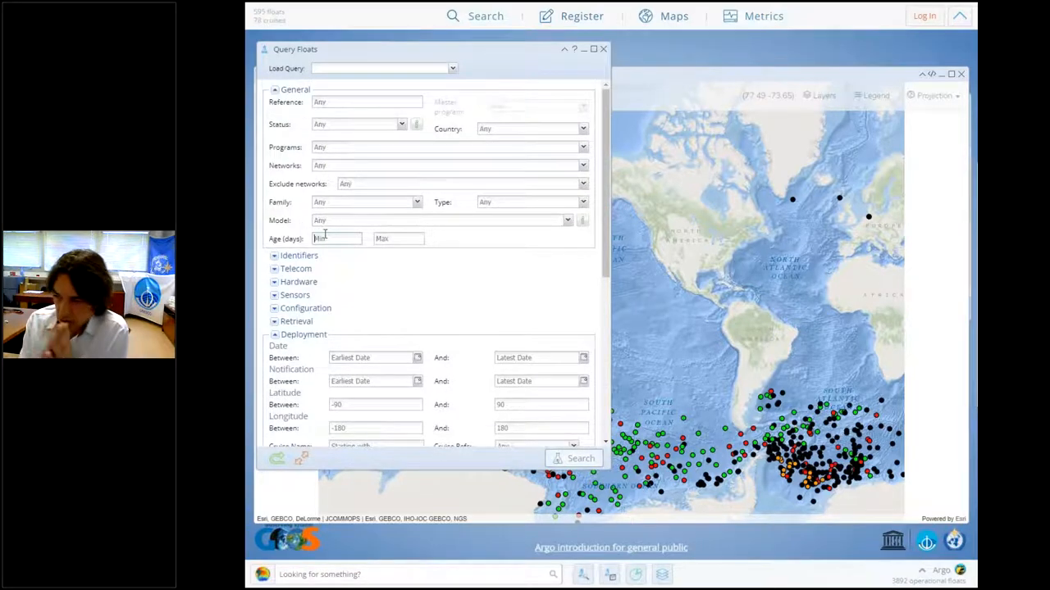
type("2")
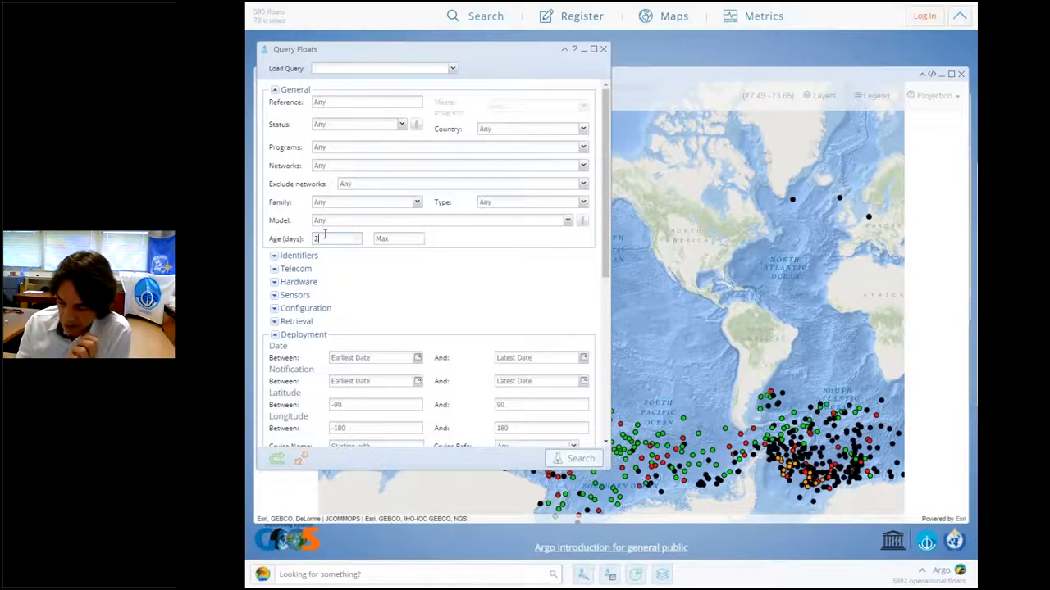
type("2800")
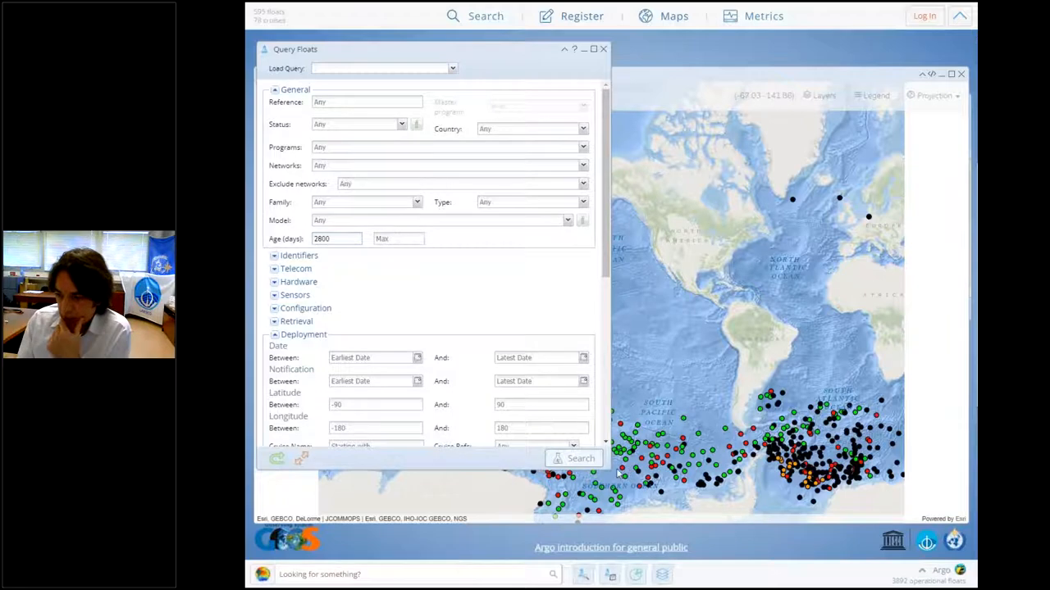
left_click(580, 459)
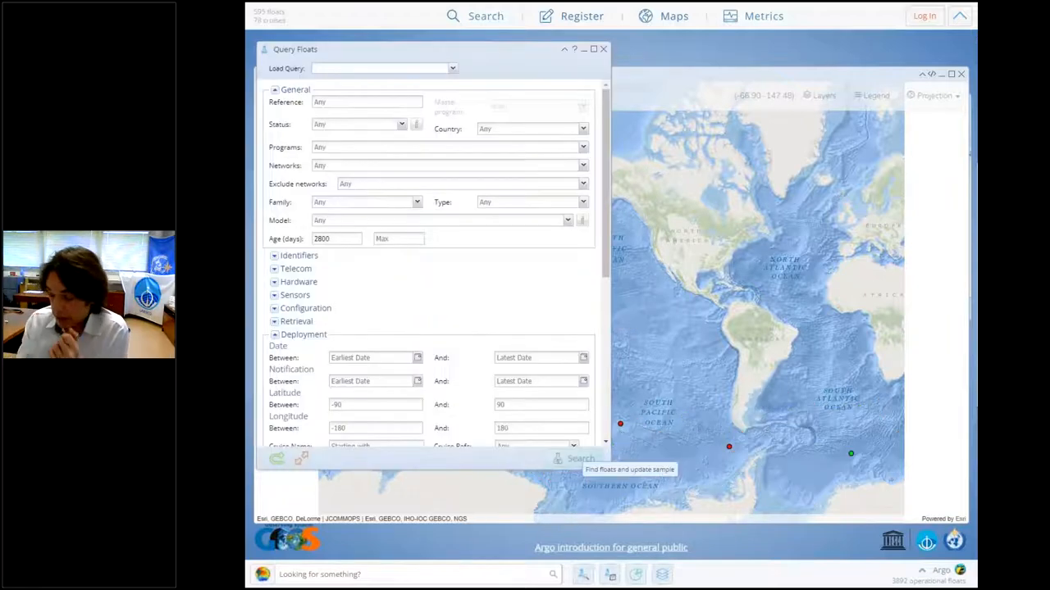
left_click(580, 457)
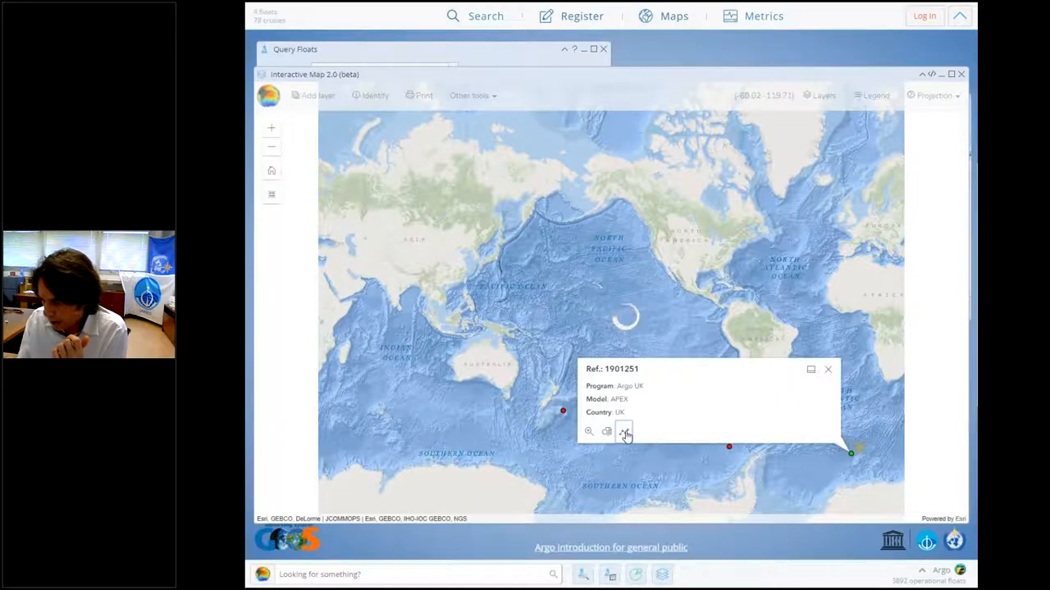
Show float 1901251's trajectory, close its details, and open the float near New Zealand
left_click(623, 432)
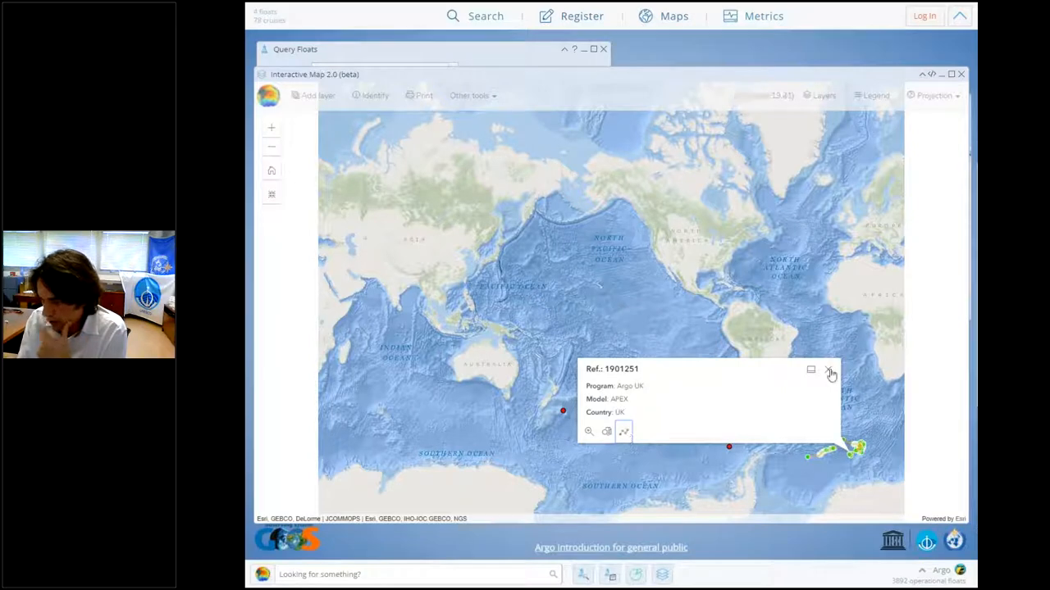
left_click(830, 372)
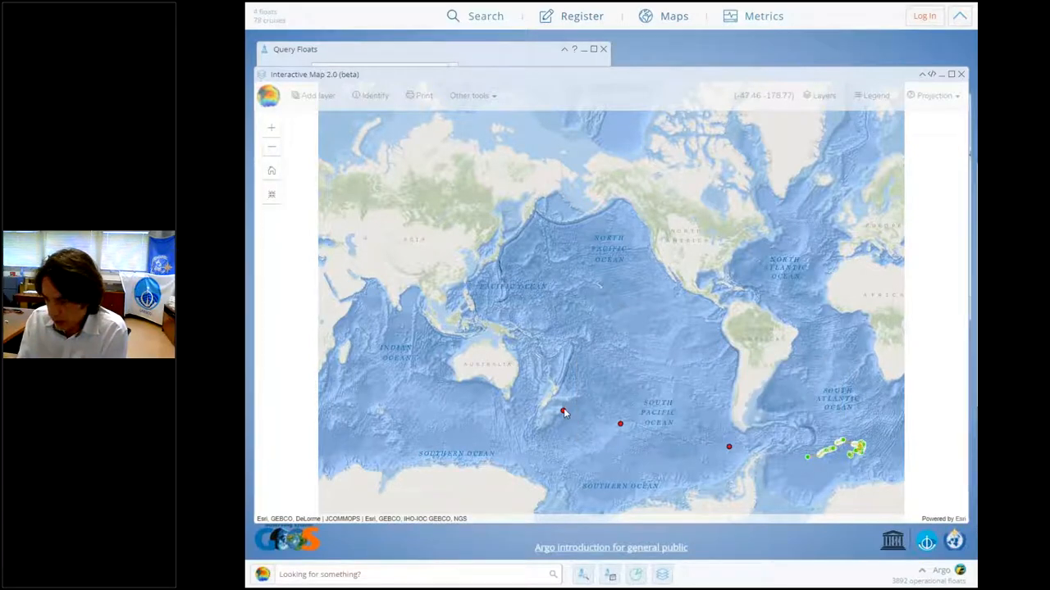
left_click(563, 412)
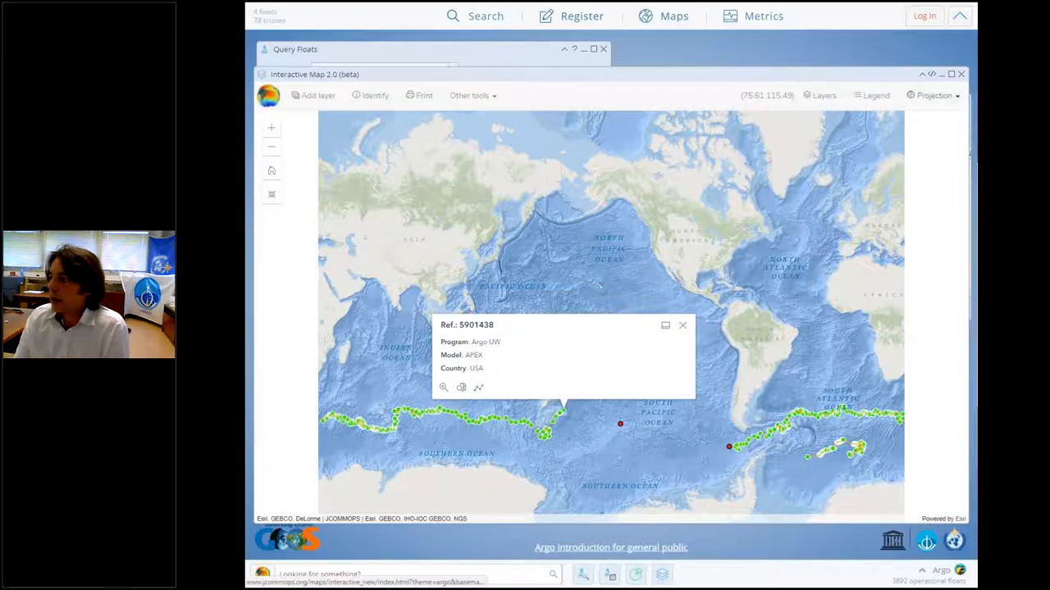
Switch to a south-polar map projection and display the float's drift trajectory
left_click(934, 95)
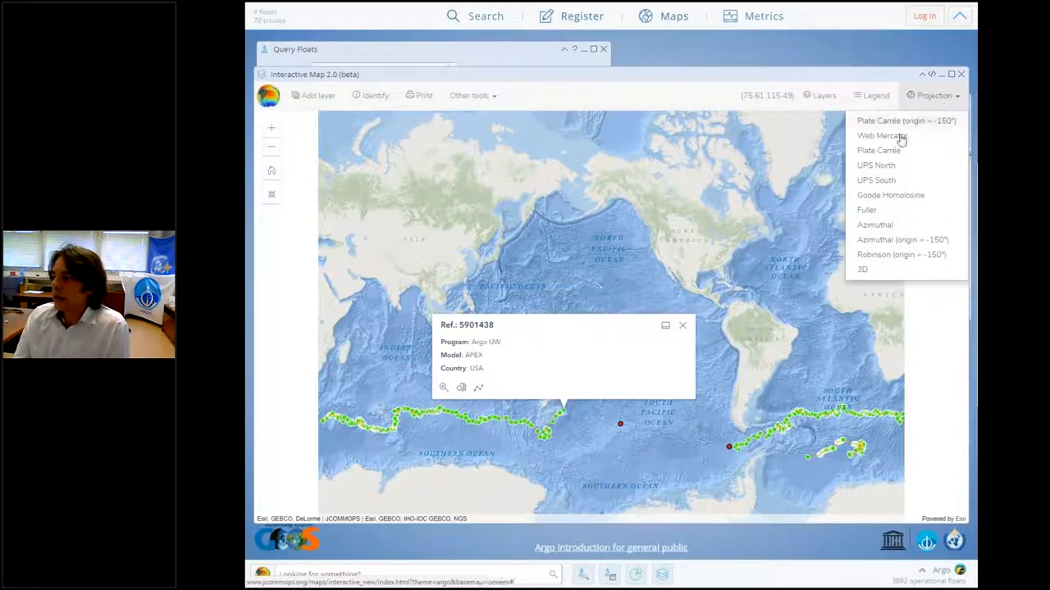
left_click(882, 135)
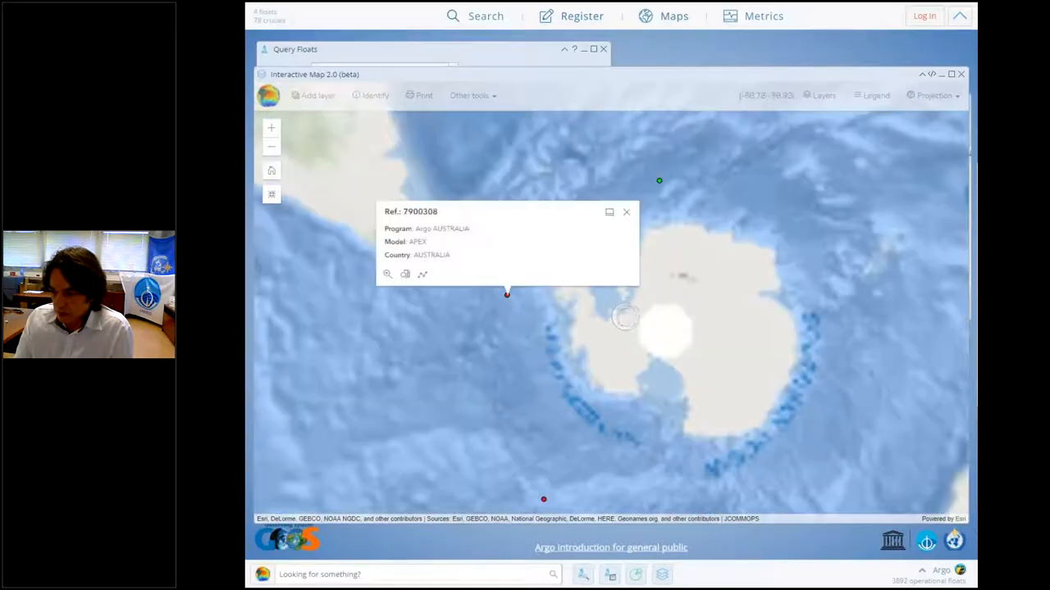
left_click(422, 274)
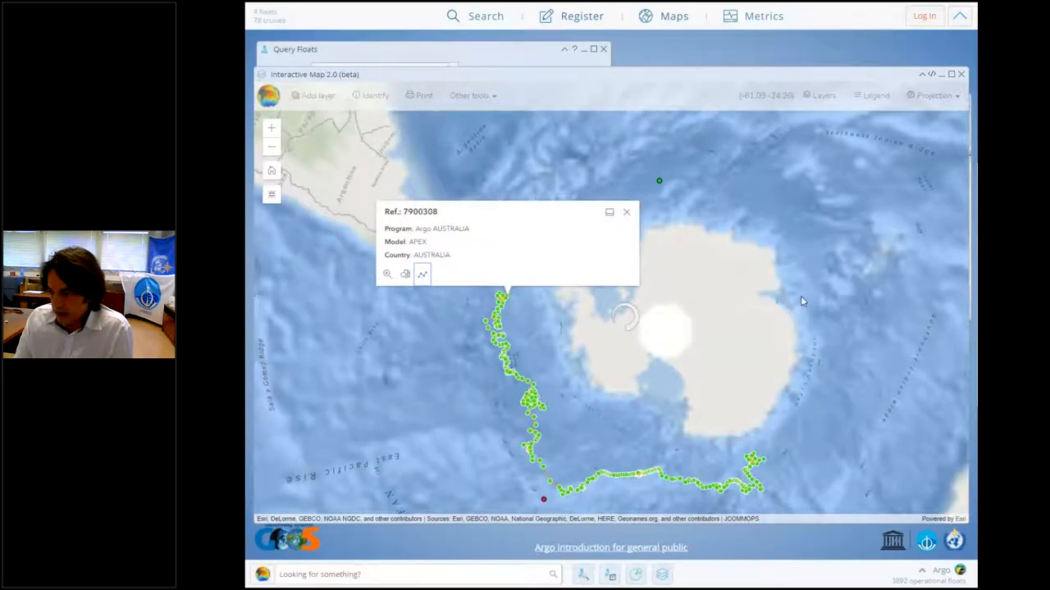
left_click(627, 212)
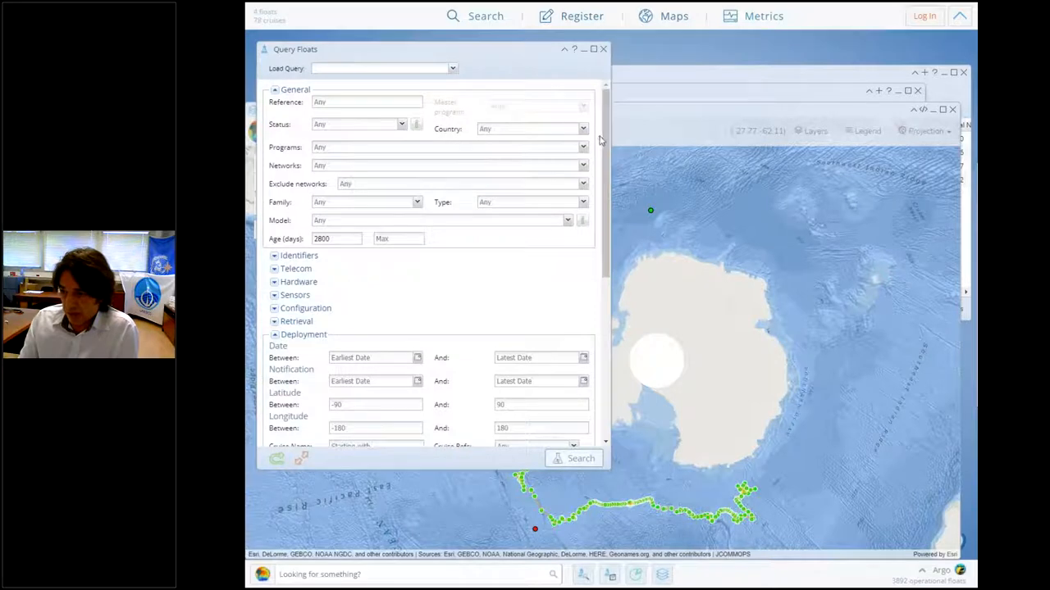
Scroll down through the Query Floats form
scroll("down", 3)
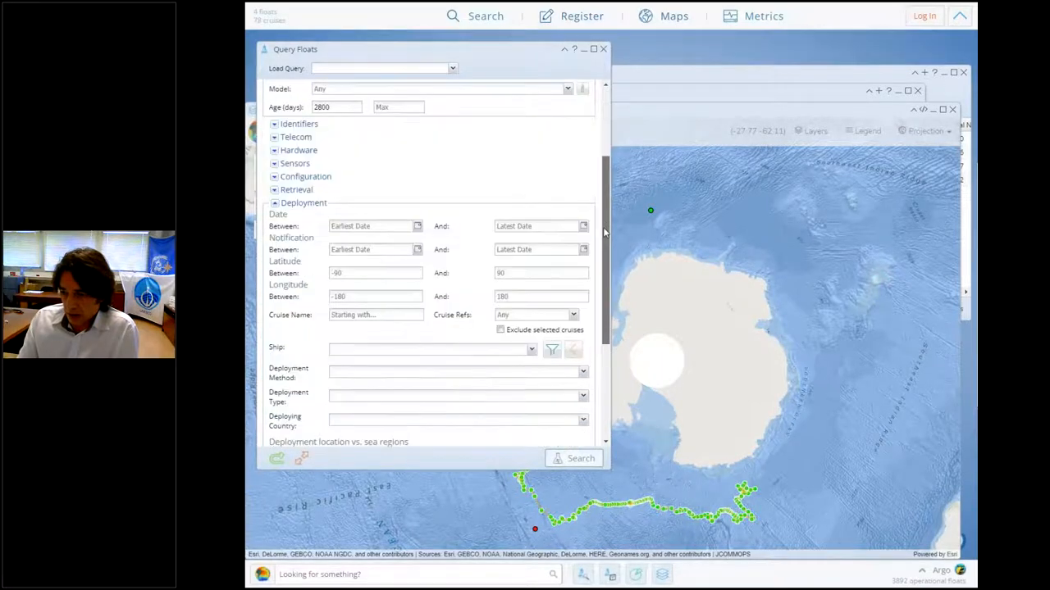
scroll("down", 3)
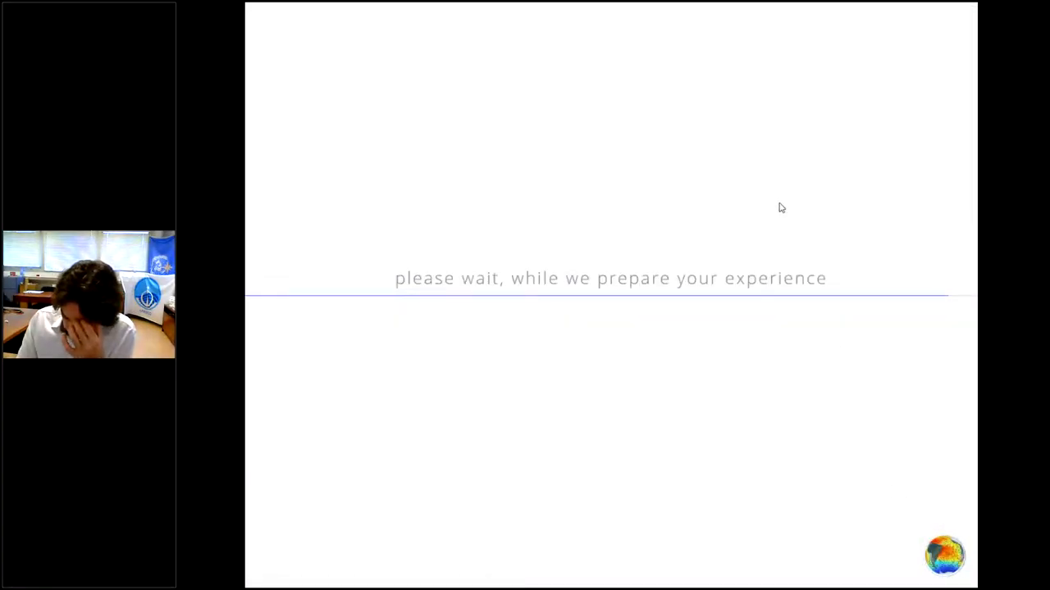
mouse_move(644, 147)
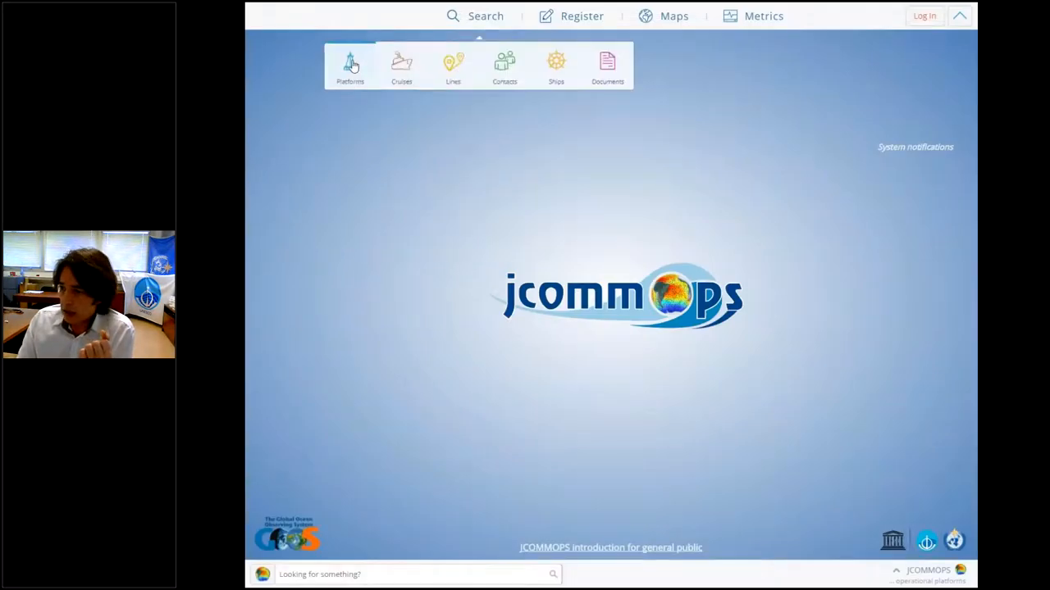
Set up a platform search with Country JAPAN and Status OPERATIONAL
left_click(350, 66)
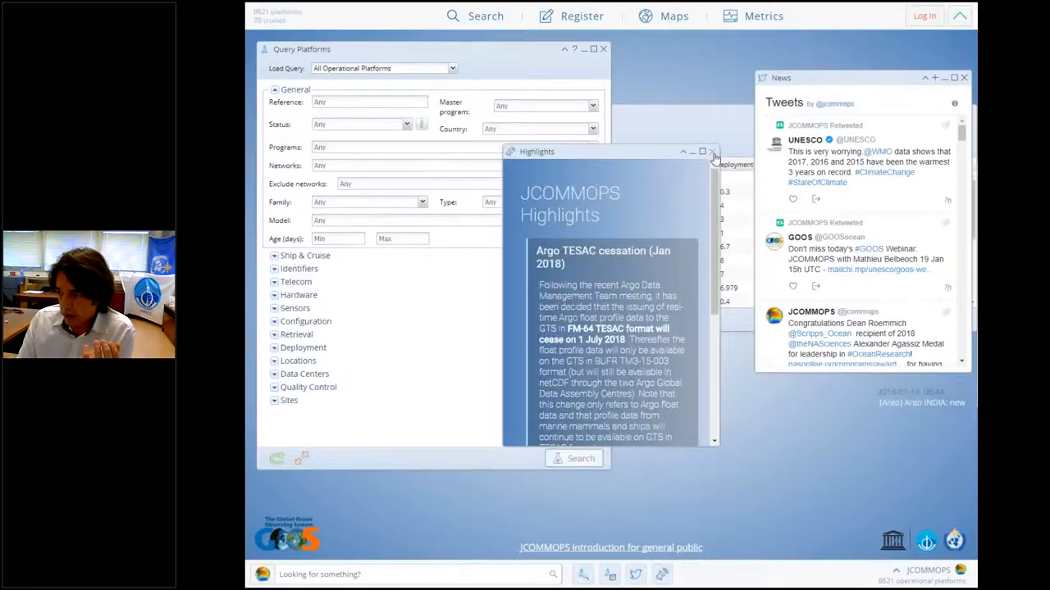
left_click(713, 151)
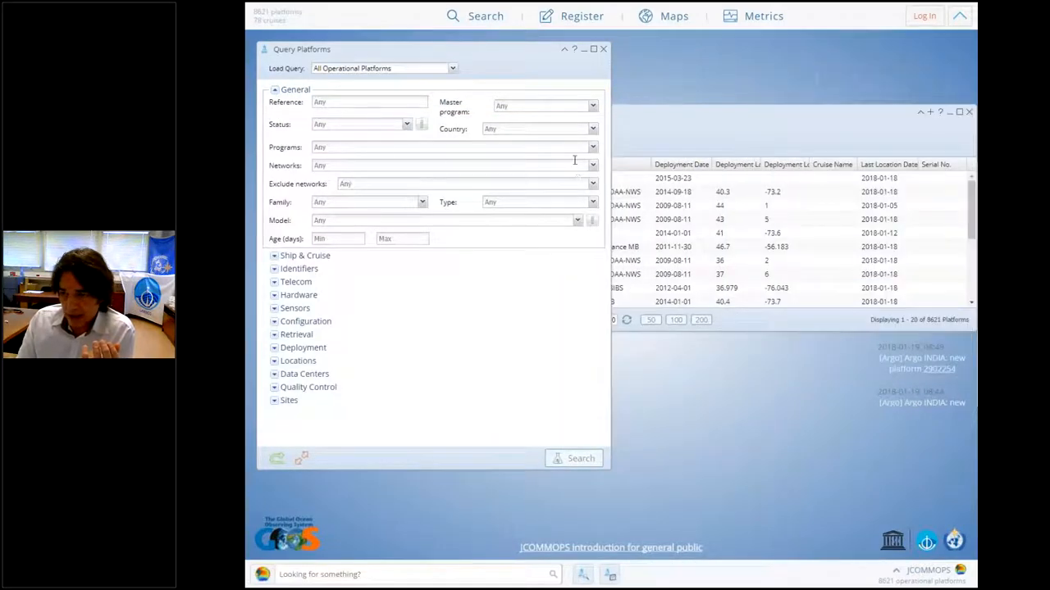
left_click(592, 129)
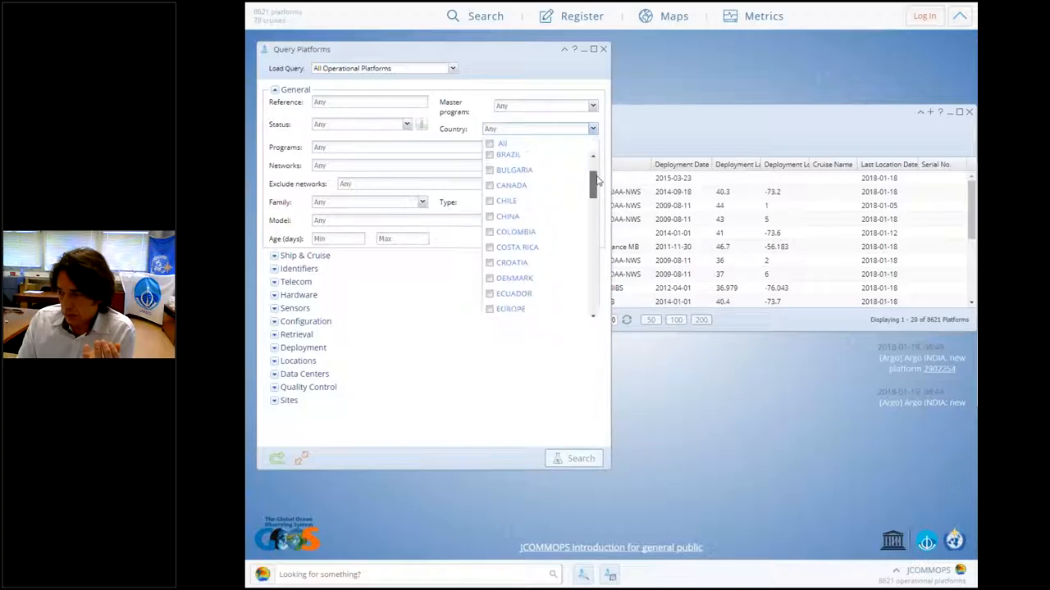
scroll("down", 3)
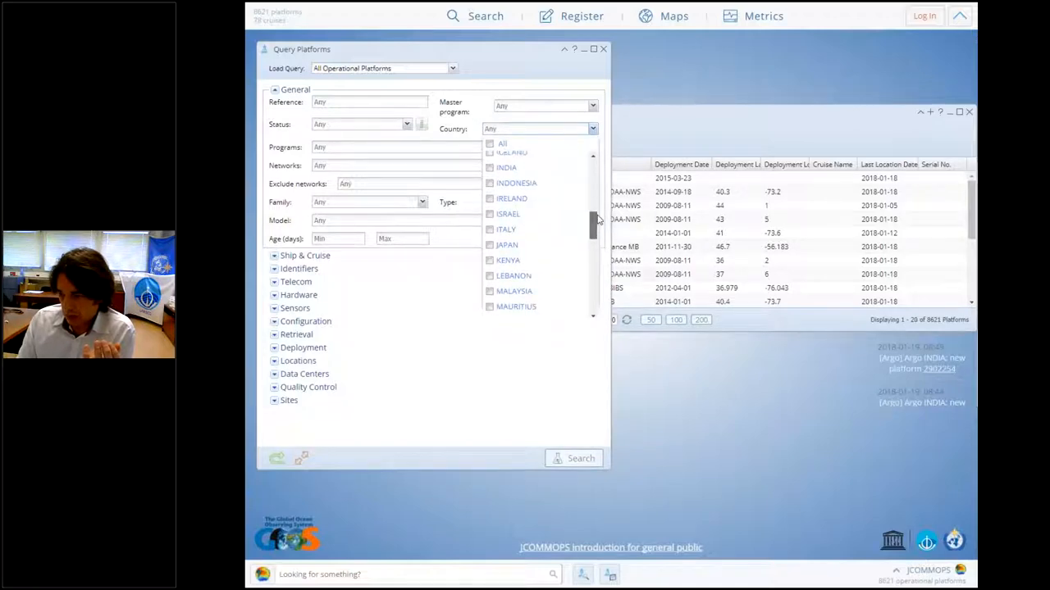
left_click(506, 244)
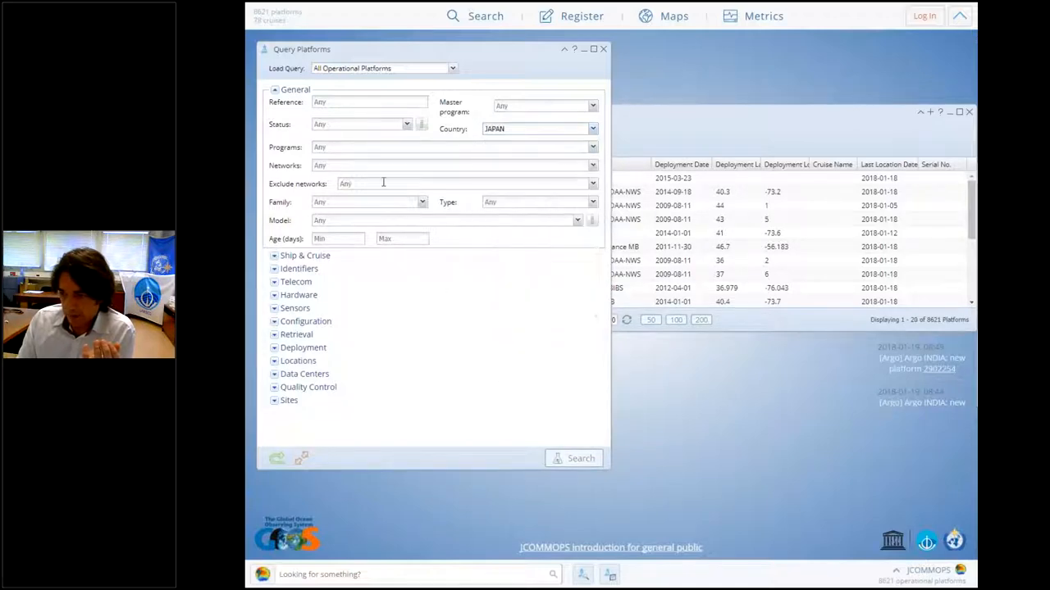
left_click(406, 124)
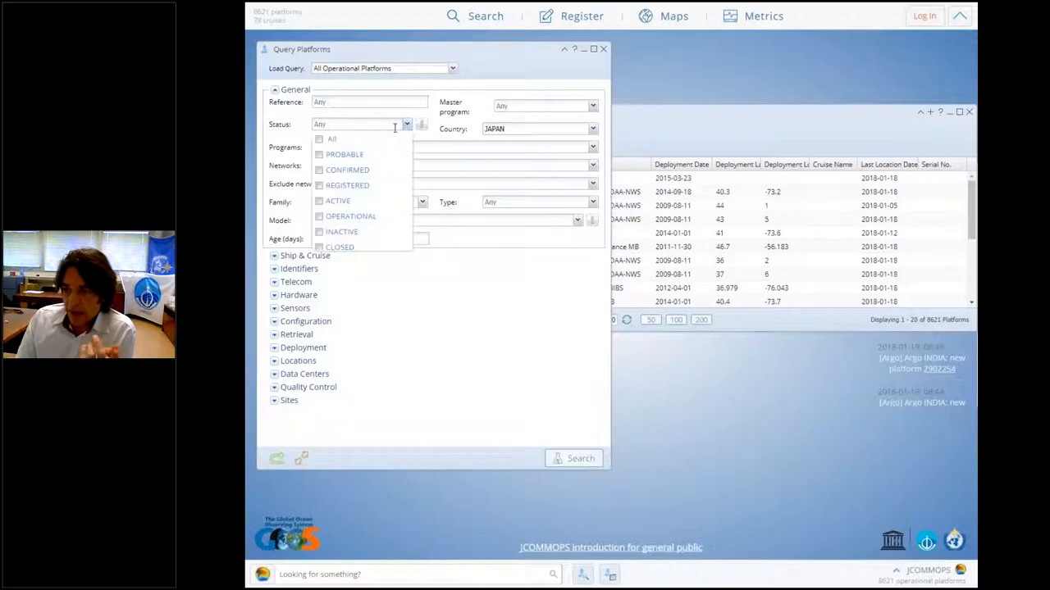
mouse_move(344, 155)
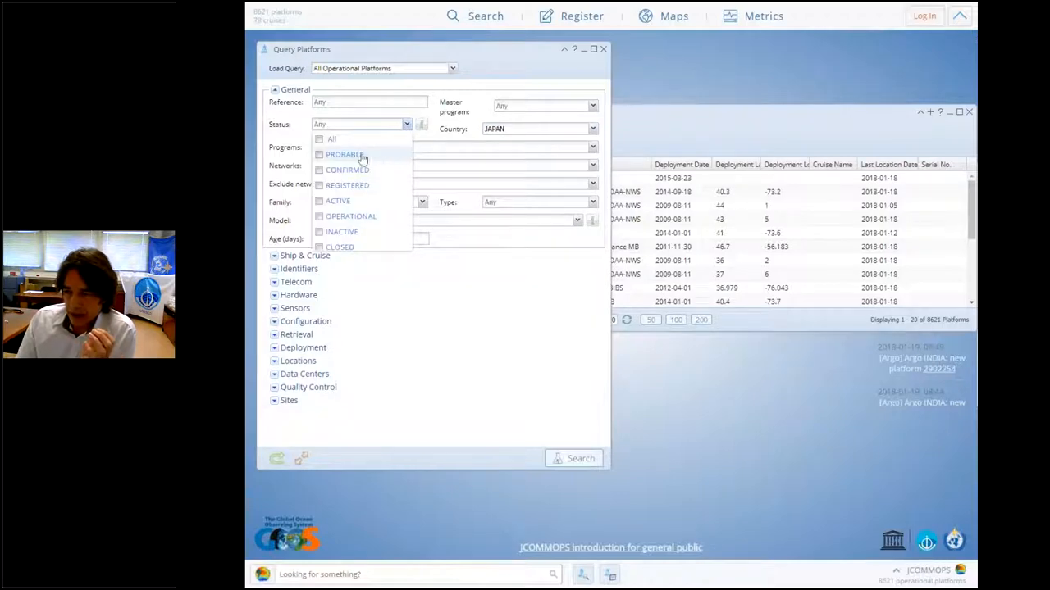
mouse_move(337, 202)
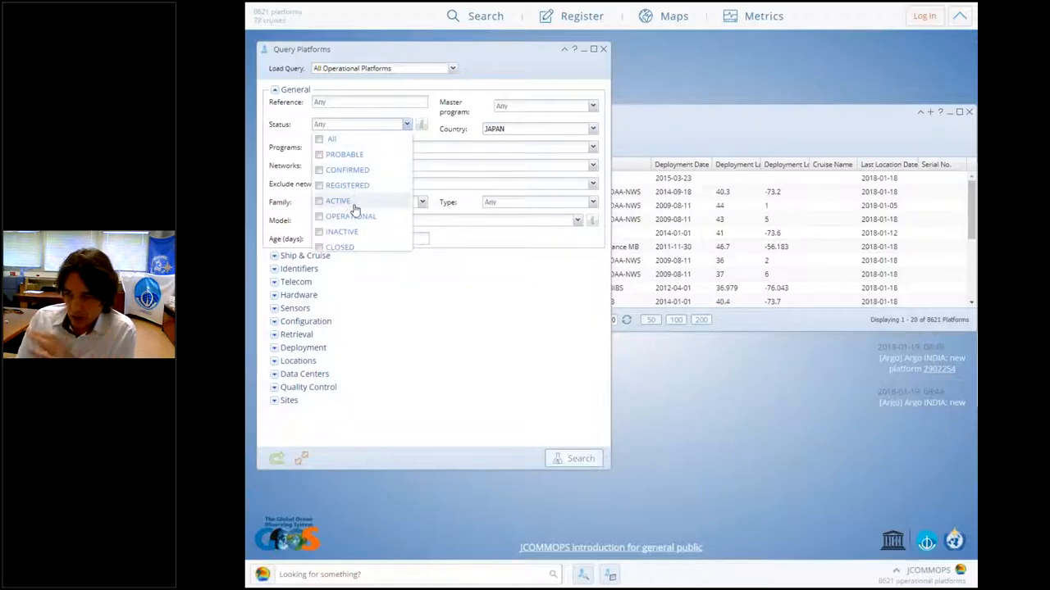
mouse_move(355, 154)
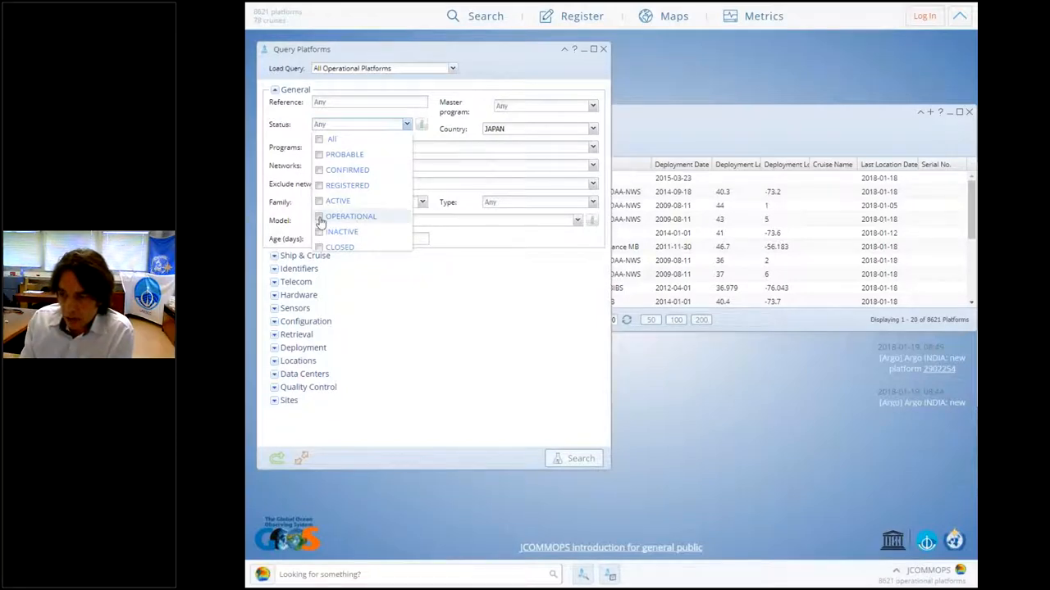
left_click(351, 215)
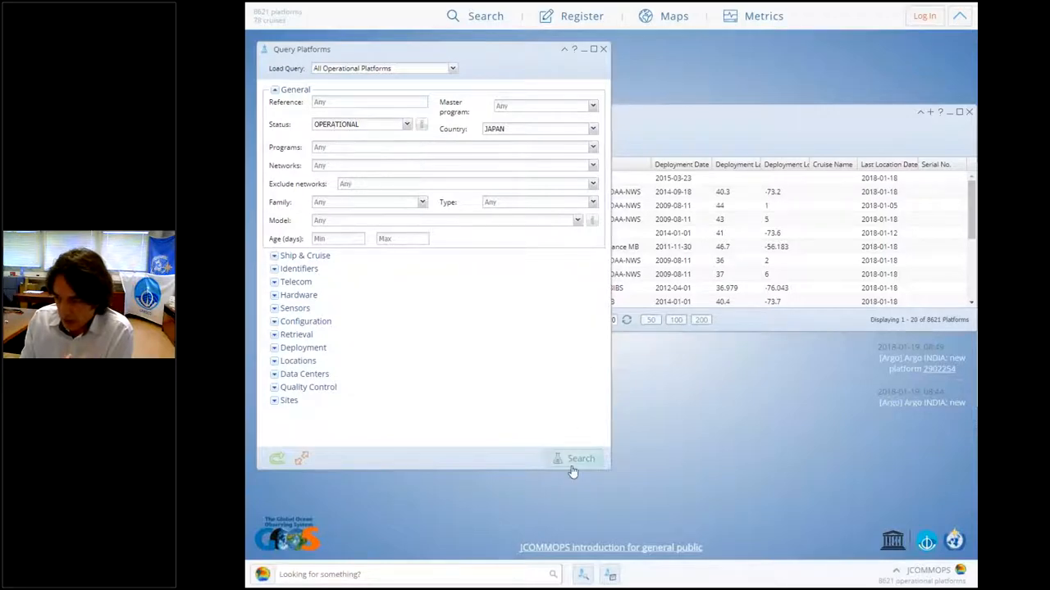
Run the platform search, returning 272 platforms, and open their summary
left_click(580, 459)
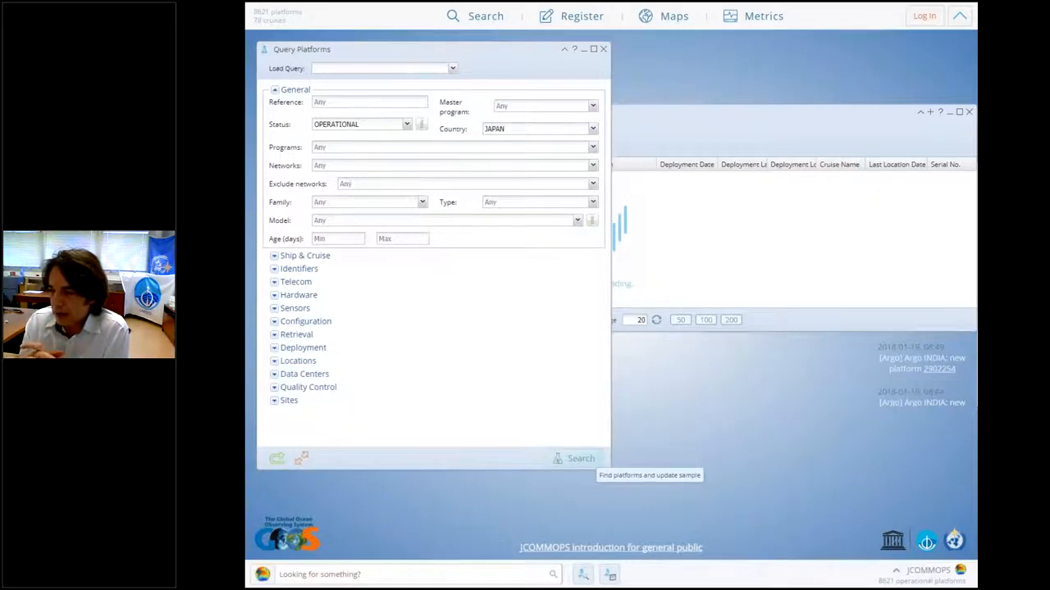
left_click(580, 458)
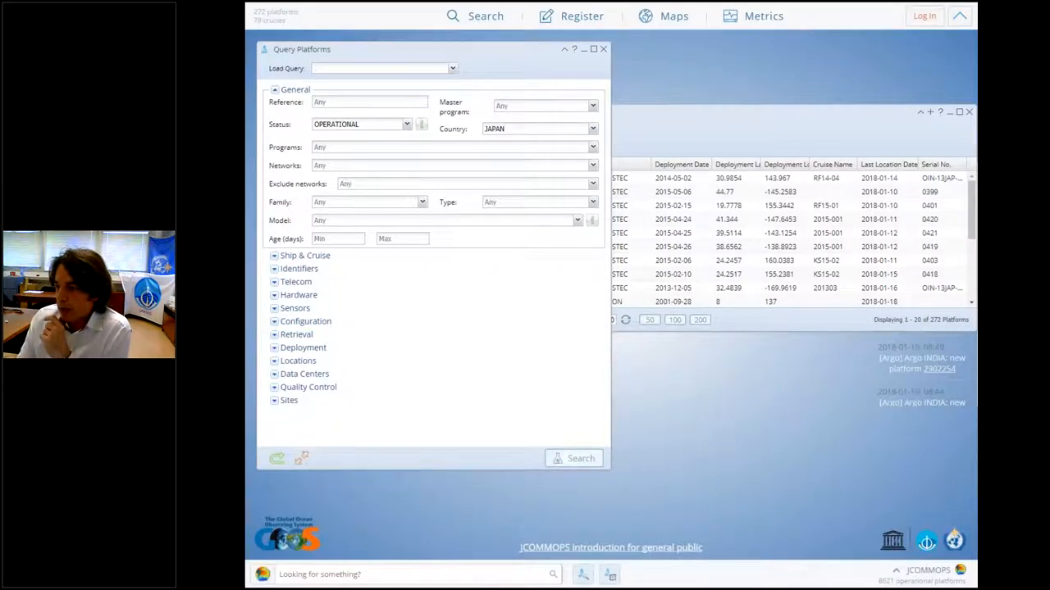
left_click(581, 458)
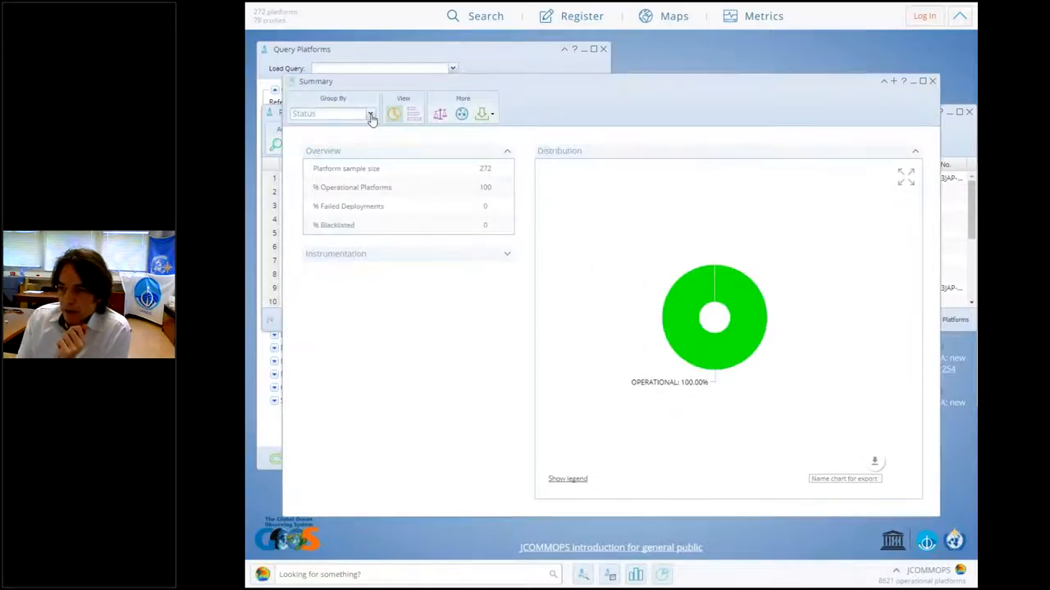
Change Group By from Status to Family, showing subsurface profilers at about 57%
left_click(370, 113)
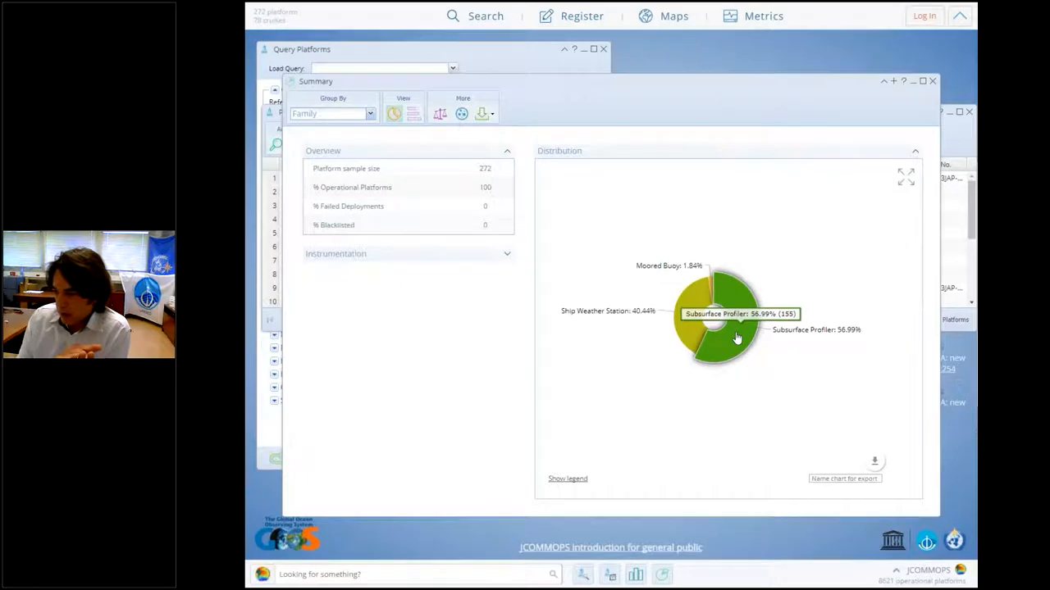
mouse_move(693, 328)
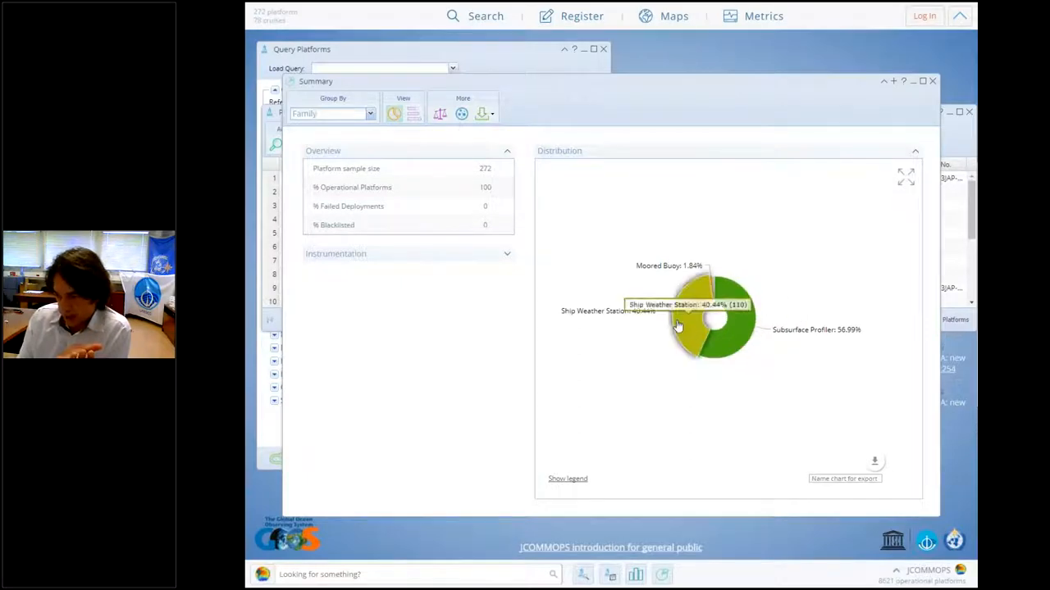
mouse_move(691, 274)
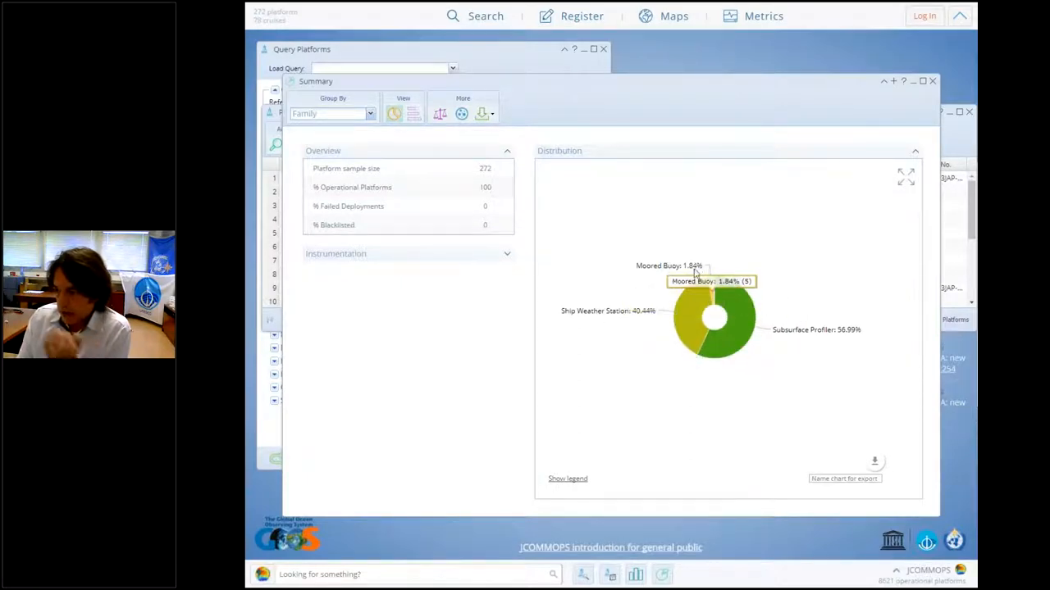
mouse_move(713, 283)
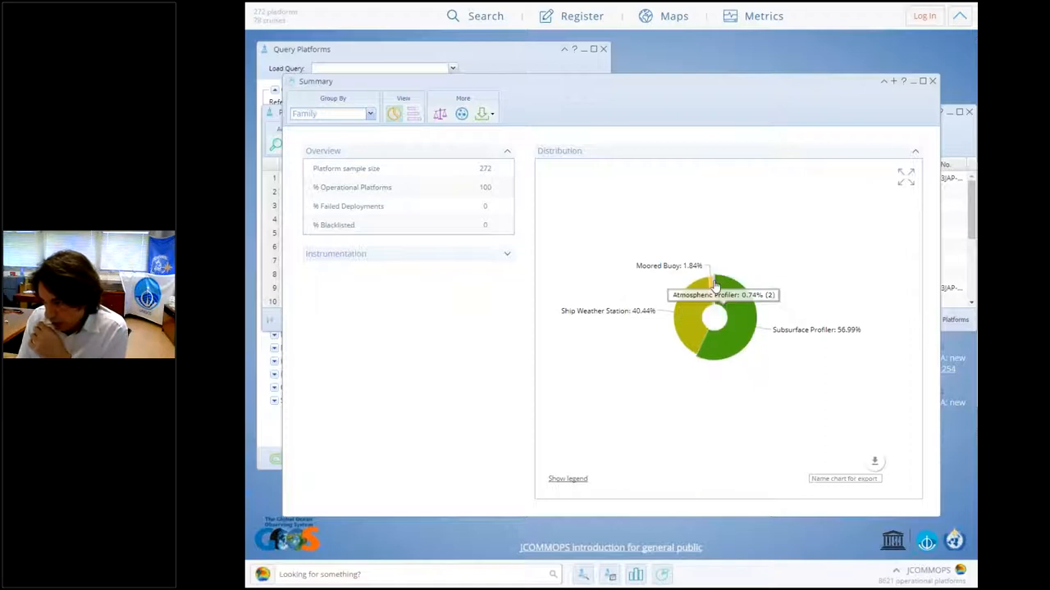
mouse_move(713, 287)
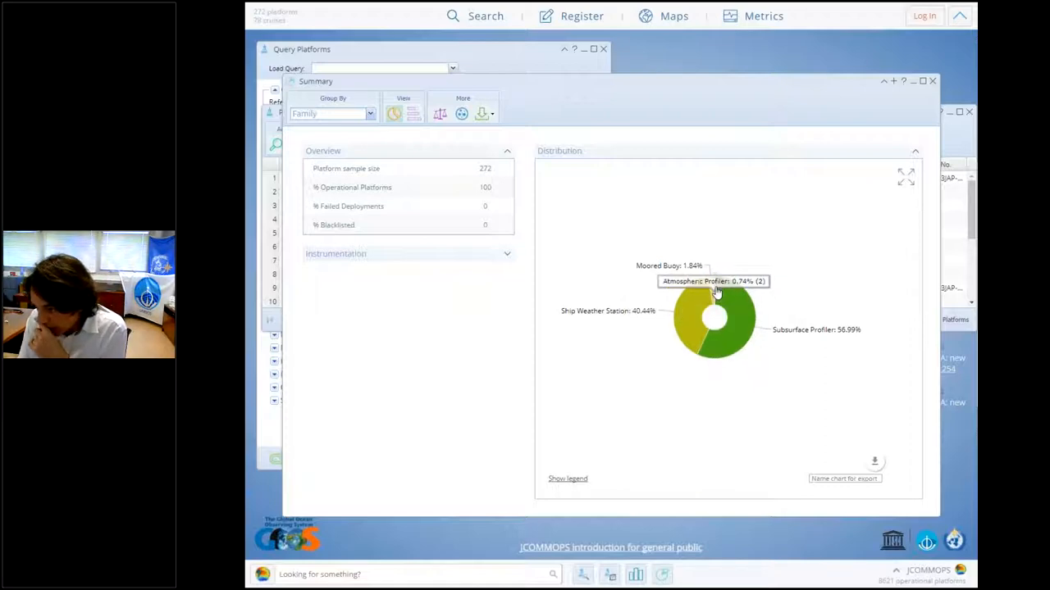
mouse_move(601, 223)
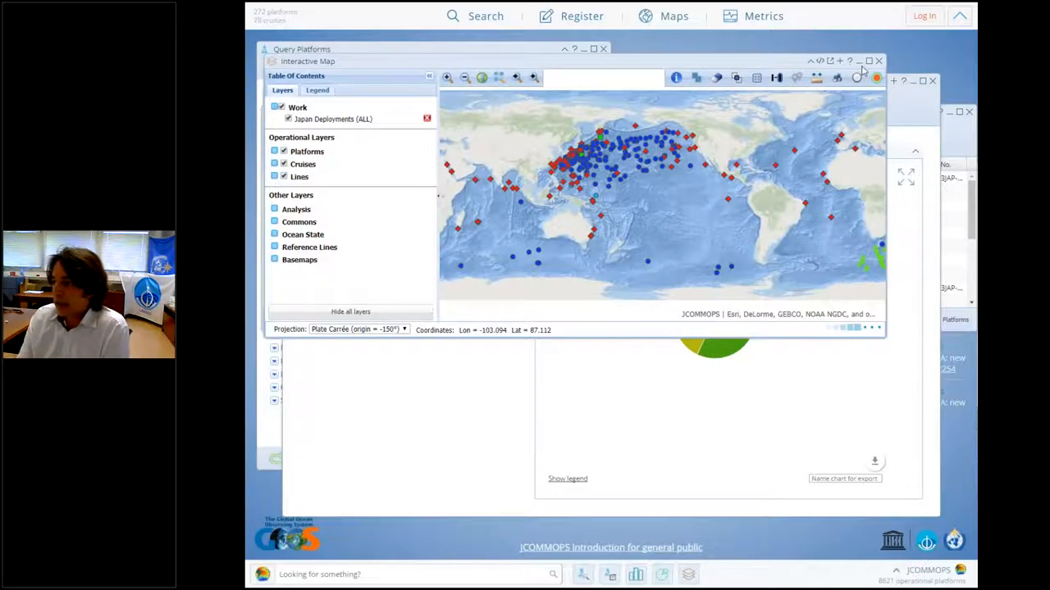
Remove the Japan Deployments (ALL) layer, maximize the map, and expand Platforms
left_click(288, 119)
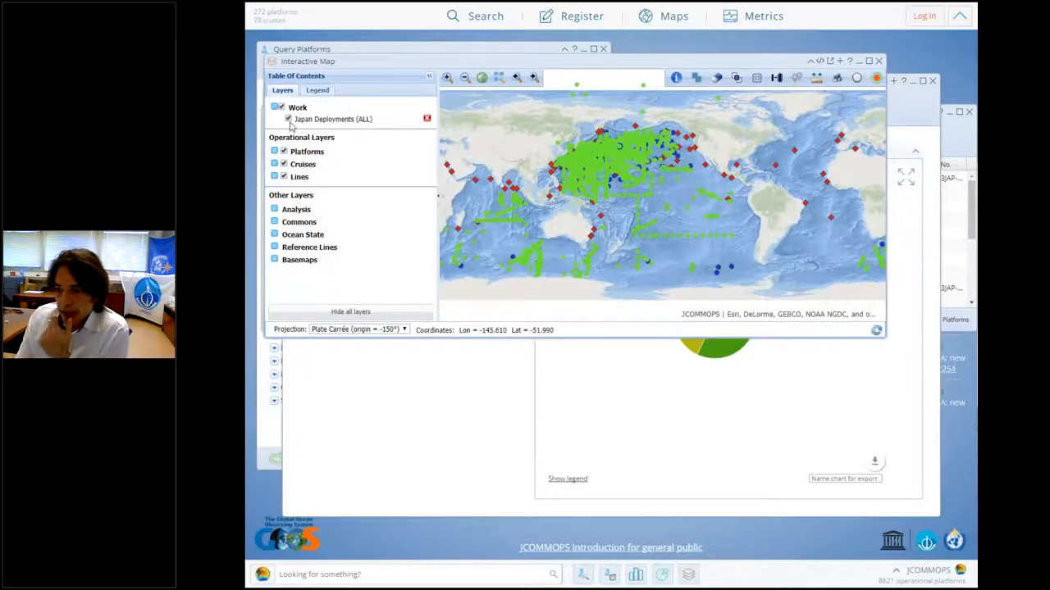
left_click(427, 118)
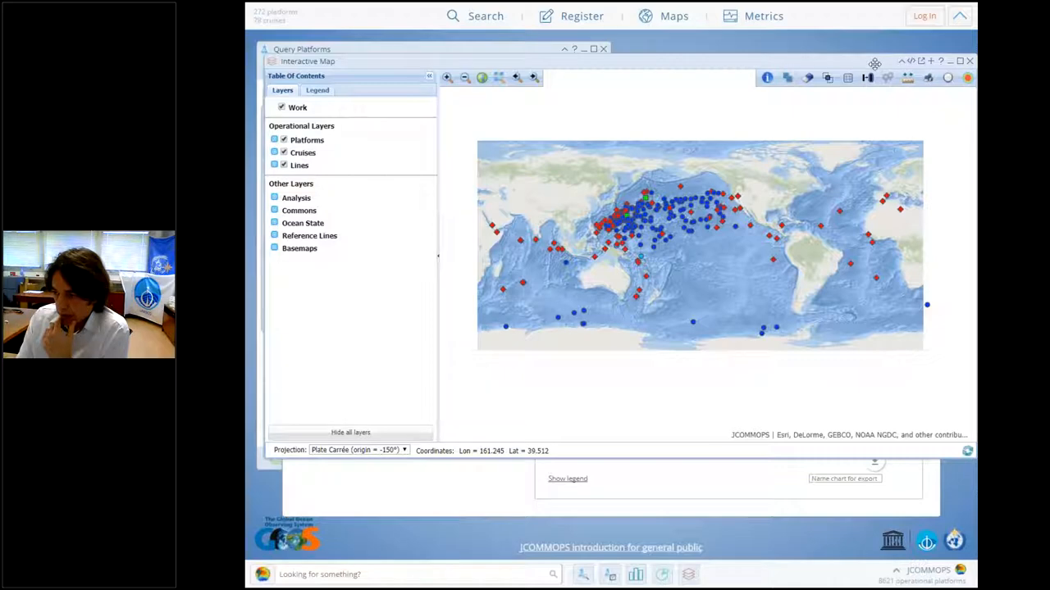
mouse_move(631, 271)
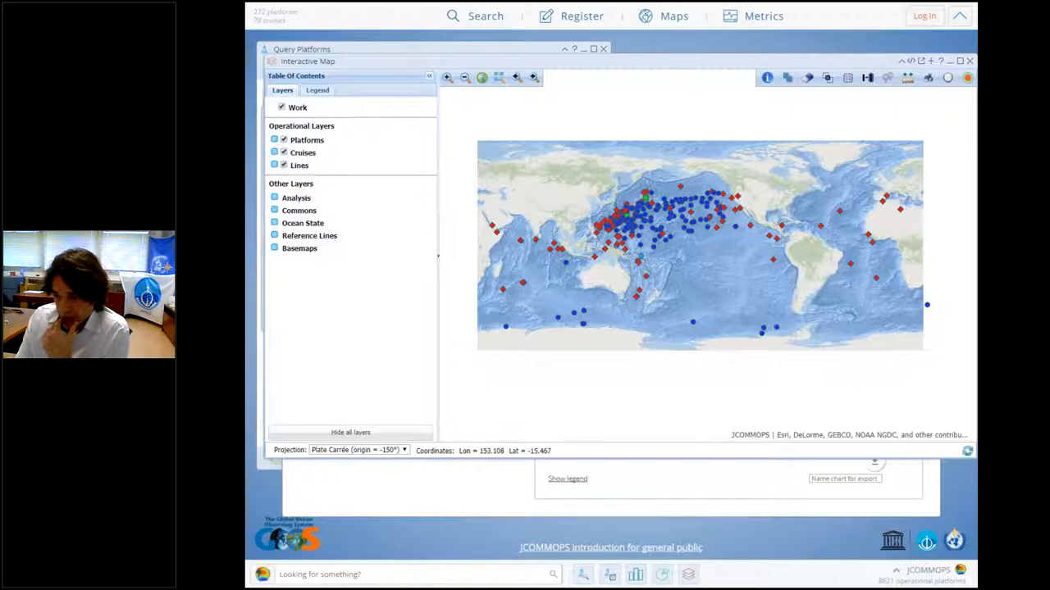
left_click(274, 140)
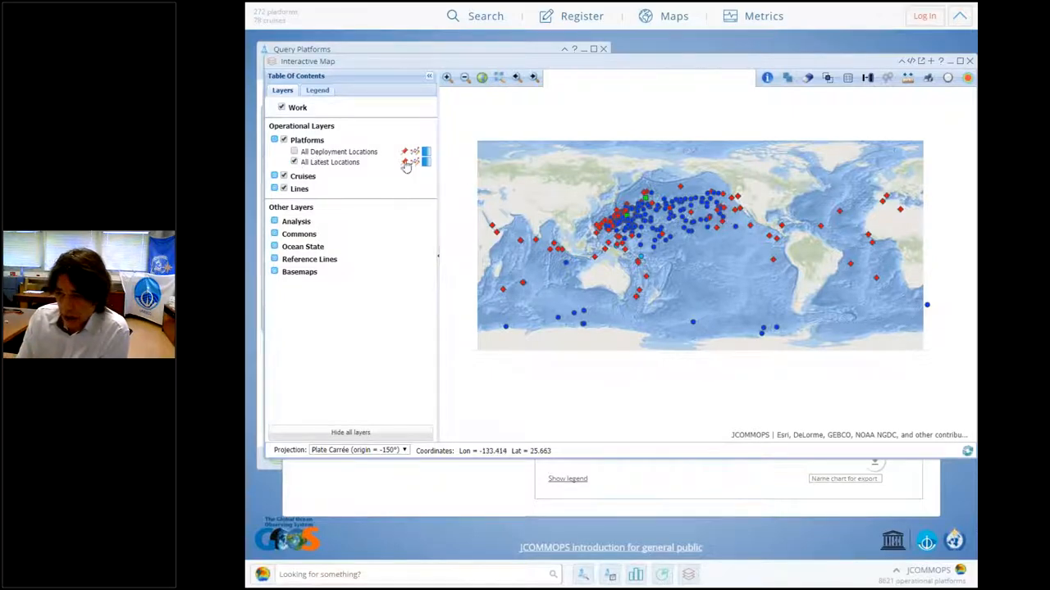
Pin All Latest Locations as a 'Japan elements' work layer with yellow-green circles
left_click(405, 161)
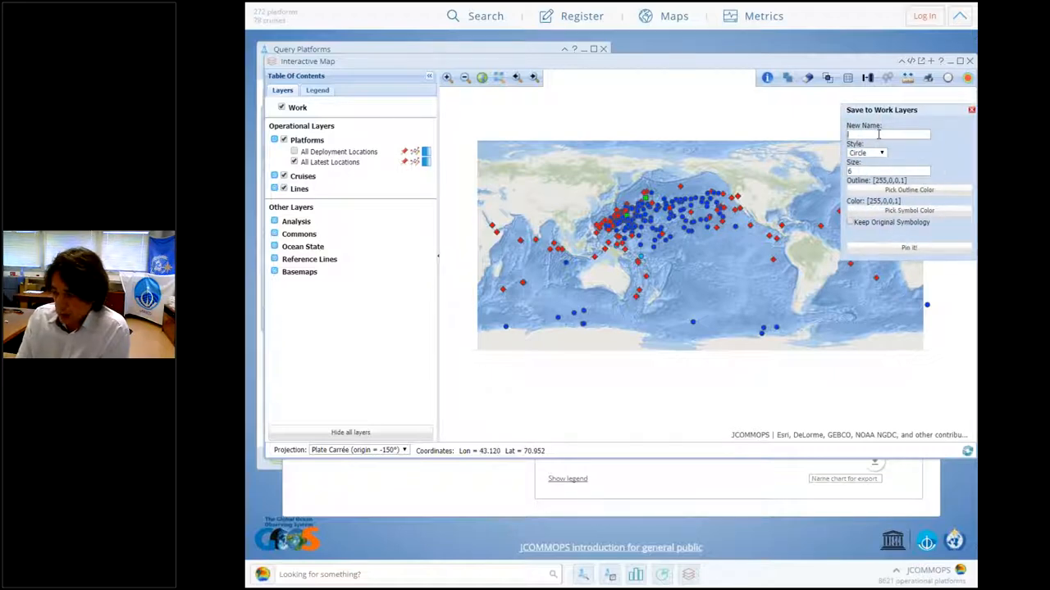
type("Japan al")
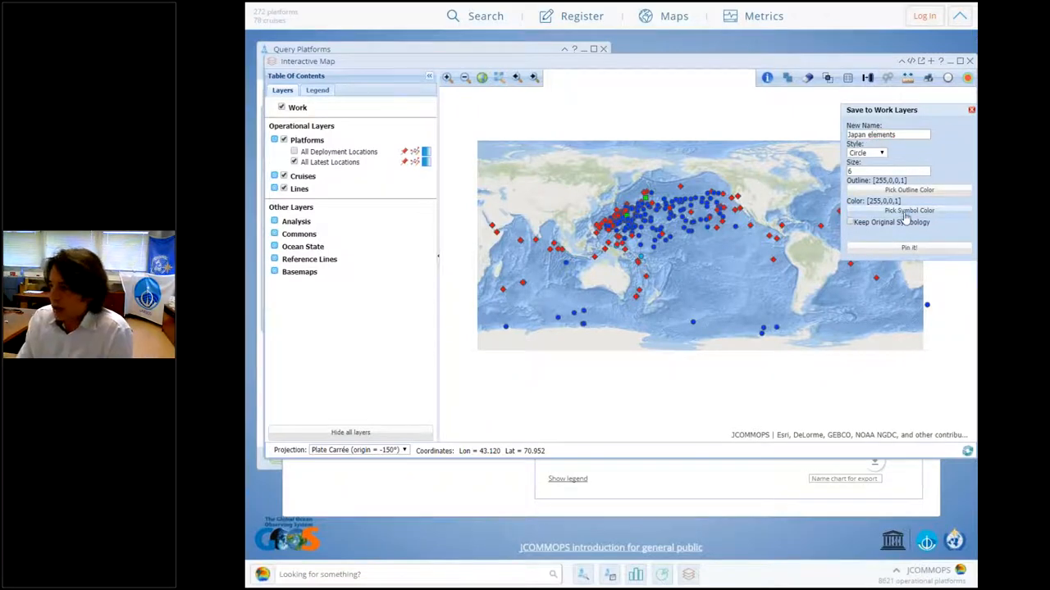
left_click(909, 209)
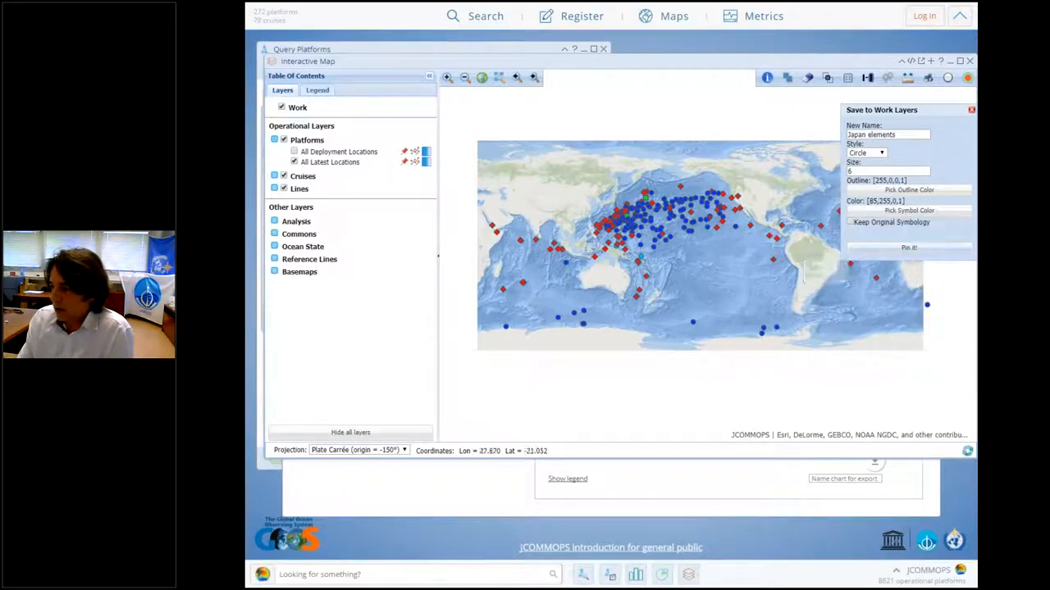
left_click(908, 248)
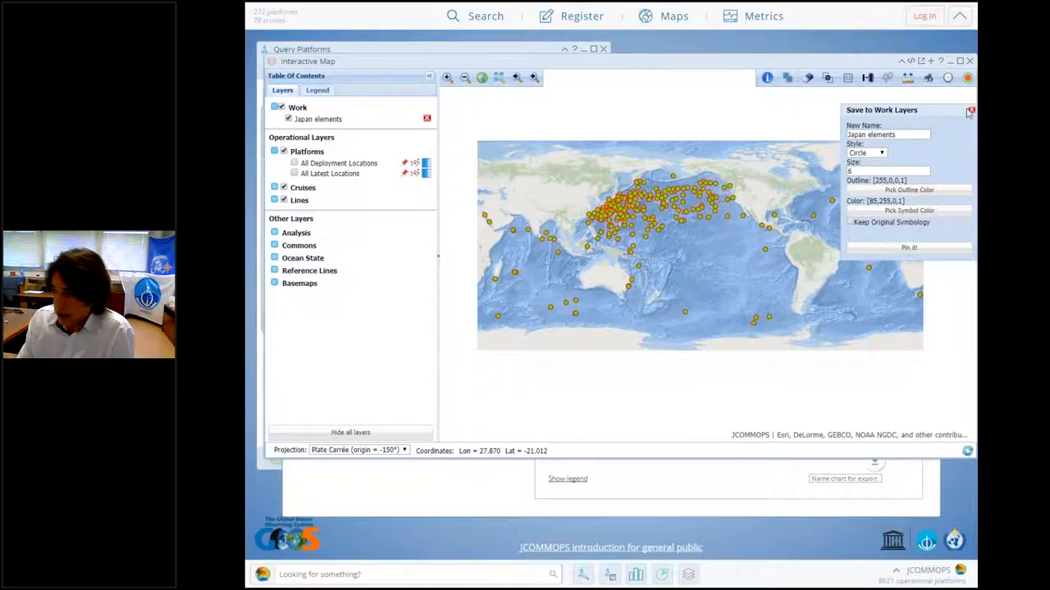
left_click(970, 110)
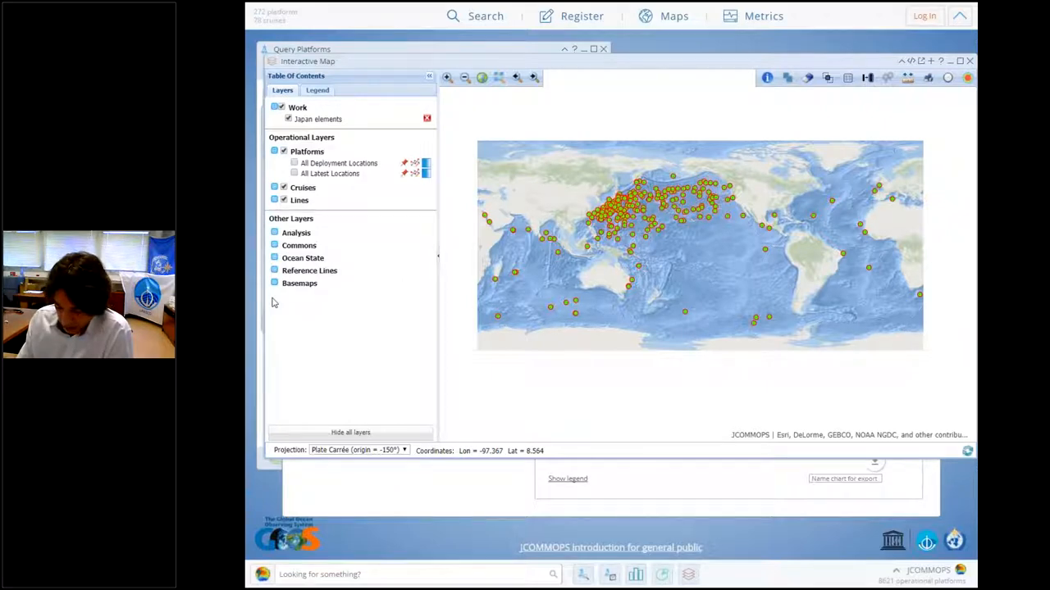
mouse_move(345, 212)
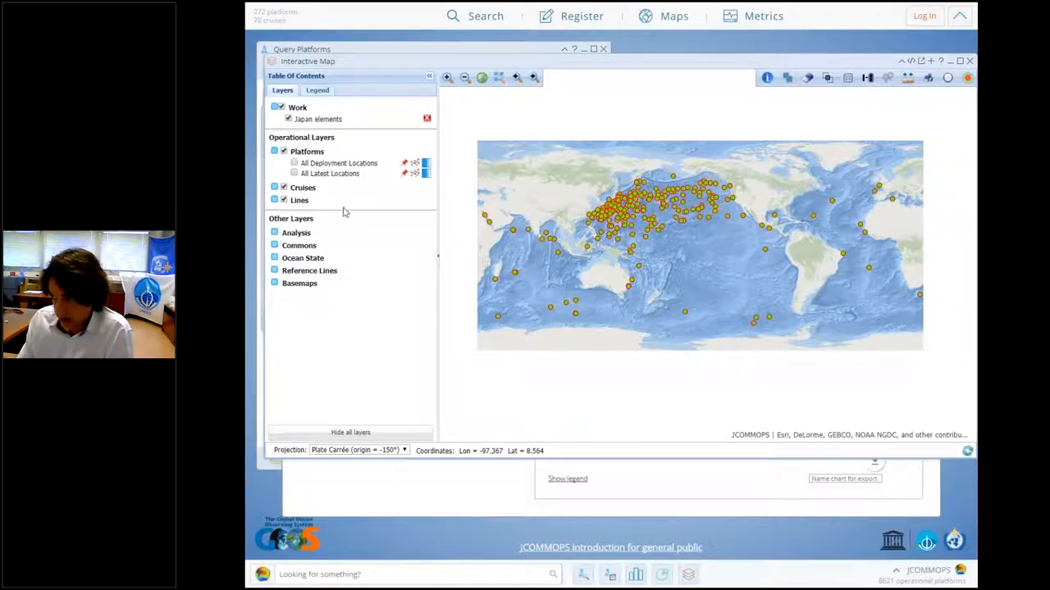
mouse_move(521, 302)
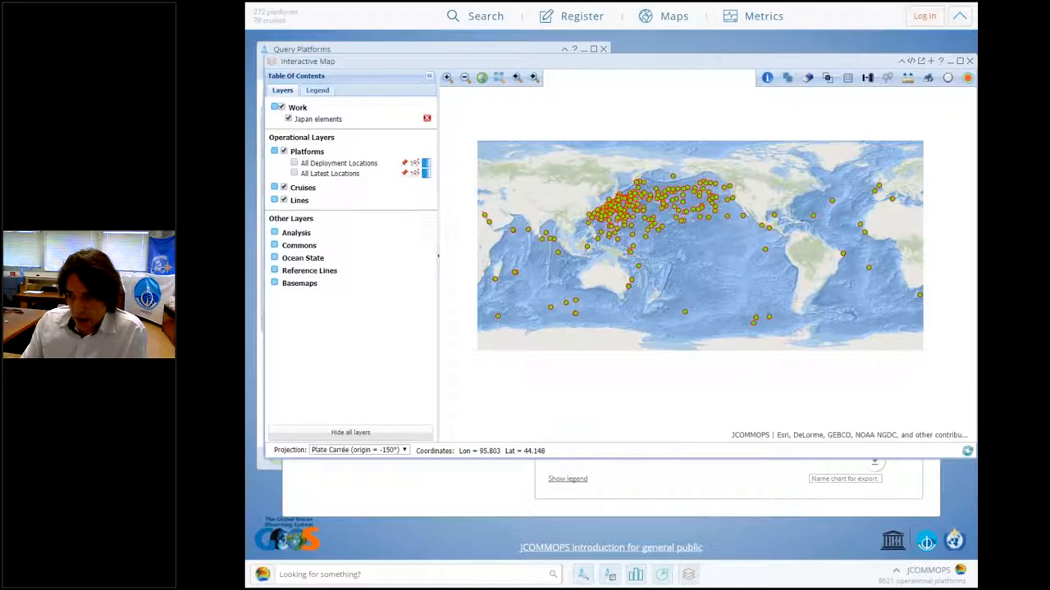
Turn on the Analysis > Argo Density 'Density/Plan (Gaps)' grid layer
left_click(274, 232)
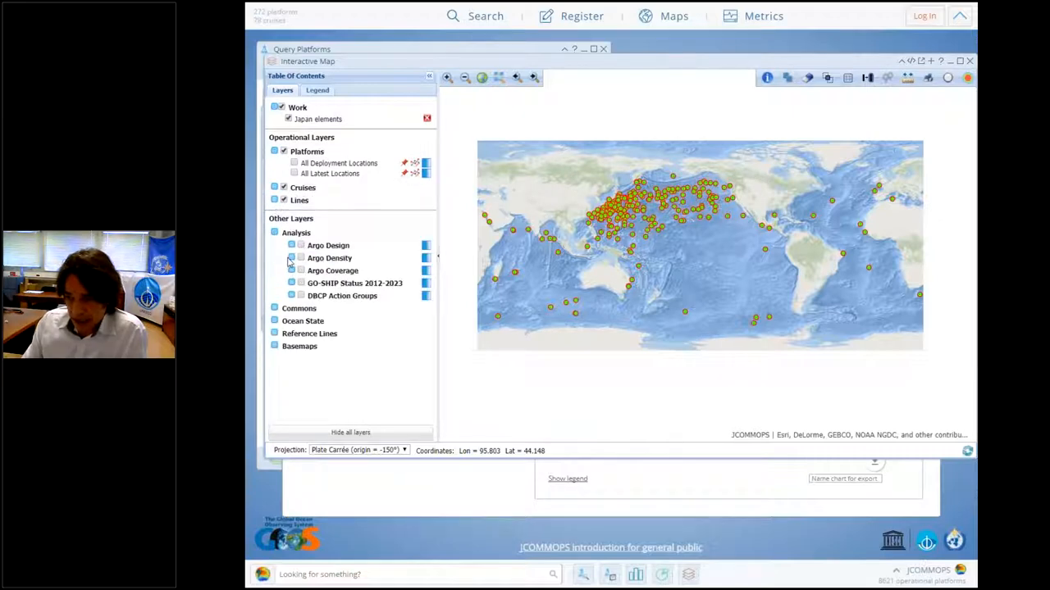
left_click(290, 257)
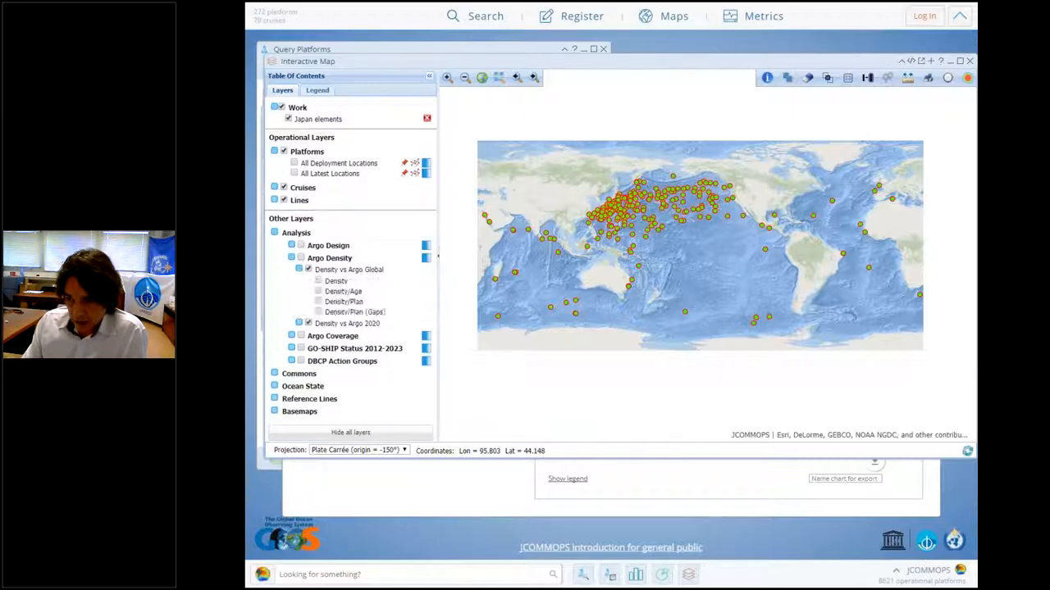
left_click(318, 280)
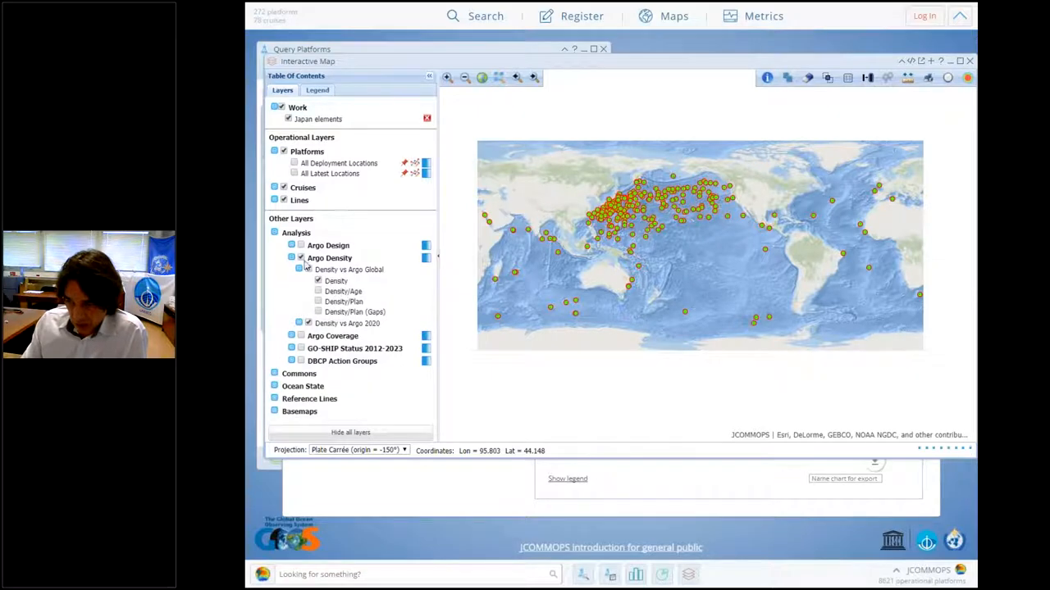
left_click(301, 269)
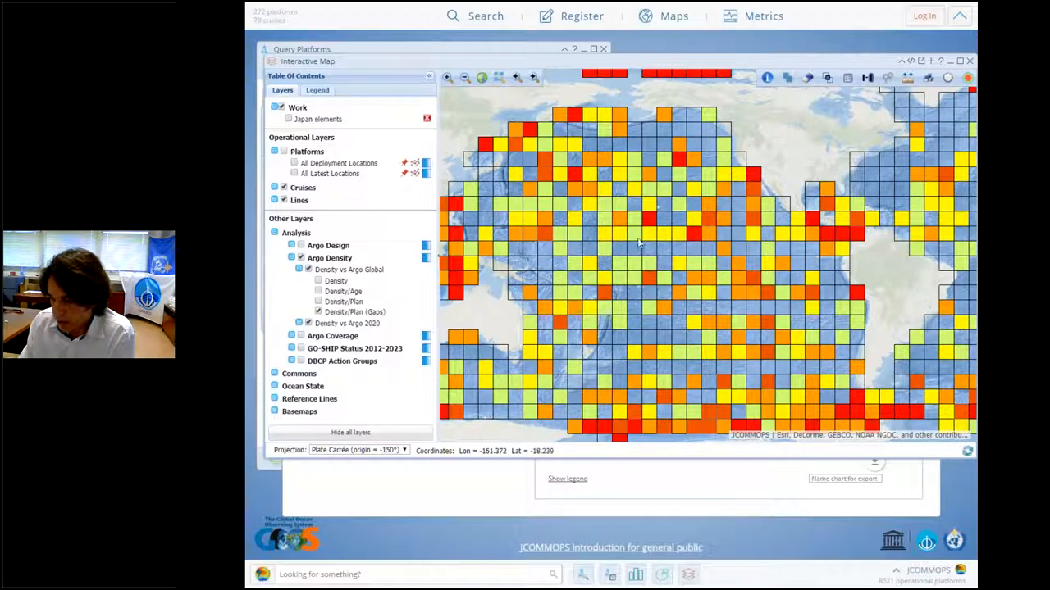
mouse_move(668, 269)
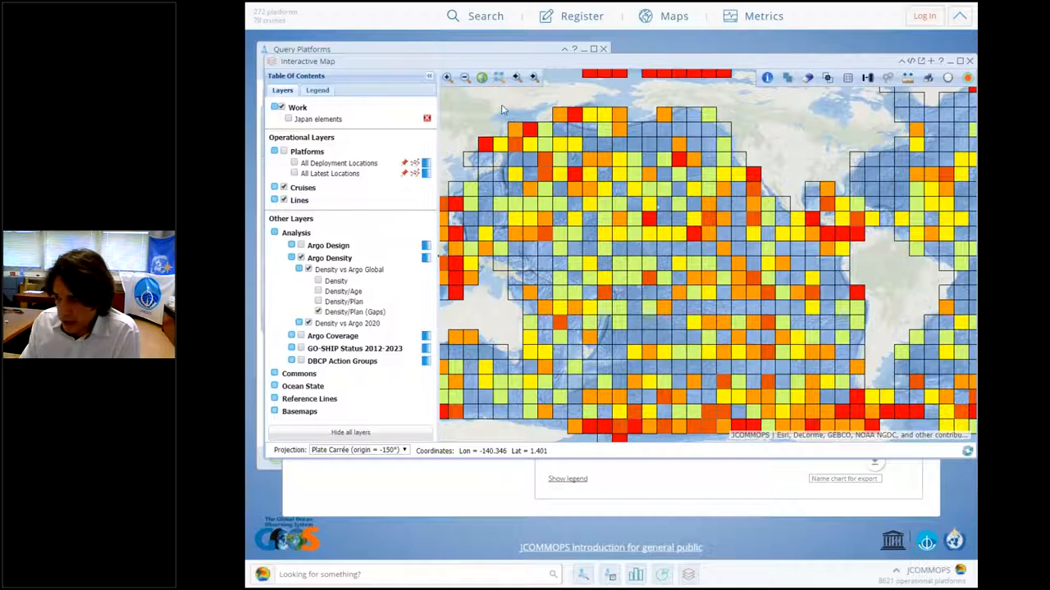
left_click(486, 16)
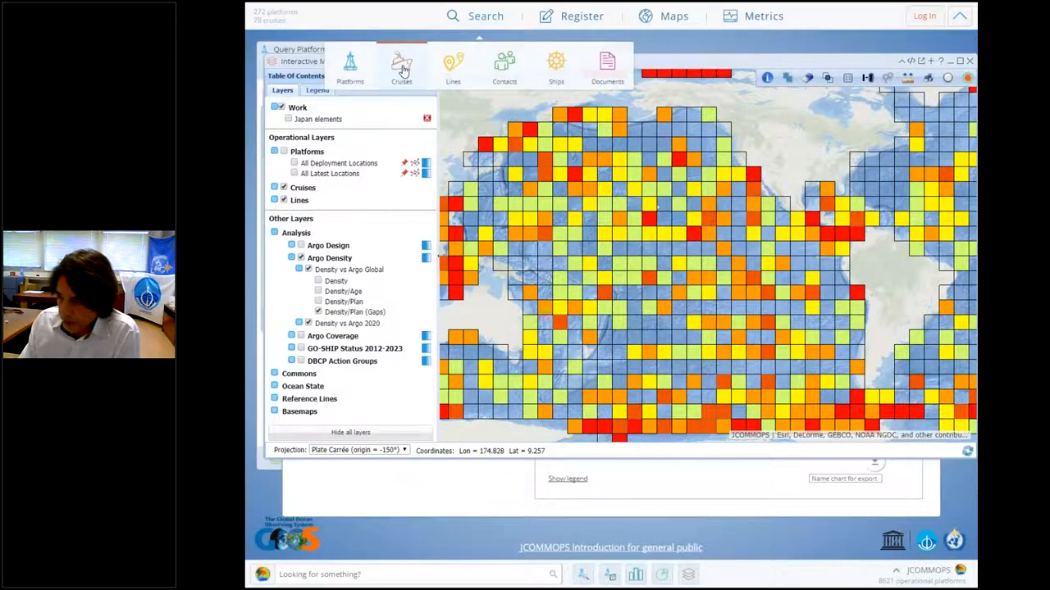
Search Cruises with a Departure 'Between' start date of 2018-01-01
left_click(401, 67)
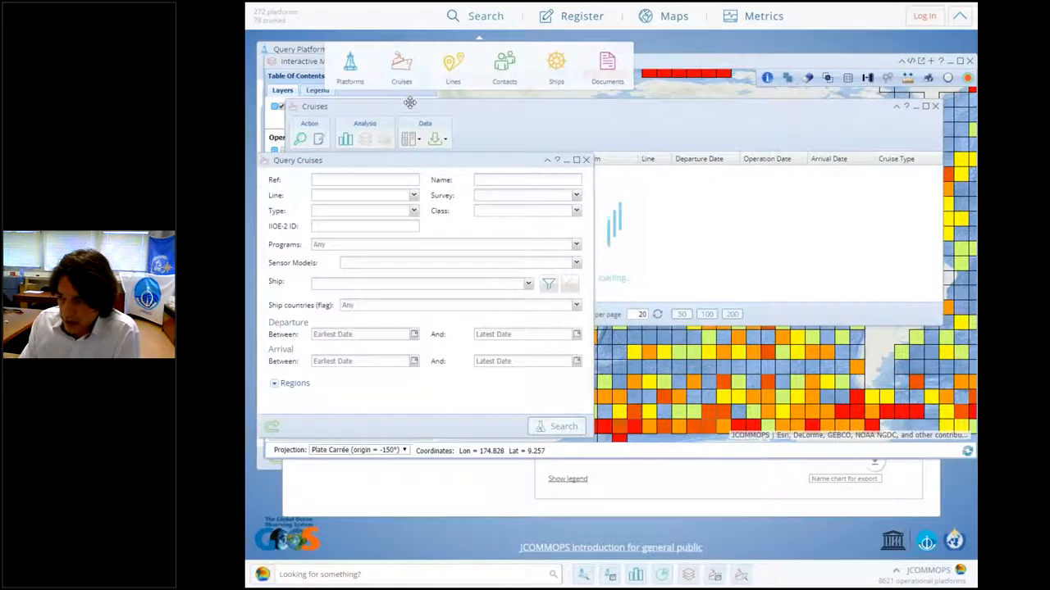
left_click(563, 425)
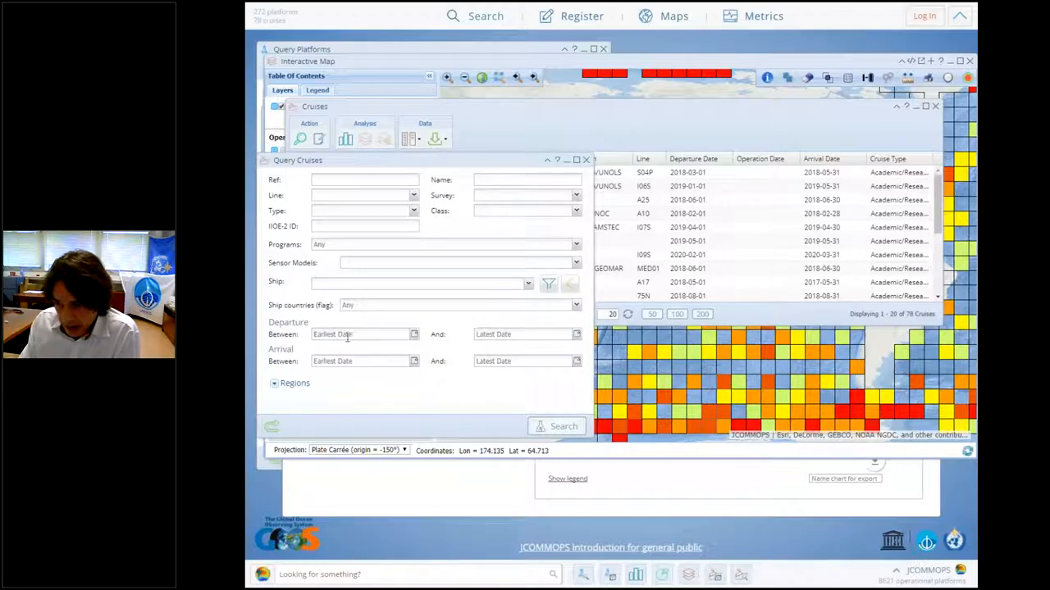
type("2018-01-01")
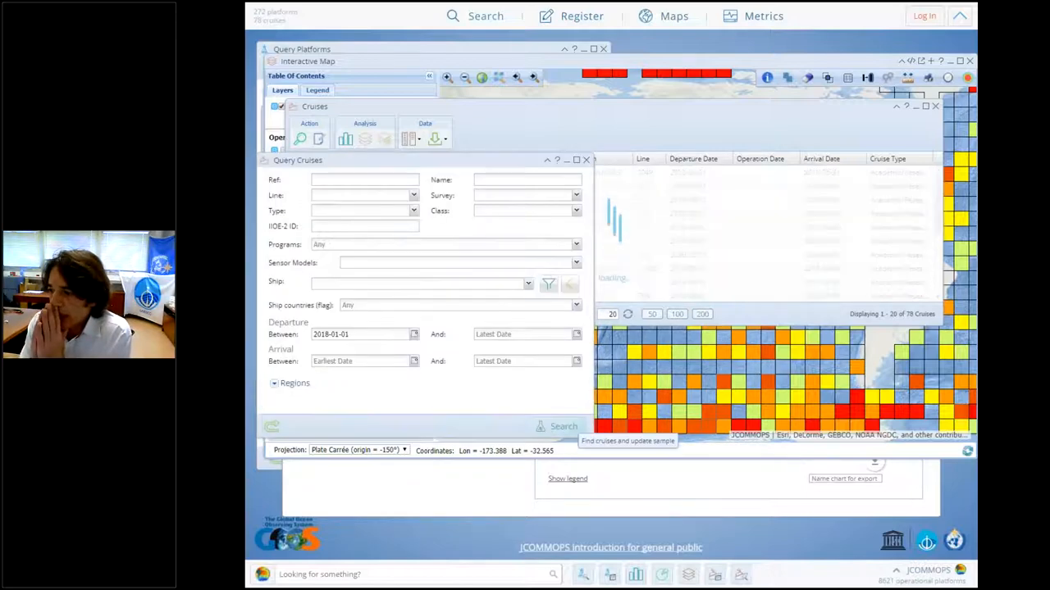
left_click(564, 426)
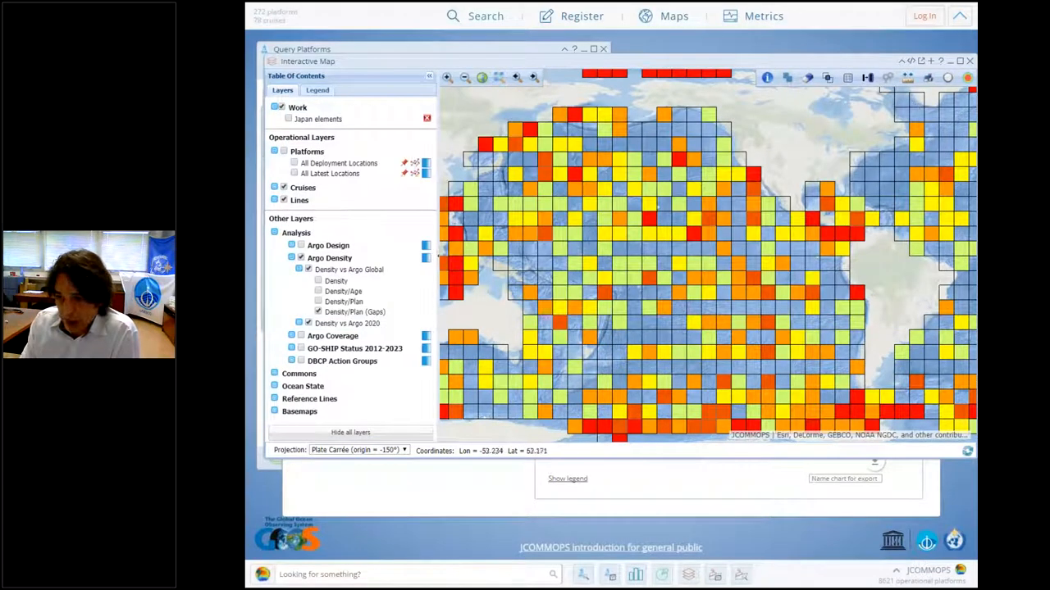
Expand the Cruises layer to plot 2018-onward cruise tracks over the gaps grid
left_click(274, 187)
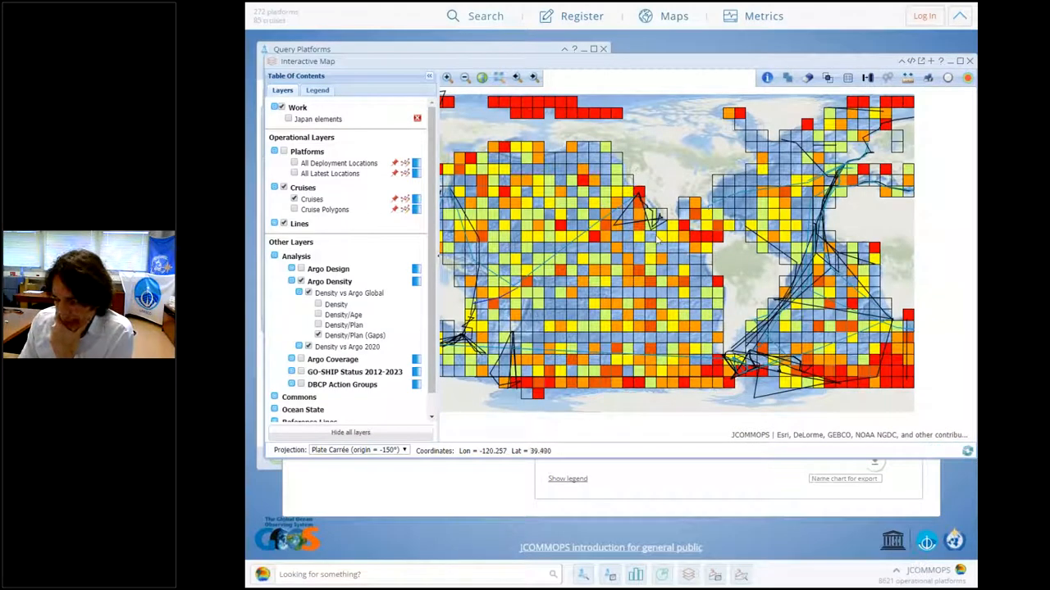
mouse_move(652, 237)
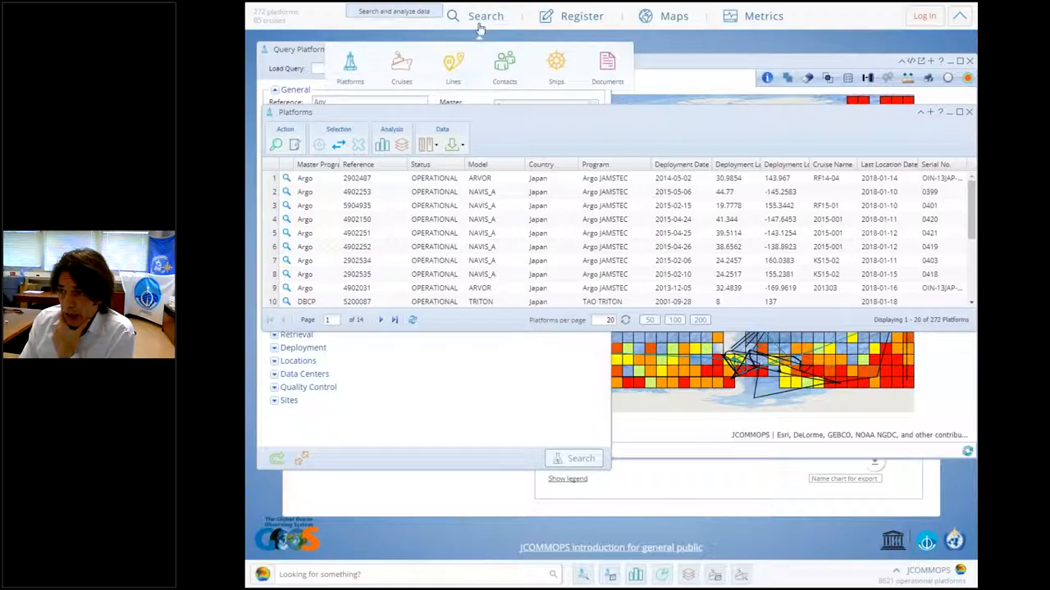
Set the cruise query Class to GO-SHIP reference and run the search
left_click(401, 65)
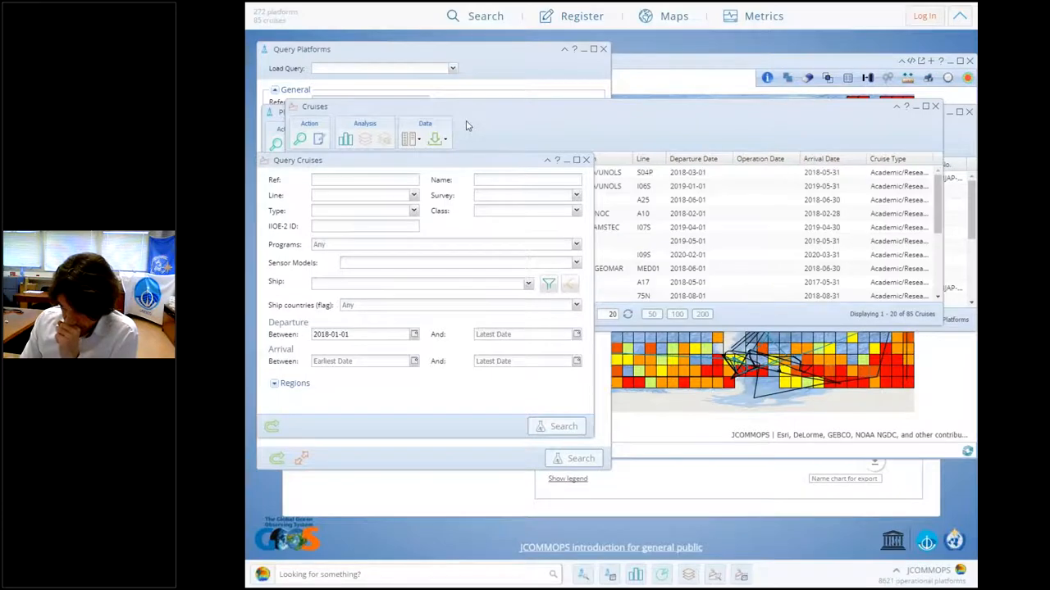
left_click(300, 137)
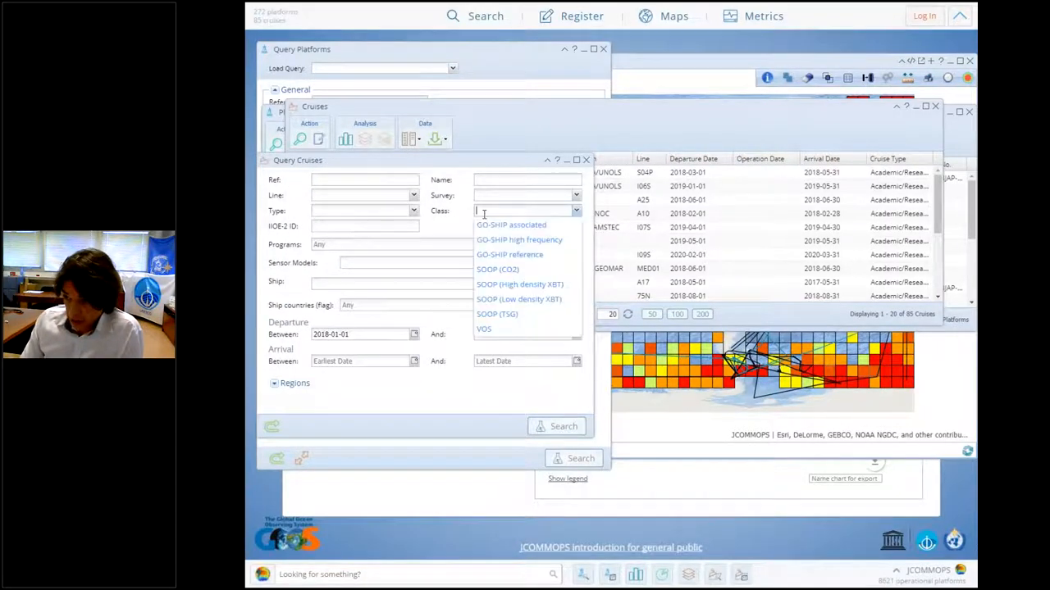
left_click(509, 255)
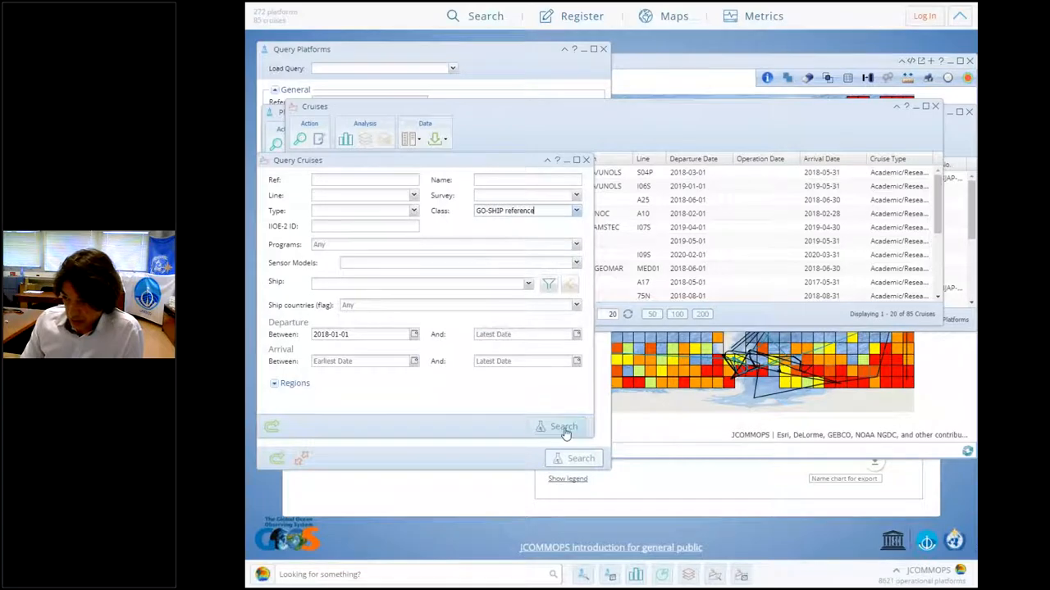
left_click(564, 426)
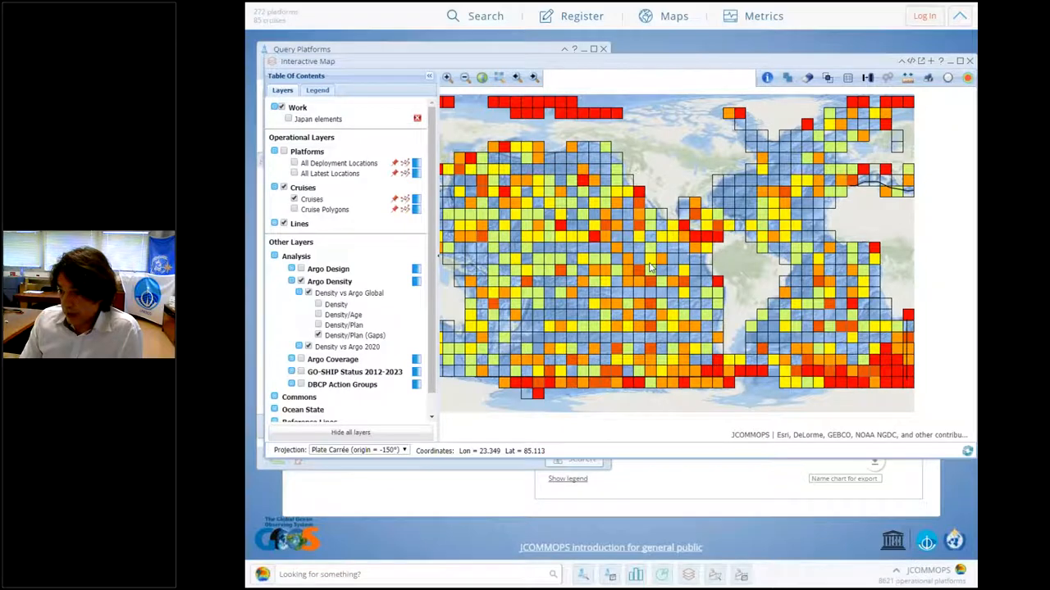
Pan the Argo density gaps map sideways to view other ocean areas
left_click_drag(650, 268, 706, 257)
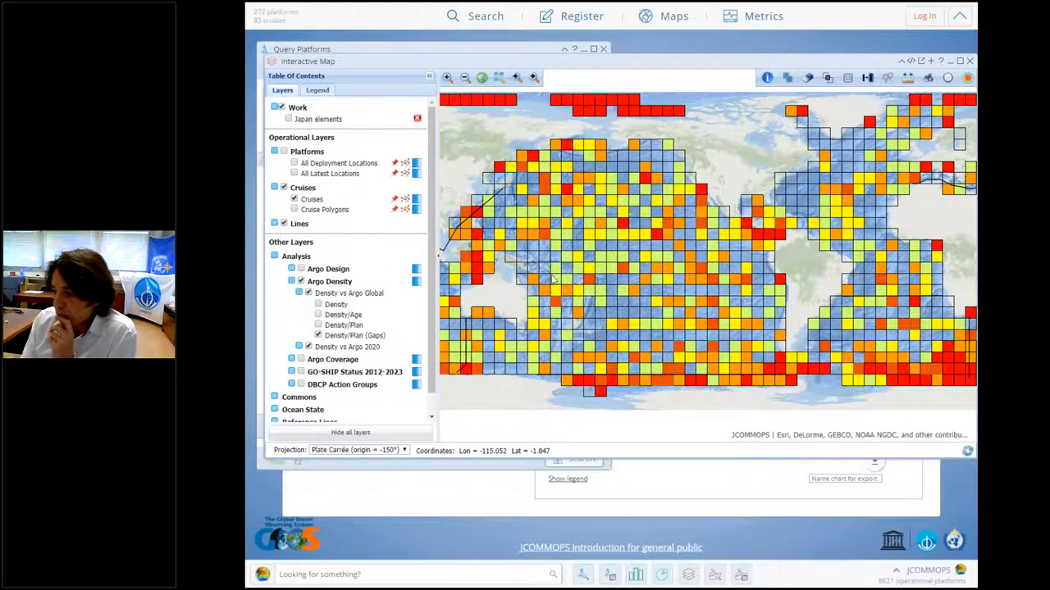
left_click_drag(738, 246, 599, 246)
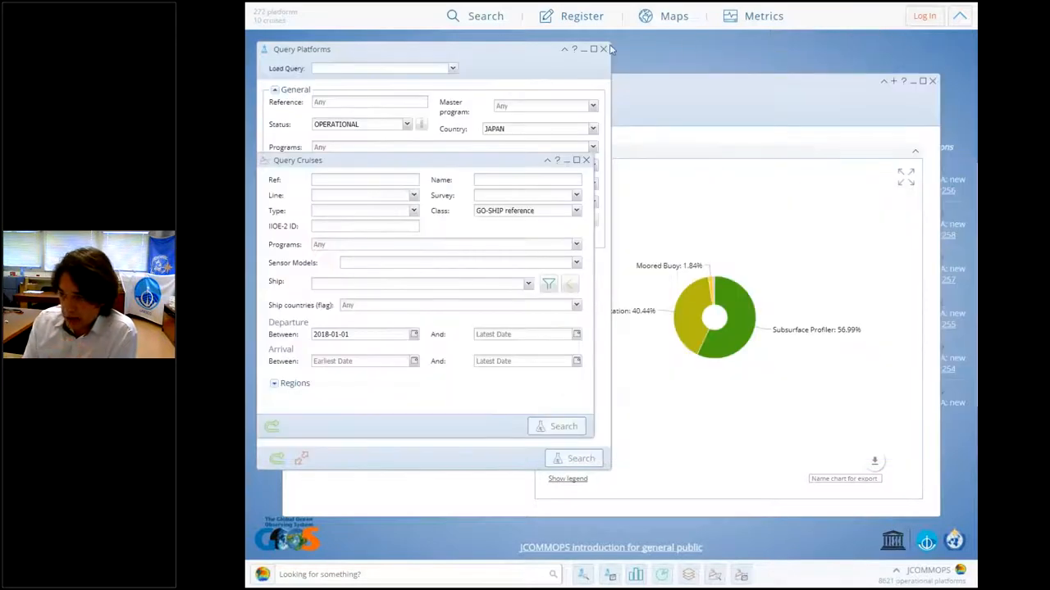
Close the query windows, reopen the interactive map, and bring up the login form
left_click(586, 160)
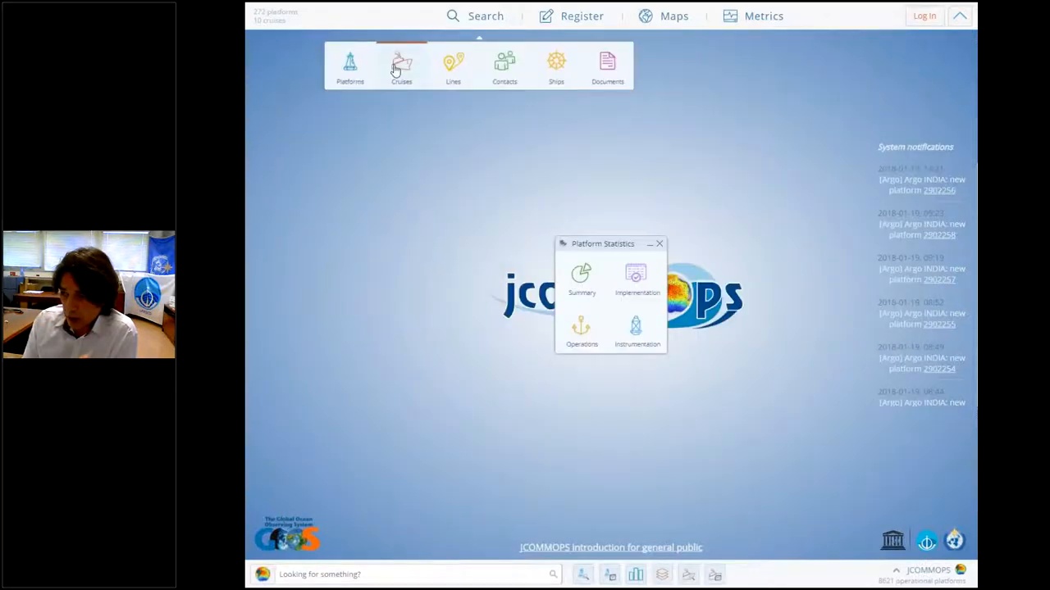
left_click(401, 66)
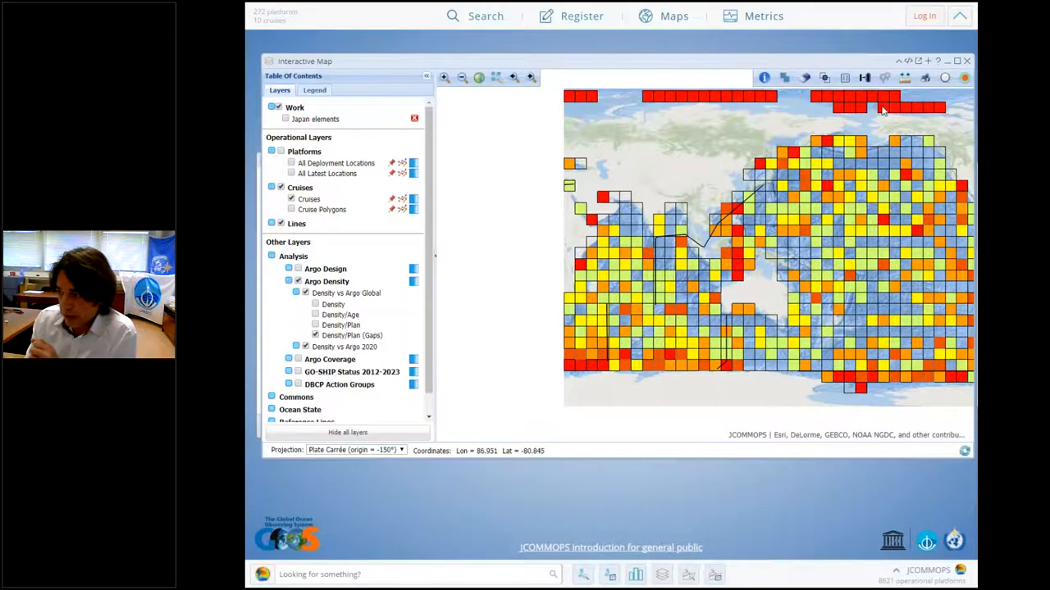
left_click(924, 16)
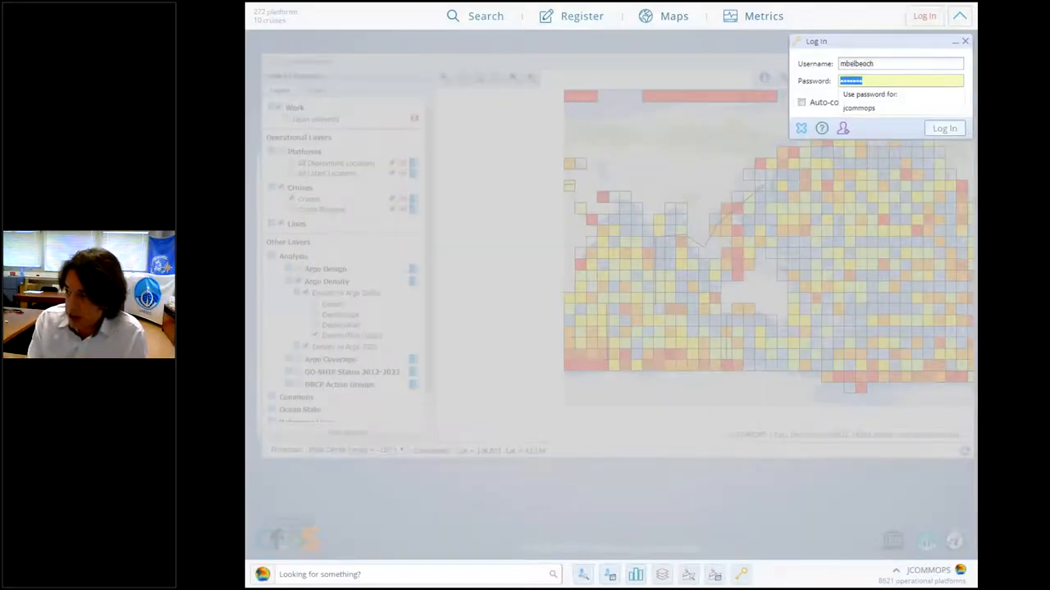
Log in to JCOMMOPS with the saved credentials
left_click(944, 128)
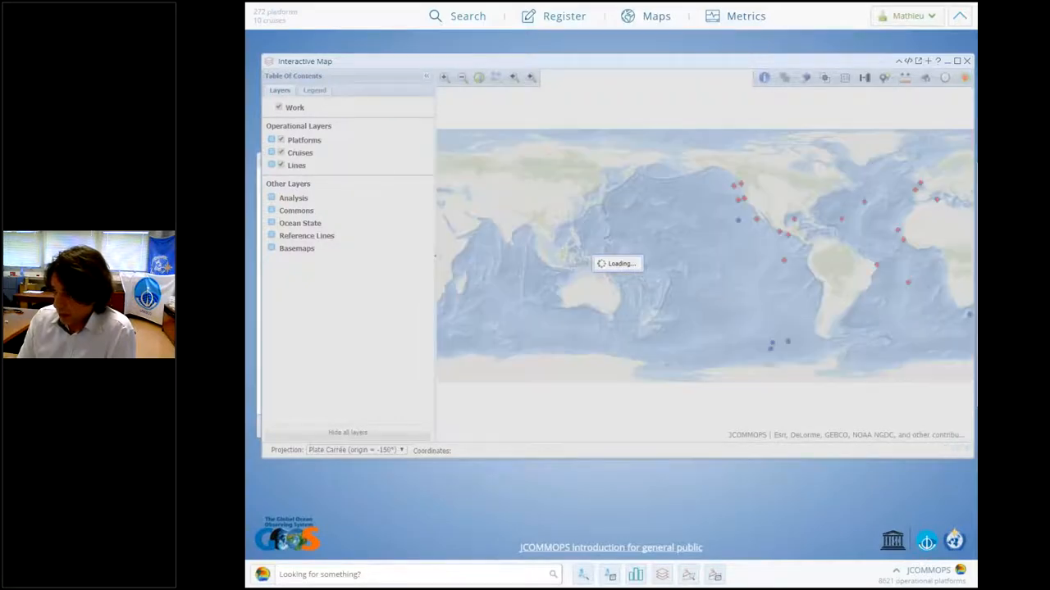
Draw a cruise line across the eastern Pacific, dismiss the registration form, and open Static Maps
left_click(884, 77)
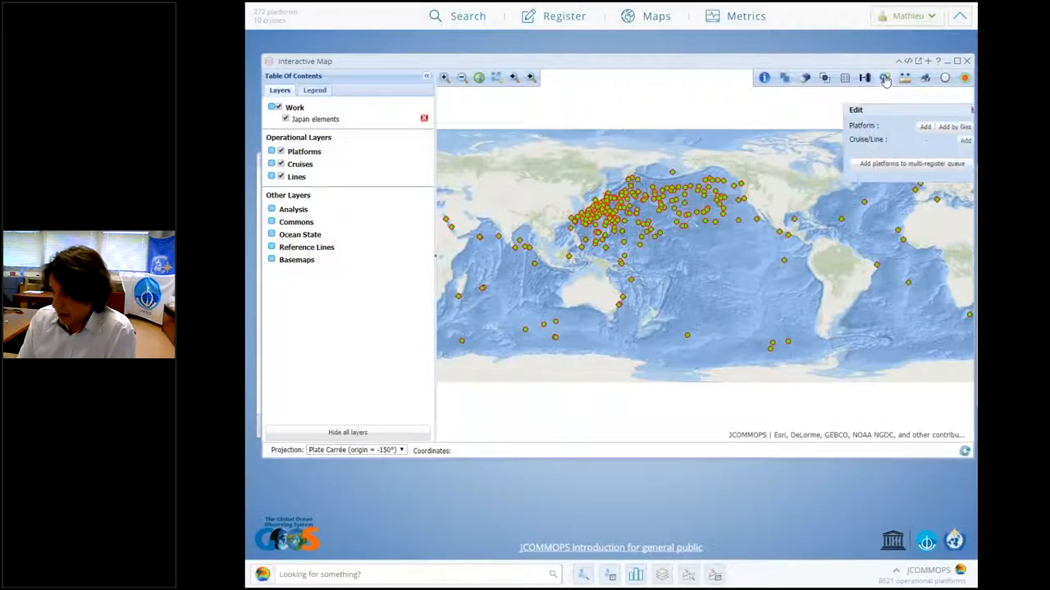
left_click(884, 77)
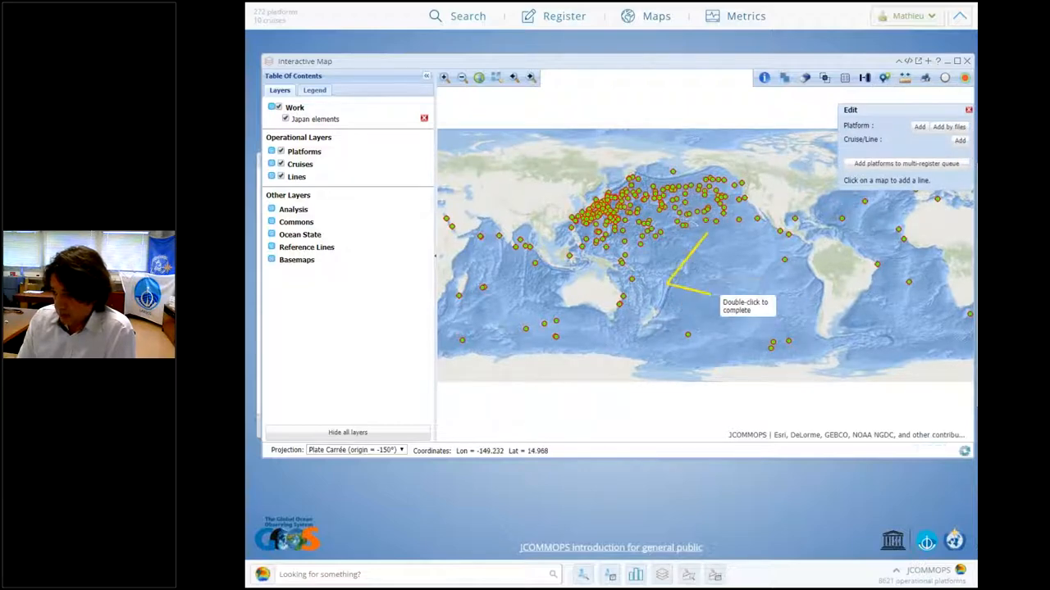
left_click(779, 234)
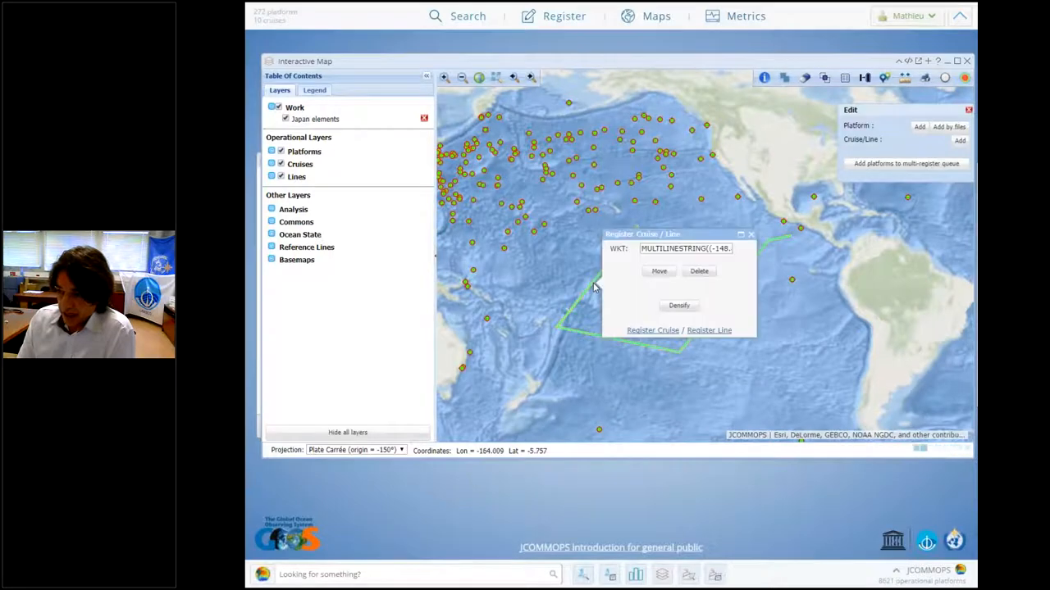
left_click(653, 330)
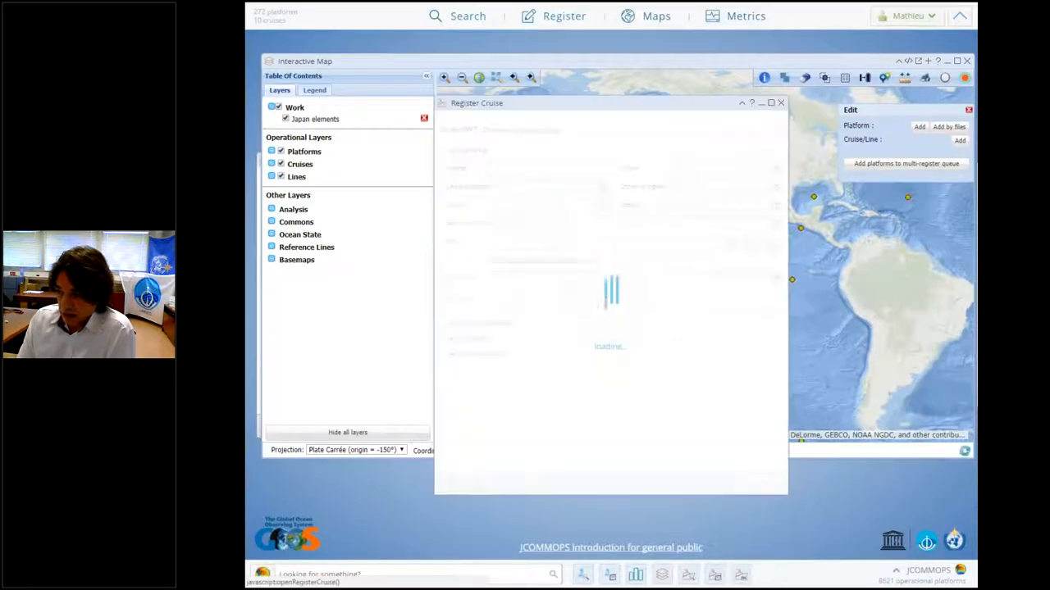
mouse_move(685, 202)
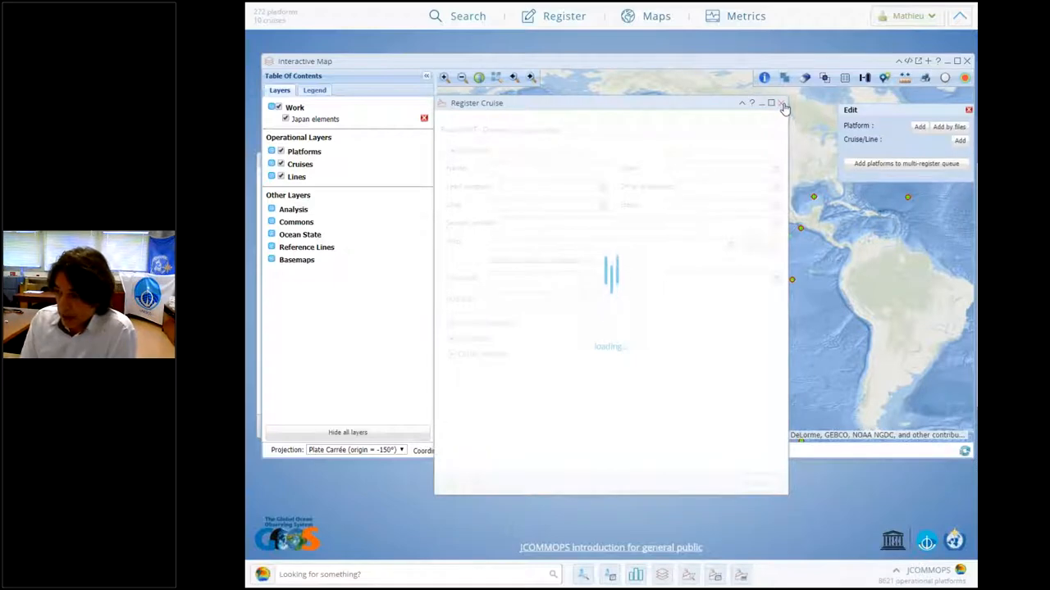
left_click(782, 102)
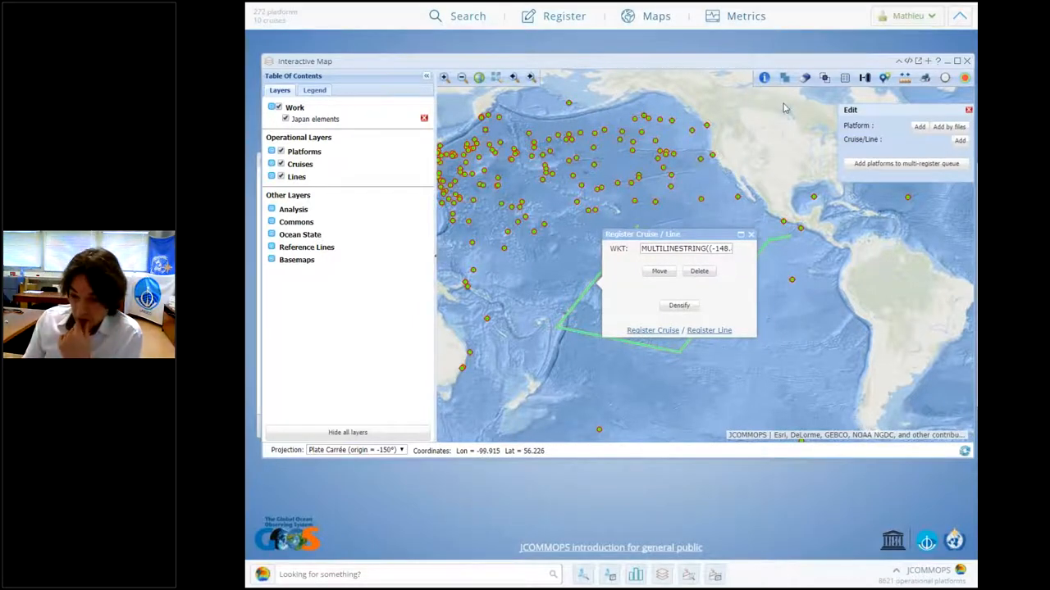
mouse_move(751, 238)
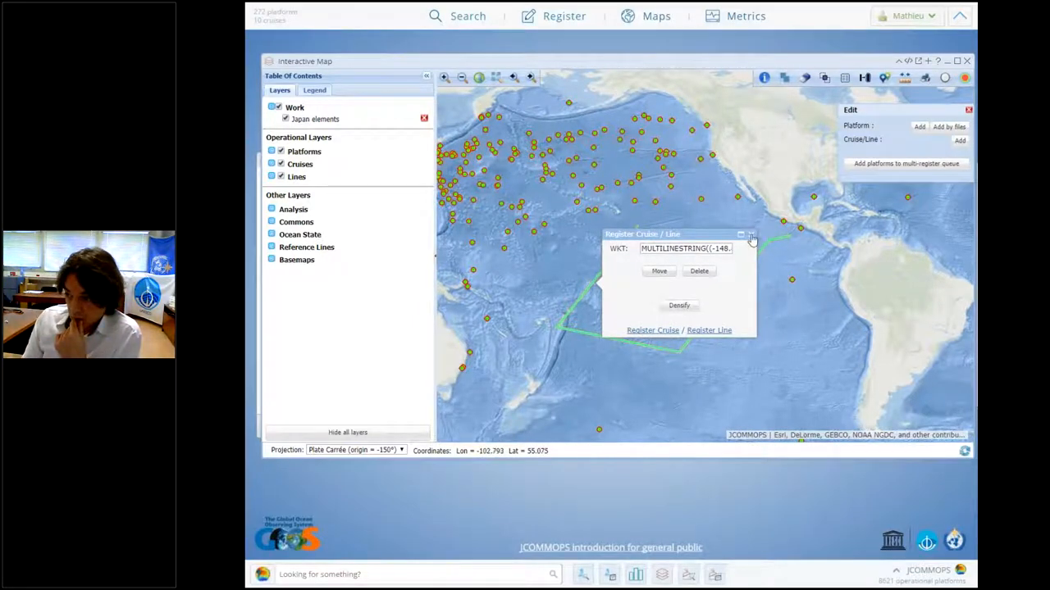
left_click(752, 235)
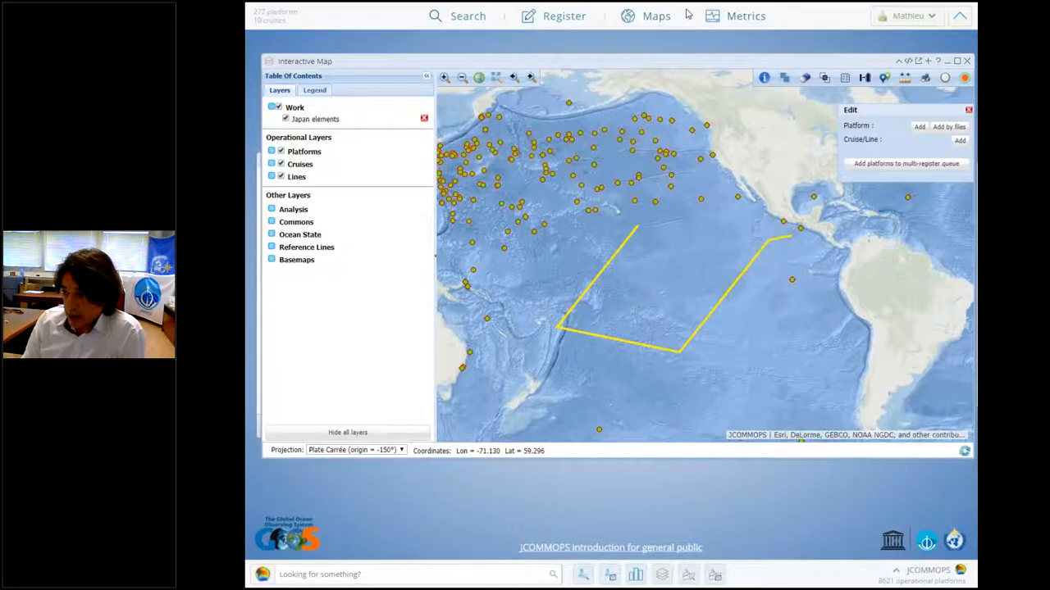
left_click(656, 16)
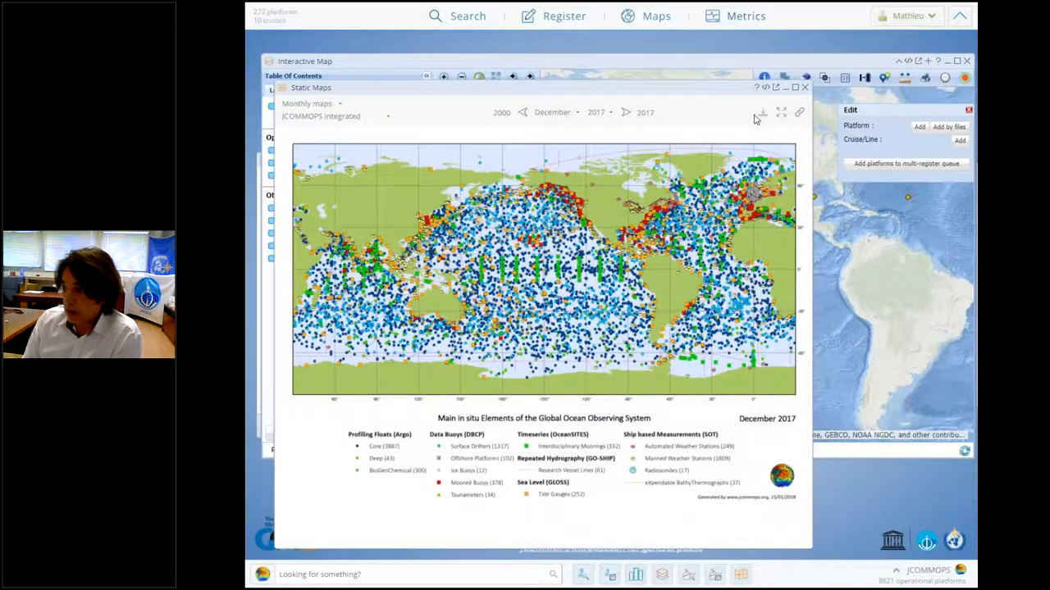
View and dismiss the static map's embed code, then close Static Maps
left_click(799, 112)
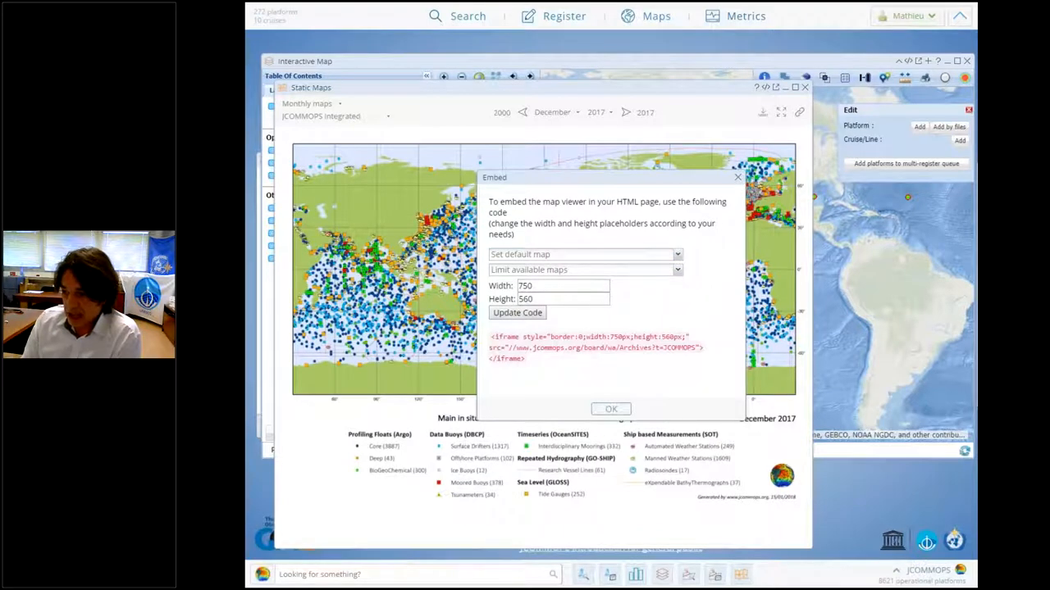
left_click(611, 409)
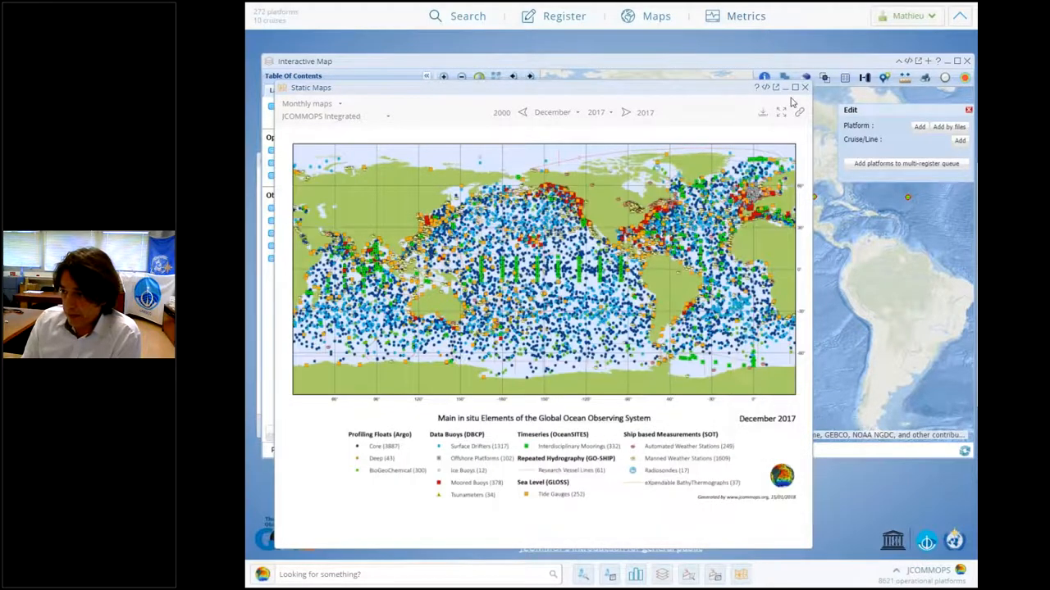
left_click(804, 87)
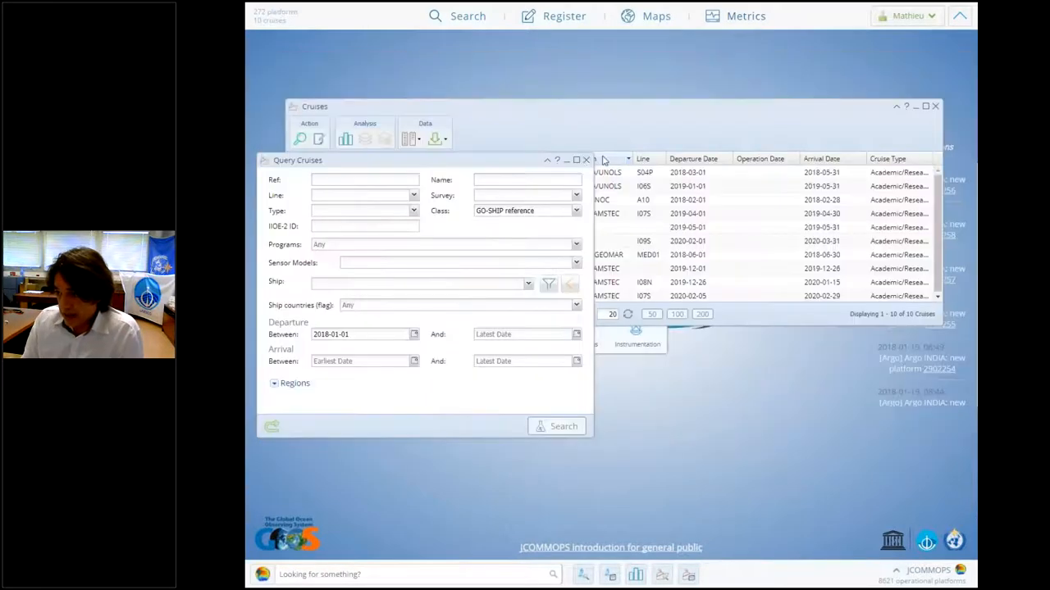
Close the cruise query form and results table, then open the platform query
left_click(586, 160)
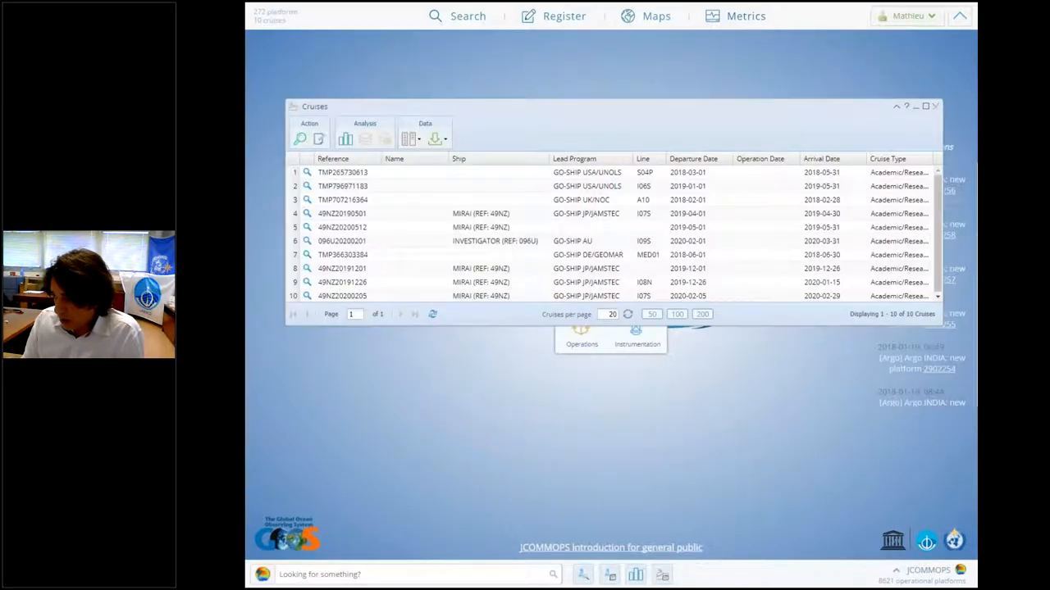
left_click(935, 105)
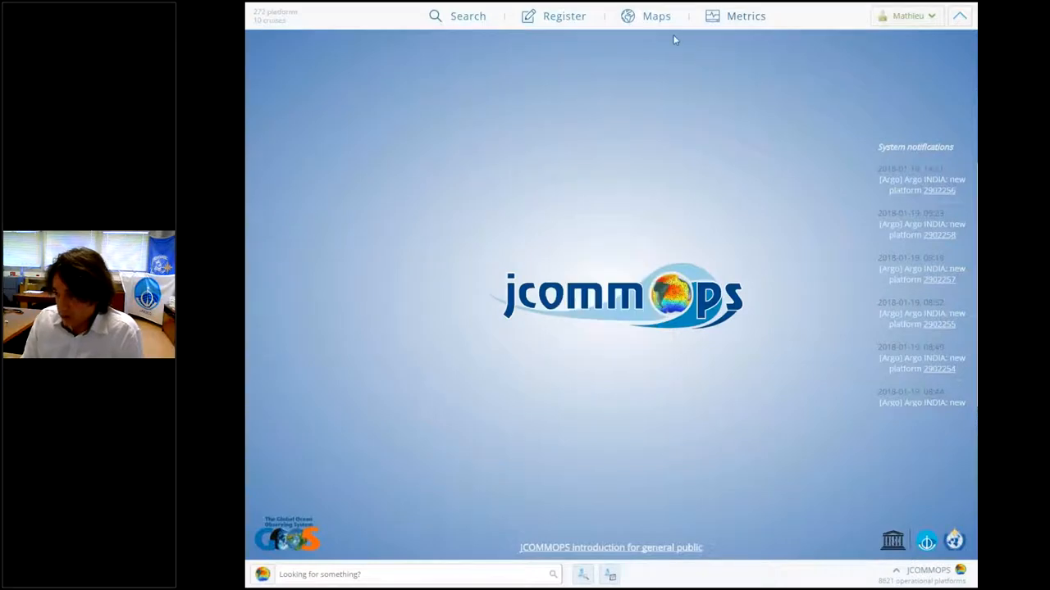
left_click(457, 16)
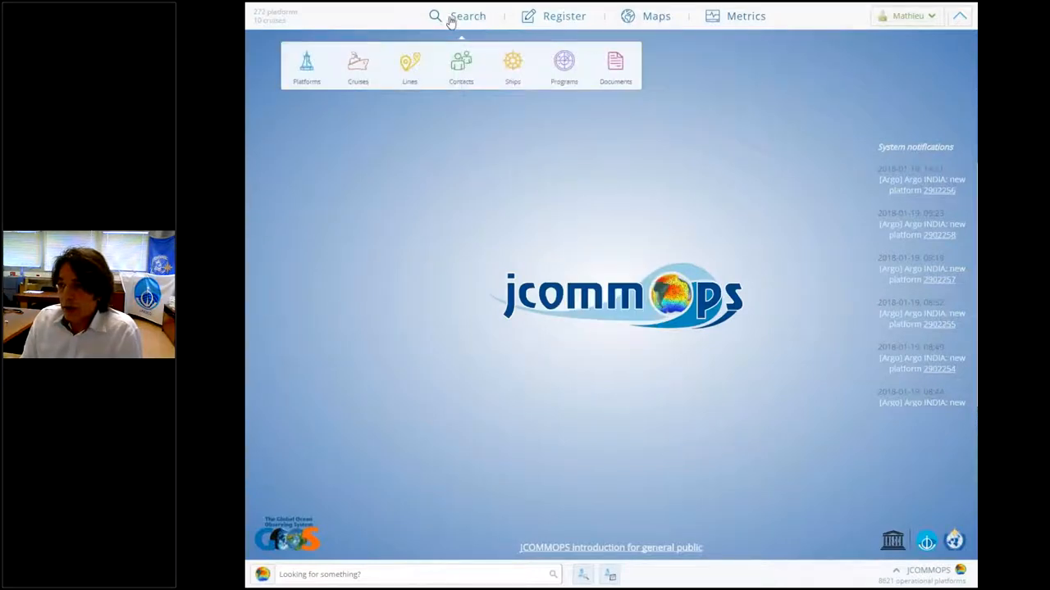
left_click(306, 66)
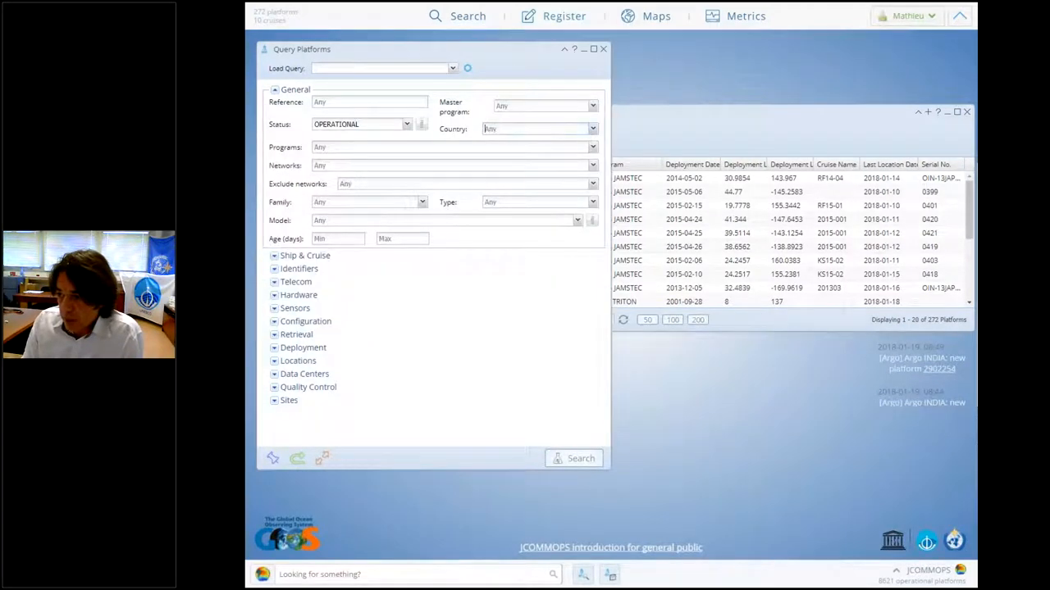
Search operational platforms from all countries (8577 results) and show them on Interactive Map 2.0
left_click(574, 459)
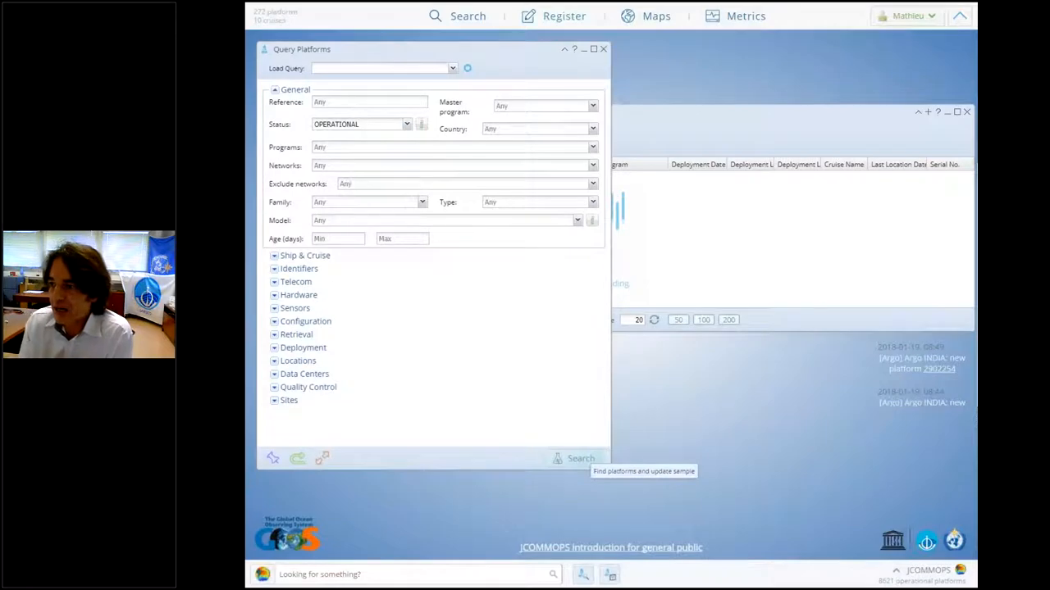
left_click(581, 458)
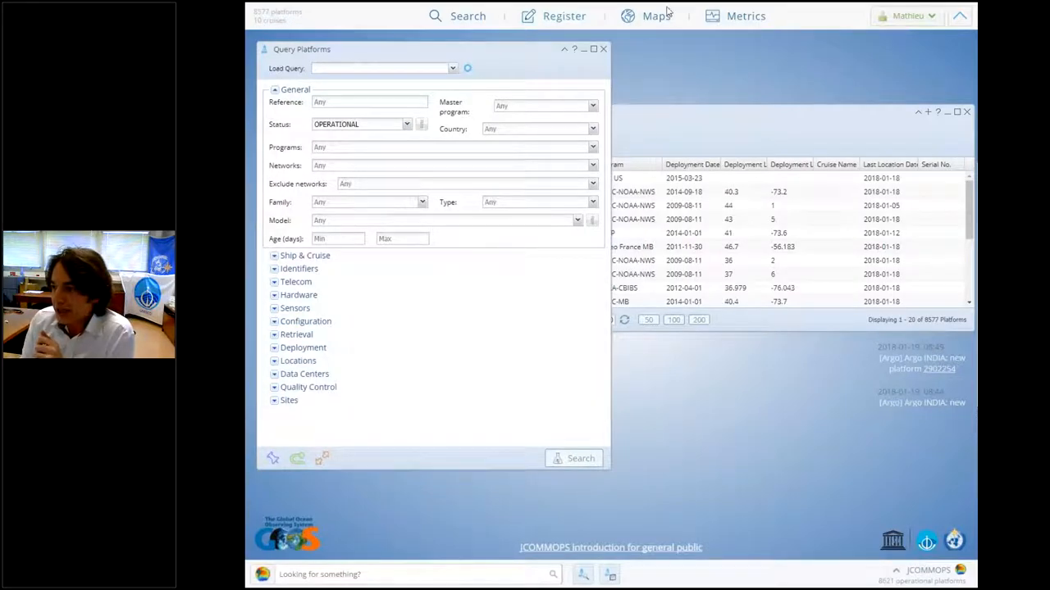
left_click(655, 16)
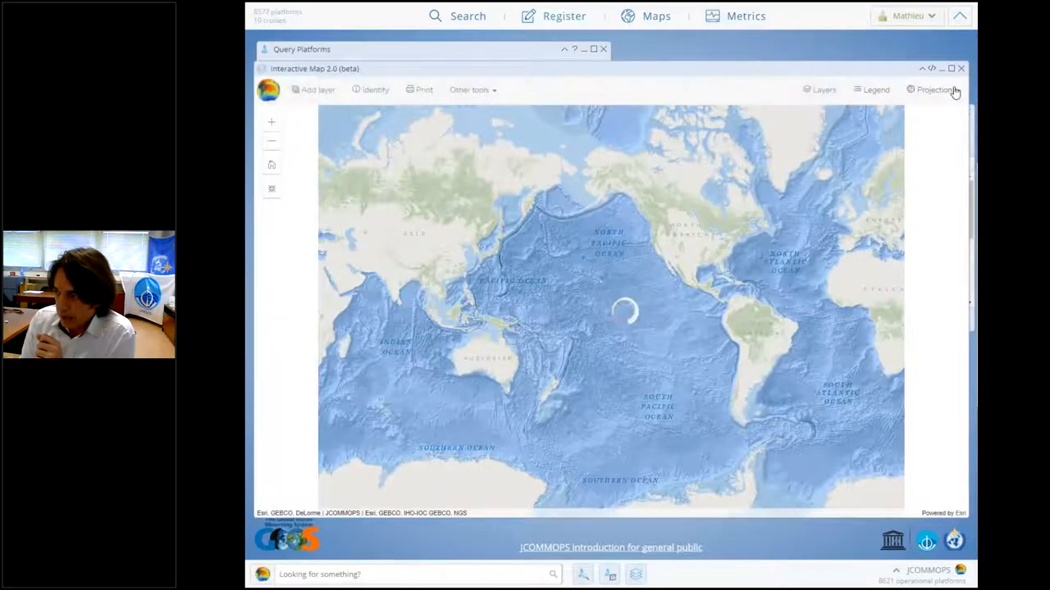
Switch the platform map to a 3D globe projection and rotate the globe
left_click(934, 89)
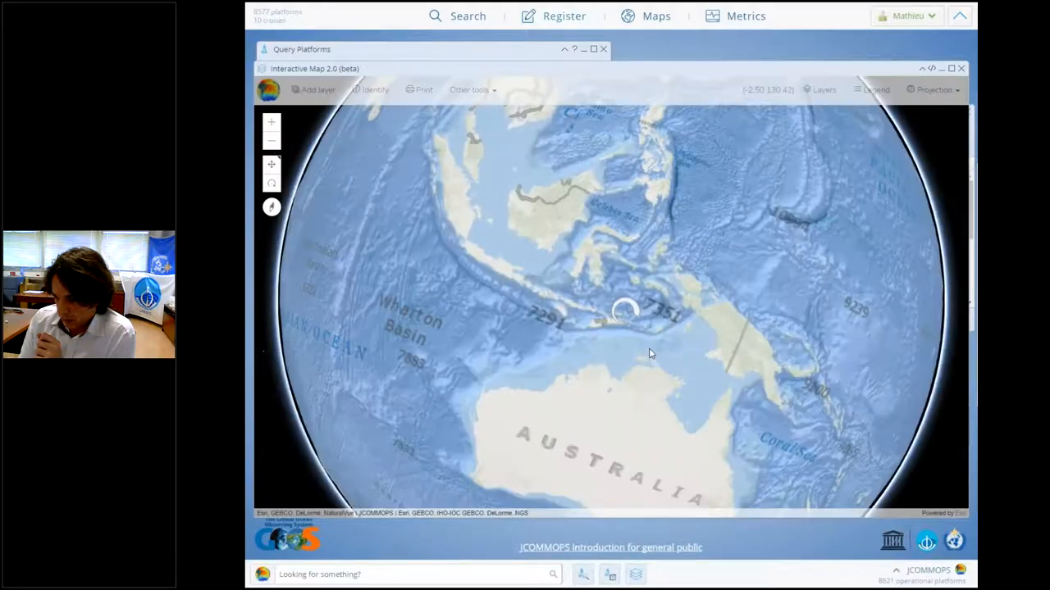
left_click_drag(647, 353, 656, 367)
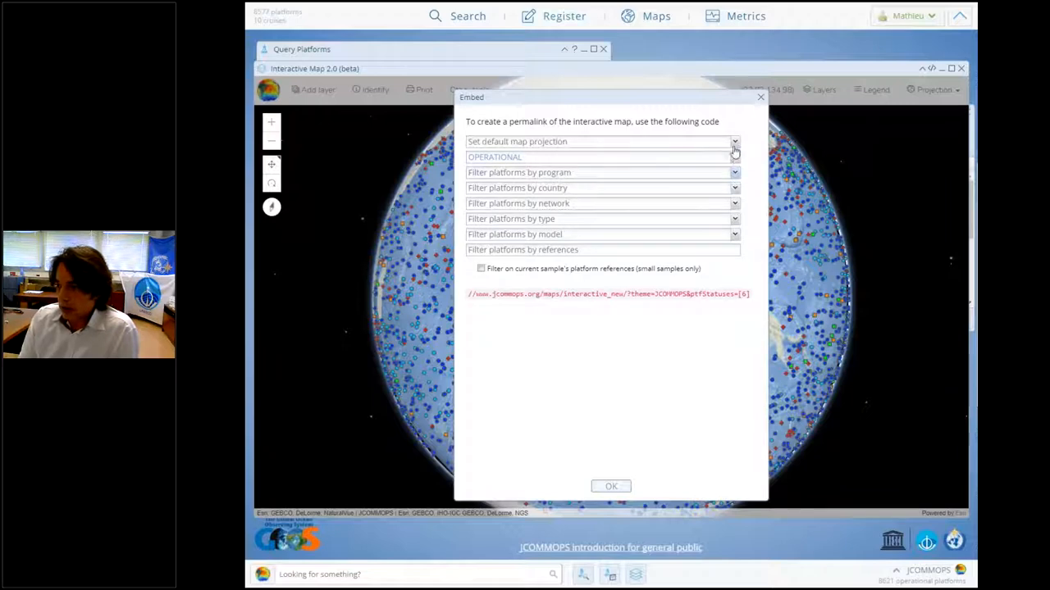
Set the permalink to 3D projection with a USA-only country filter, leaving networks unfiltered
left_click(734, 141)
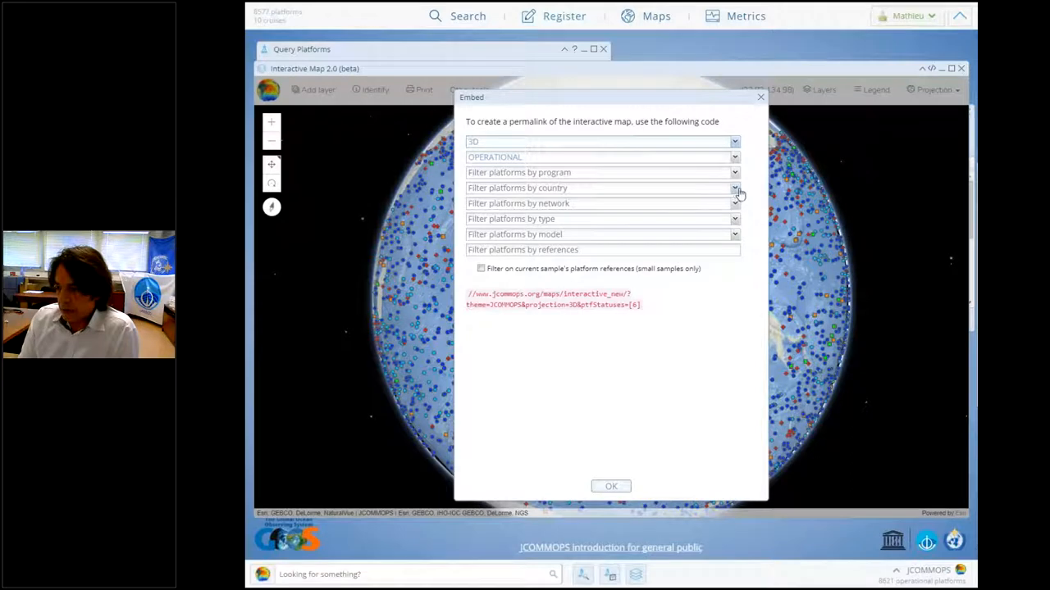
left_click(733, 188)
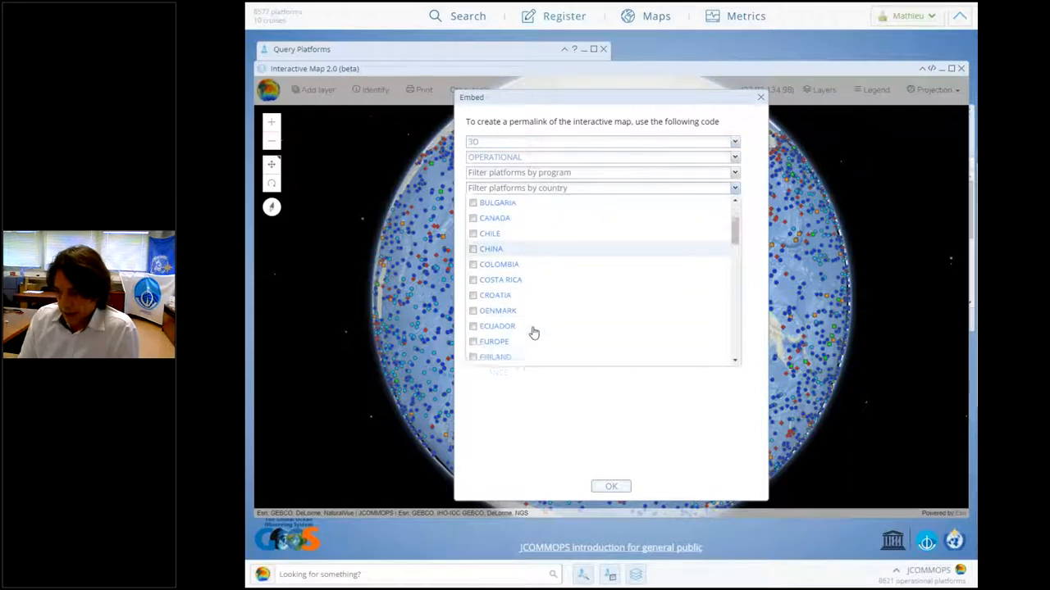
left_click(473, 310)
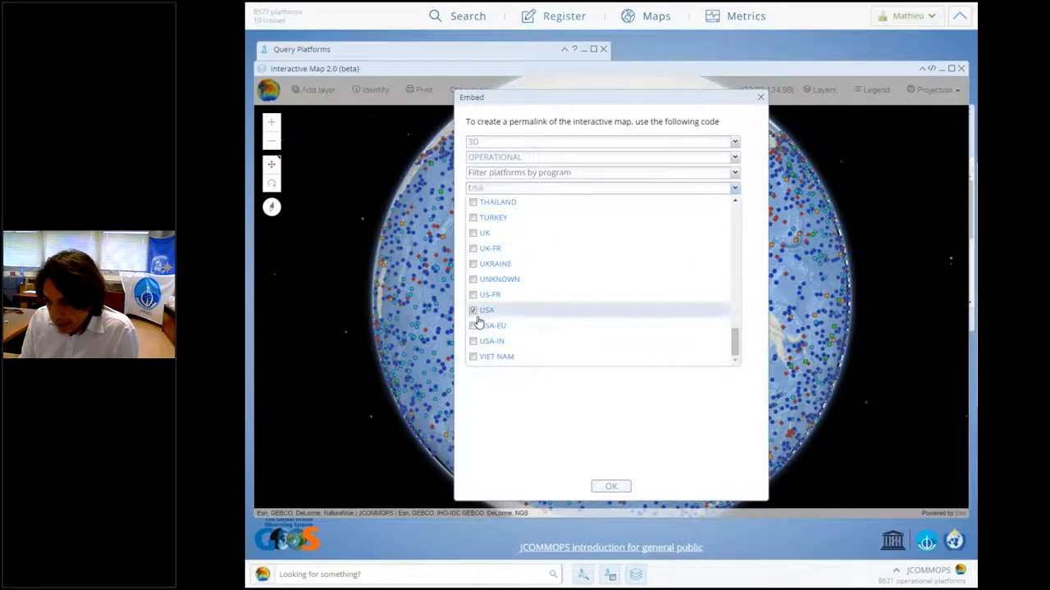
left_click(473, 310)
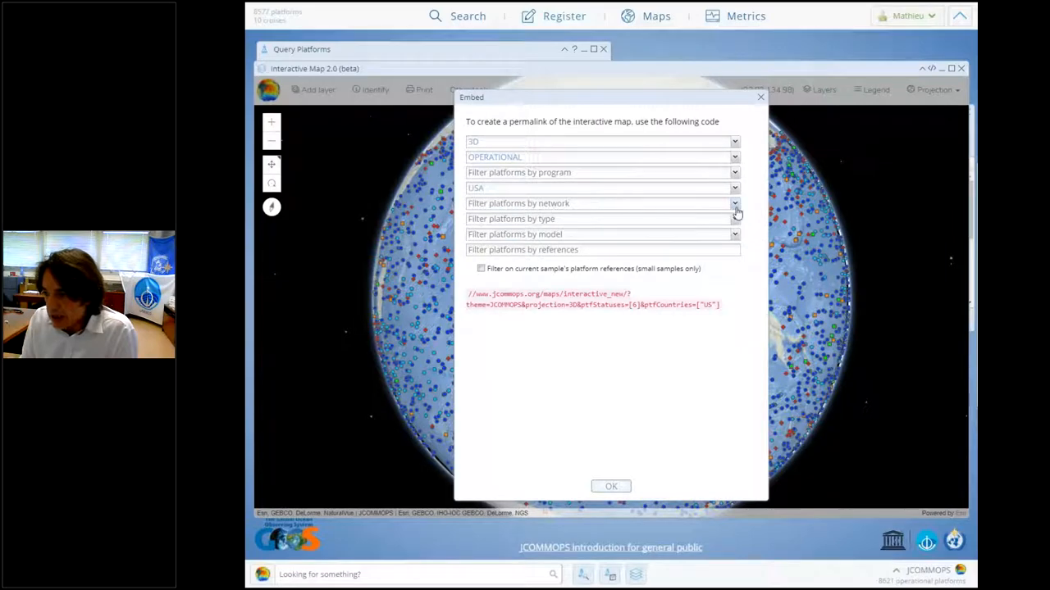
left_click(734, 202)
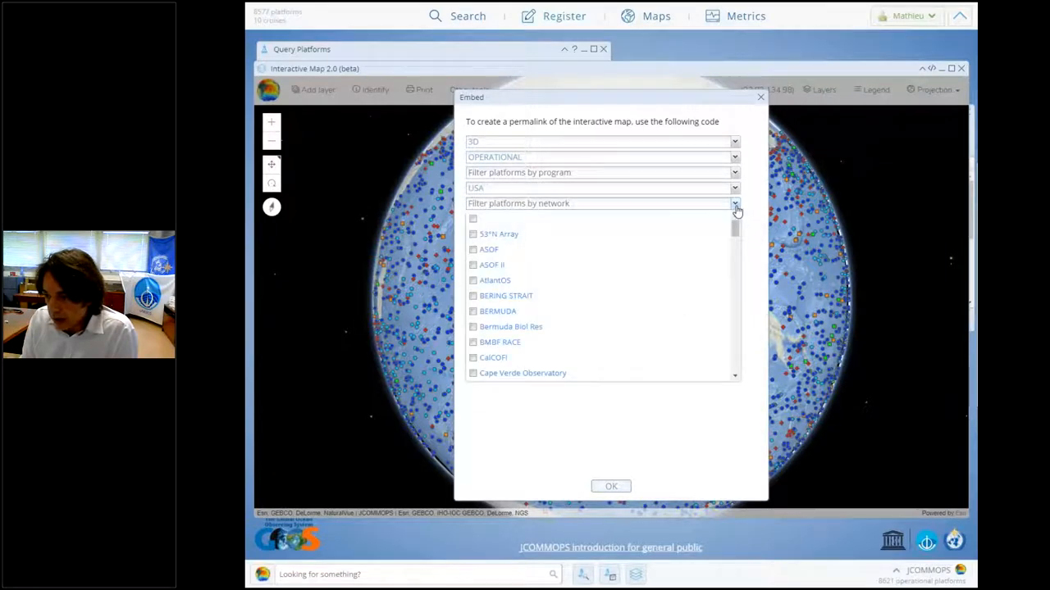
scroll("down", 3)
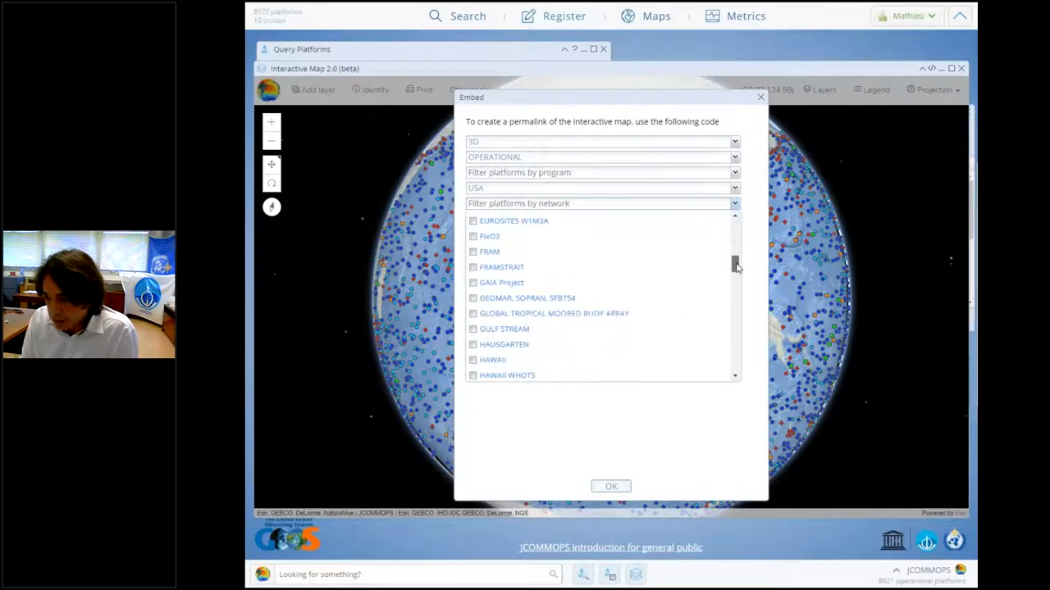
left_click(734, 203)
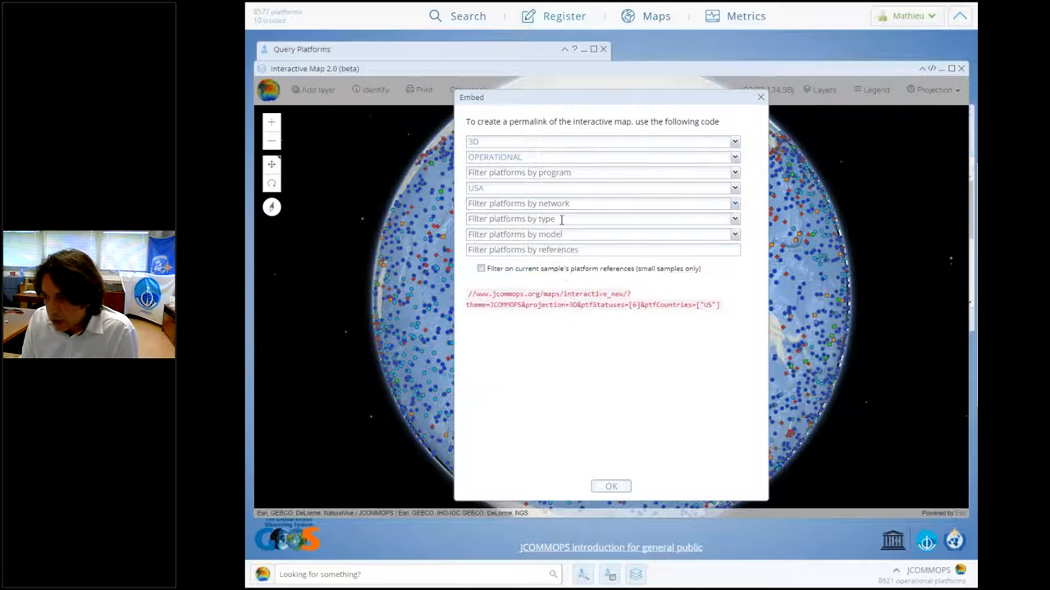
mouse_move(692, 246)
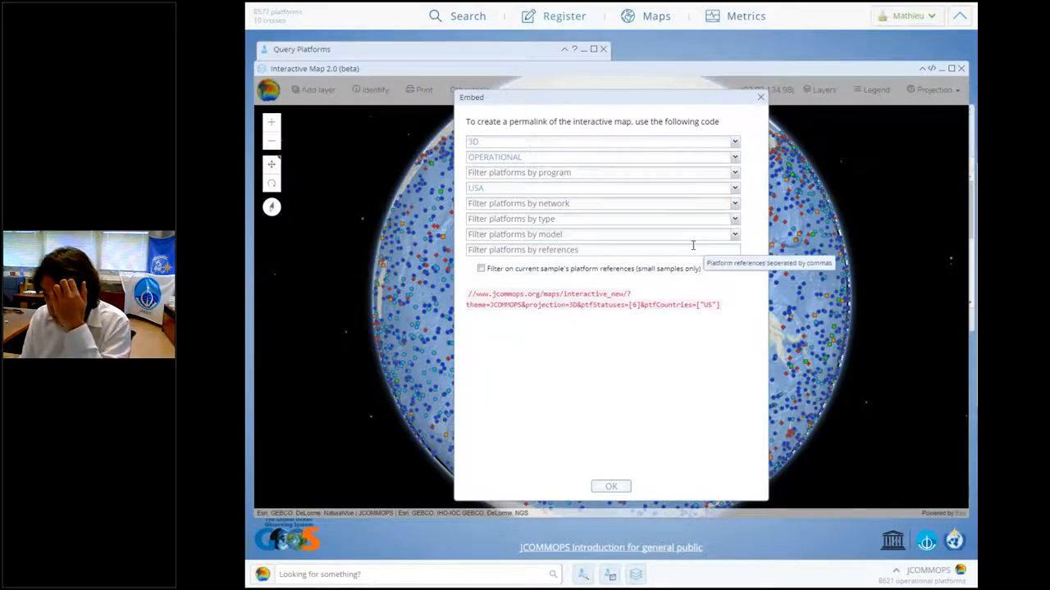
mouse_move(746, 233)
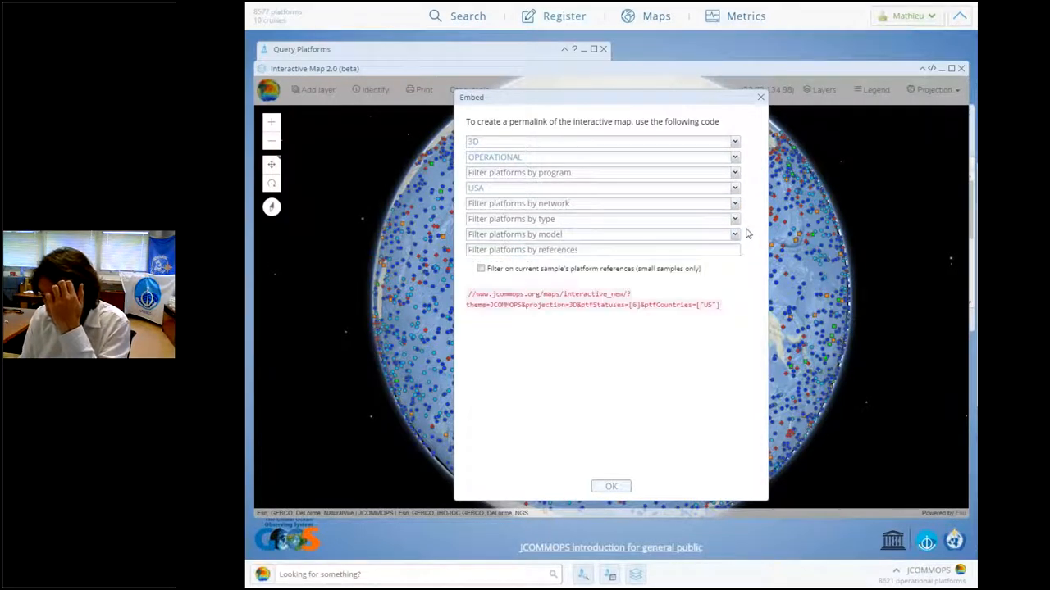
mouse_move(480, 261)
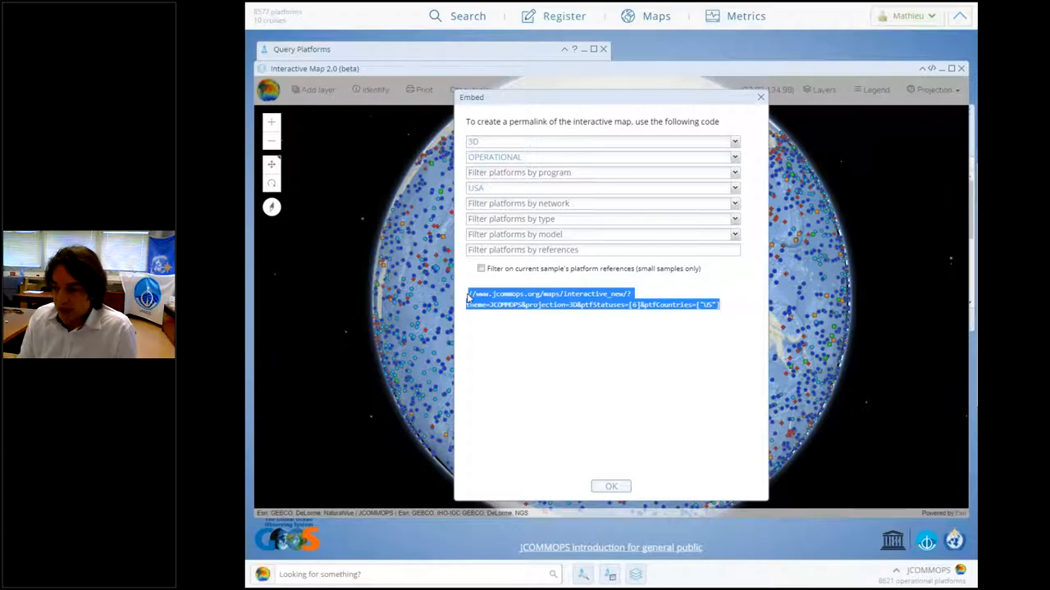
Select the permalink address and leave the browser's full-screen view
left_click(468, 16)
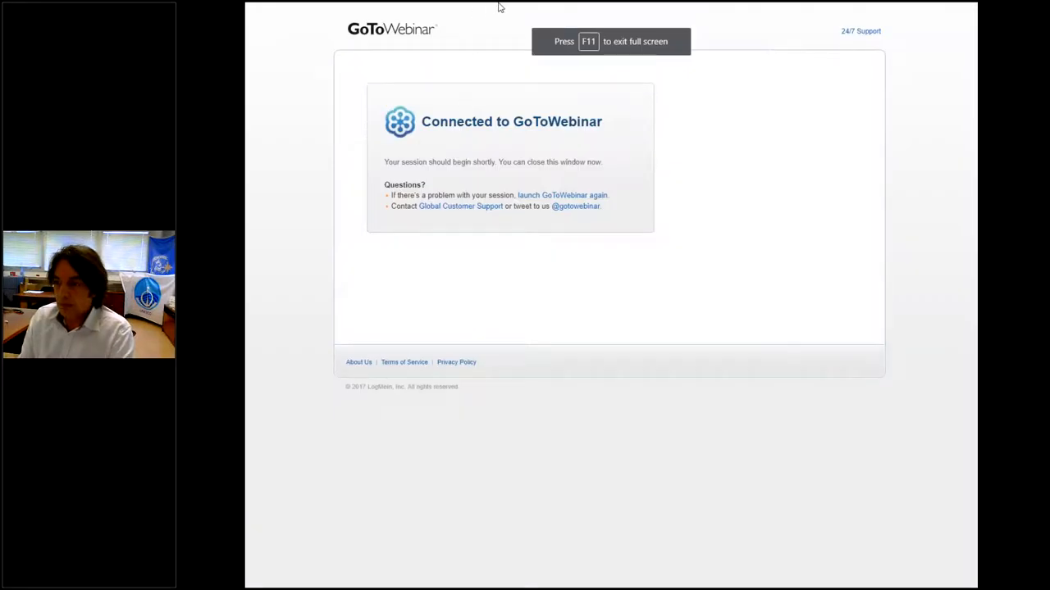
key("f11")
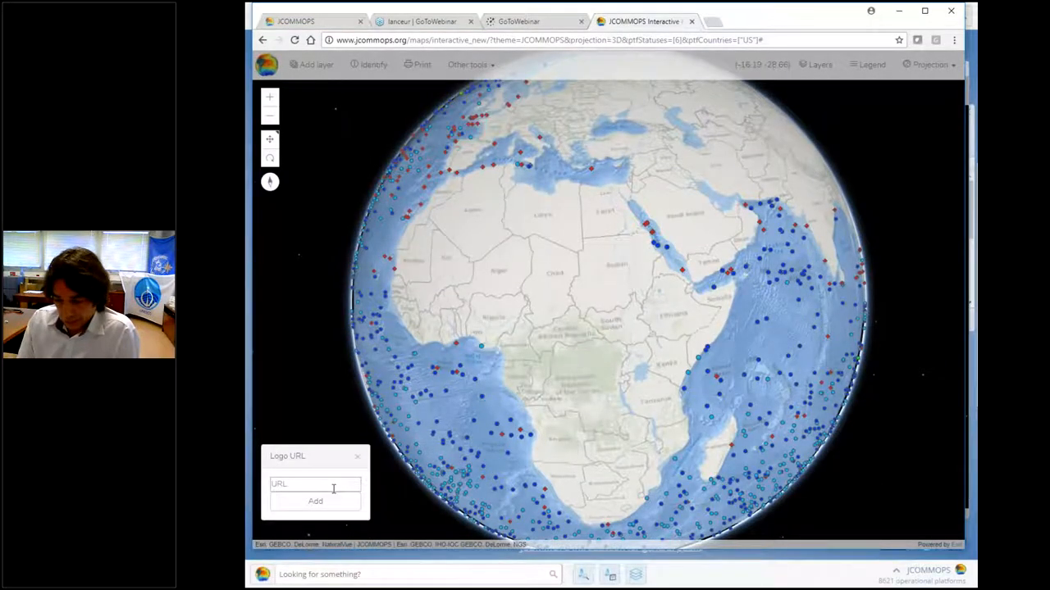
Start the globe Animate tour using its default waypoints
left_click(358, 456)
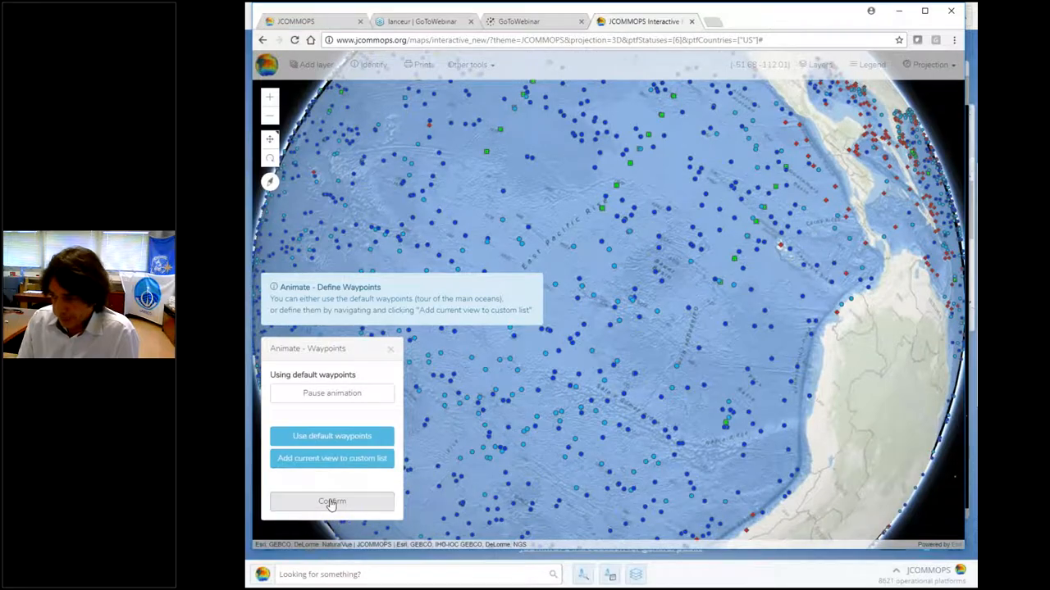
left_click(331, 501)
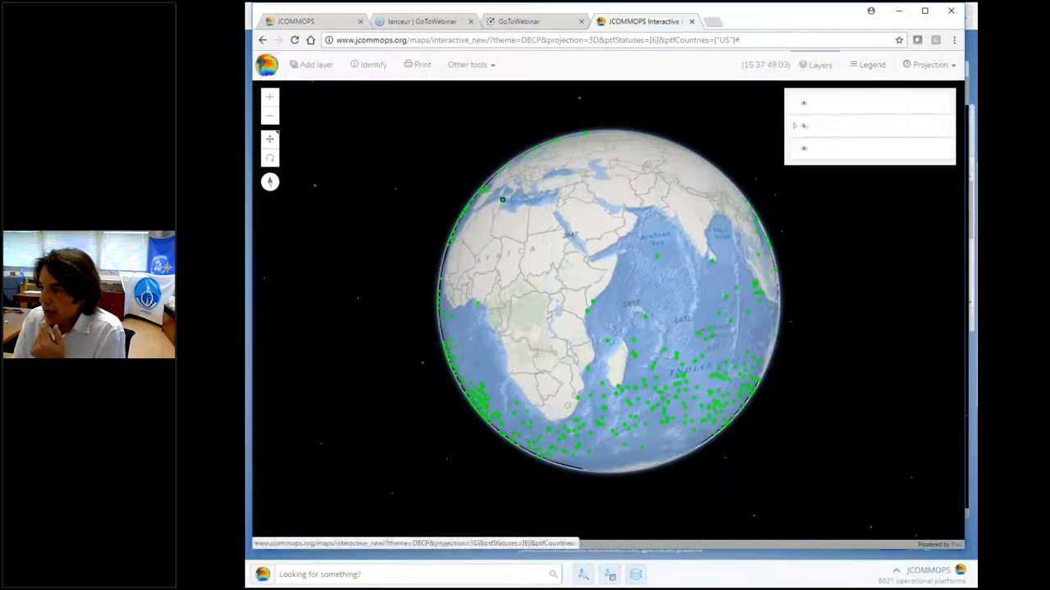
Set DBCP Latest Locations to the 3D symbology and zoom toward the ocean surface
left_click(818, 64)
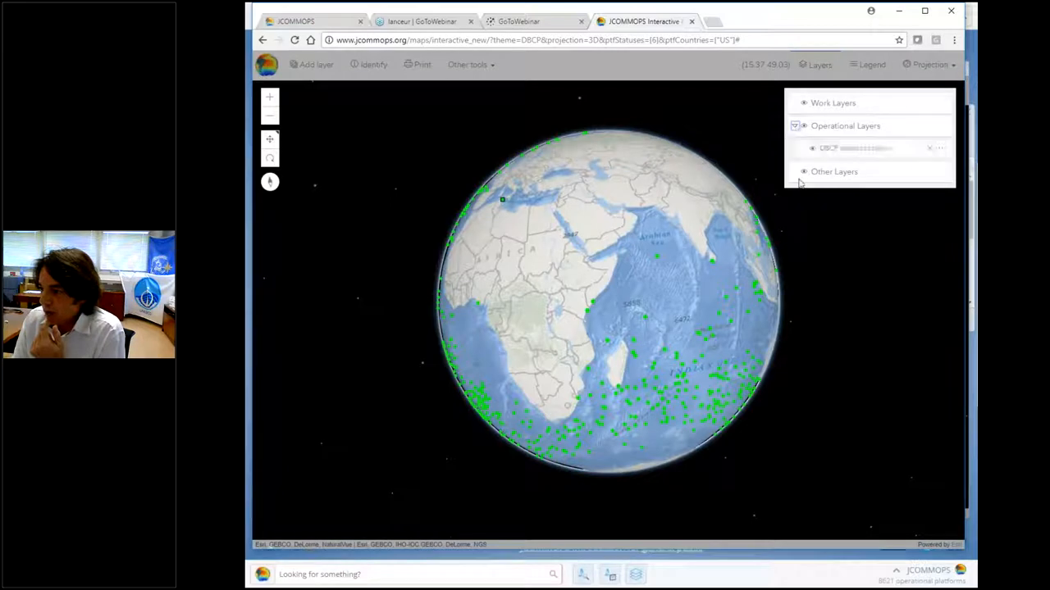
left_click(941, 148)
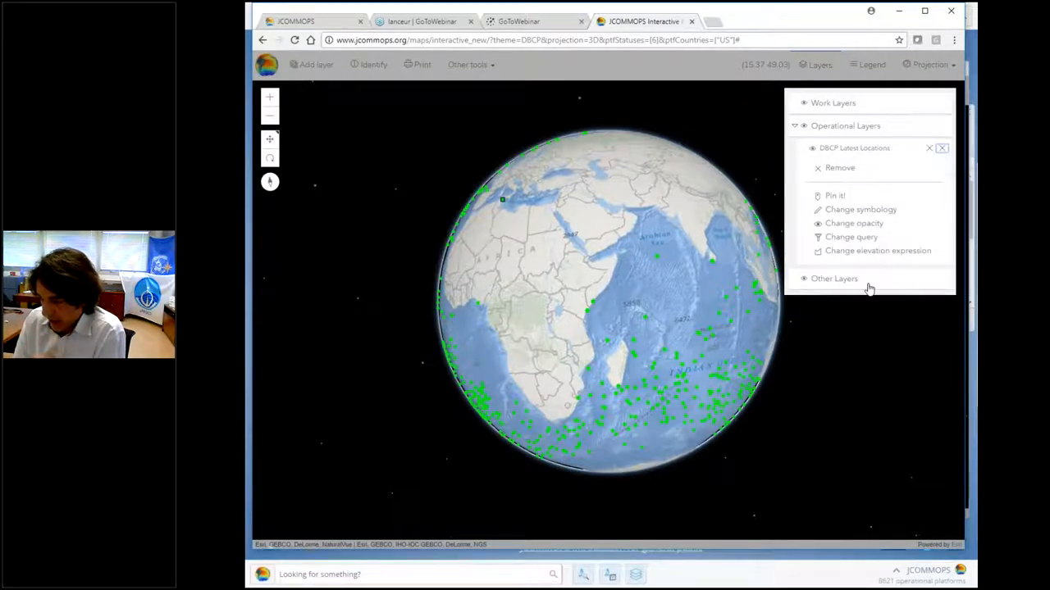
left_click(861, 209)
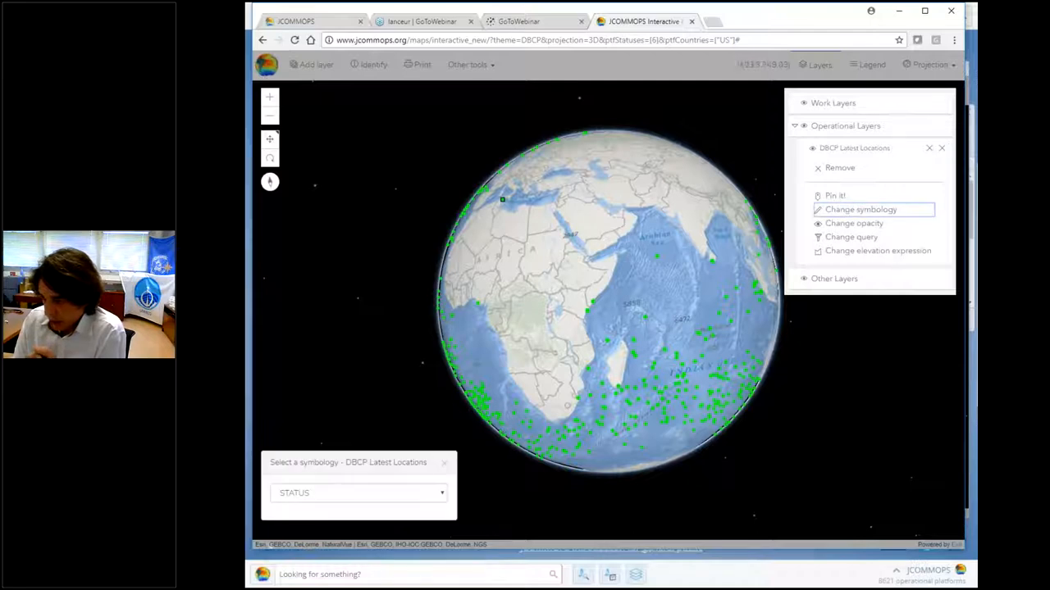
left_click(359, 493)
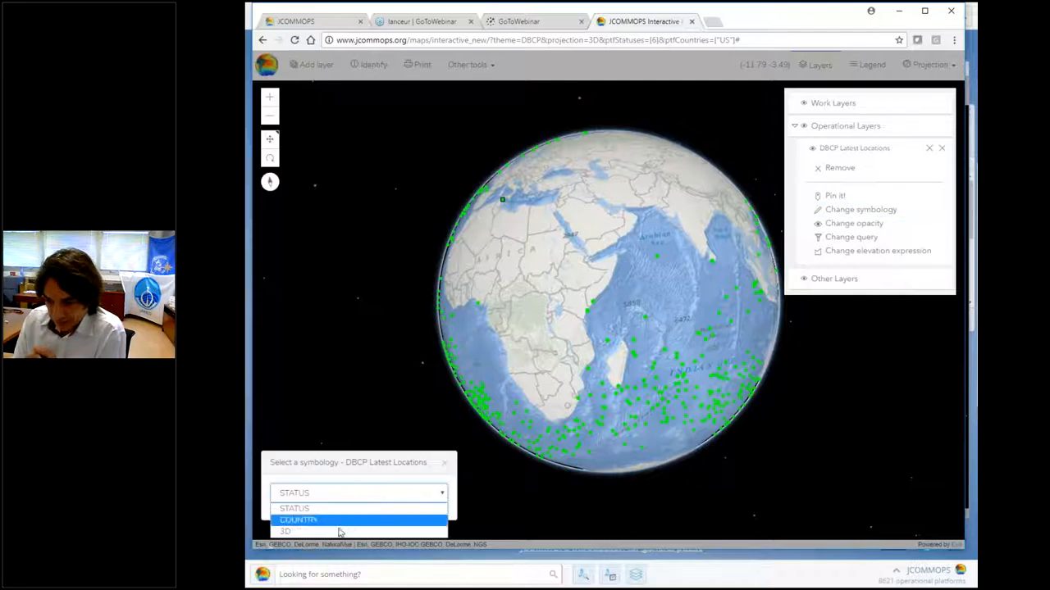
left_click(284, 531)
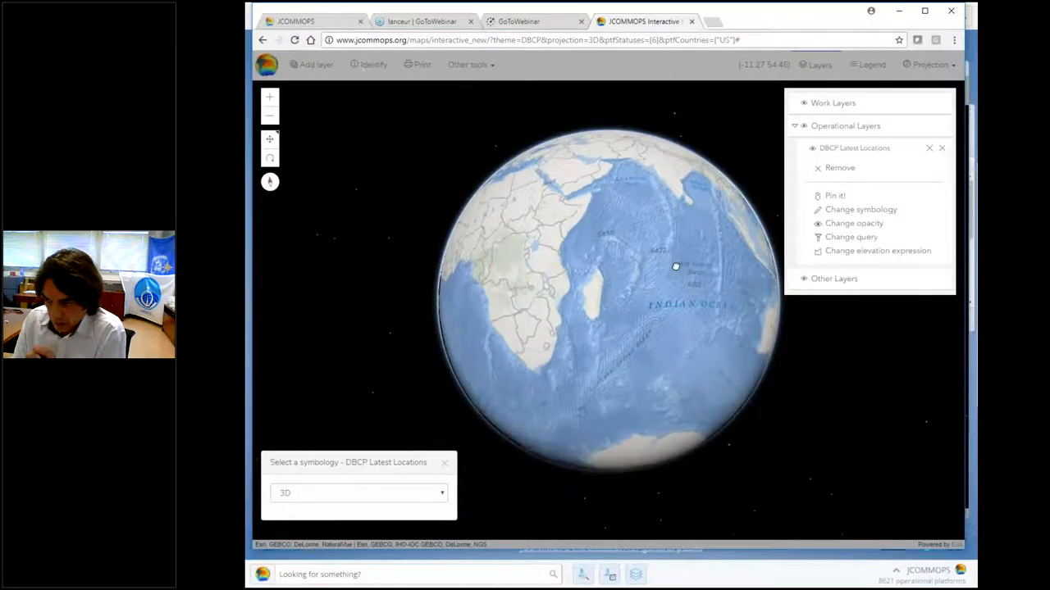
scroll("up", 3)
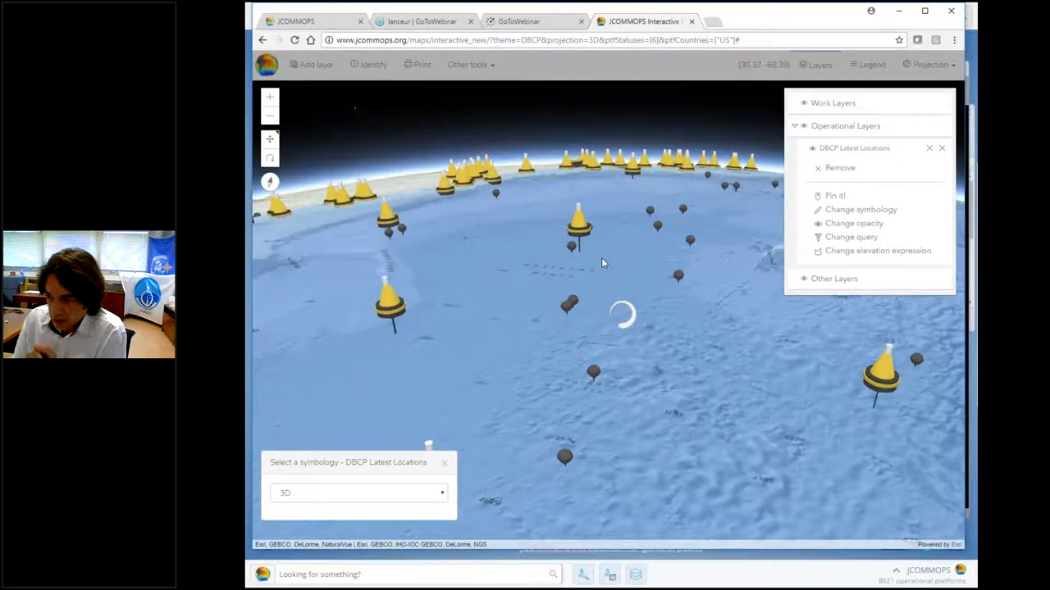
Tilt and pan the 3D view past the yellow buoy toward the ice shelf
left_click_drag(603, 263, 517, 381)
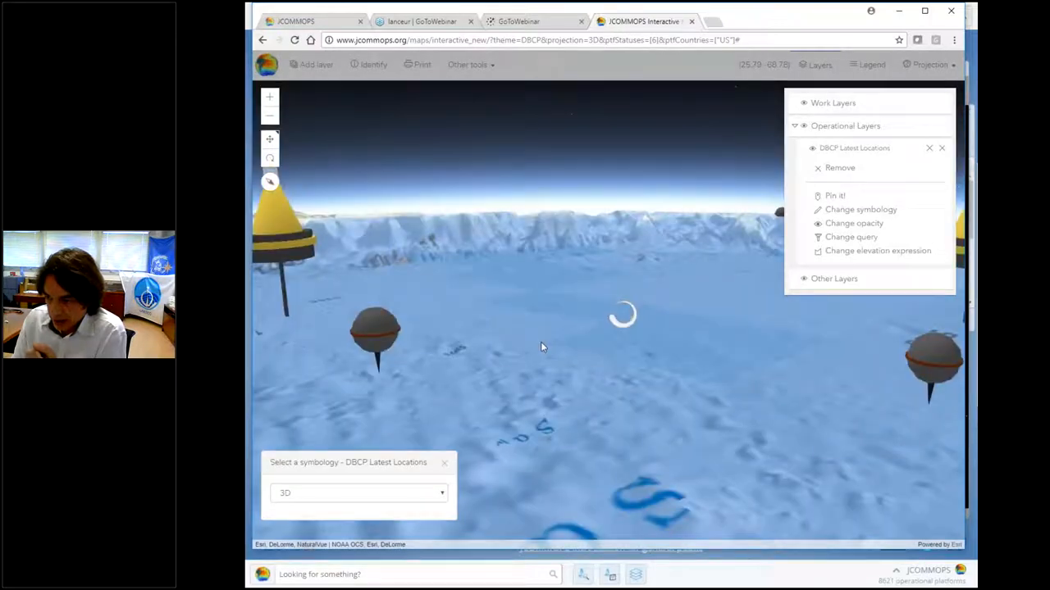
left_click_drag(541, 346, 697, 348)
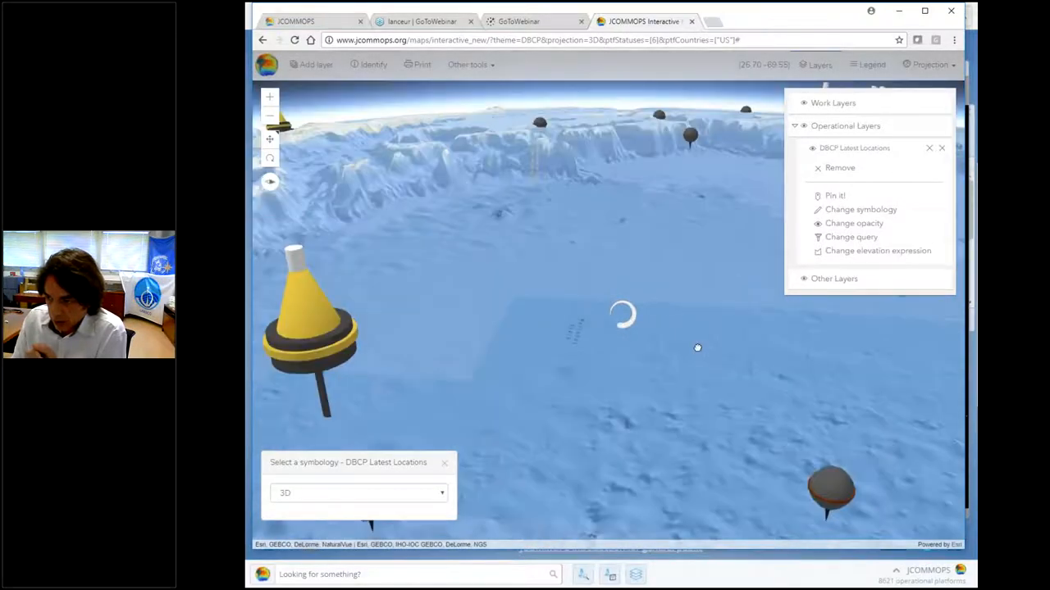
left_click_drag(697, 347, 509, 258)
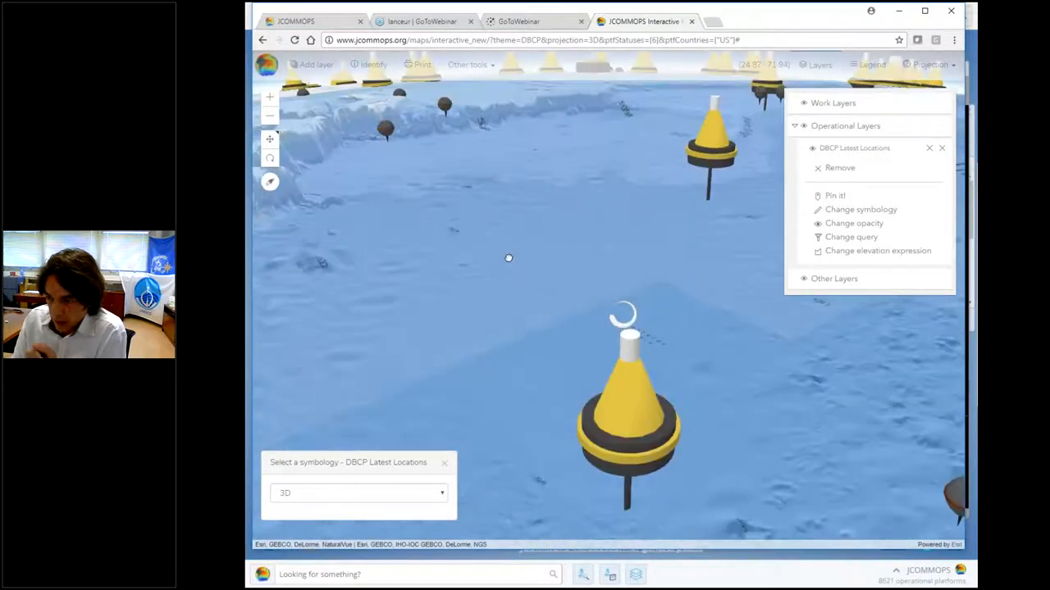
left_click_drag(509, 258, 451, 213)
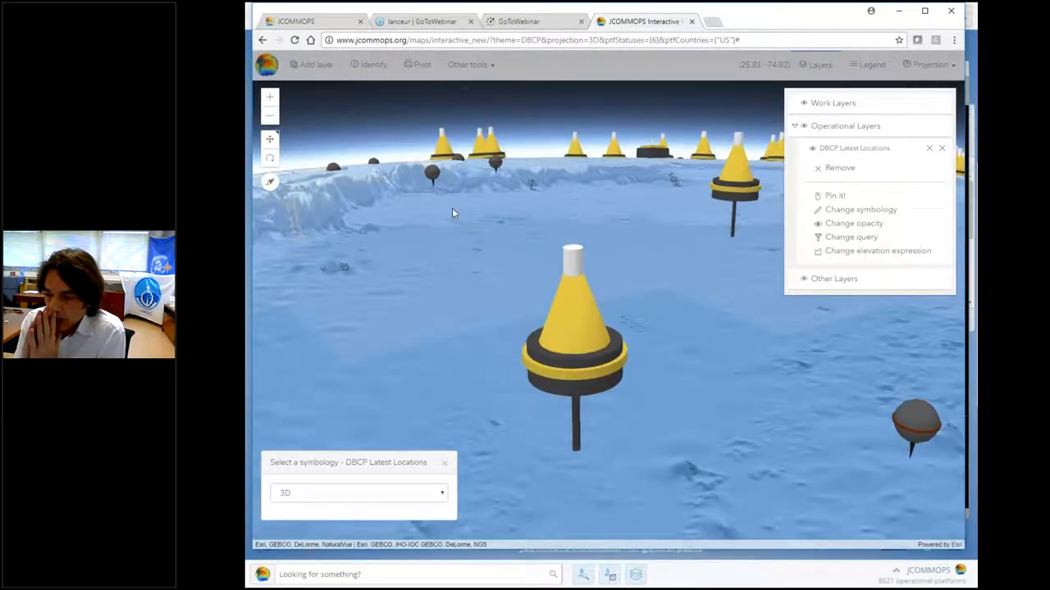
mouse_move(471, 189)
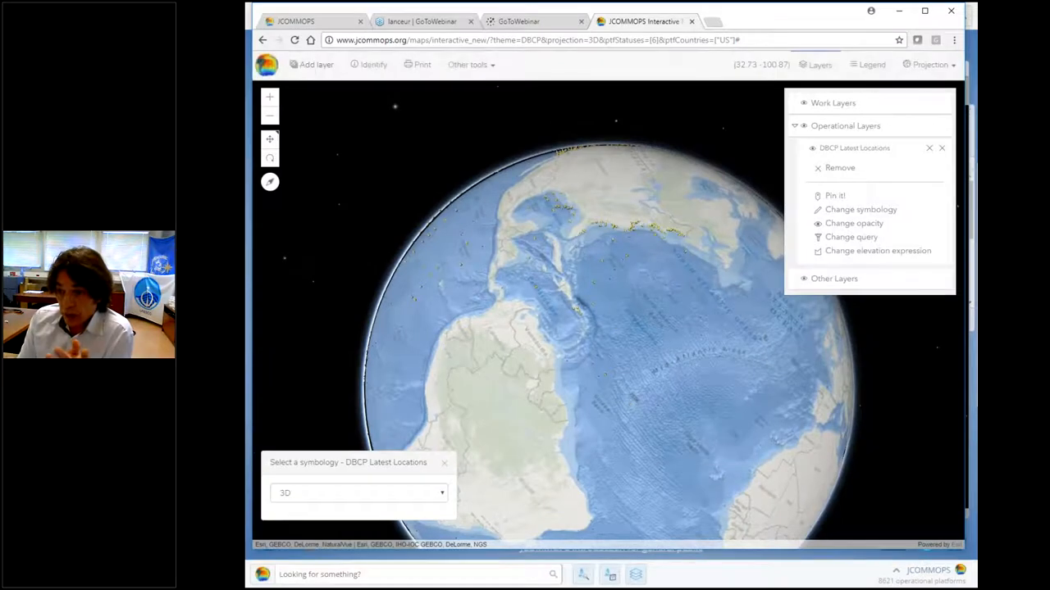
Reopen the Add layer catalogue after closing it, and expand Custom layer
left_click(316, 65)
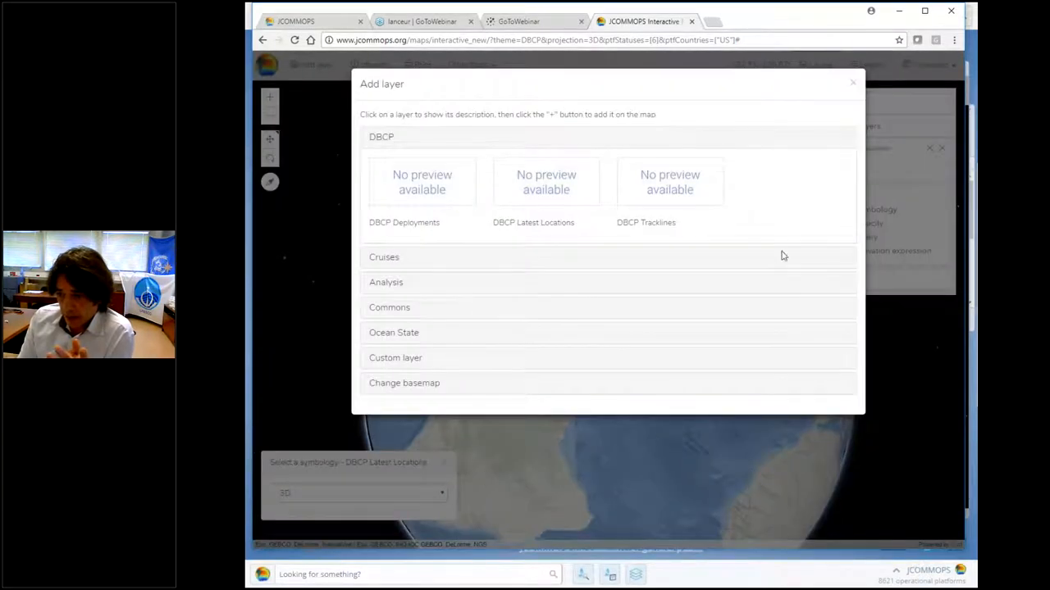
left_click(467, 65)
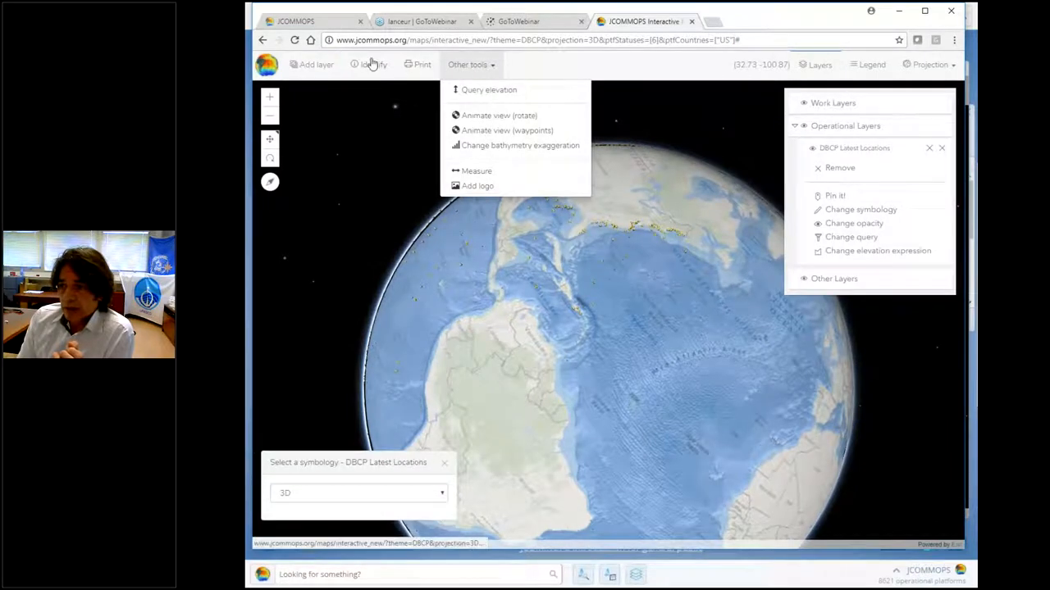
left_click(317, 64)
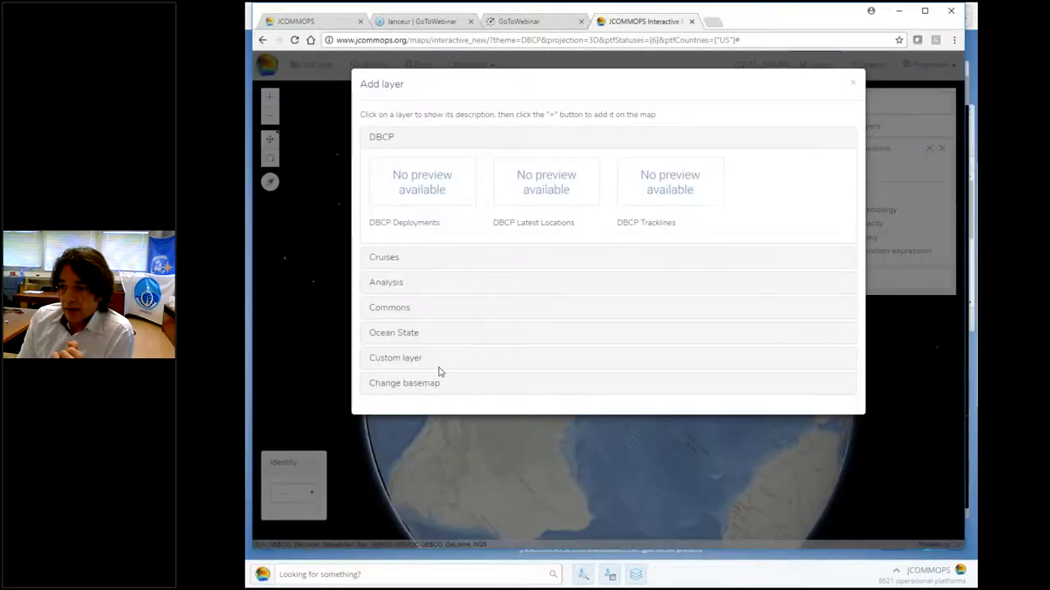
left_click(396, 358)
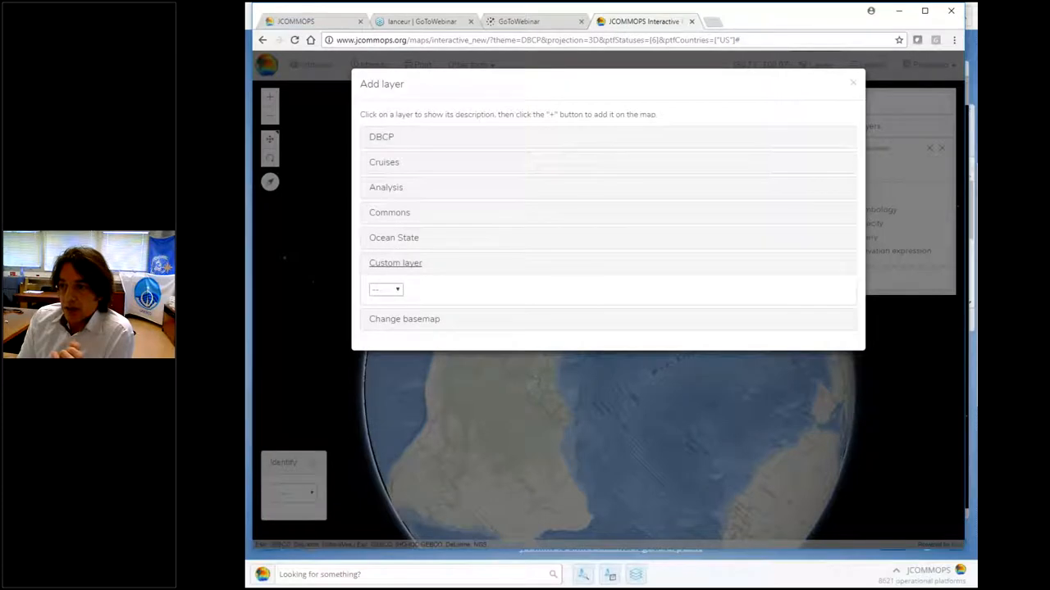
mouse_move(405, 319)
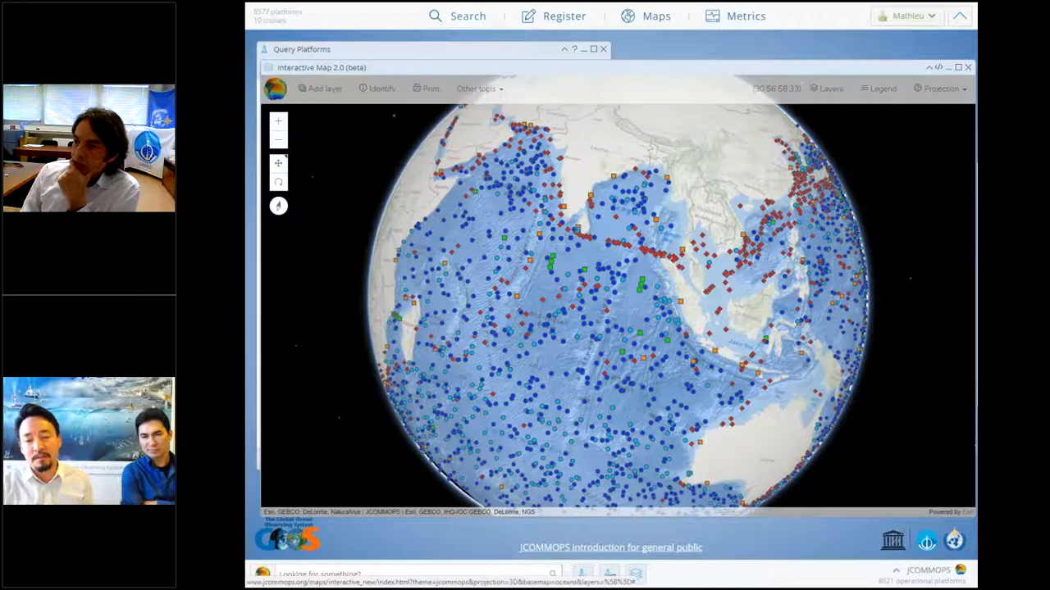
left_click(655, 15)
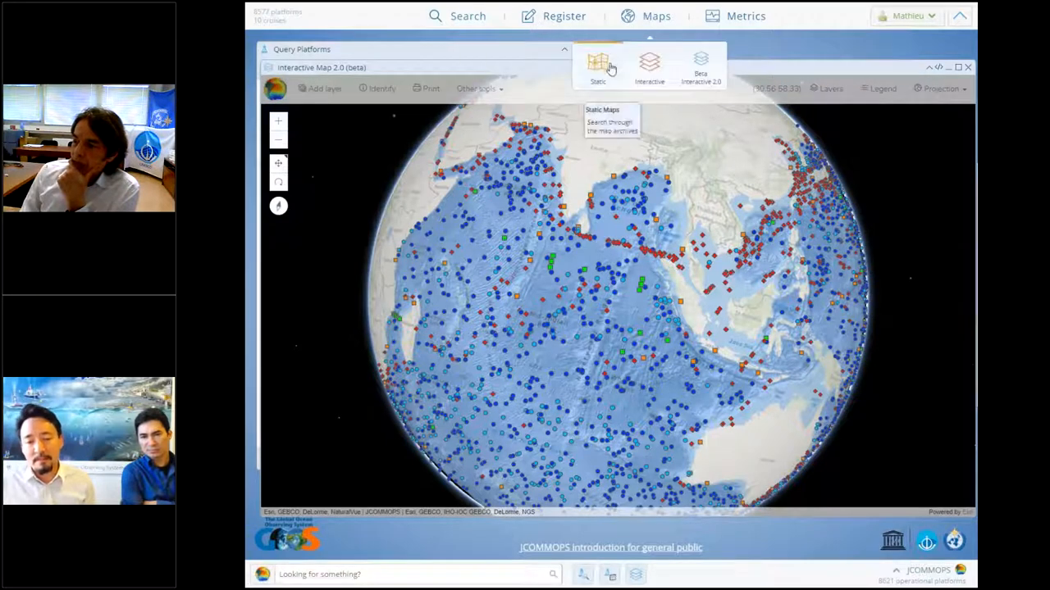
left_click(598, 67)
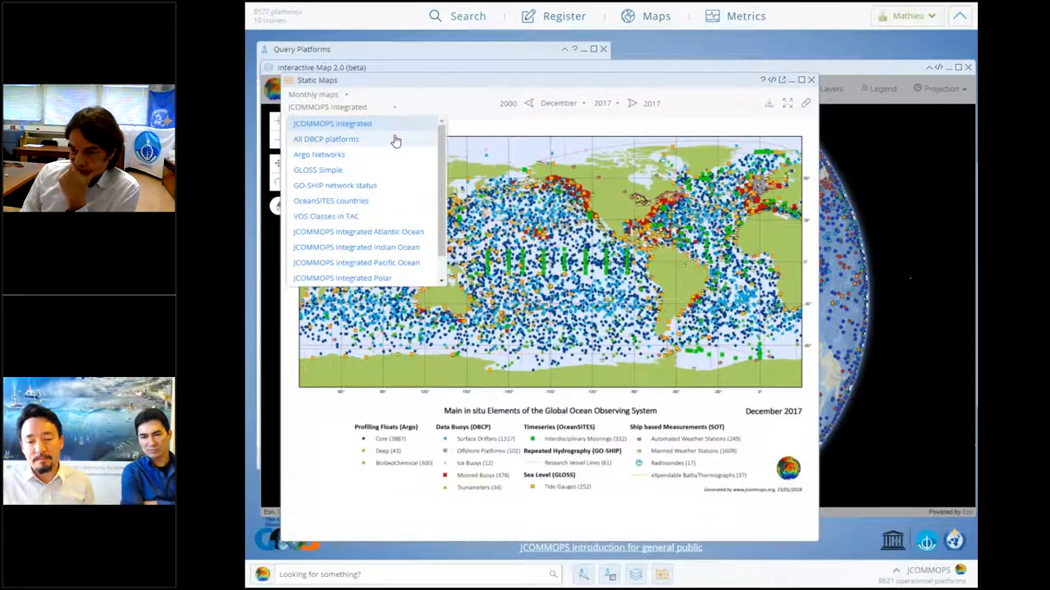
scroll("down", 3)
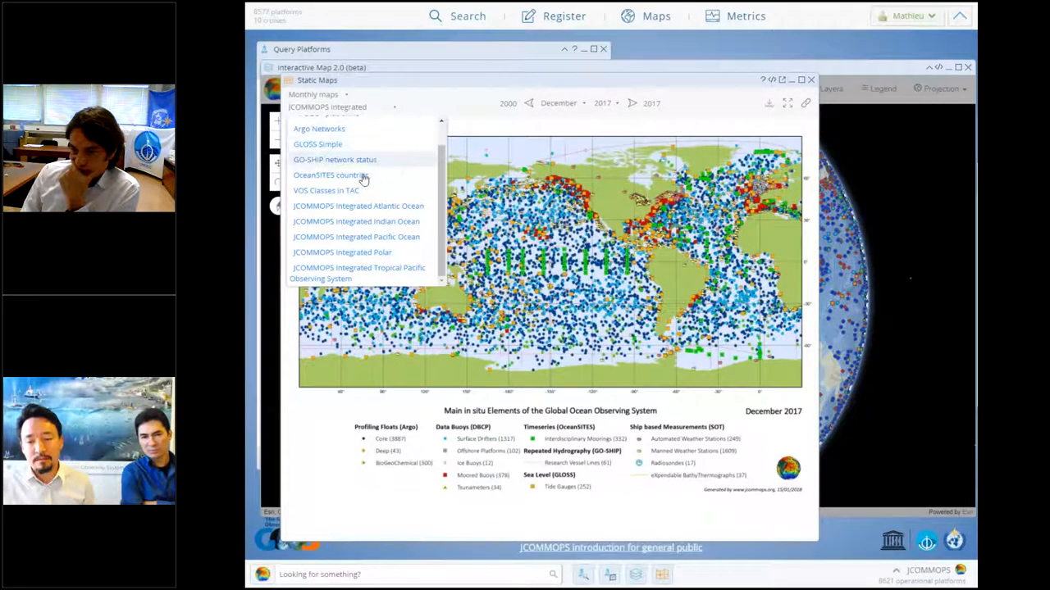
left_click(329, 175)
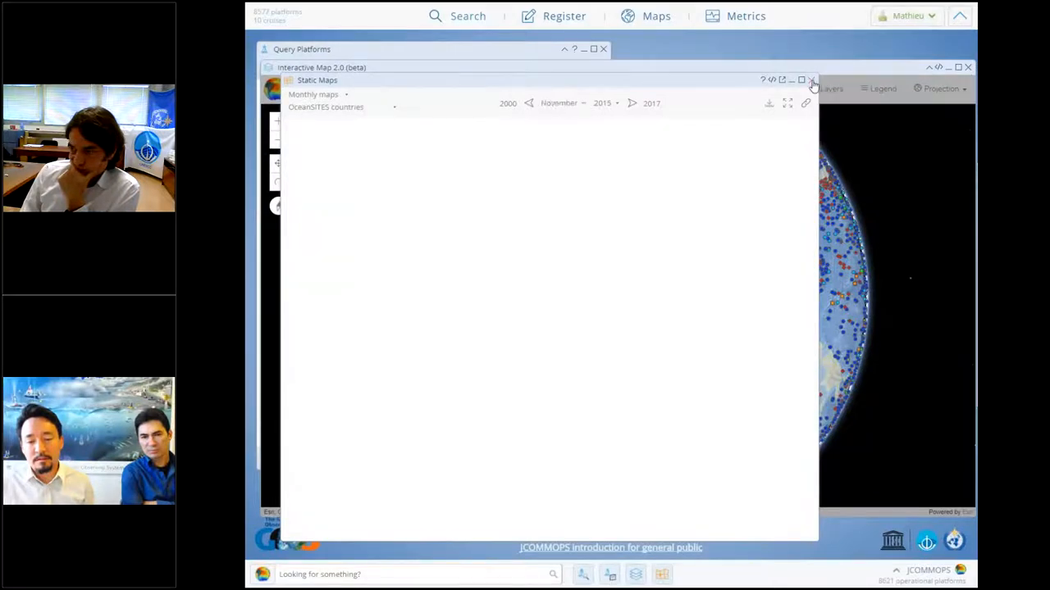
left_click(812, 79)
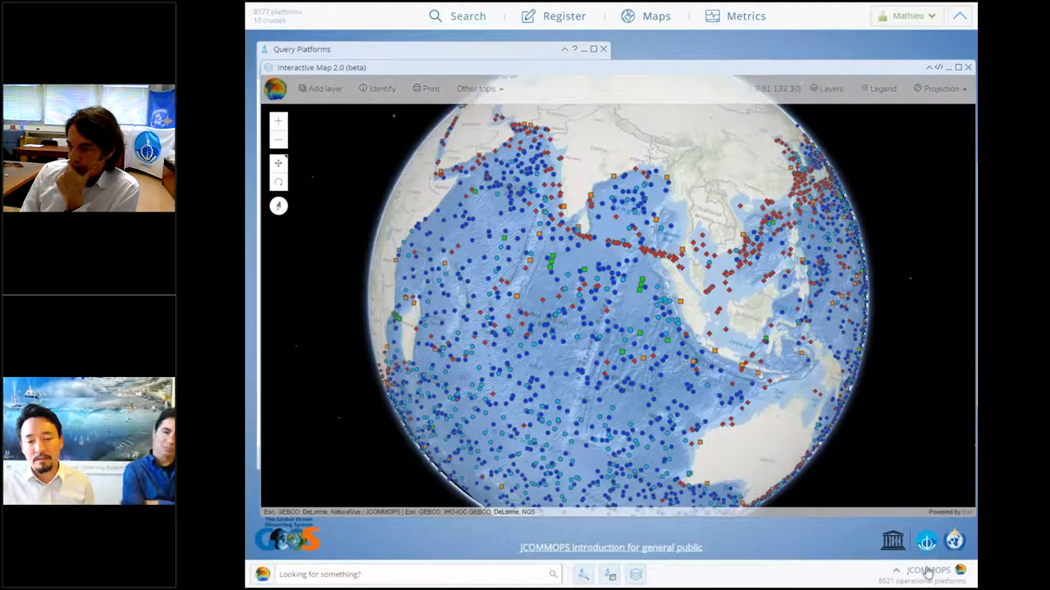
Switch the dashboard to DBCP and choose a map type in its Static Maps window
left_click(927, 570)
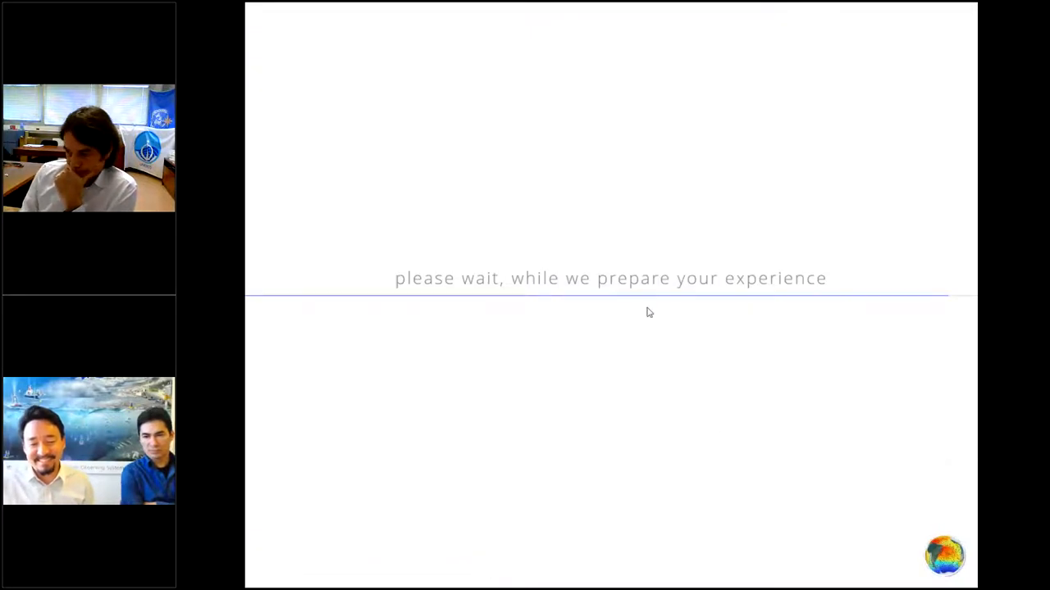
mouse_move(649, 121)
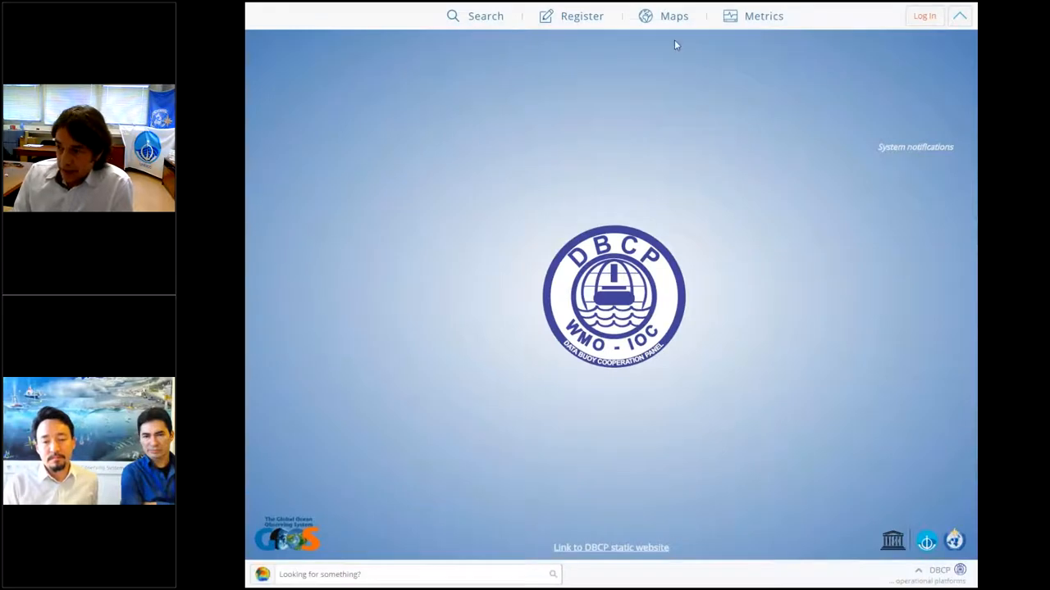
left_click(673, 16)
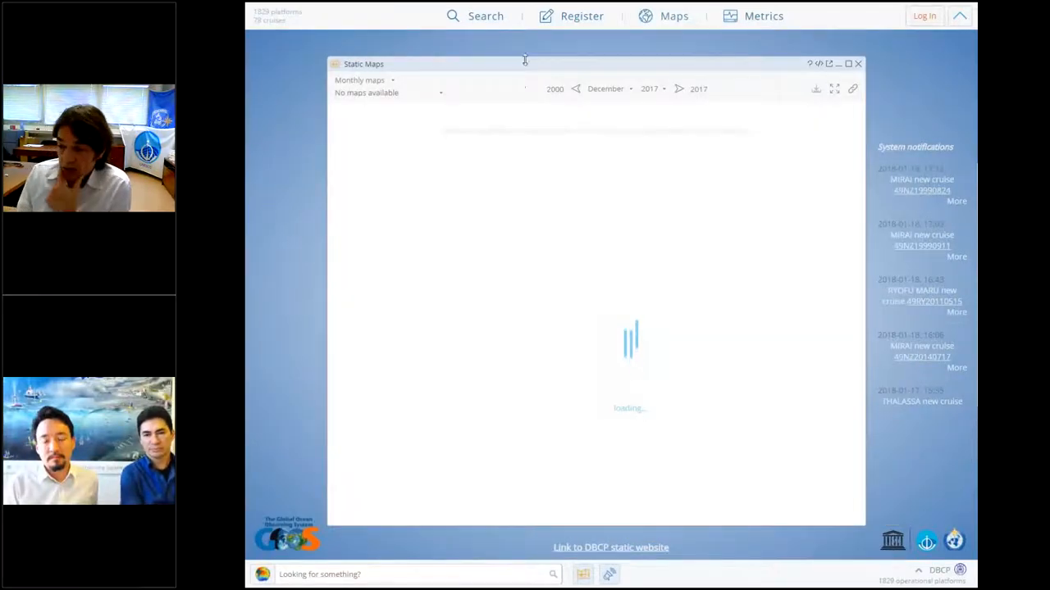
left_click_drag(525, 64, 505, 64)
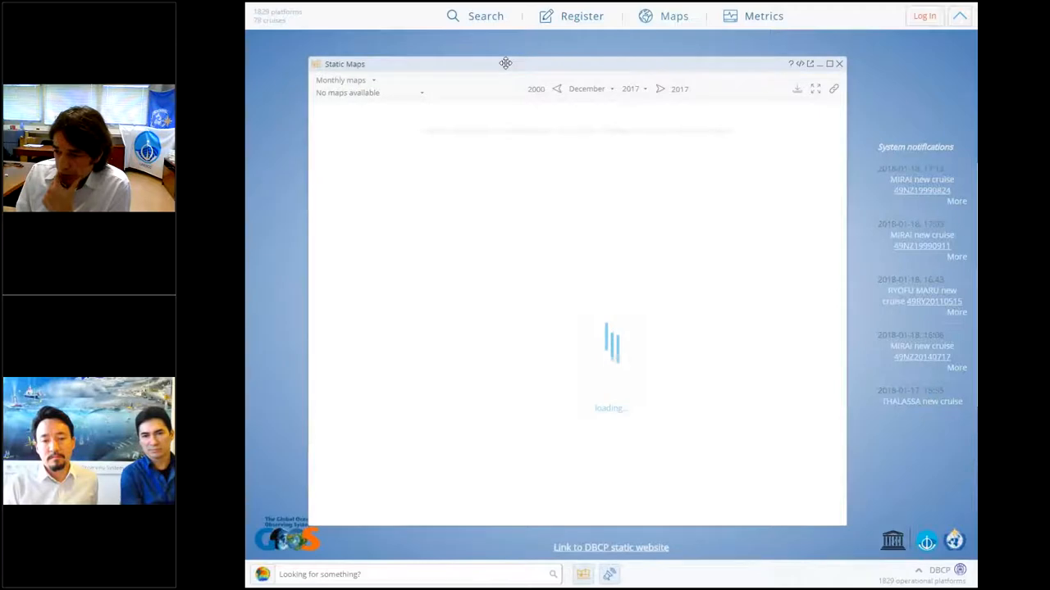
mouse_move(435, 79)
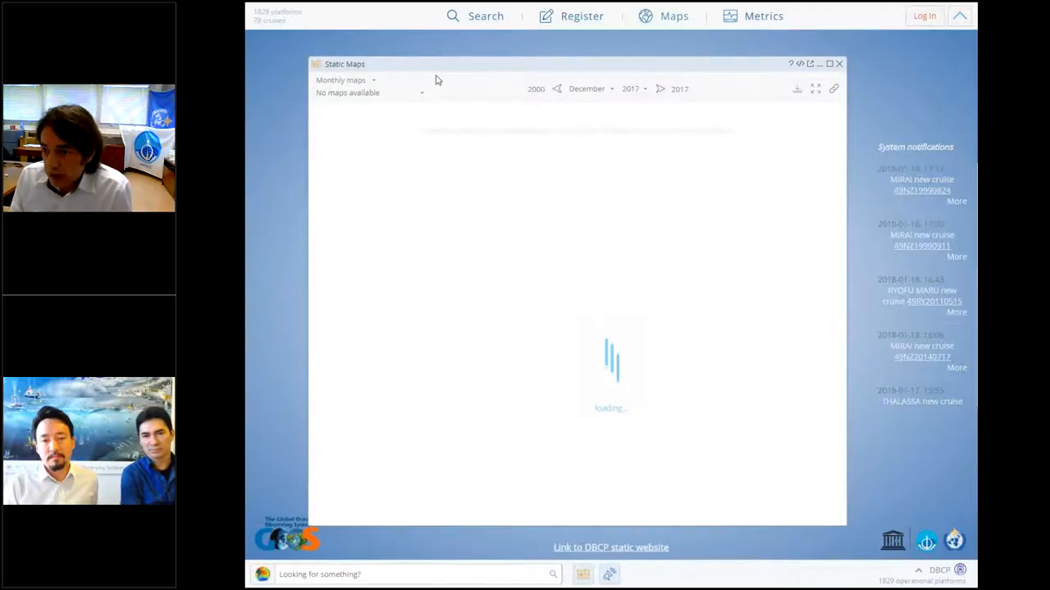
left_click(369, 92)
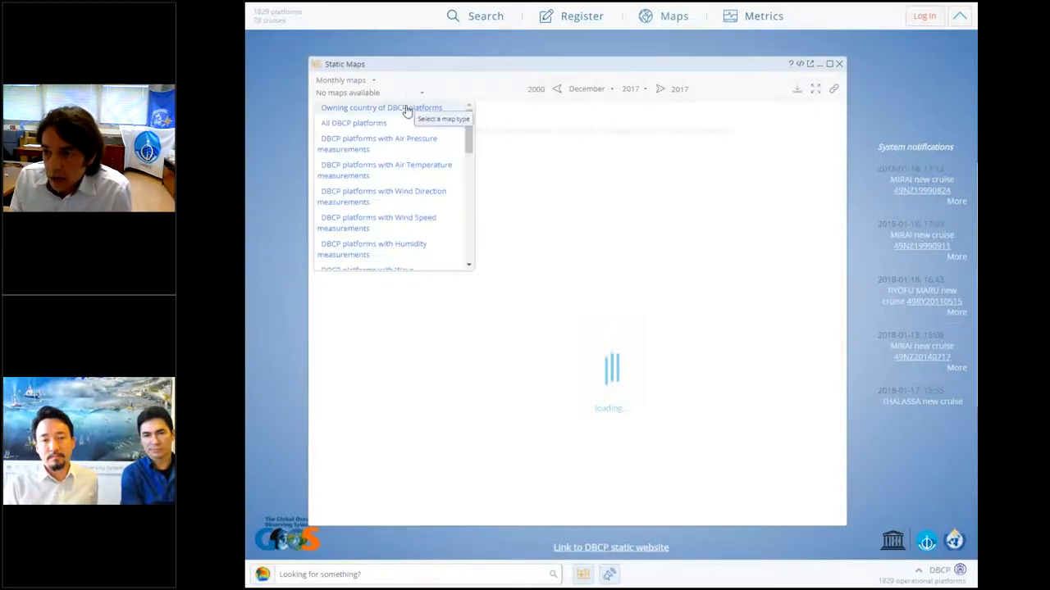
left_click(382, 108)
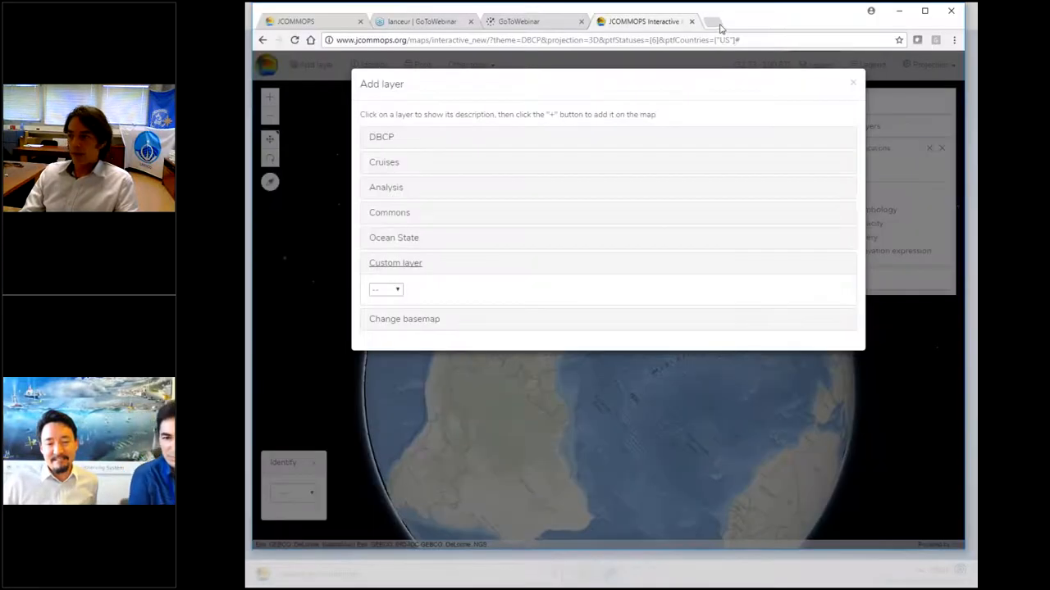
Open a new tab and open the downloaded DBCP_CNTRY.png map image
left_click(711, 22)
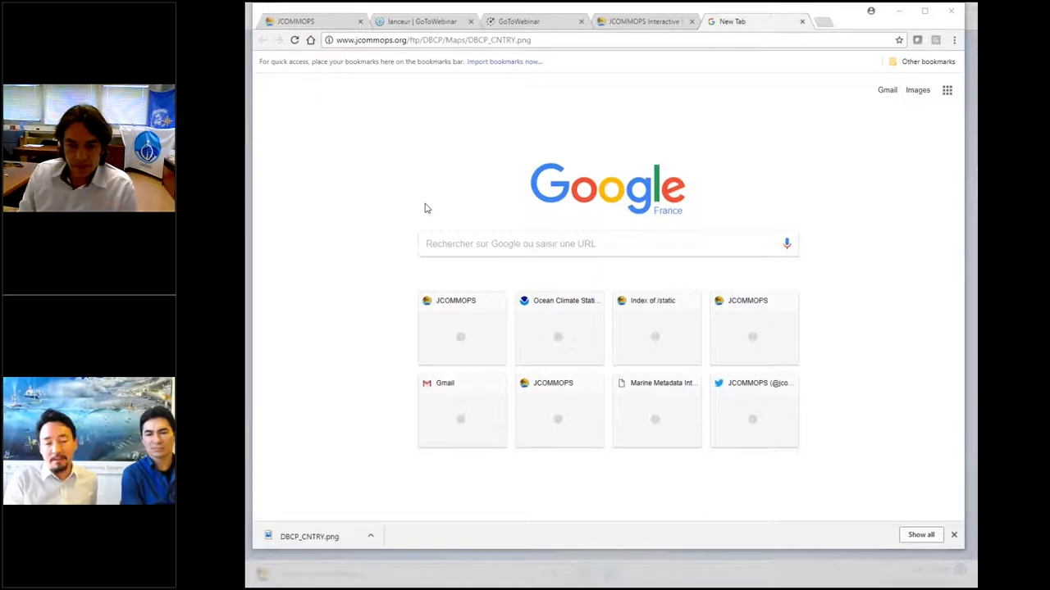
left_click(954, 536)
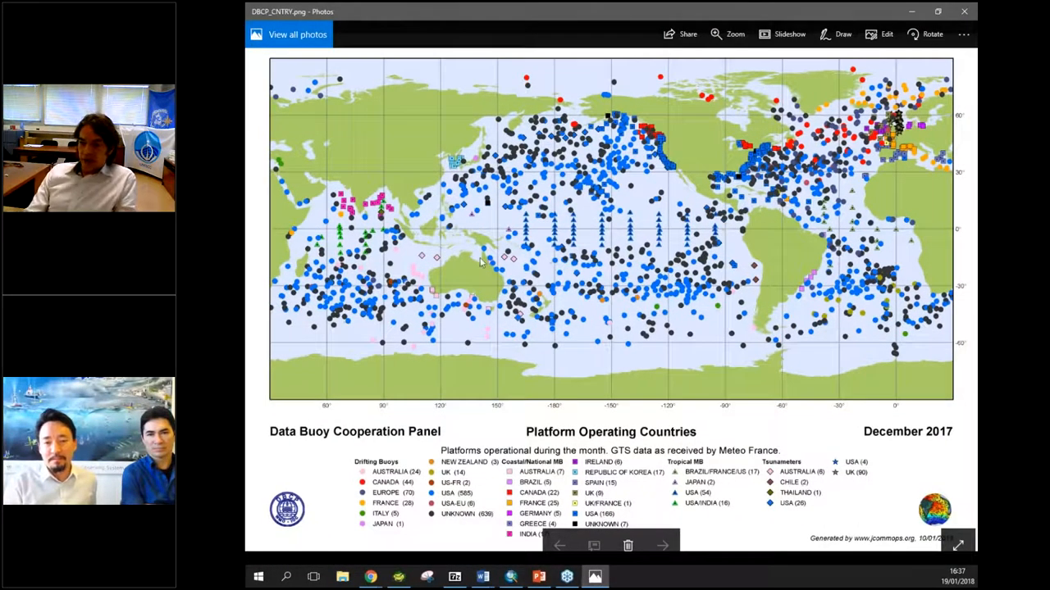
mouse_move(857, 237)
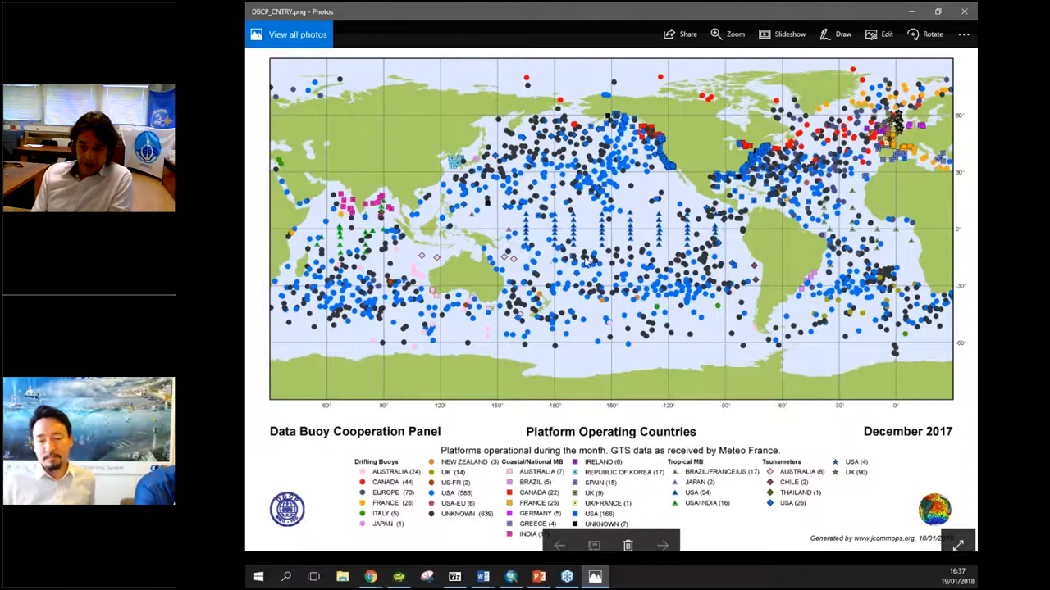
mouse_move(484, 180)
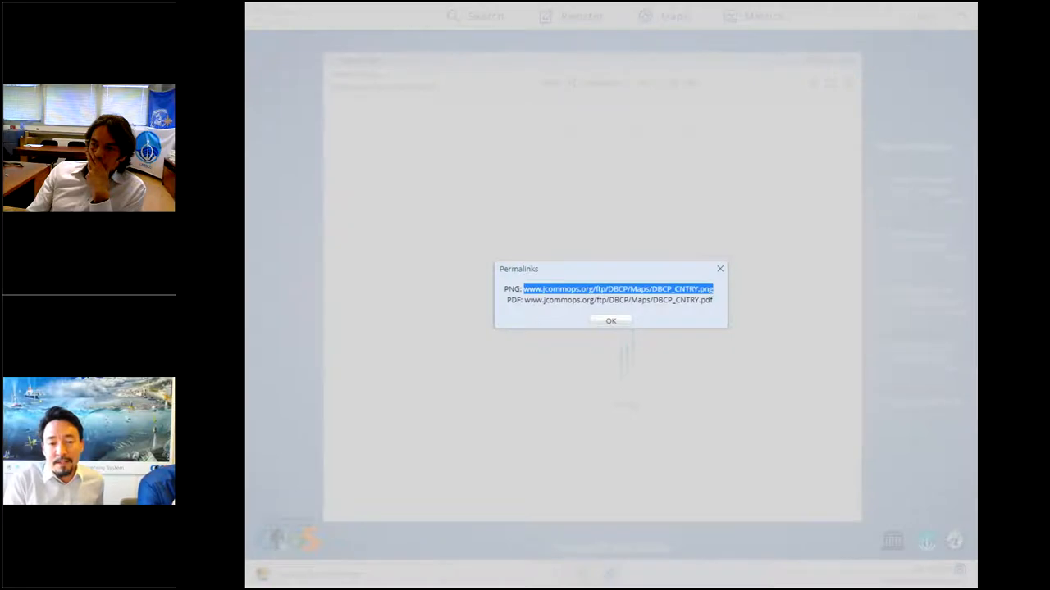
Dismiss the PNG and PDF permalinks dialog for the DBCP map
left_click(611, 321)
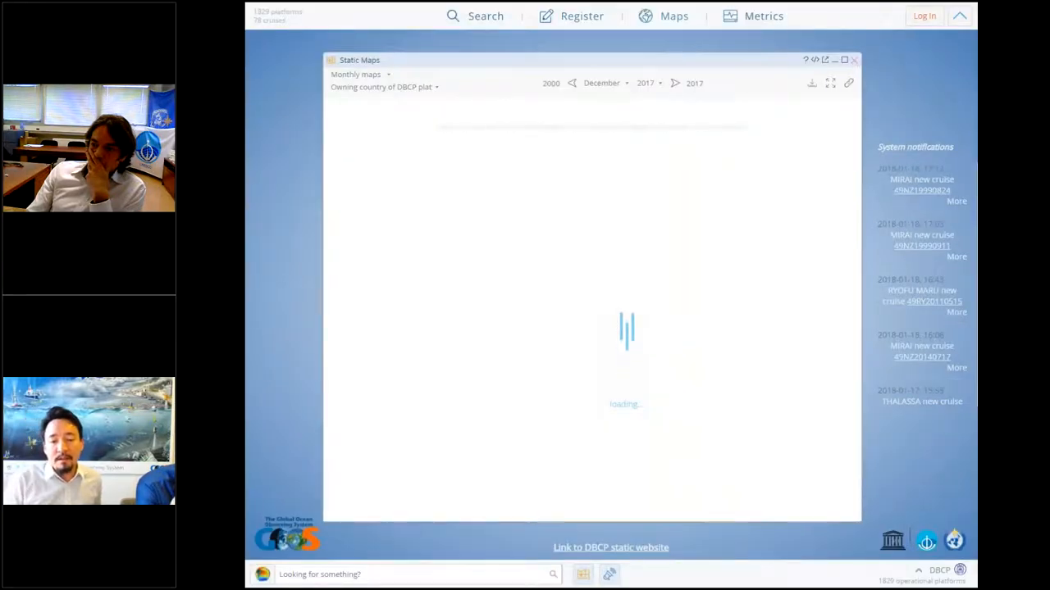
Switch the dashboard to the JCOMMOPS network and close the Highlights panel
left_click(855, 59)
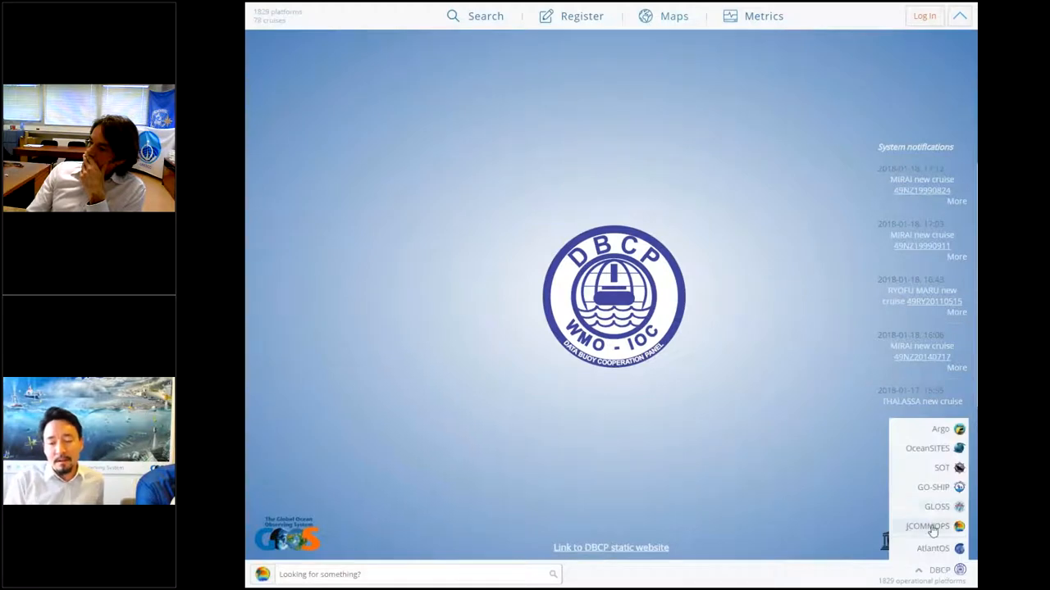
left_click(933, 526)
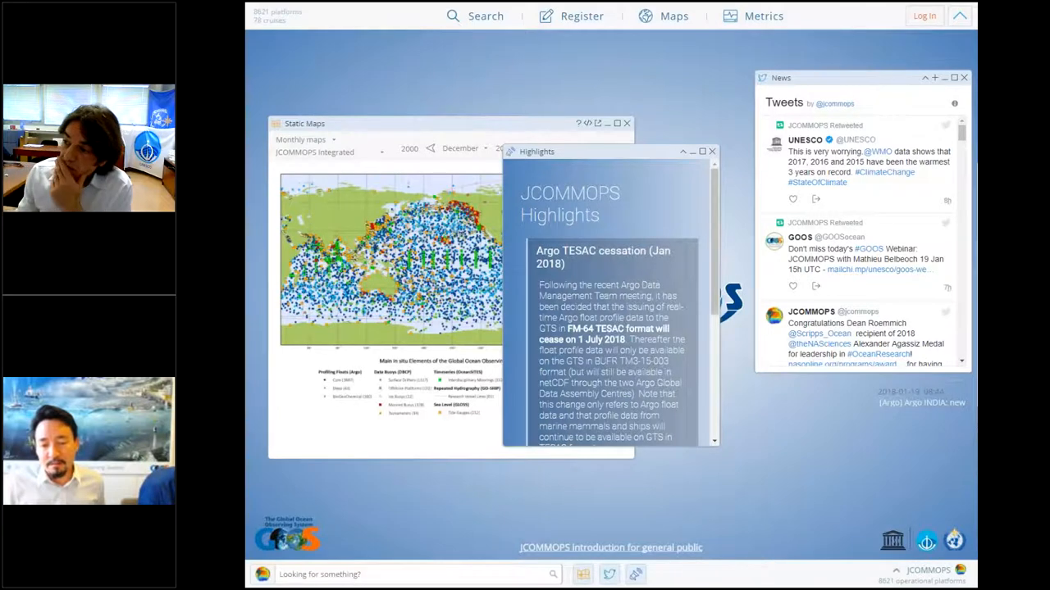
left_click(712, 151)
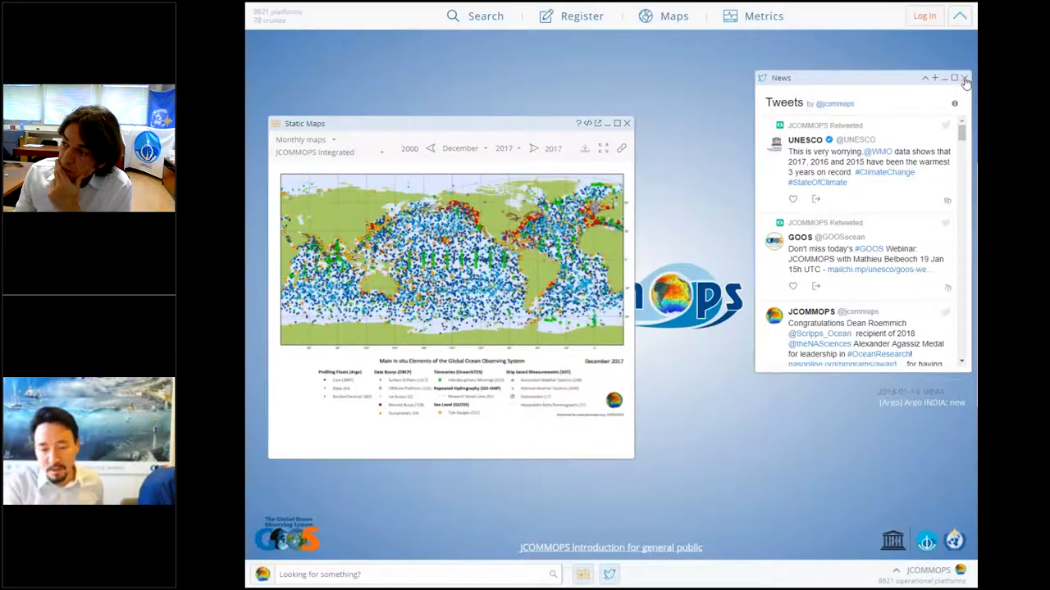
Close the Tweets news window beside the integrated static map
left_click(965, 78)
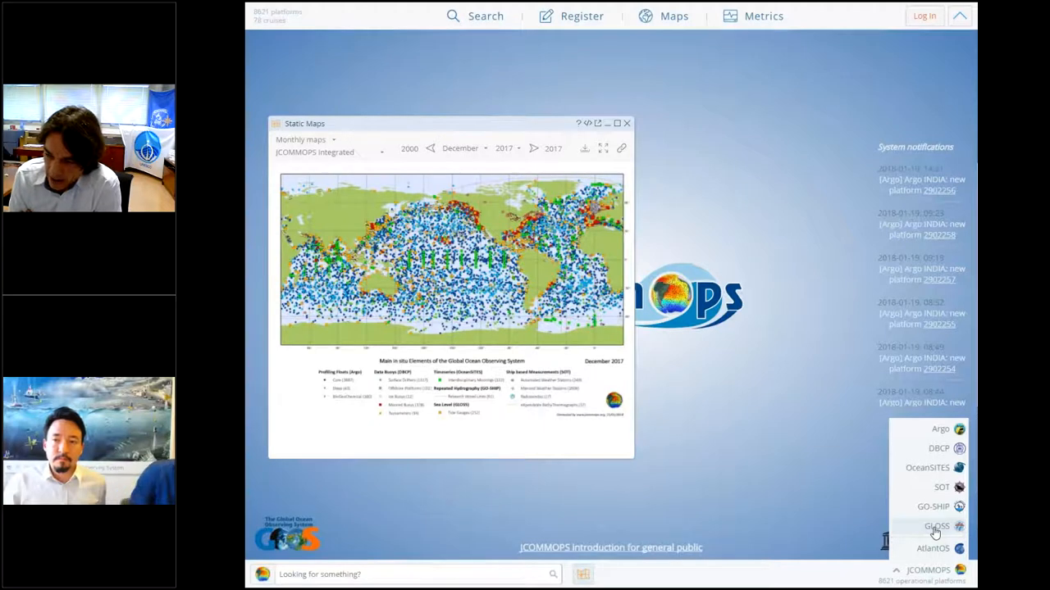
mouse_move(933, 529)
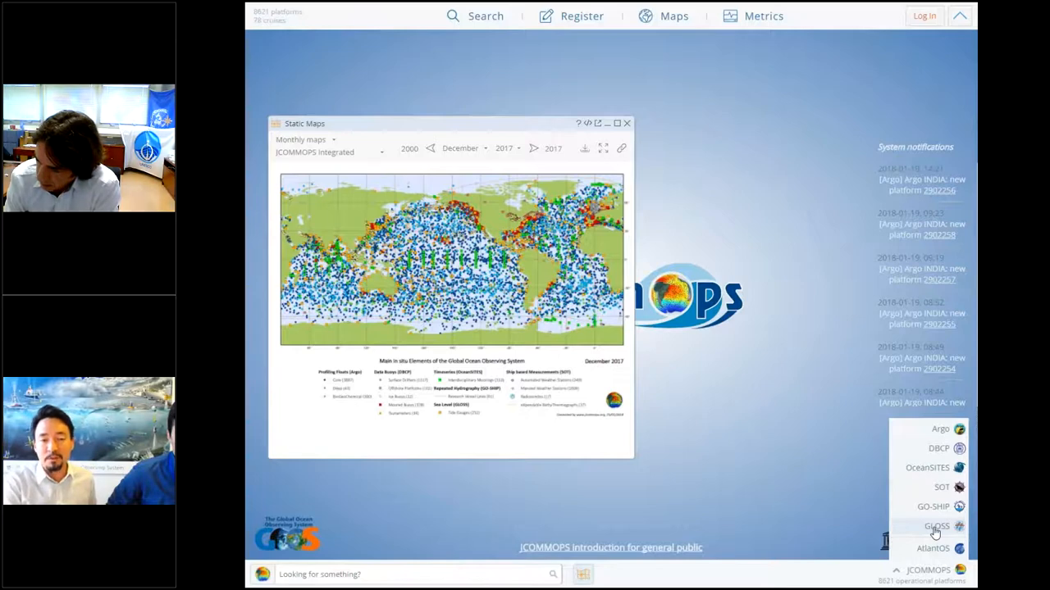
mouse_move(935, 532)
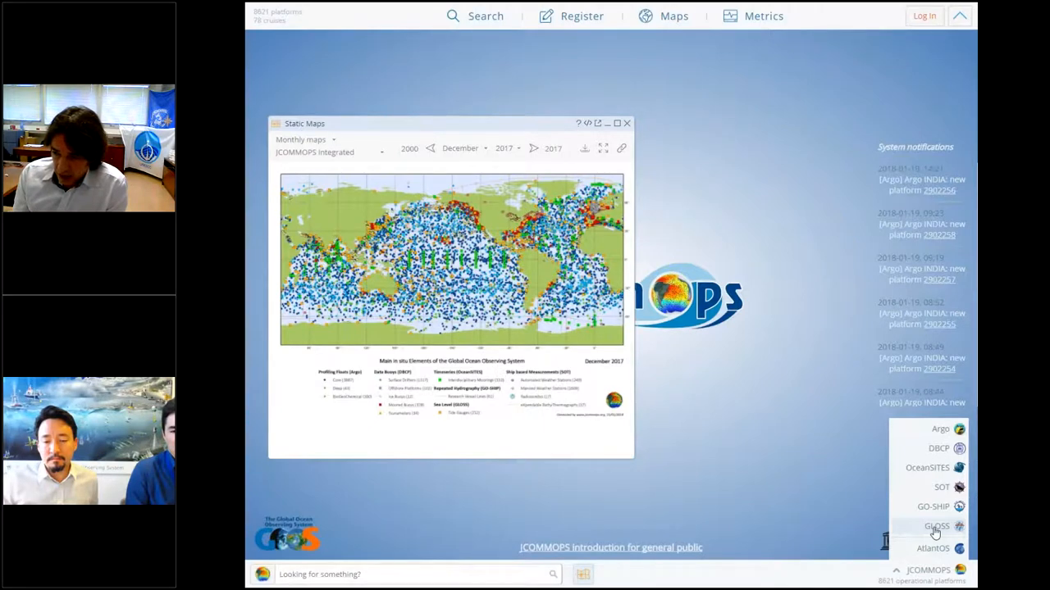
mouse_move(935, 529)
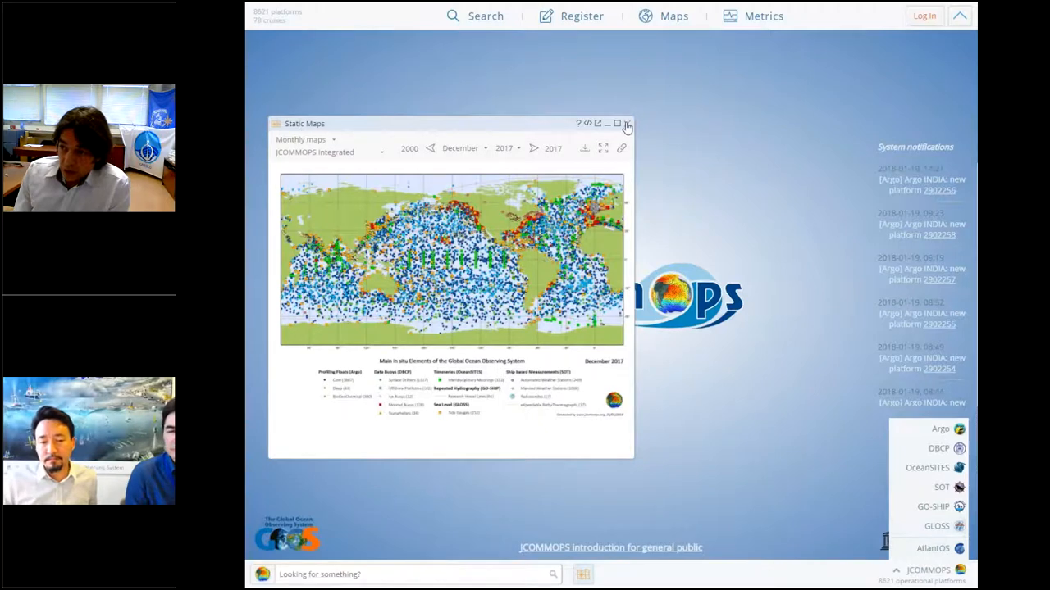
left_click(628, 123)
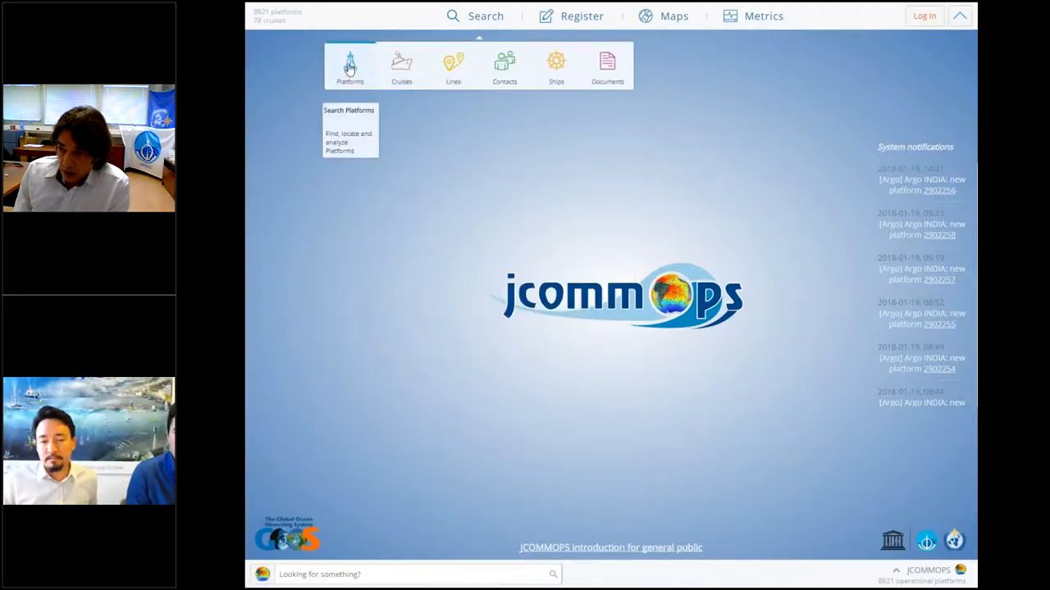
left_click(350, 65)
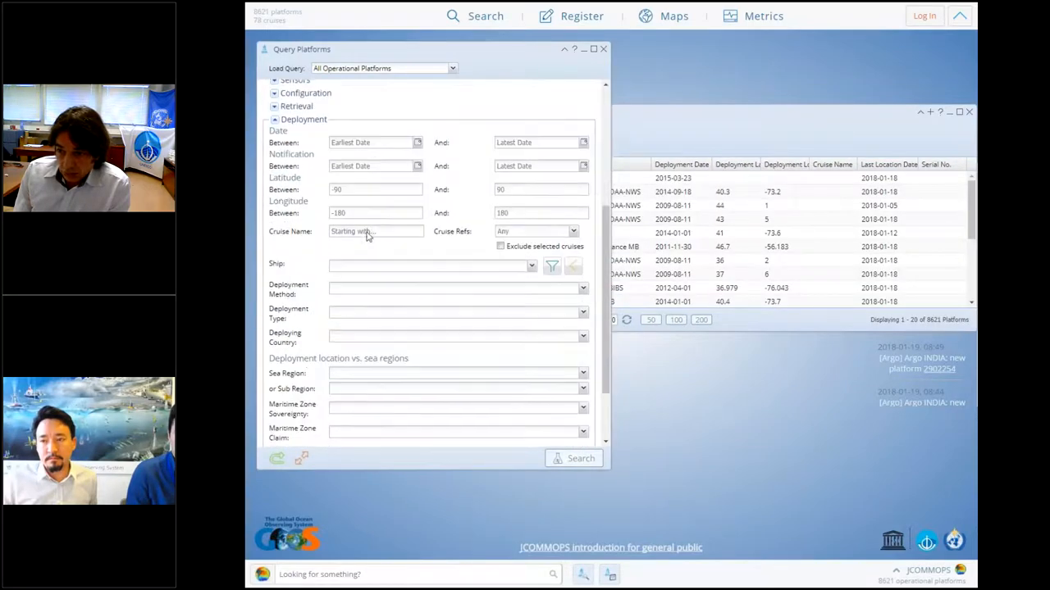
type("2017-01-")
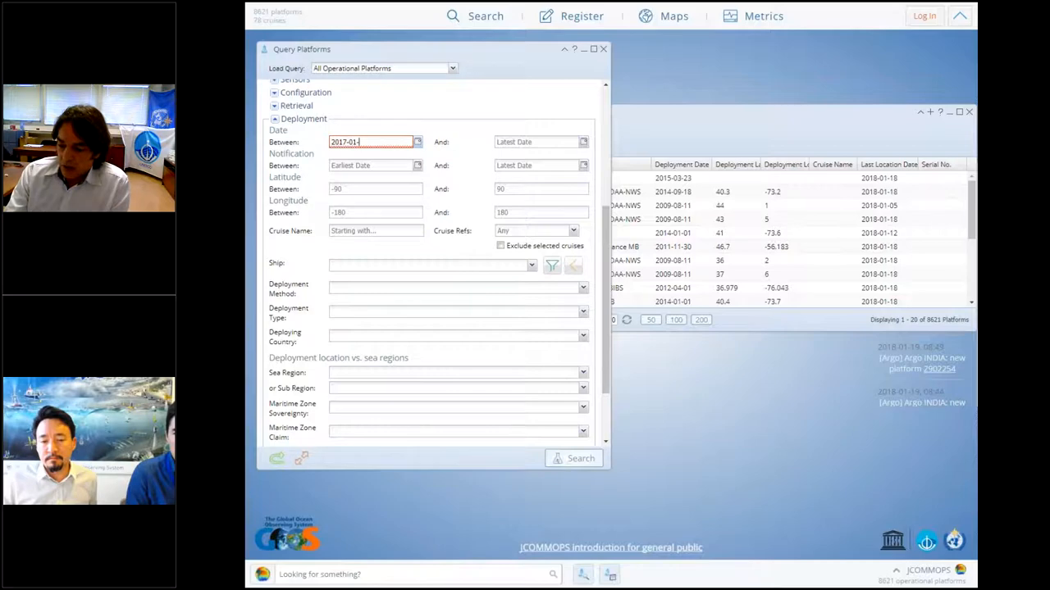
type("01")
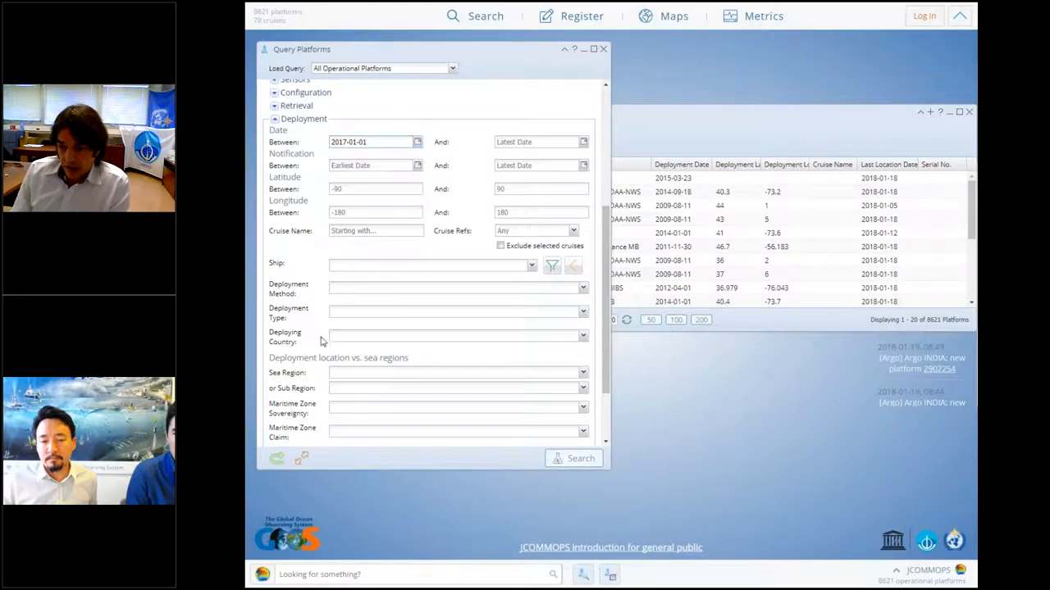
scroll("down", 3)
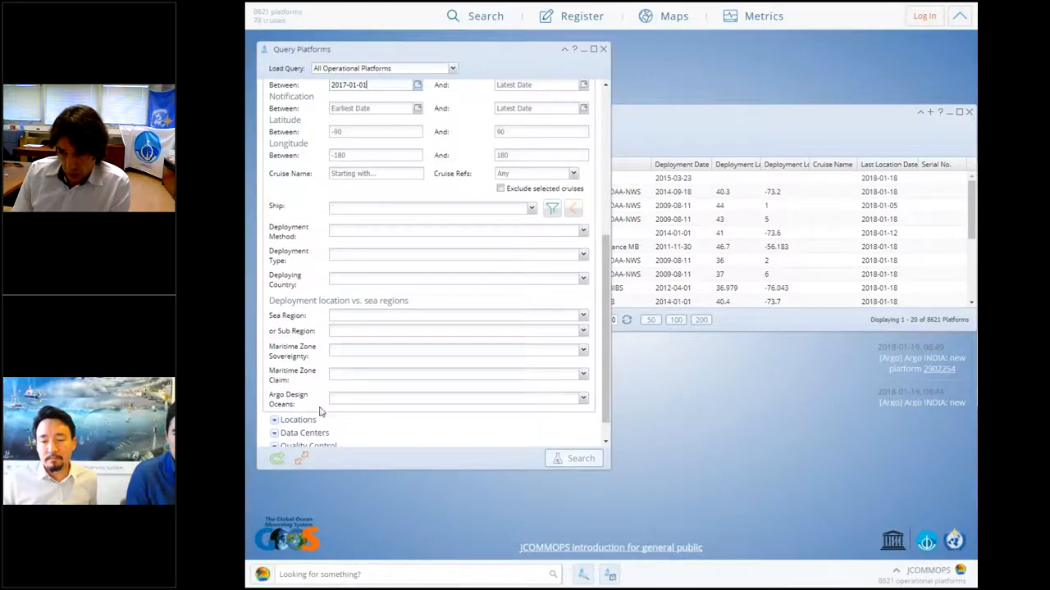
left_click(583, 373)
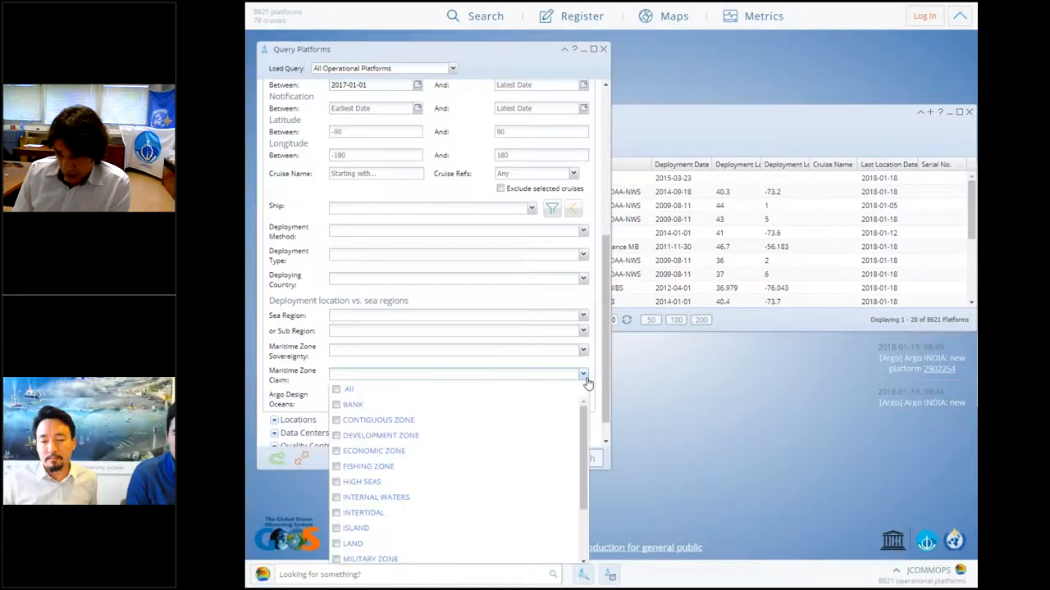
mouse_move(376, 497)
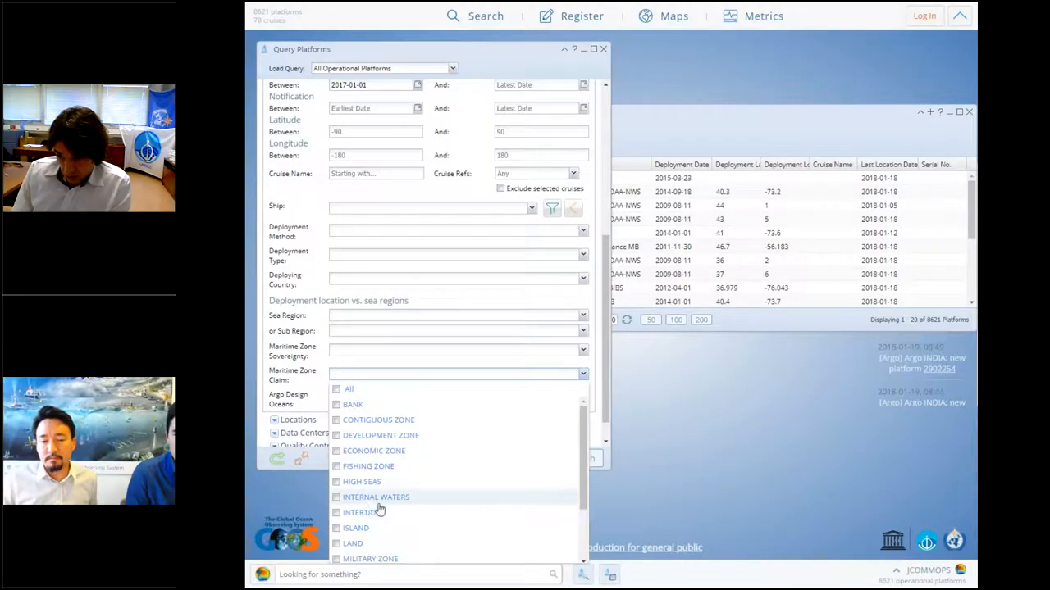
scroll("down", 3)
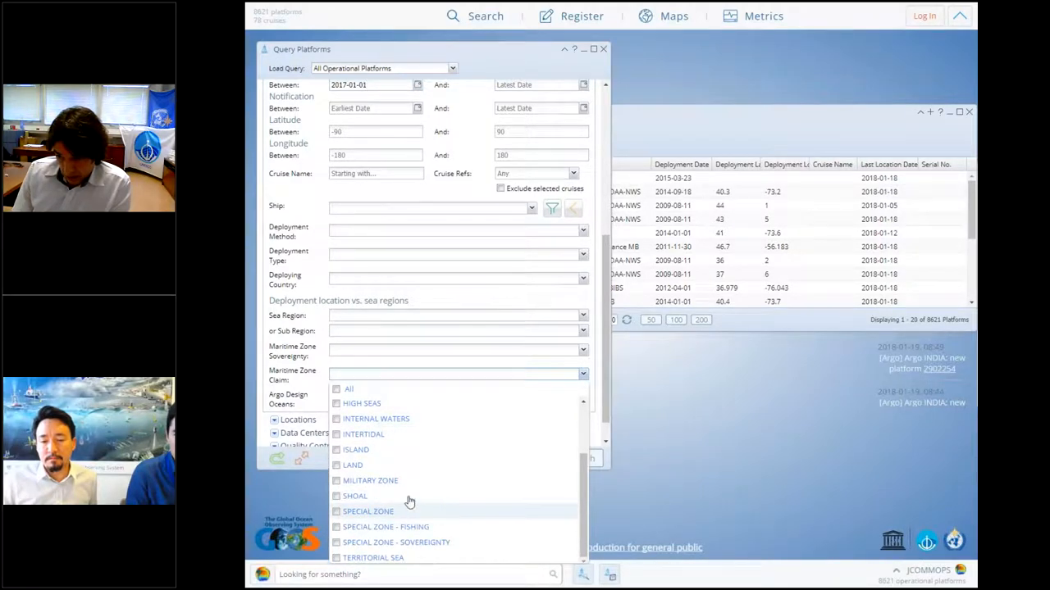
scroll("up", 3)
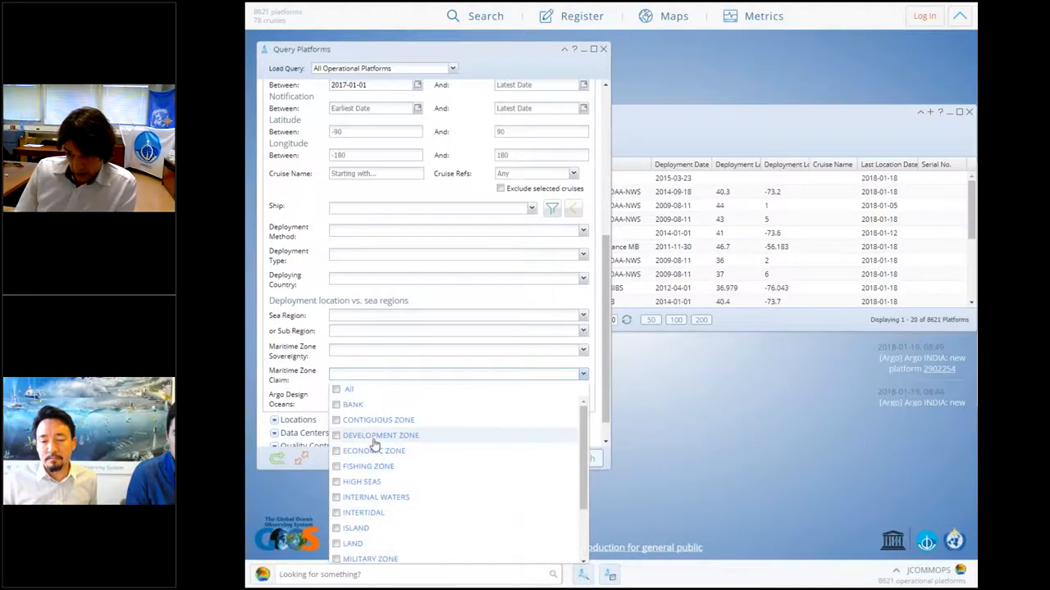
left_click(374, 450)
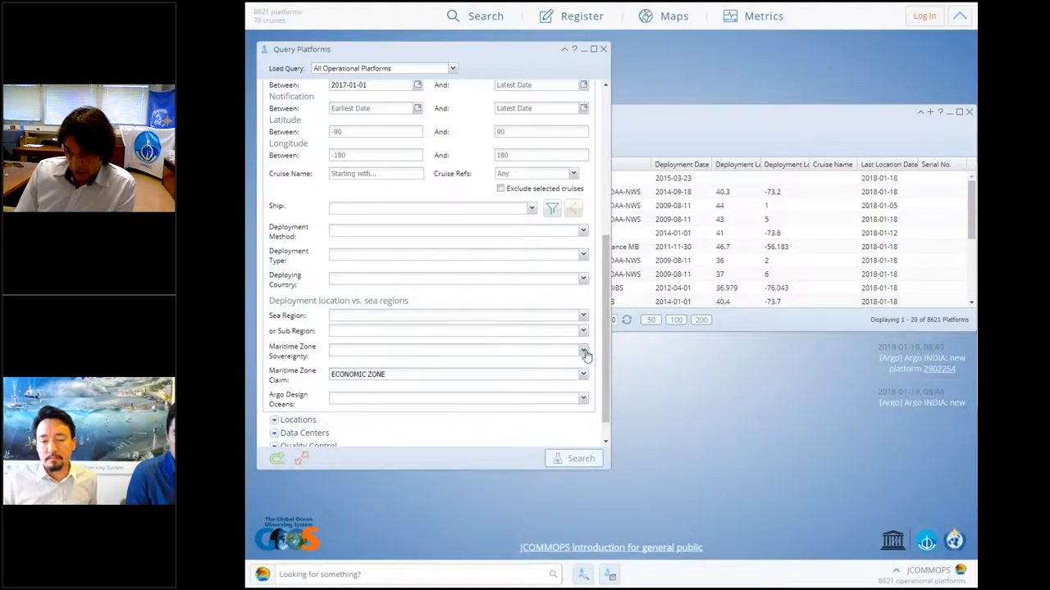
left_click(583, 350)
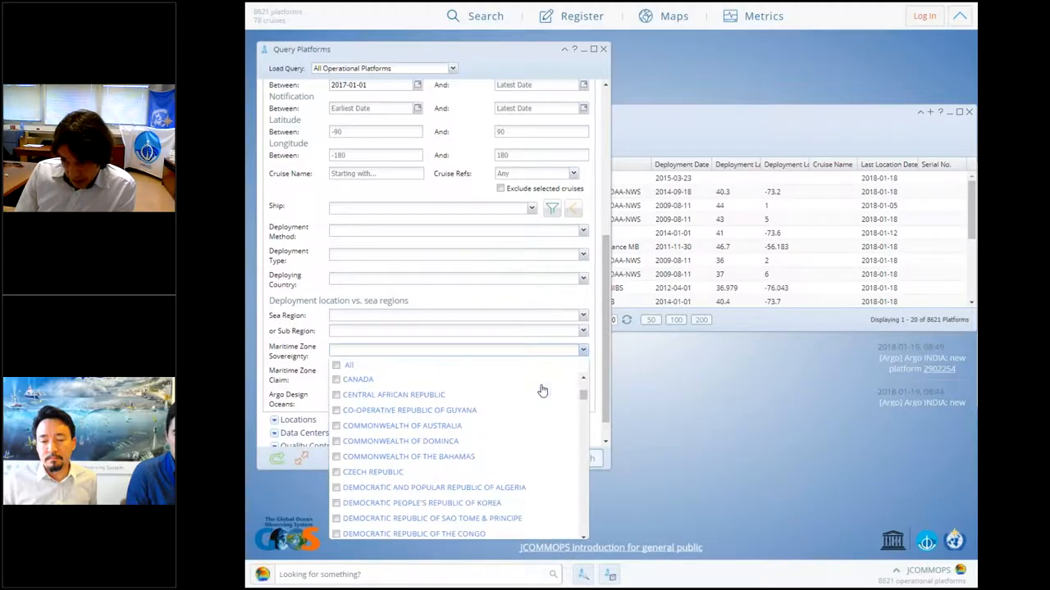
scroll("down", 3)
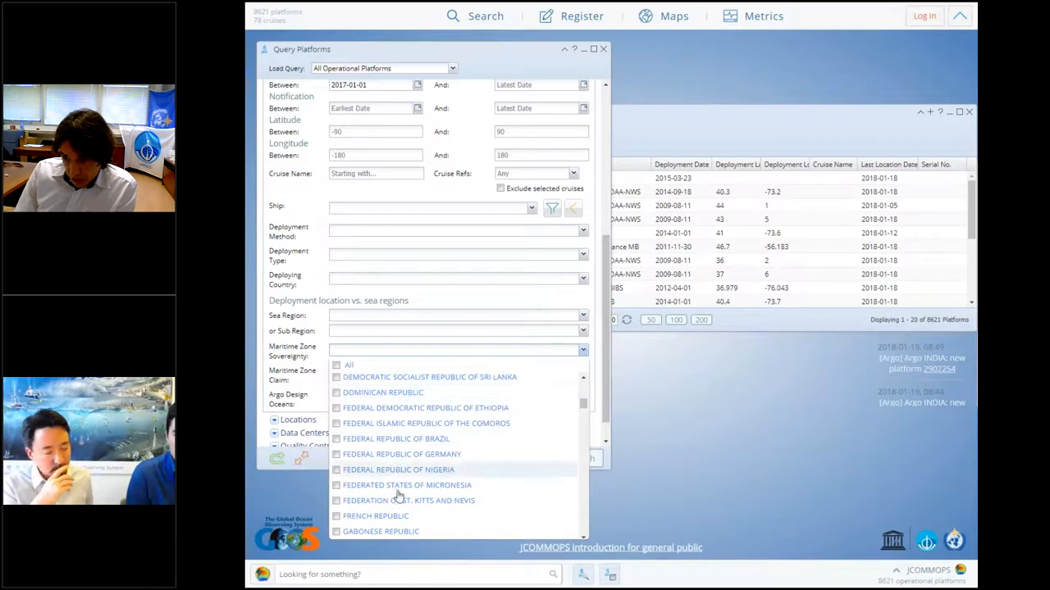
left_click(376, 515)
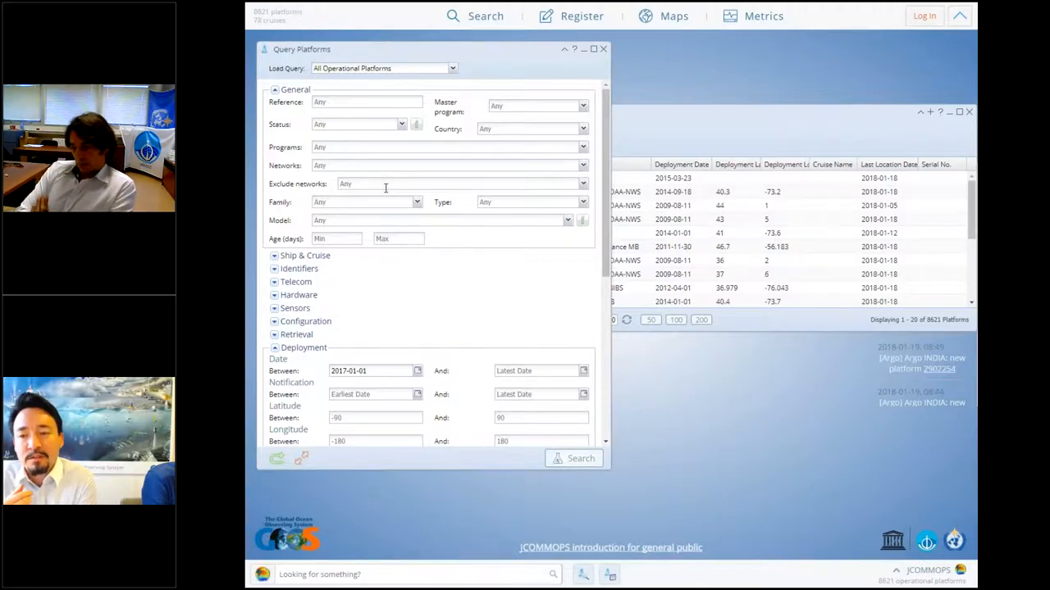
mouse_move(366, 164)
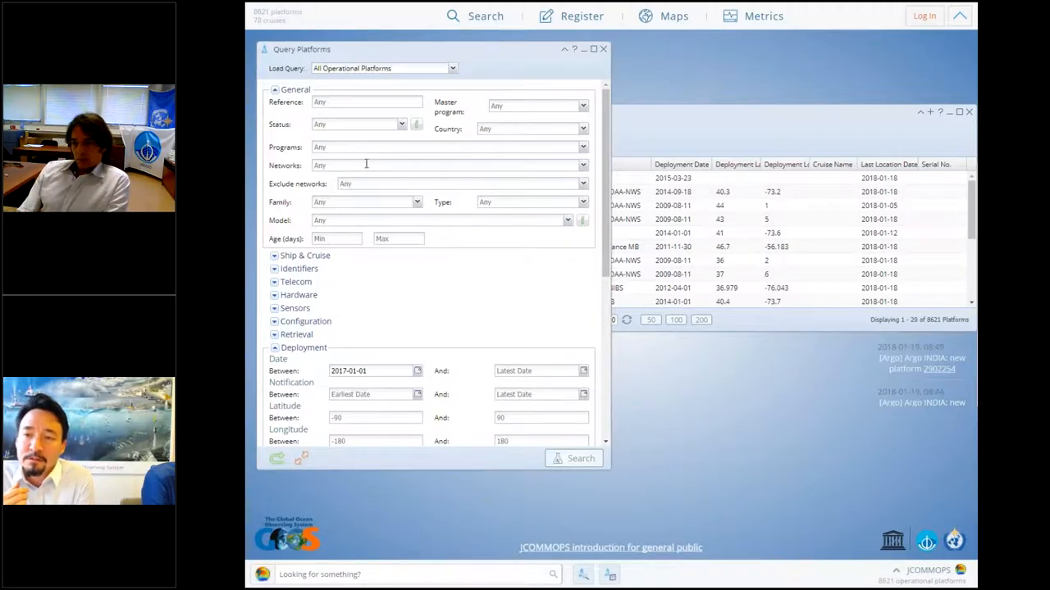
mouse_move(399, 136)
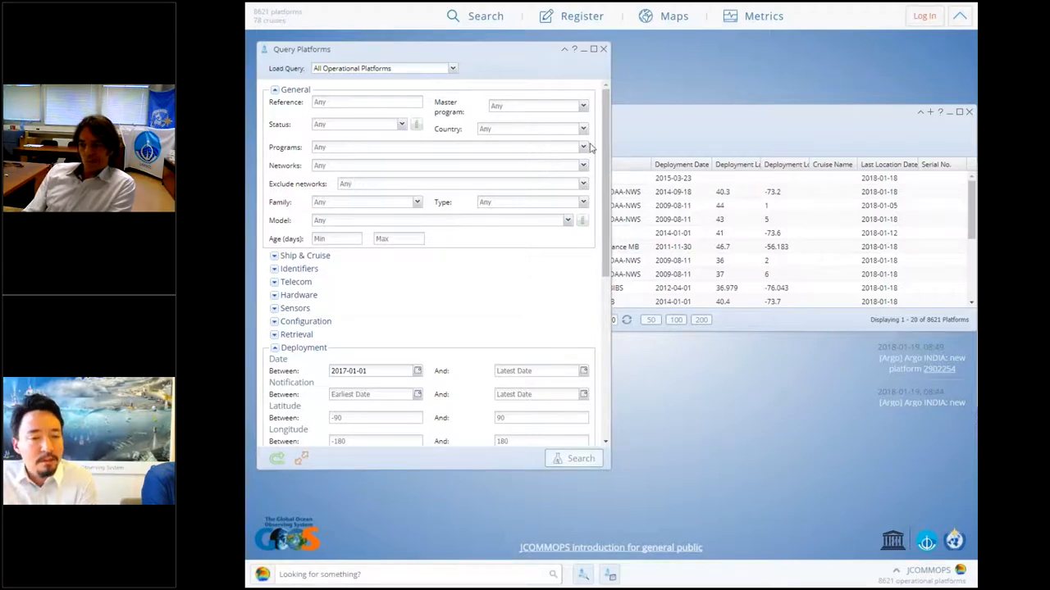
Close the Query Platforms window, leaving the 8621-platform results table
left_click(583, 105)
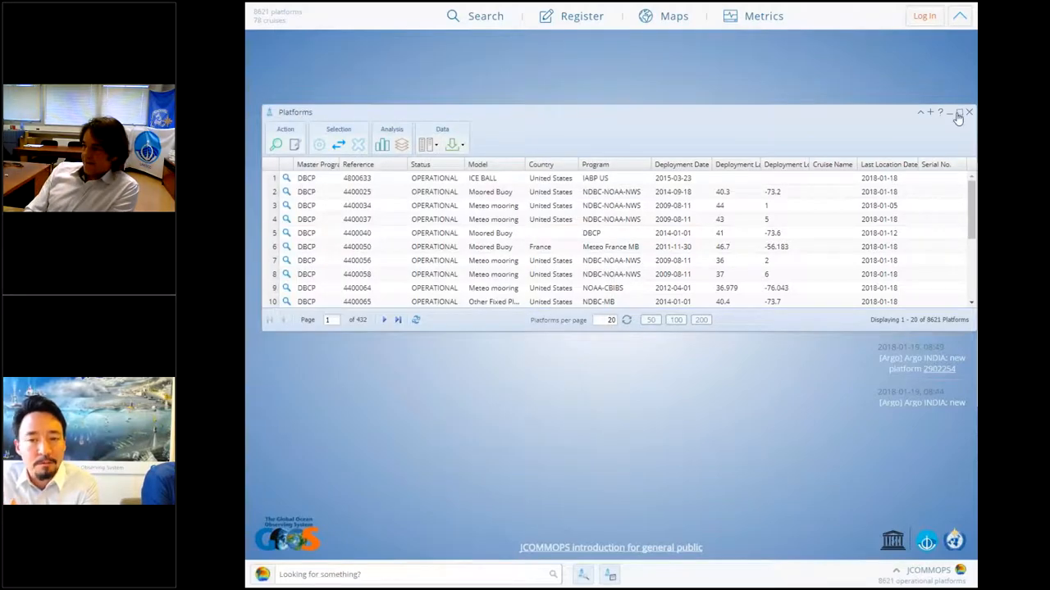
left_click(968, 112)
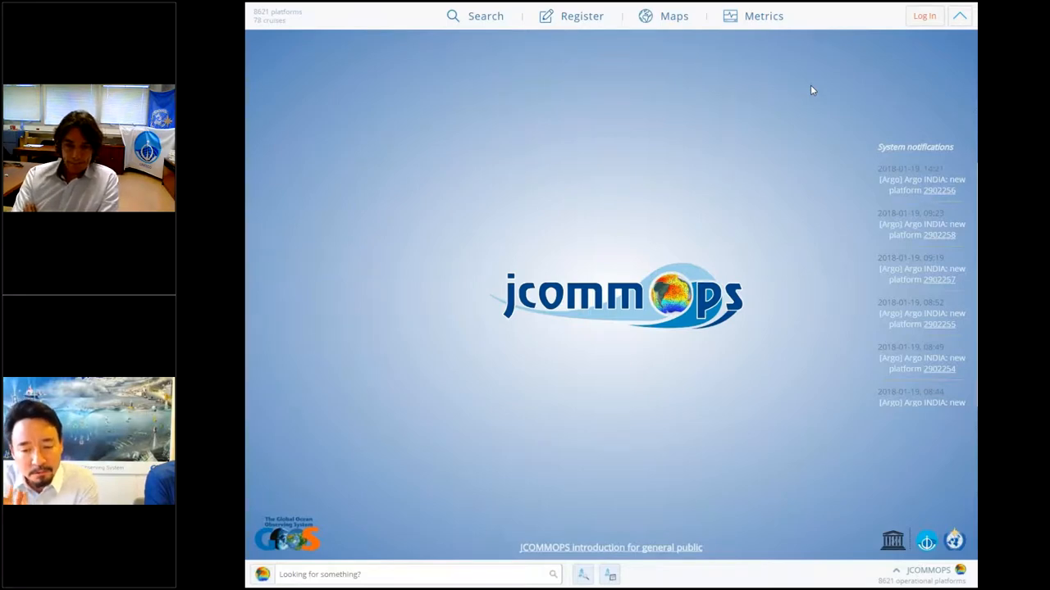
mouse_move(606, 7)
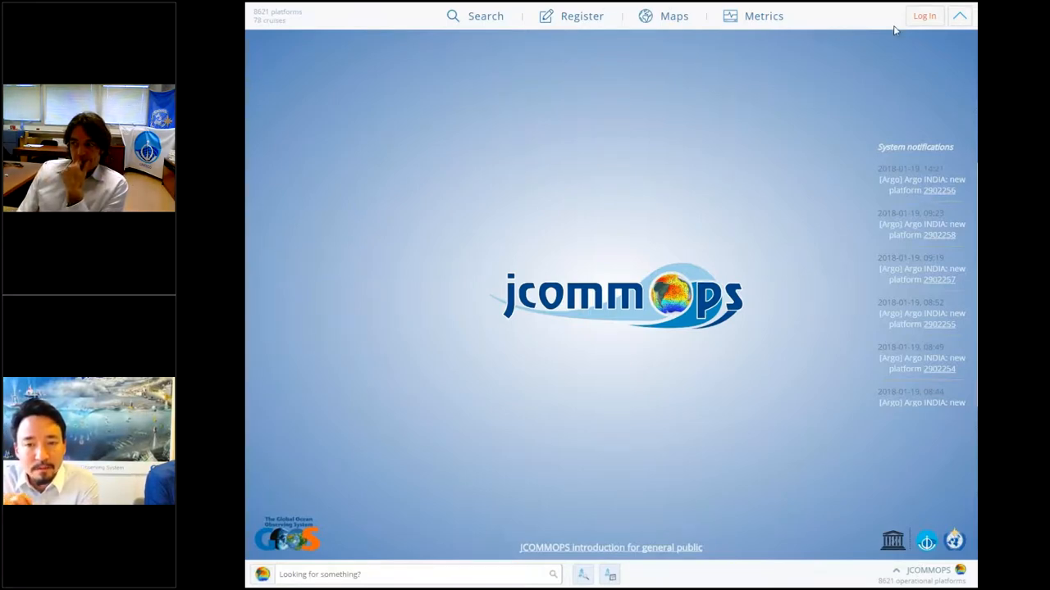
Open the JCOMMOPS account creation form from the Log In panel
left_click(925, 14)
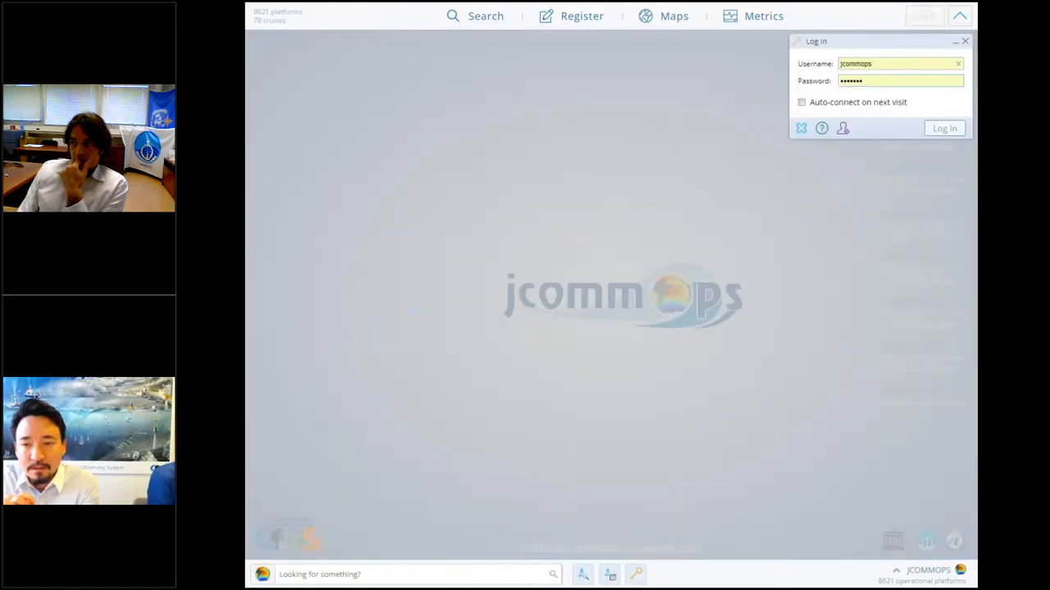
mouse_move(842, 128)
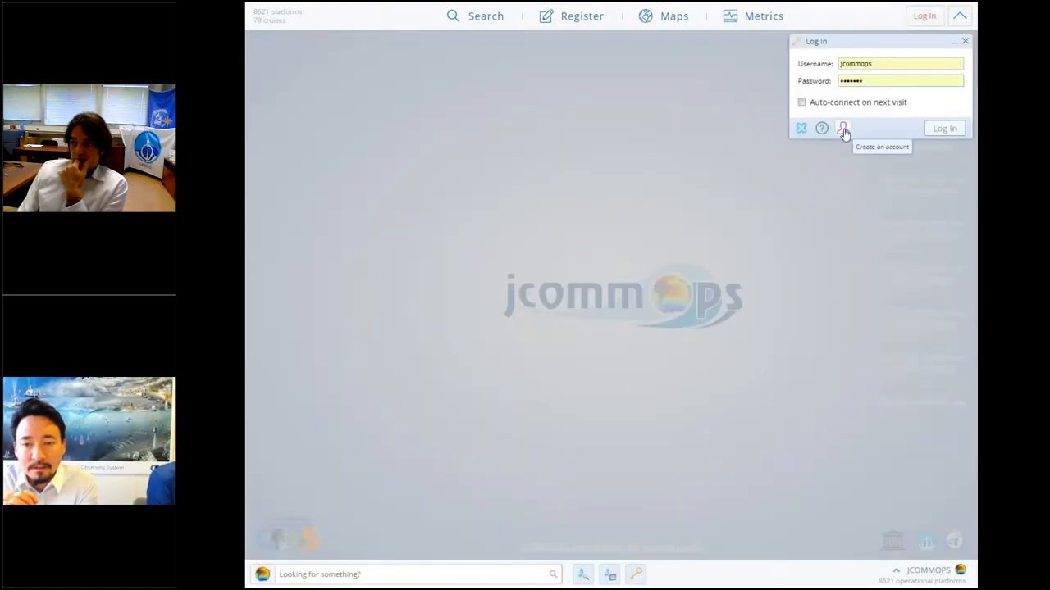
left_click(843, 128)
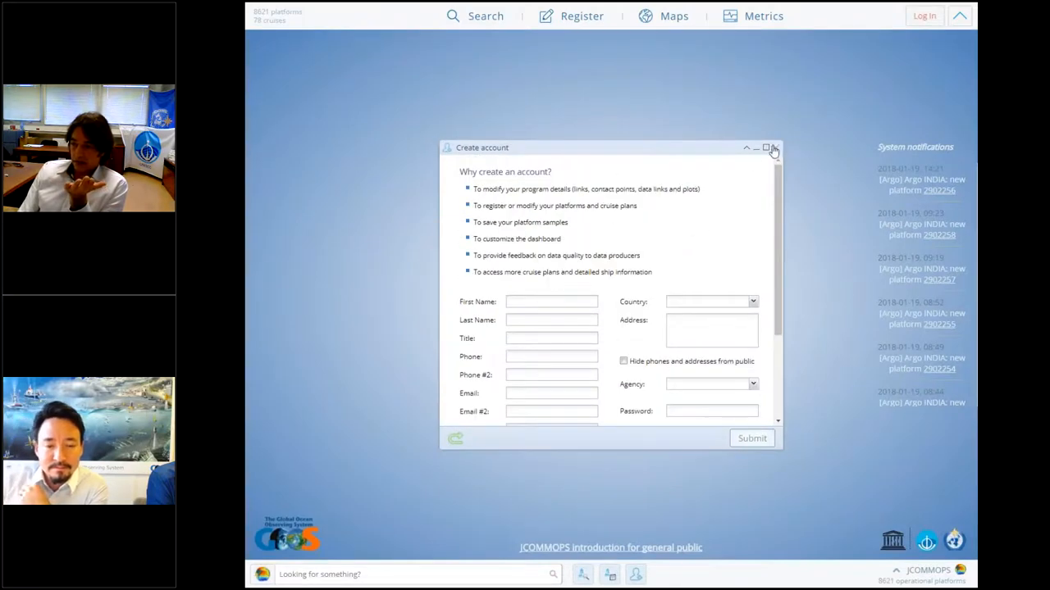
left_click(767, 148)
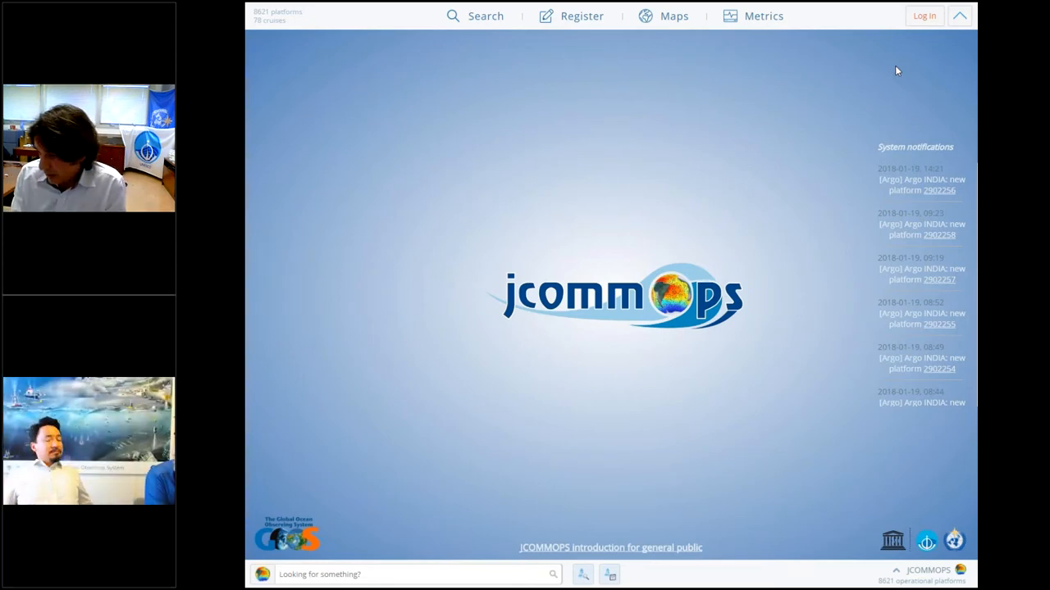
mouse_move(856, 225)
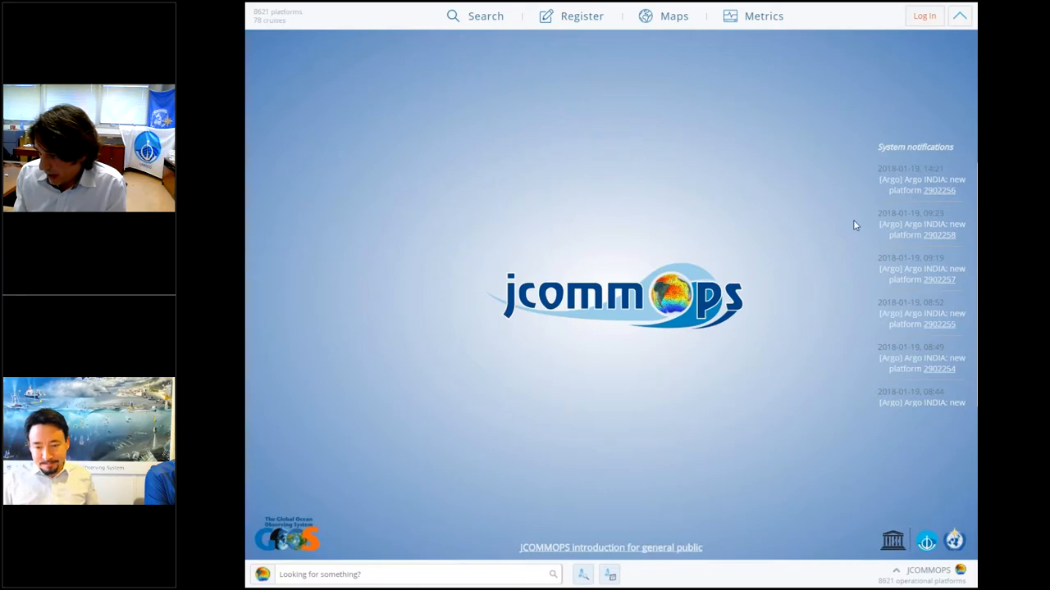
Scroll the system notifications, then open the December 2017 Static Maps from Maps
scroll("down", 3)
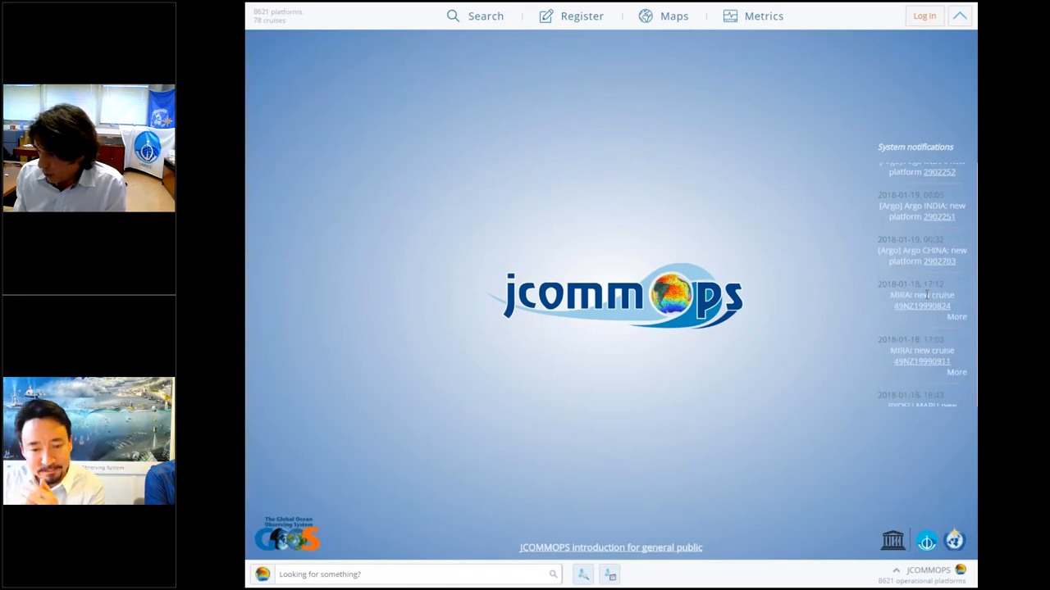
scroll("down", 3)
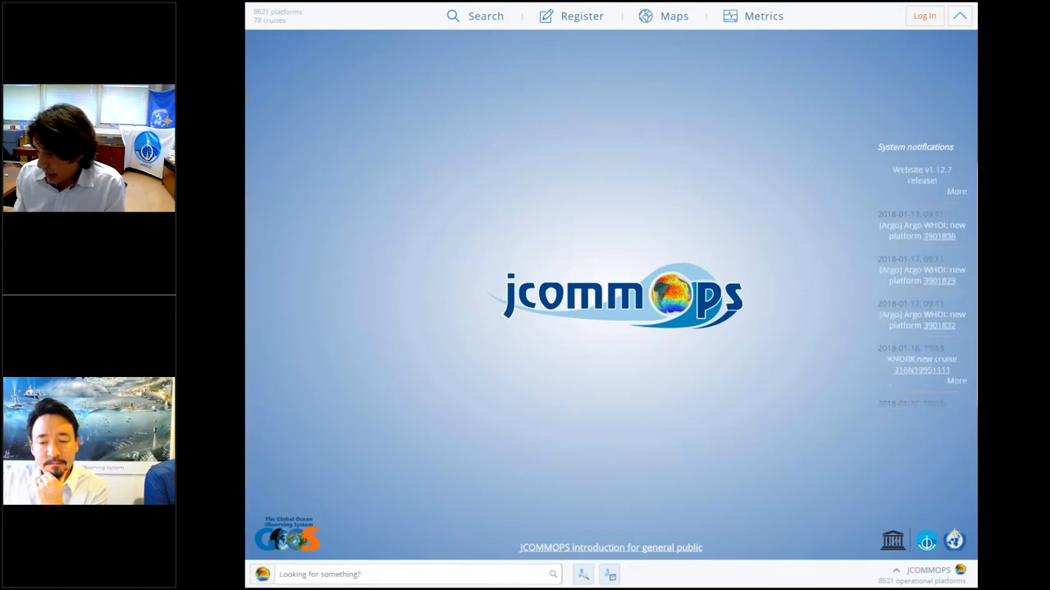
scroll("down", 3)
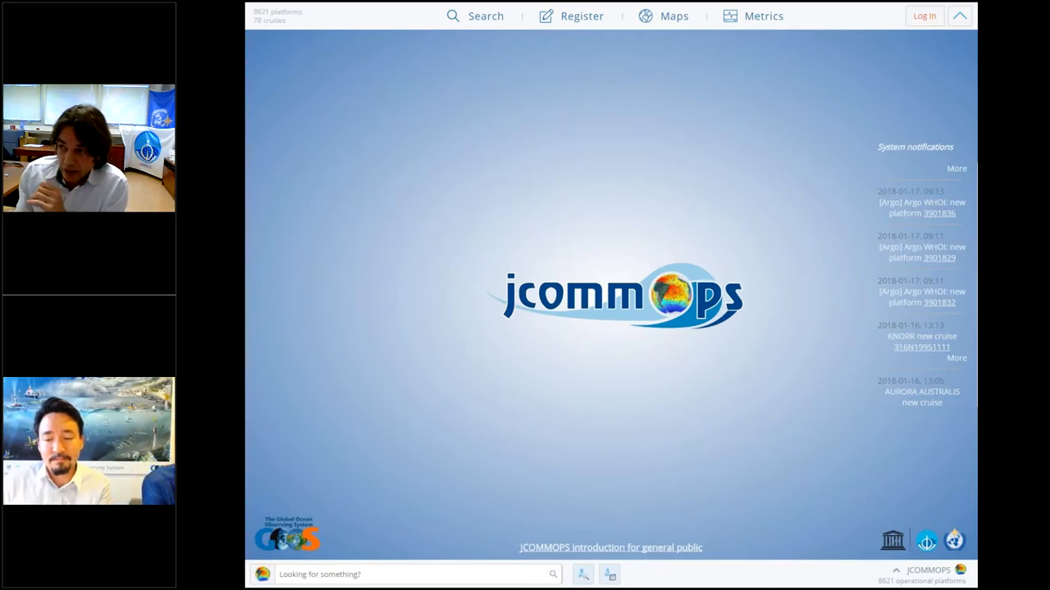
left_click(673, 15)
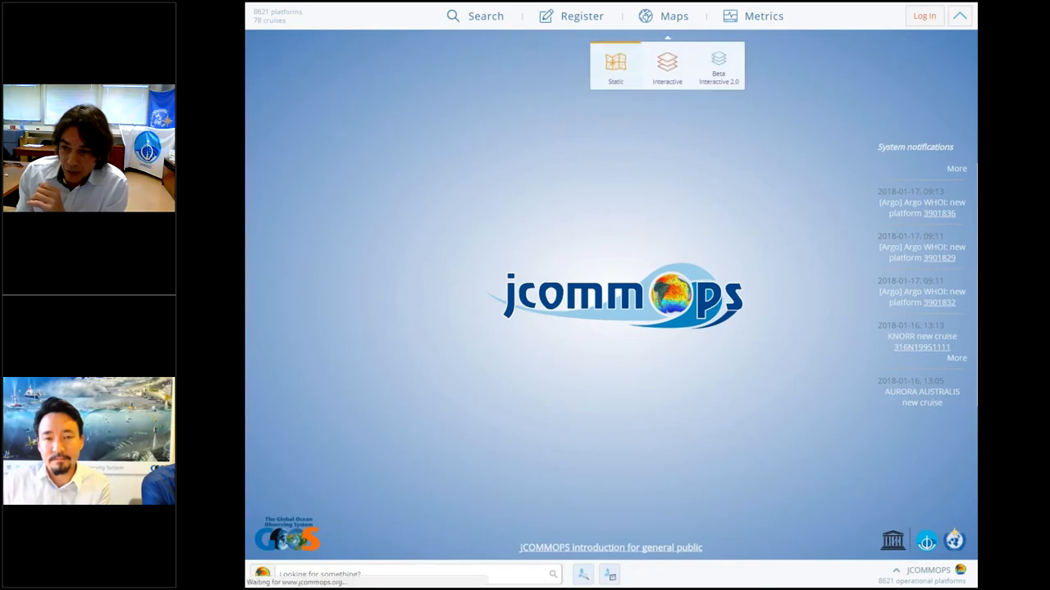
left_click(615, 65)
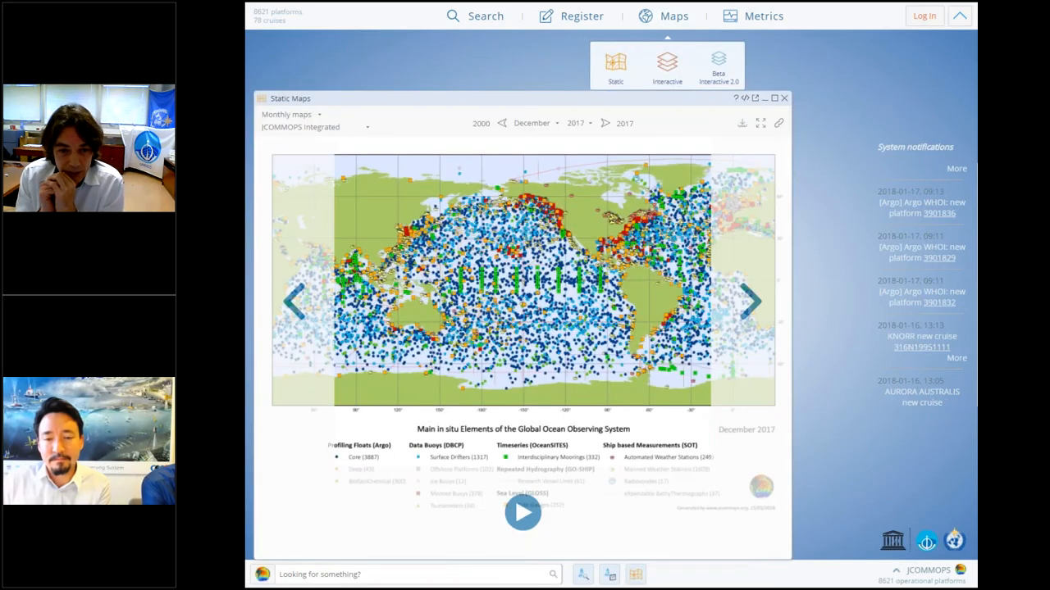